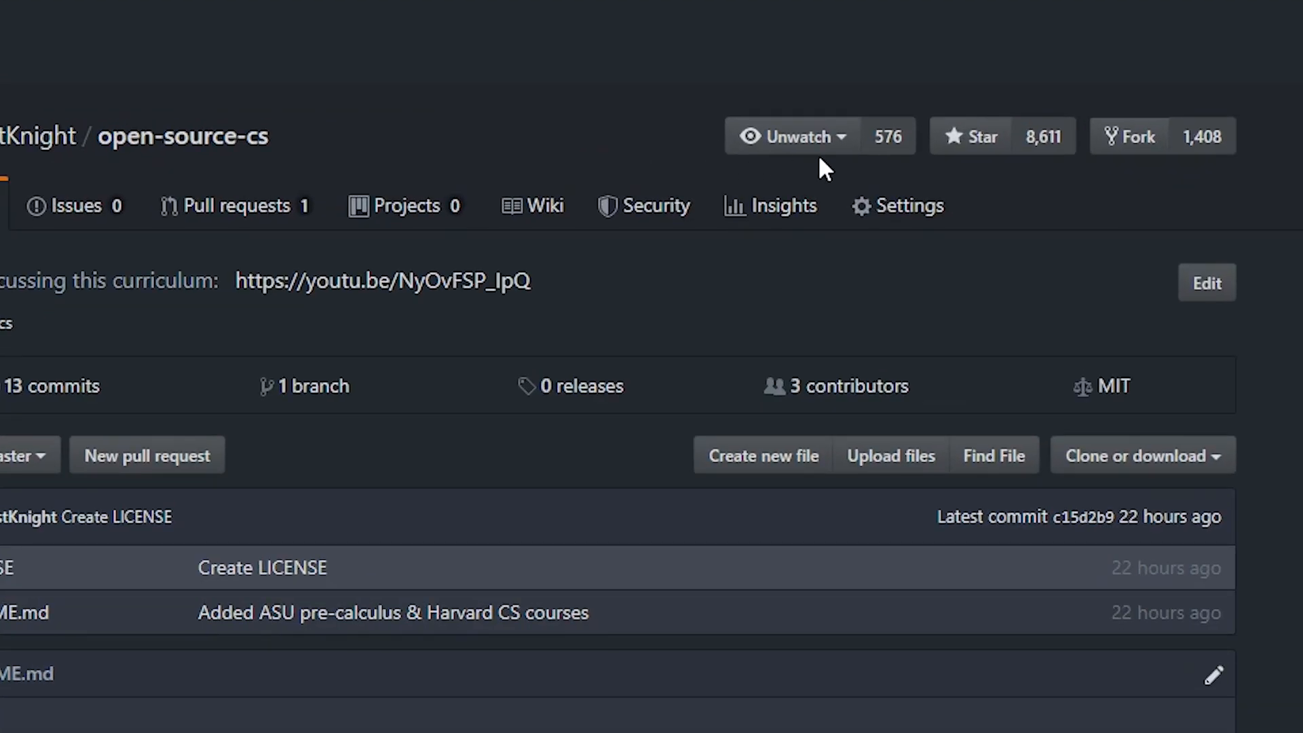
pyautogui.moveTo(1098, 178)
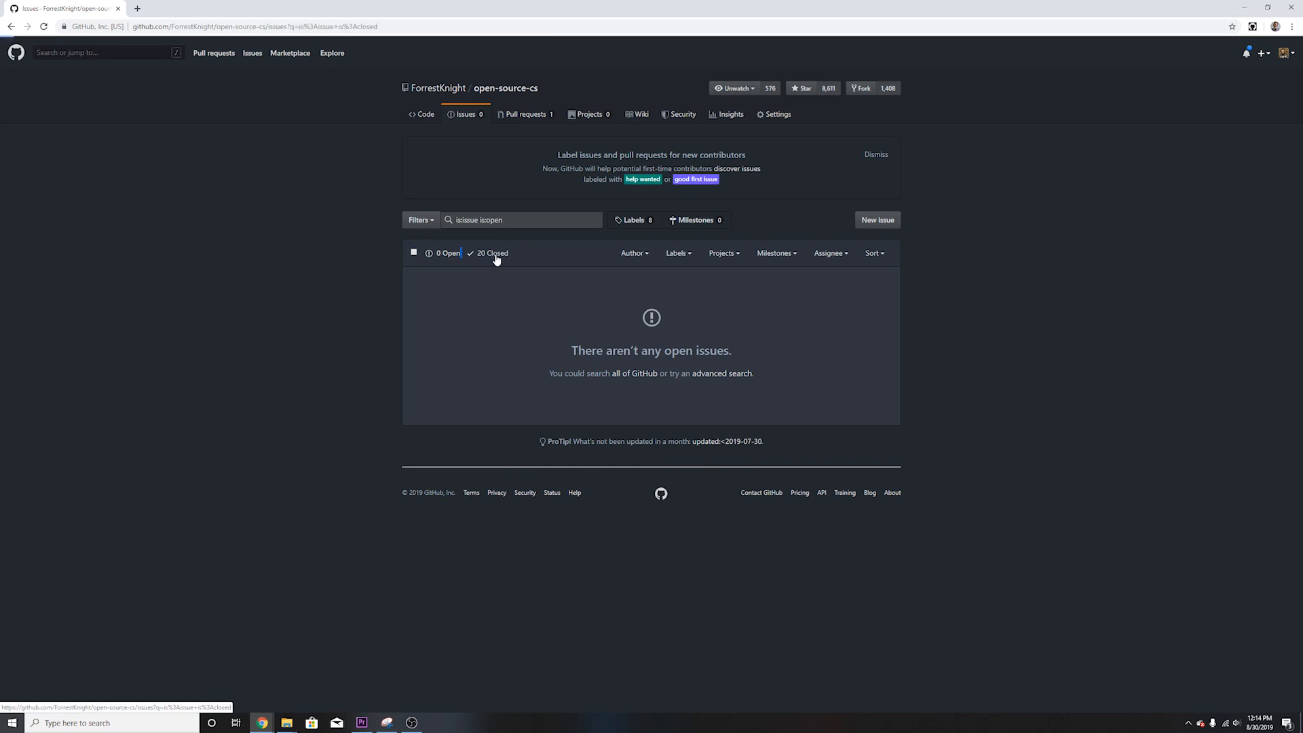
# Step: Open the 'Update README.md' pull request from the open pull requests and view its file changes
pyautogui.click(490, 254)
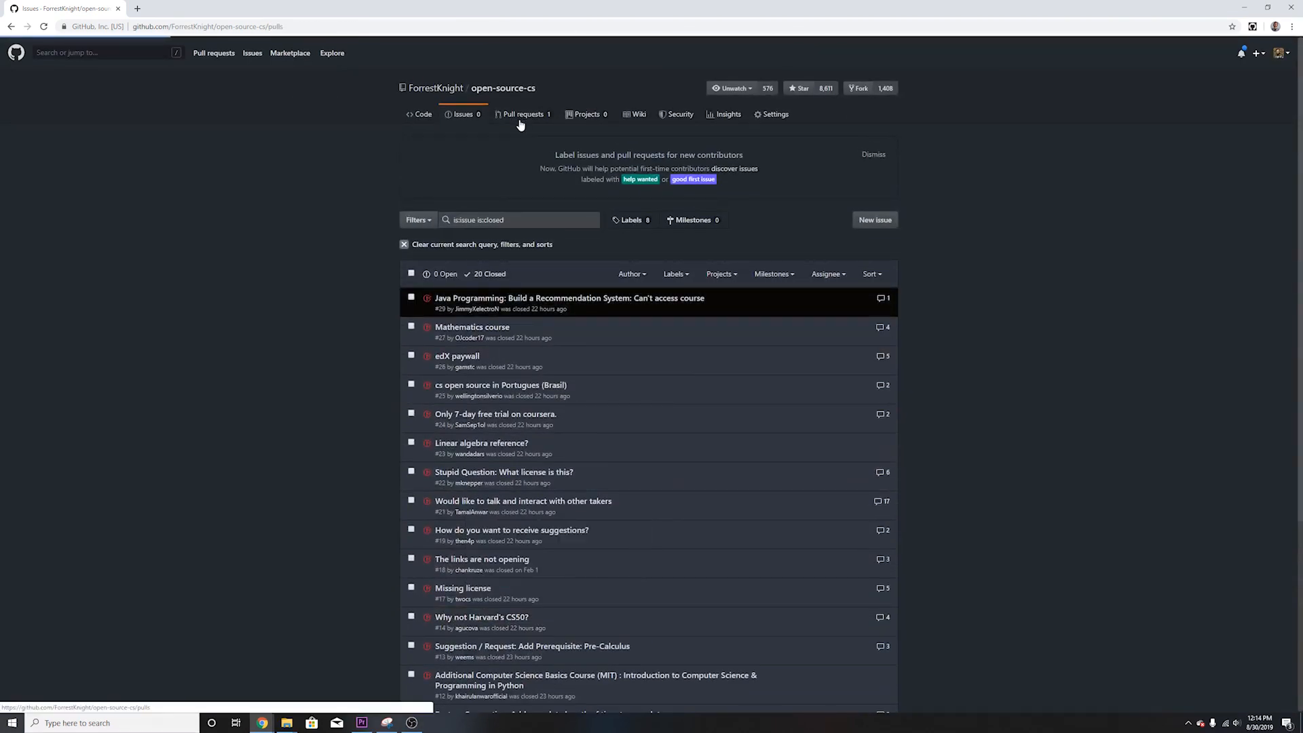
pyautogui.click(526, 113)
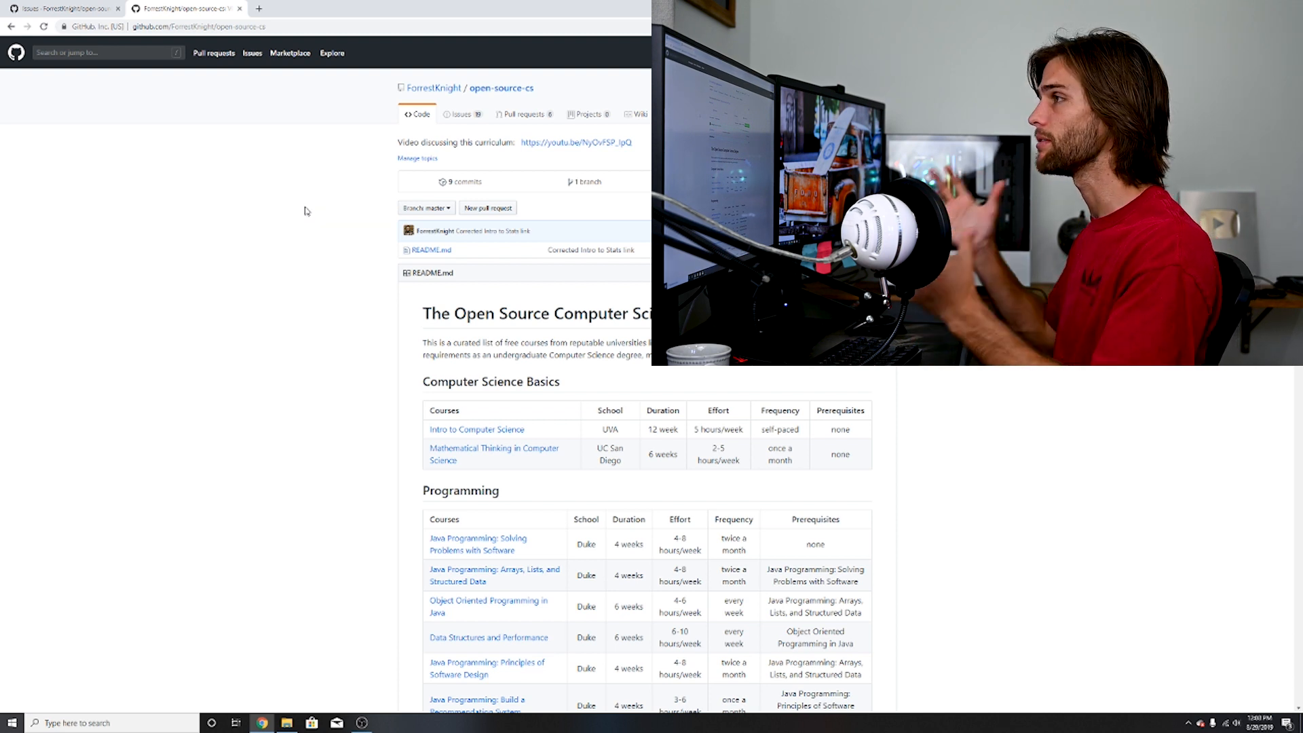
pyautogui.click(528, 114)
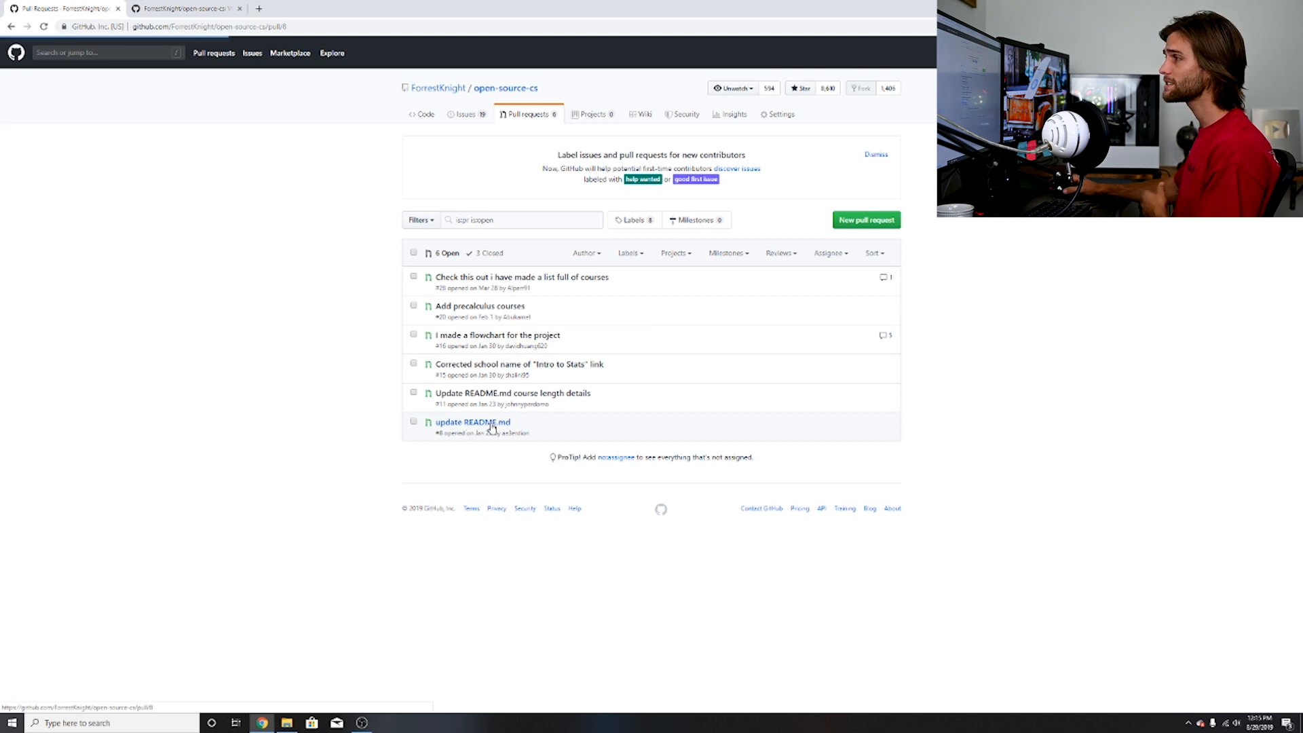
pyautogui.click(473, 422)
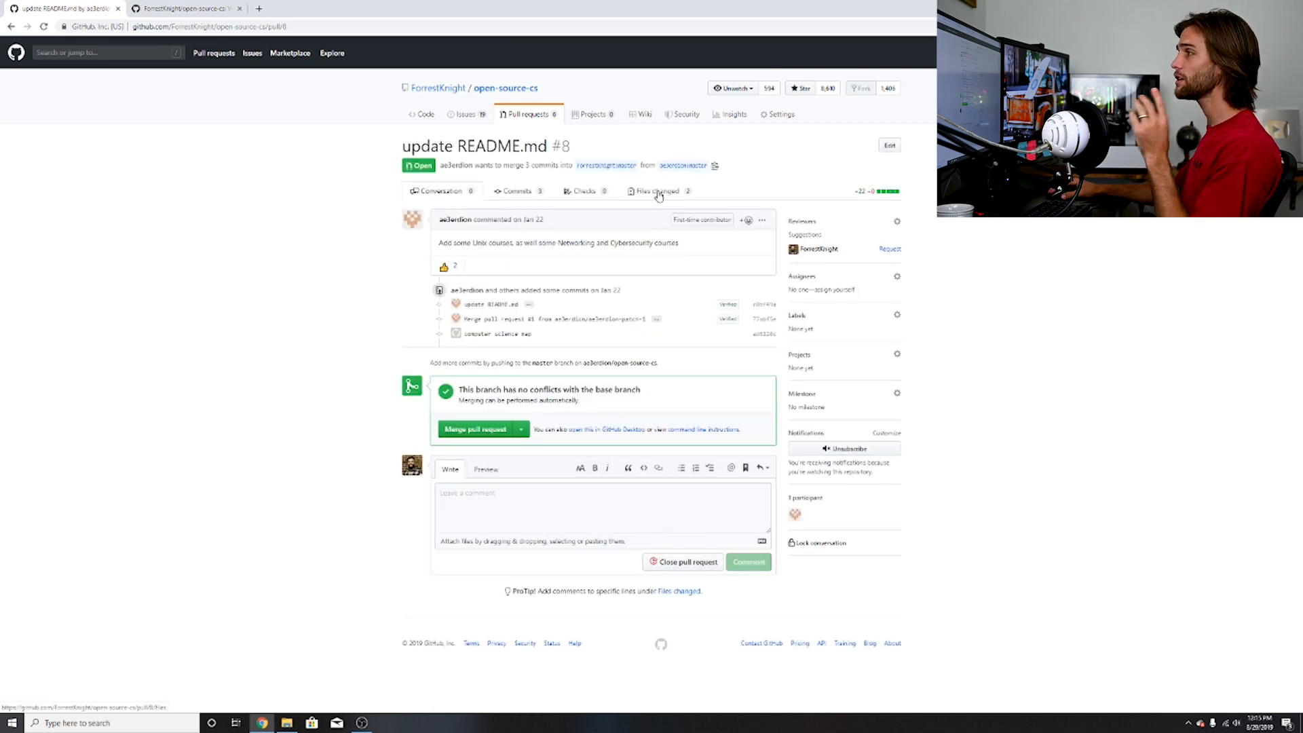
pyautogui.click(655, 191)
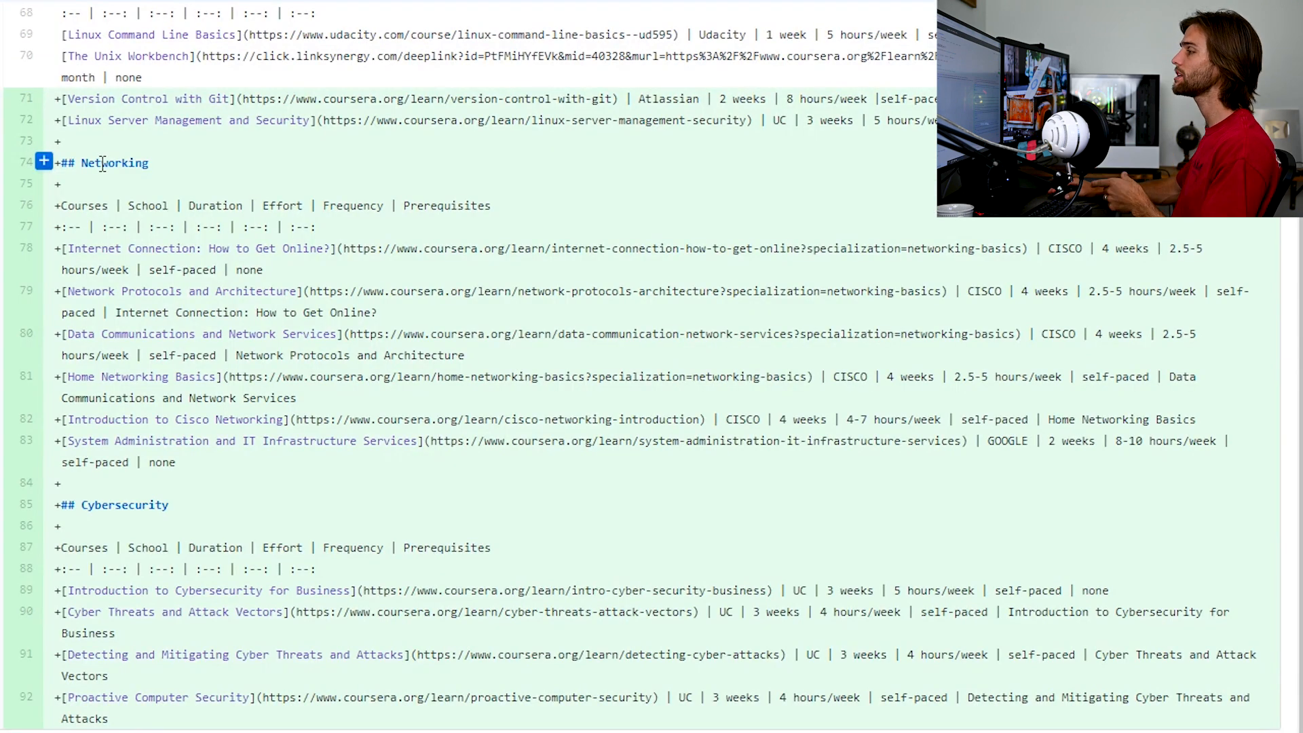
pyautogui.moveTo(182, 446)
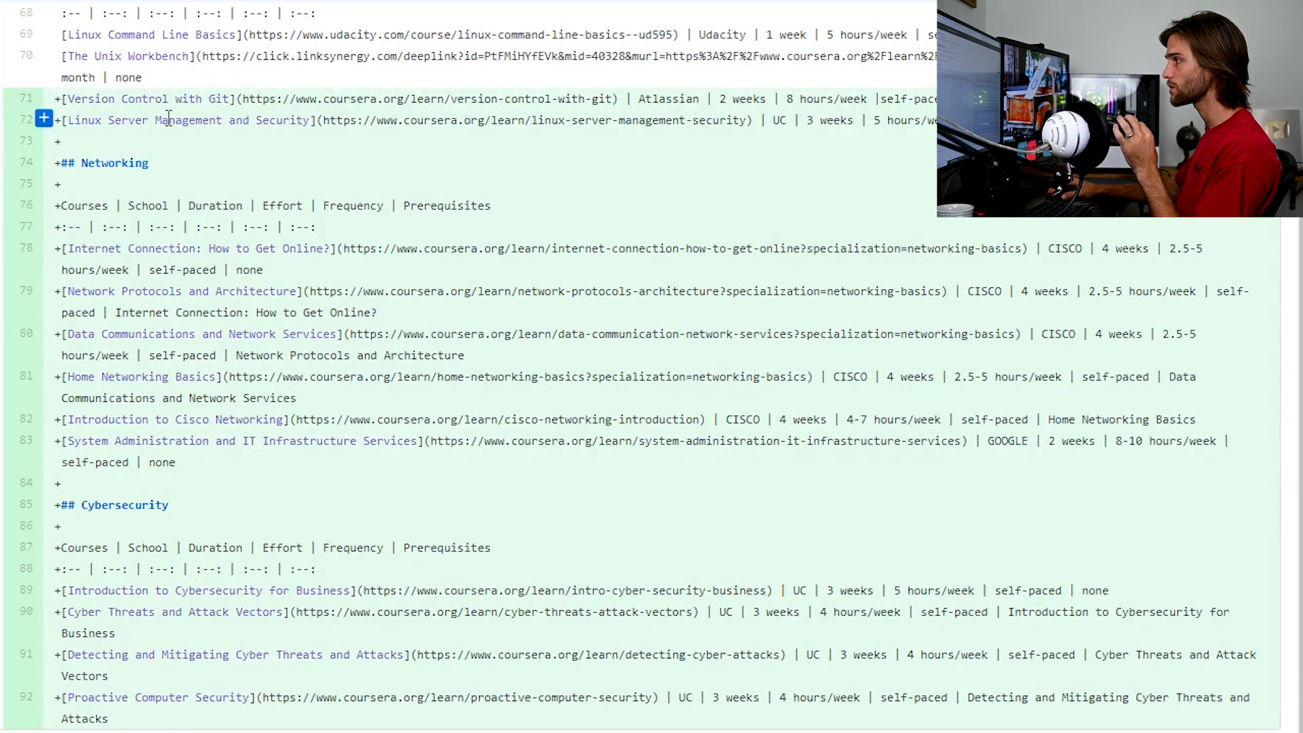
pyautogui.moveTo(216, 142)
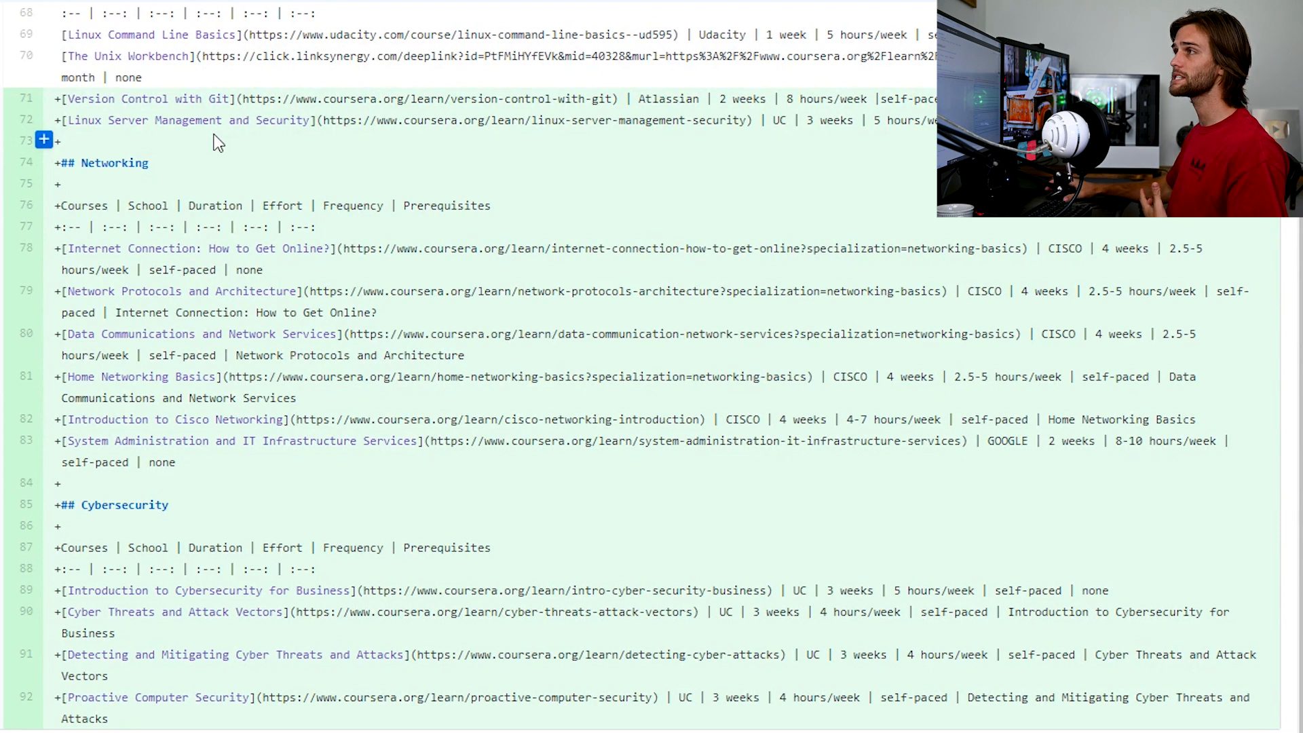
# Step: Return to the repository main page and scroll through the README course tables and back up
pyautogui.click(182, 8)
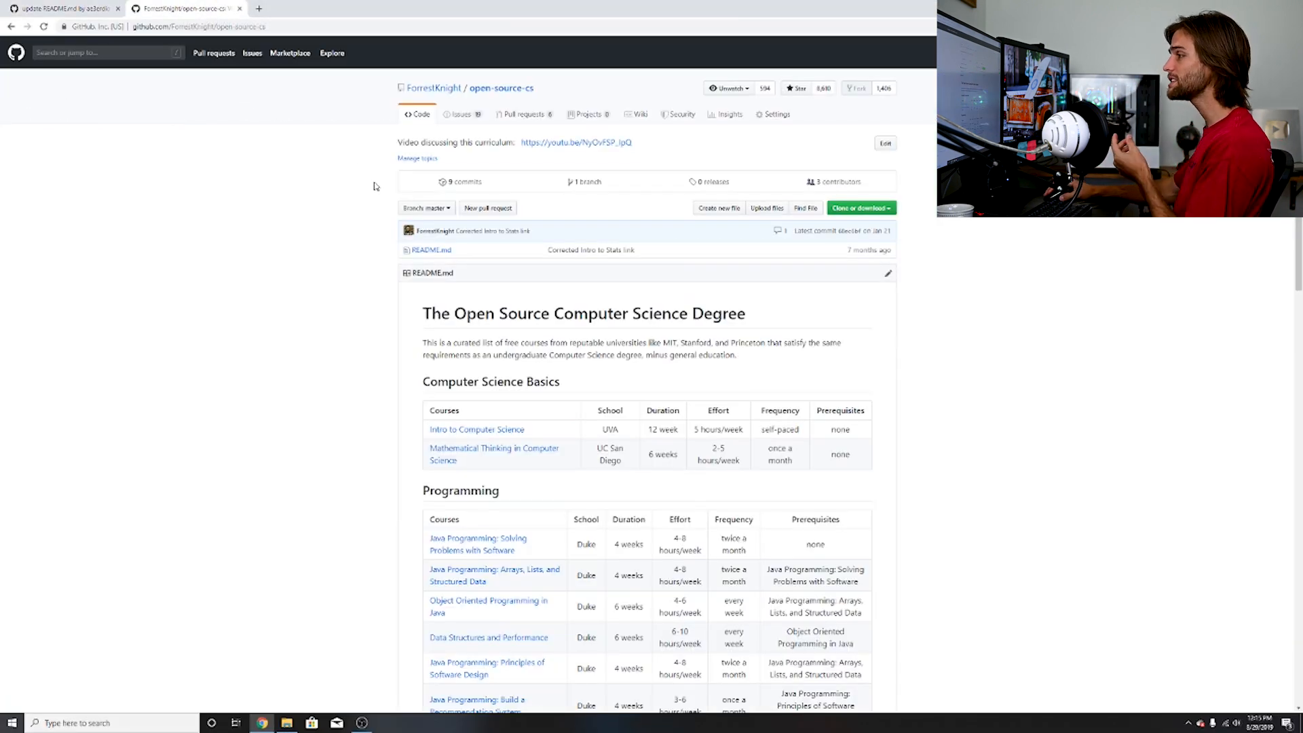
pyautogui.moveTo(913, 406)
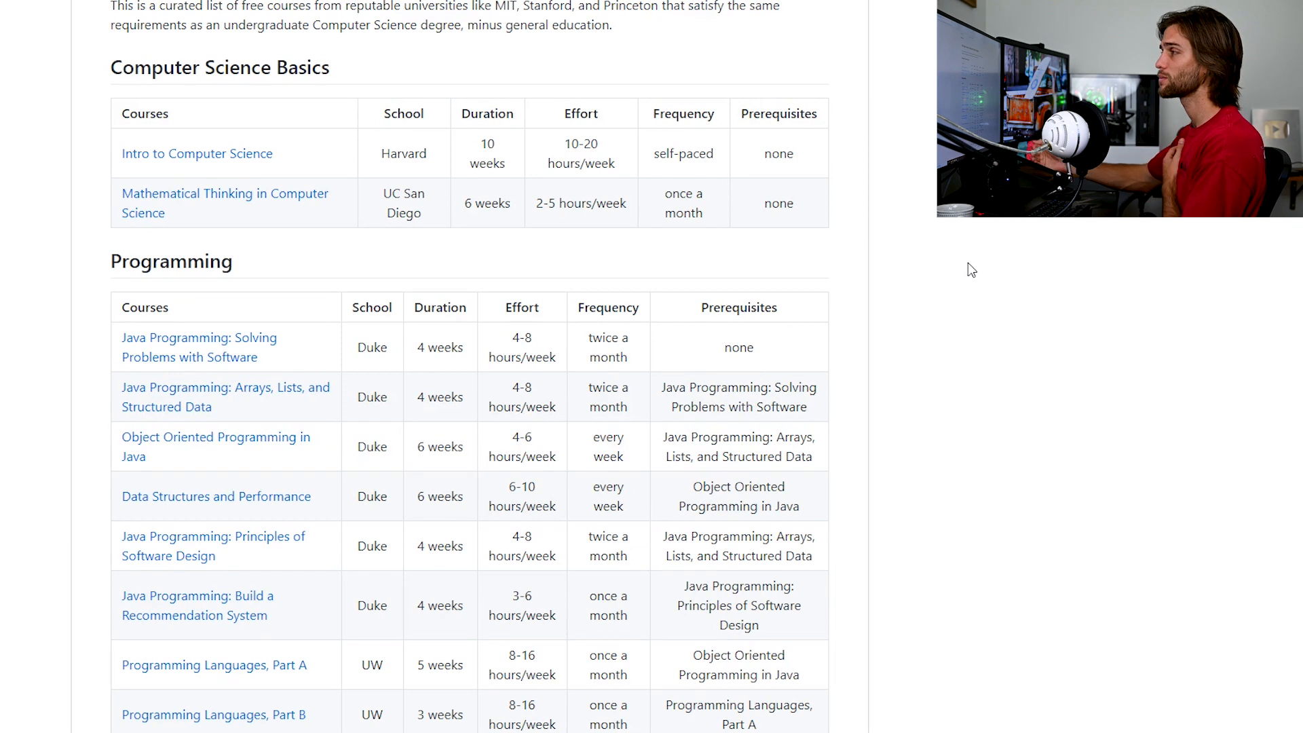
pyautogui.scroll(-3)
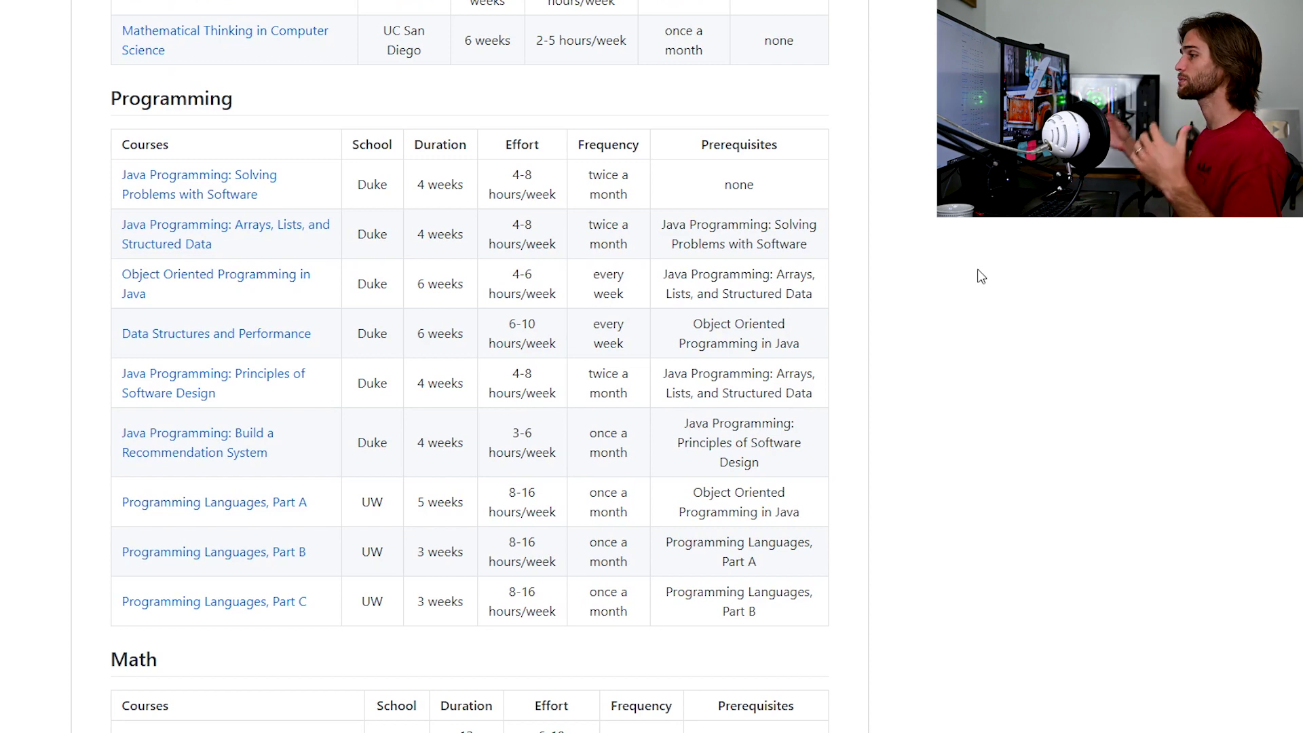
pyautogui.scroll(-3)
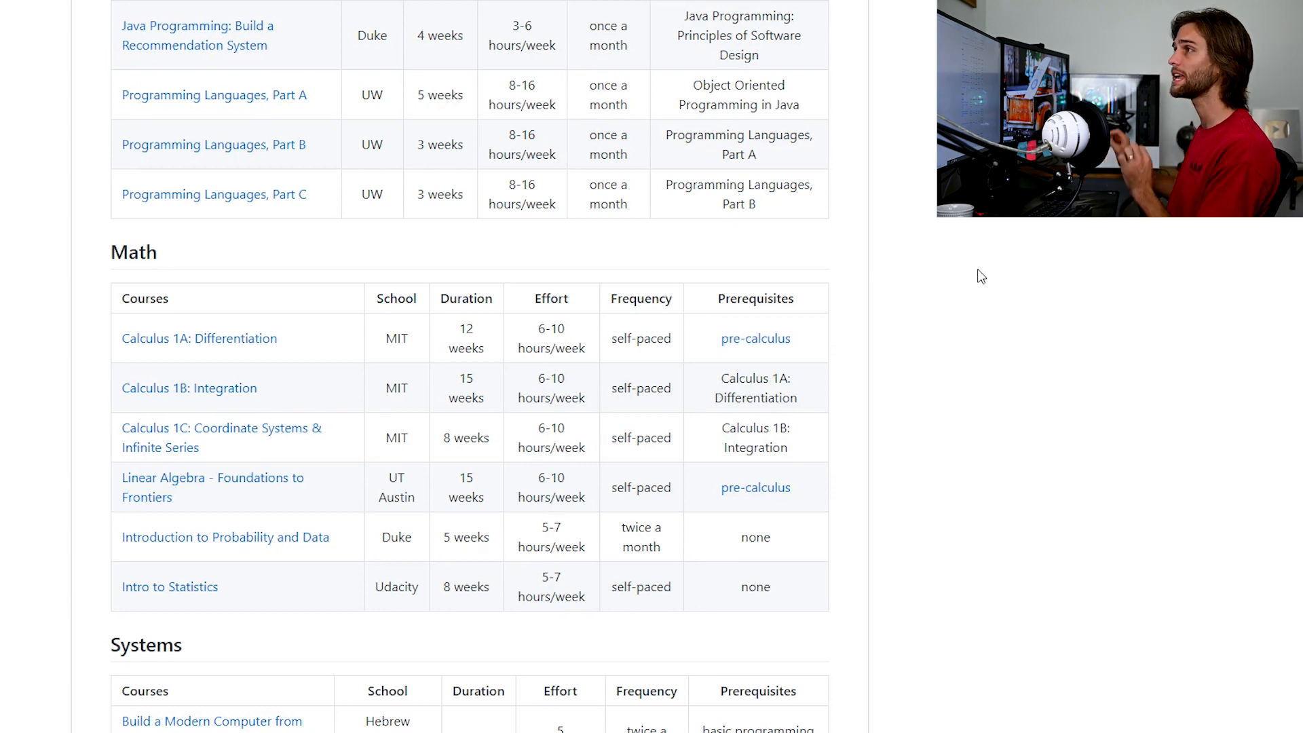
pyautogui.moveTo(981, 266)
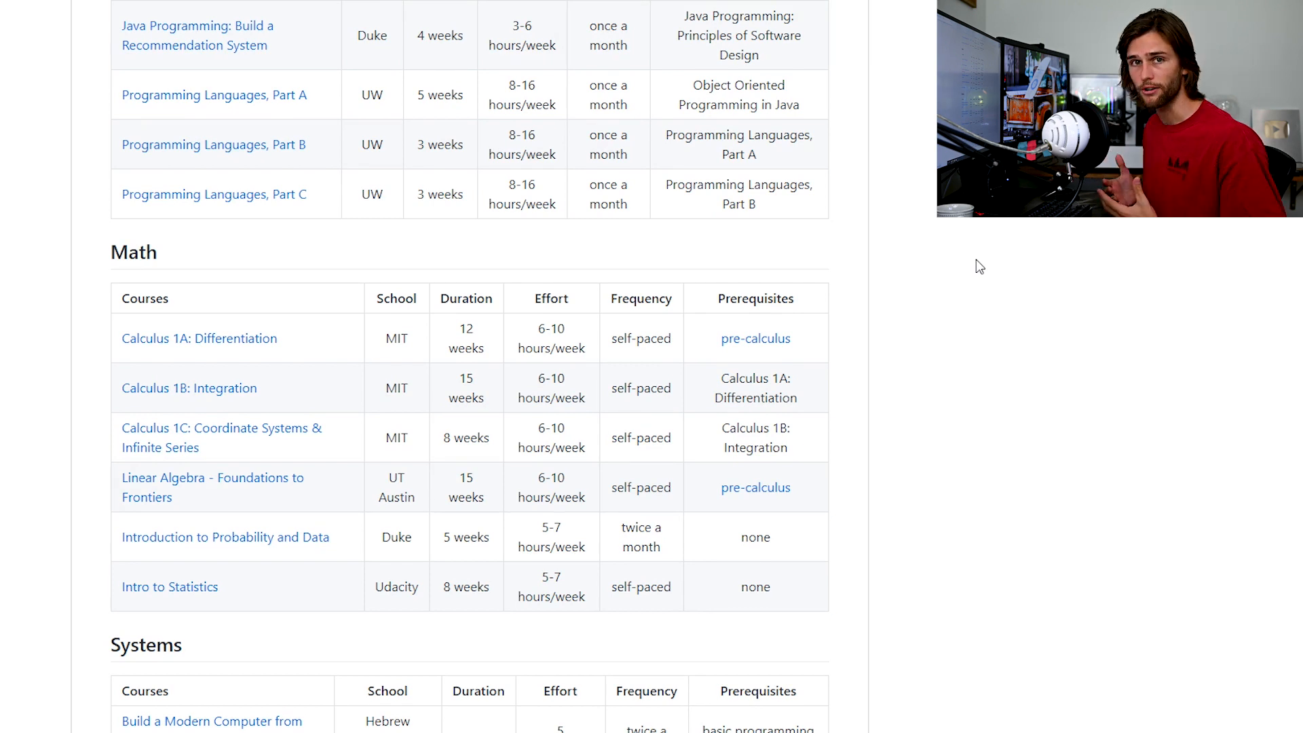
pyautogui.scroll(-3)
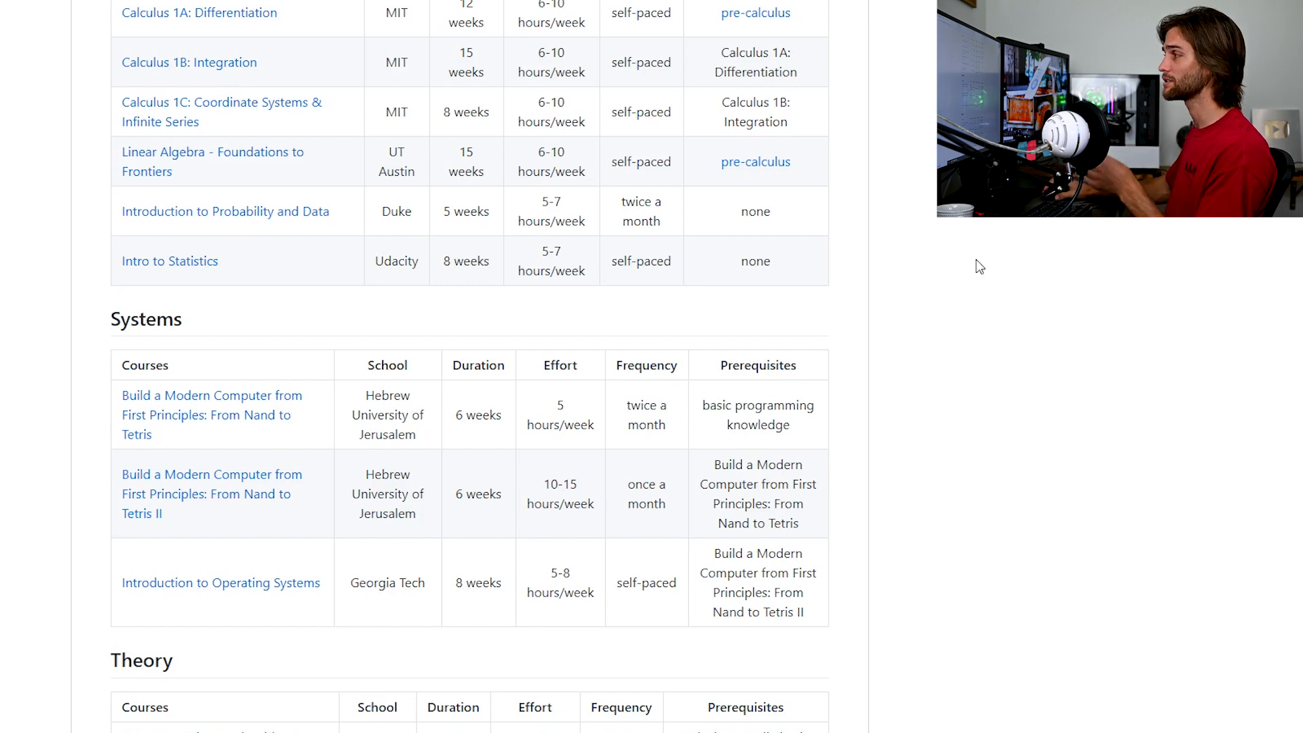
pyautogui.scroll(-3)
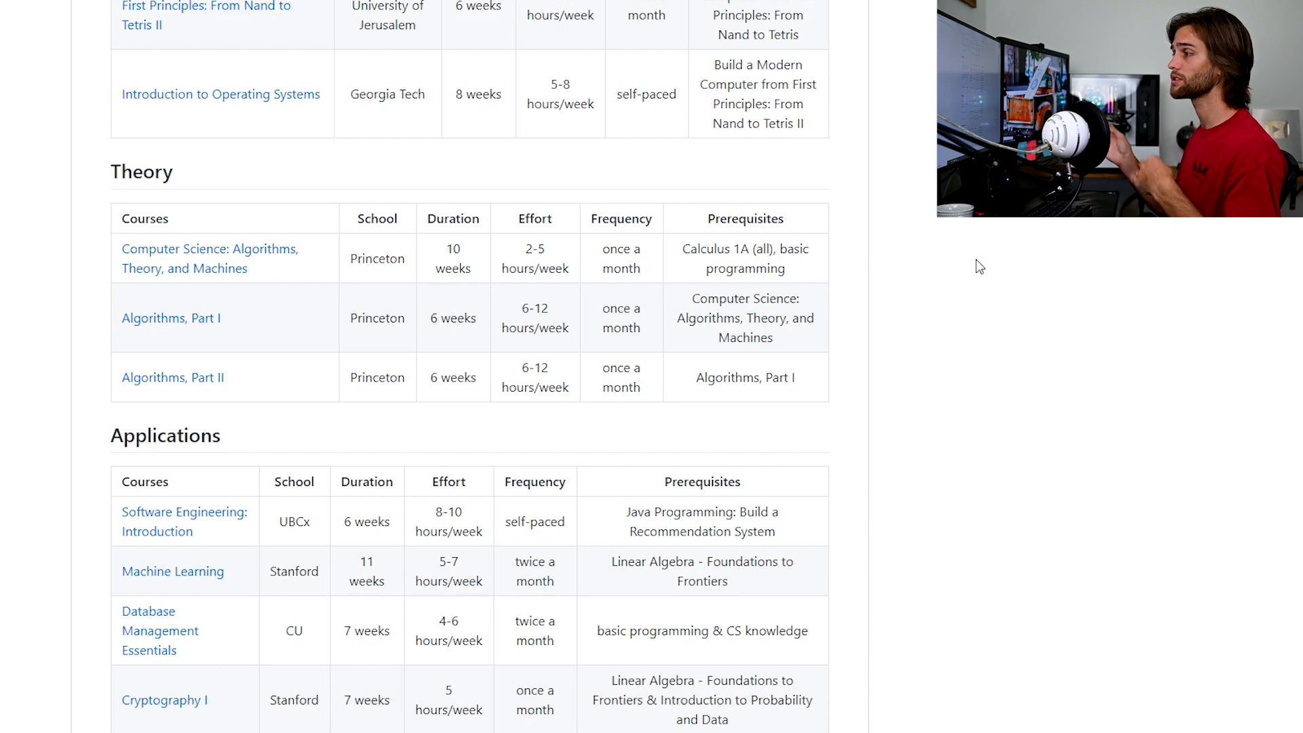
pyautogui.scroll(-3)
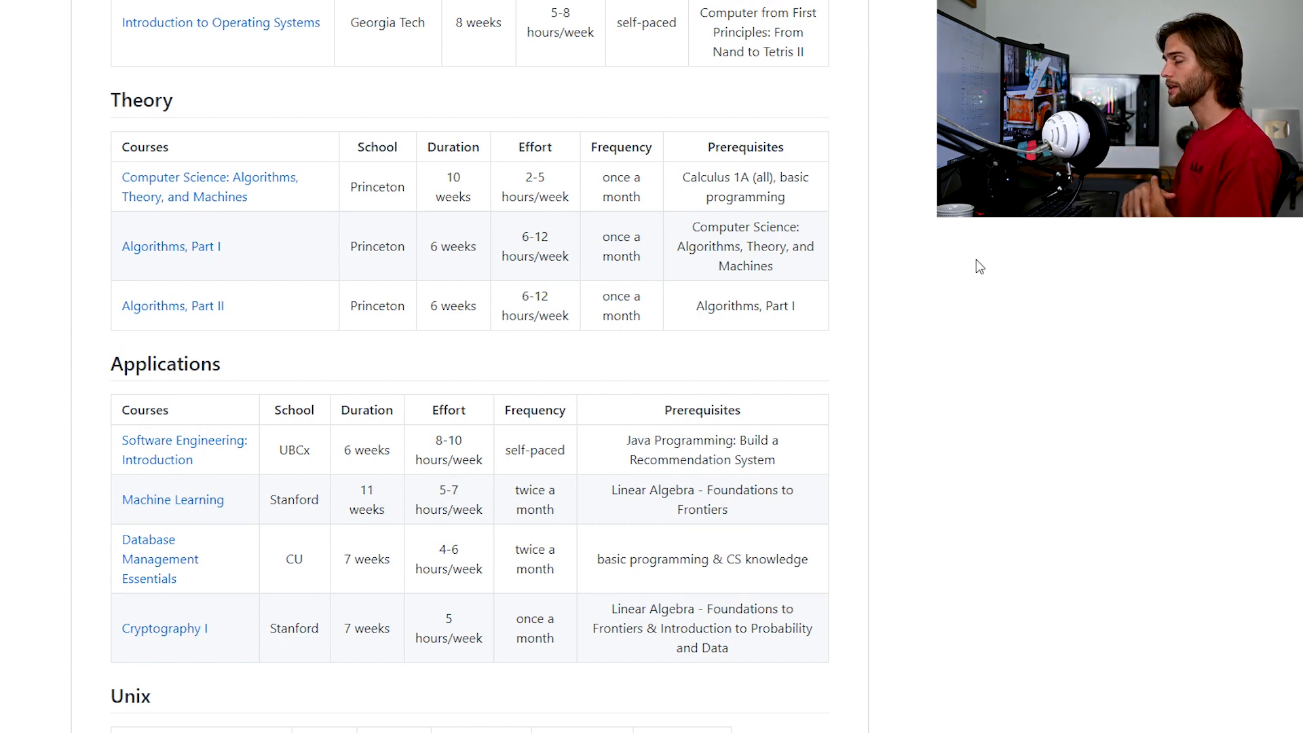
pyautogui.moveTo(1194, 355)
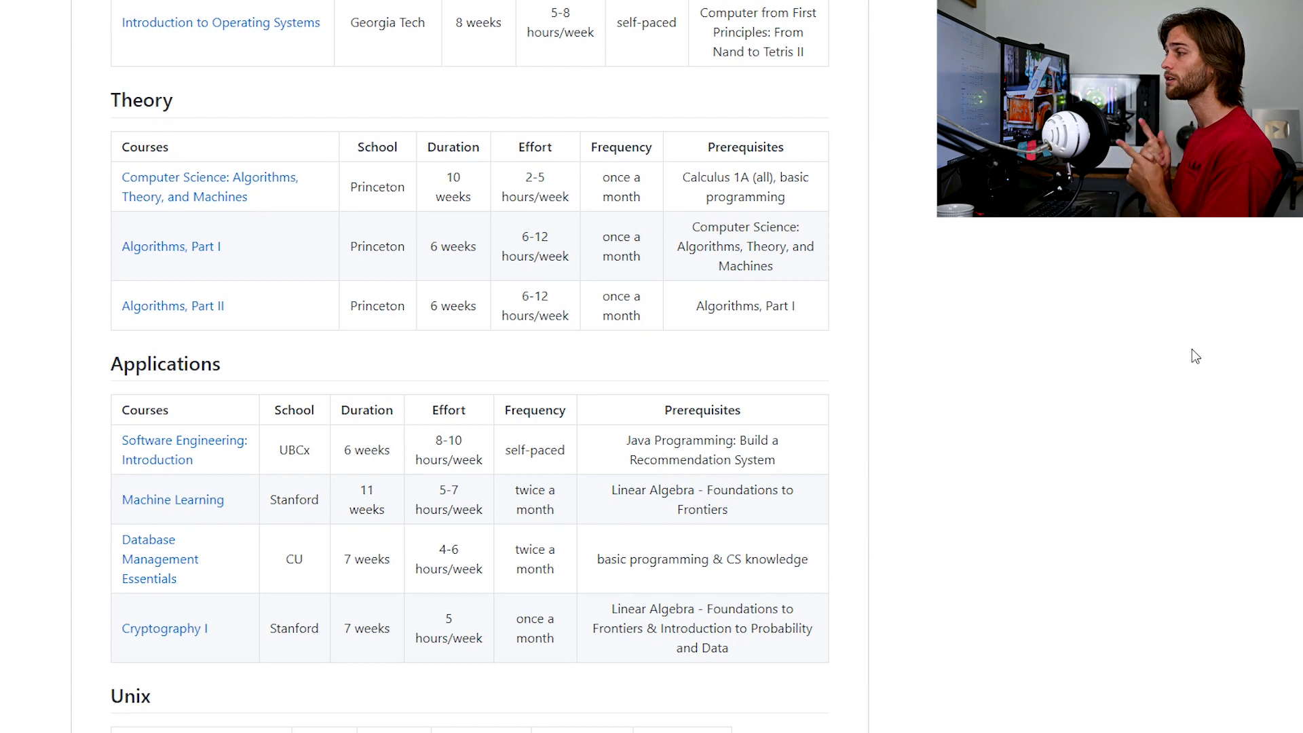
pyautogui.scroll(-3)
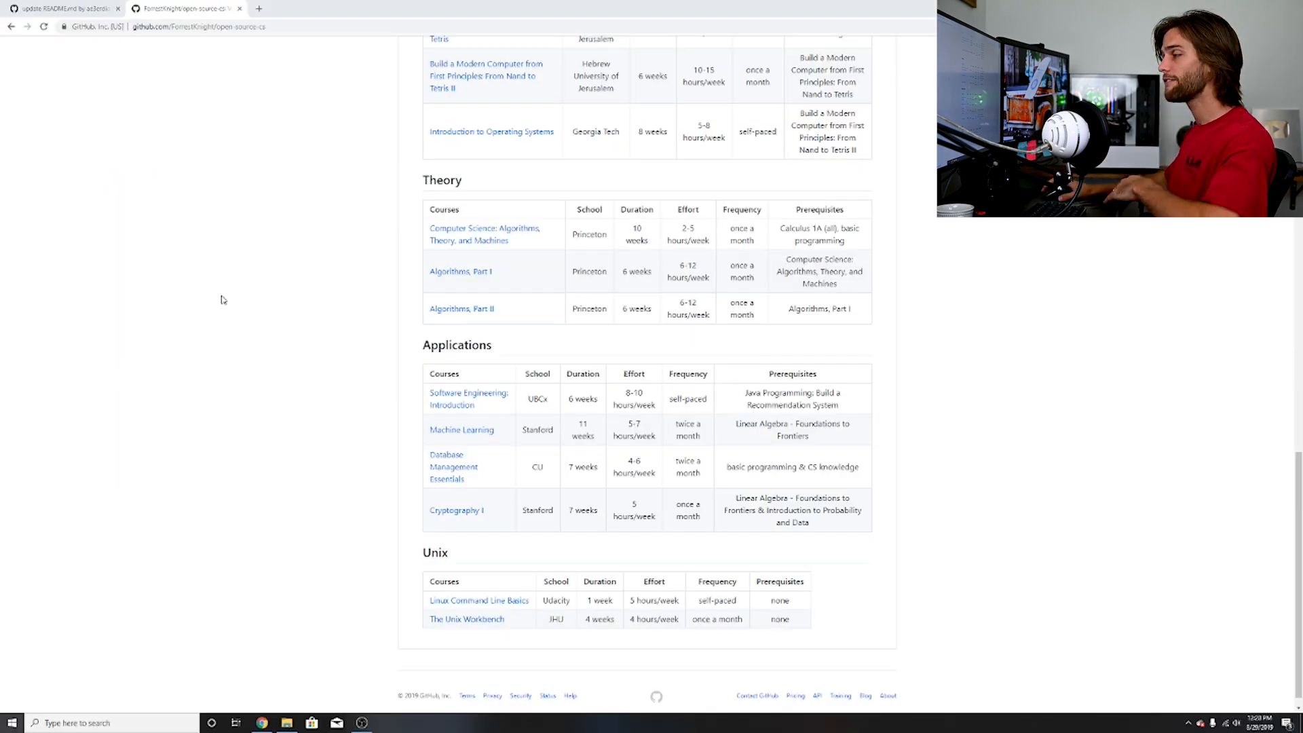
pyautogui.scroll(3)
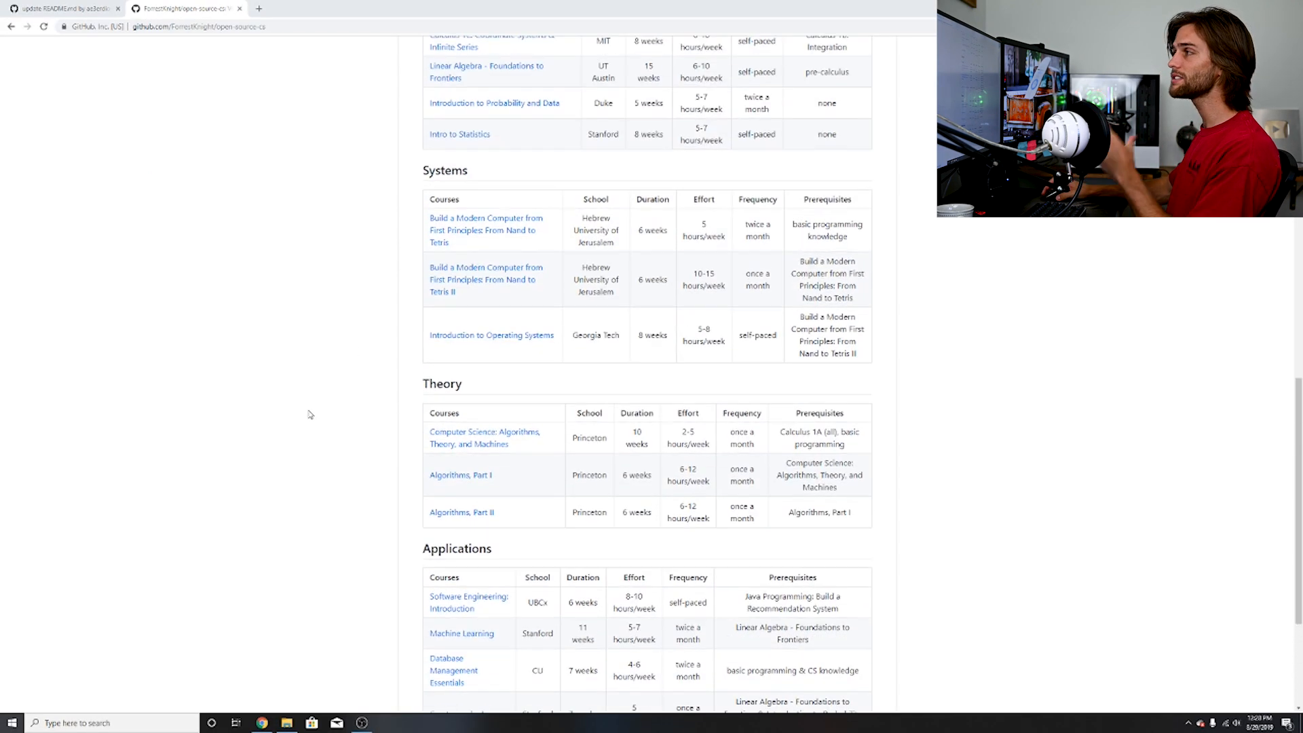
pyautogui.scroll(3)
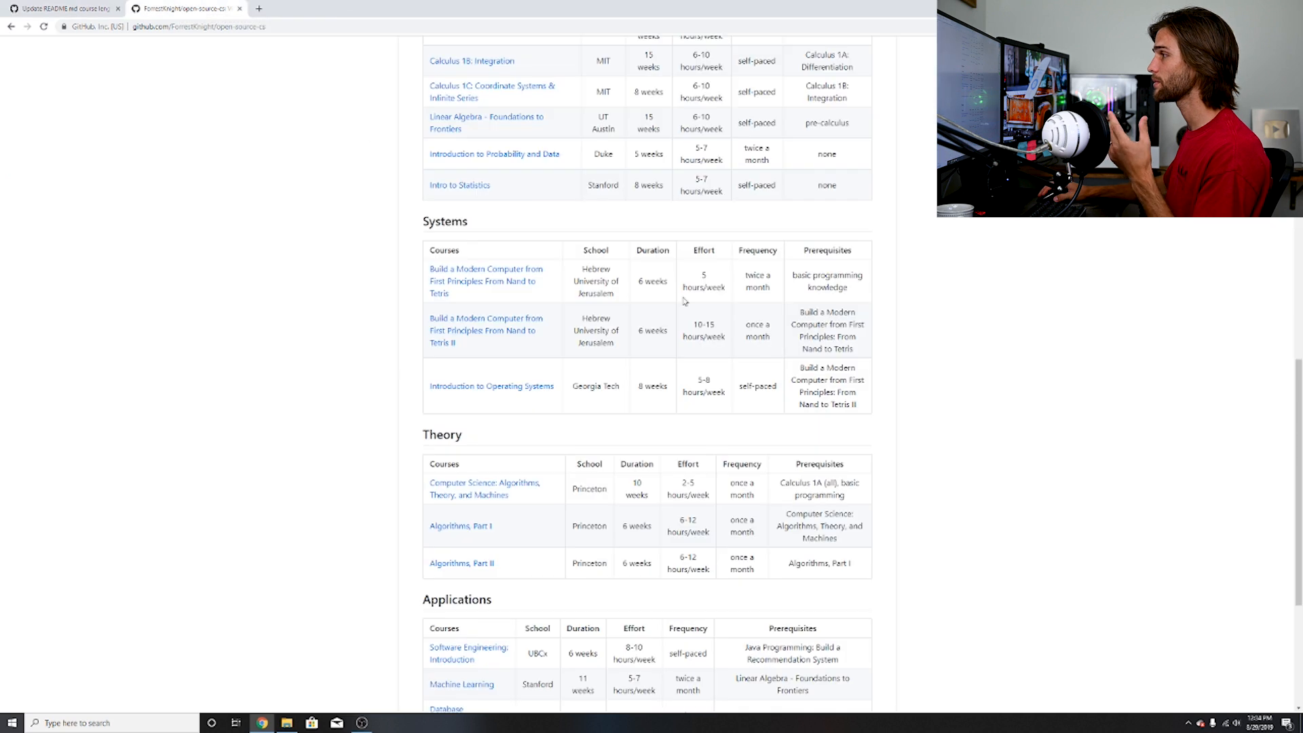
pyautogui.scroll(3)
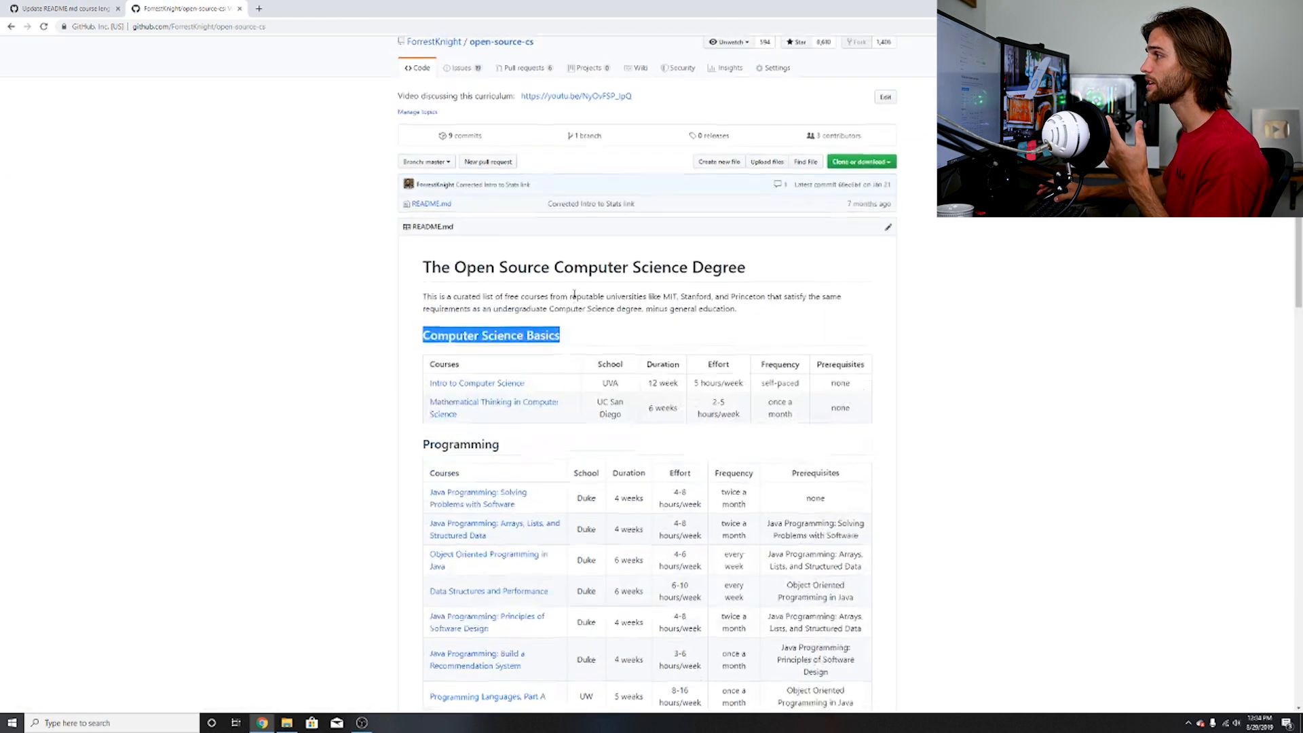
pyautogui.scroll(3)
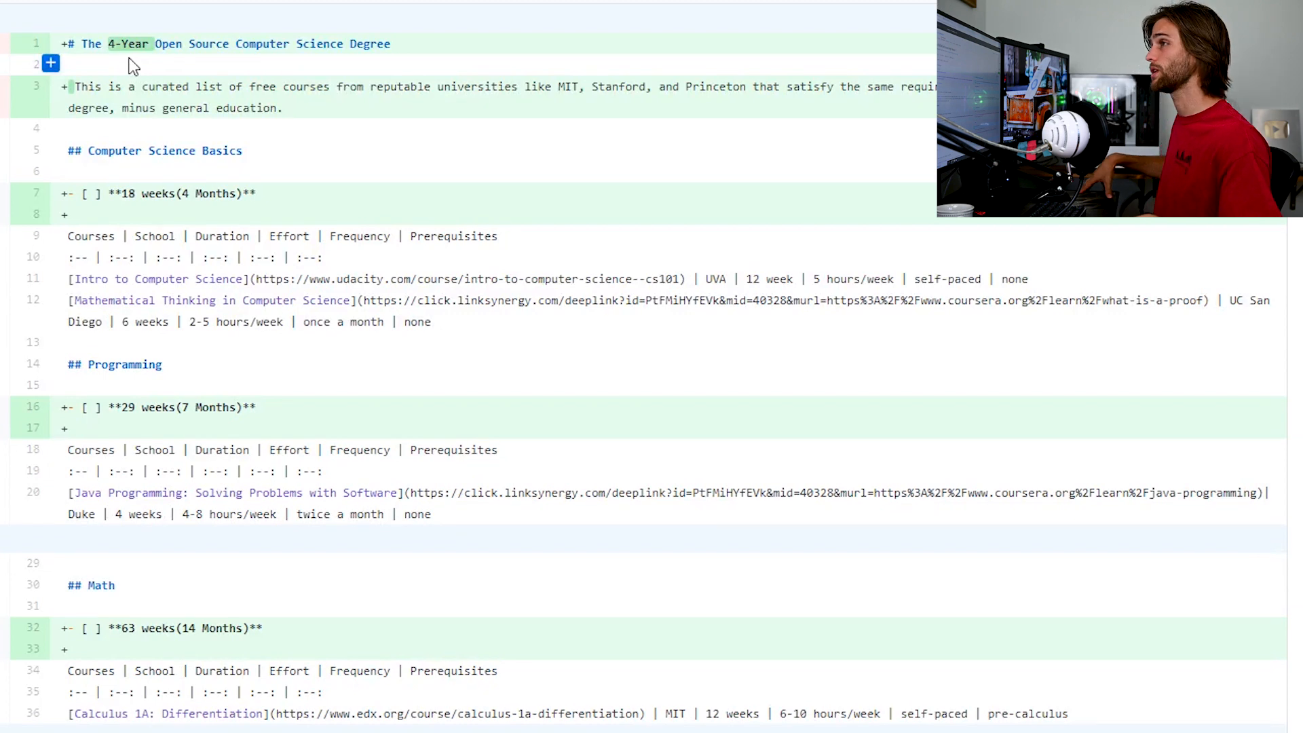
pyautogui.moveTo(385, 162)
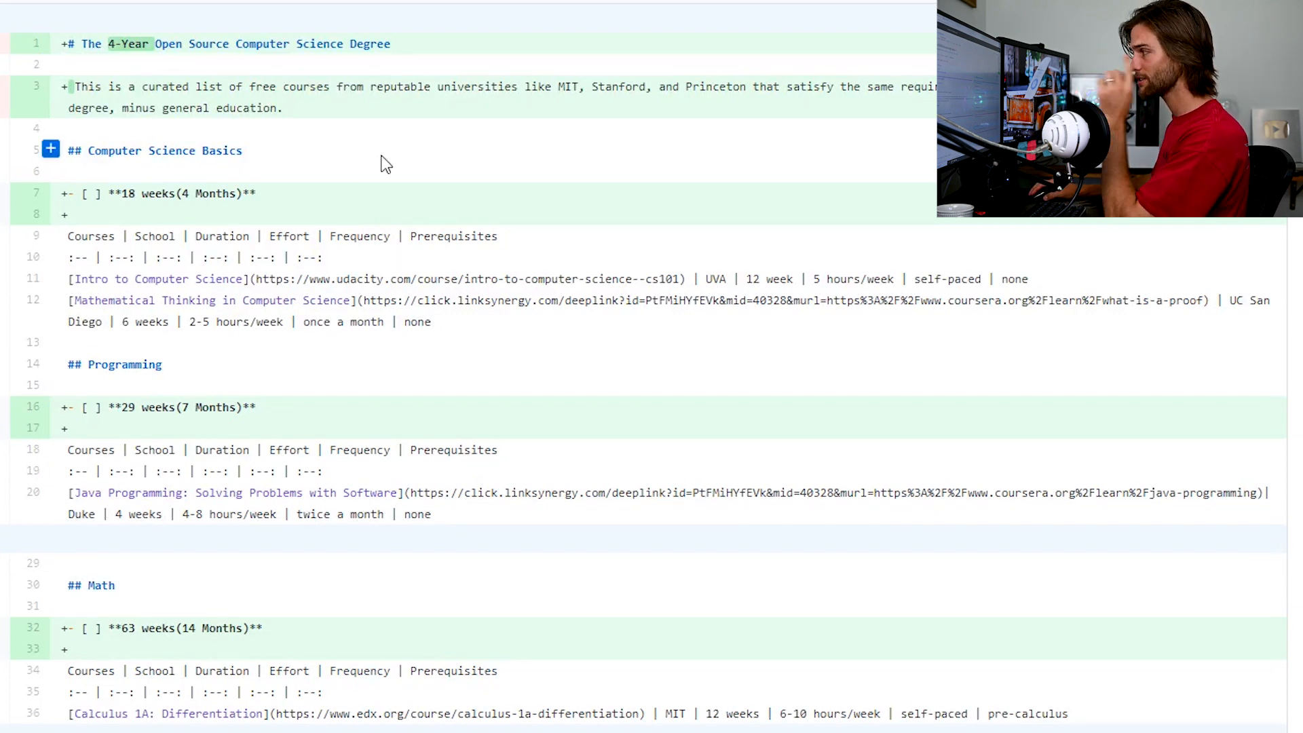
pyautogui.moveTo(135, 215)
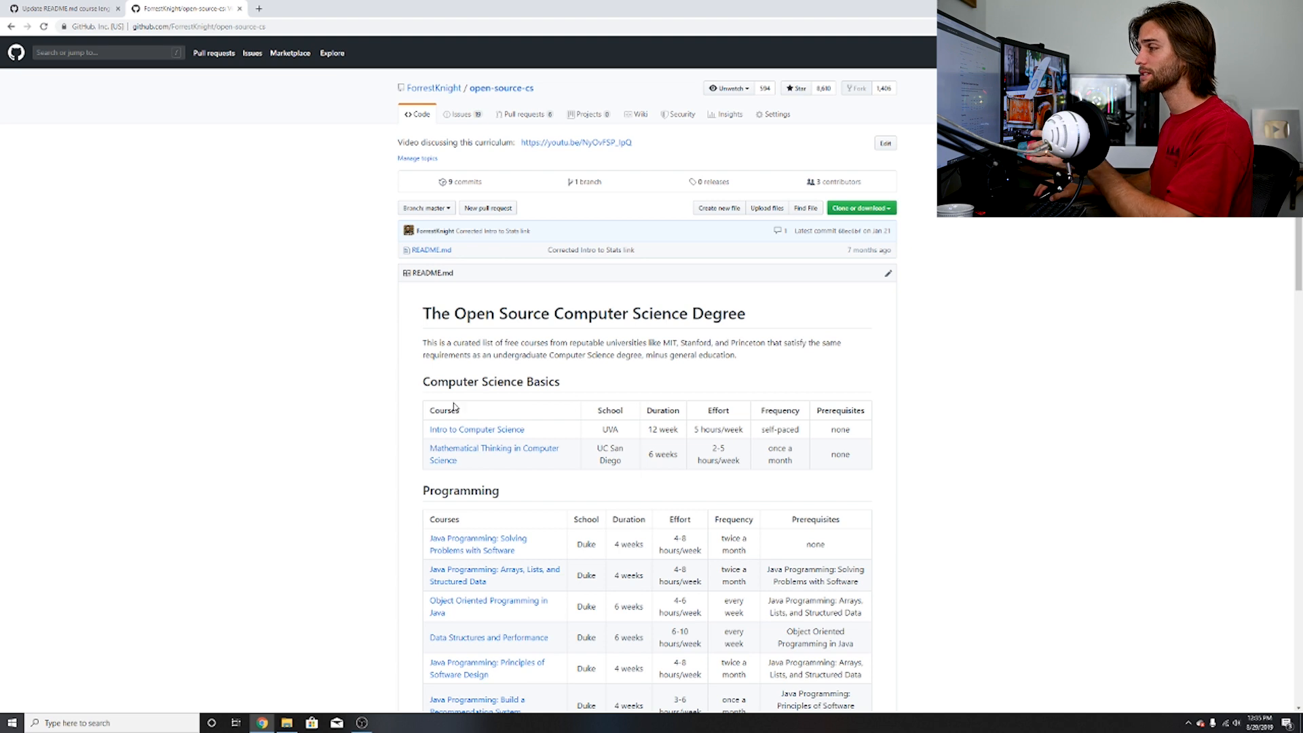
pyautogui.moveTo(869, 467)
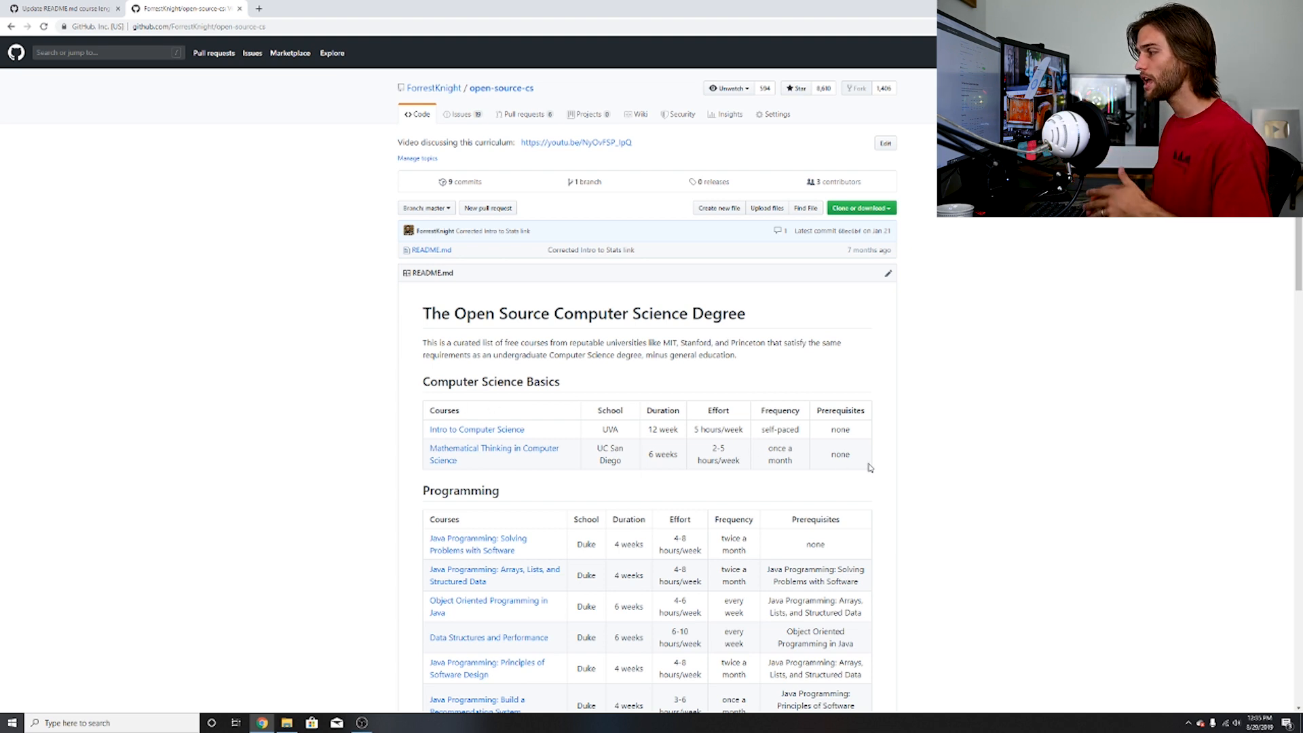
# Step: Select the first Java course's 'none' prerequisite and point out the Intro to Computer Science duration
pyautogui.scroll(-3)
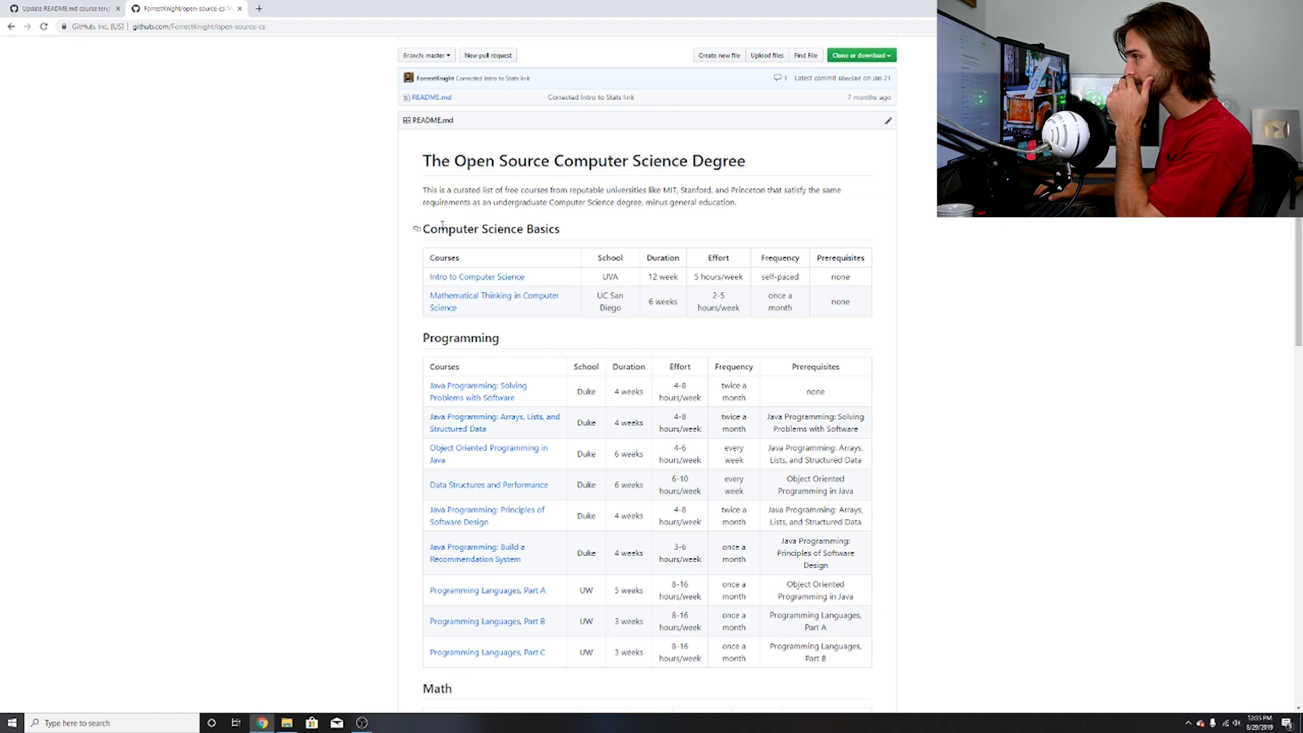
pyautogui.moveTo(476, 277)
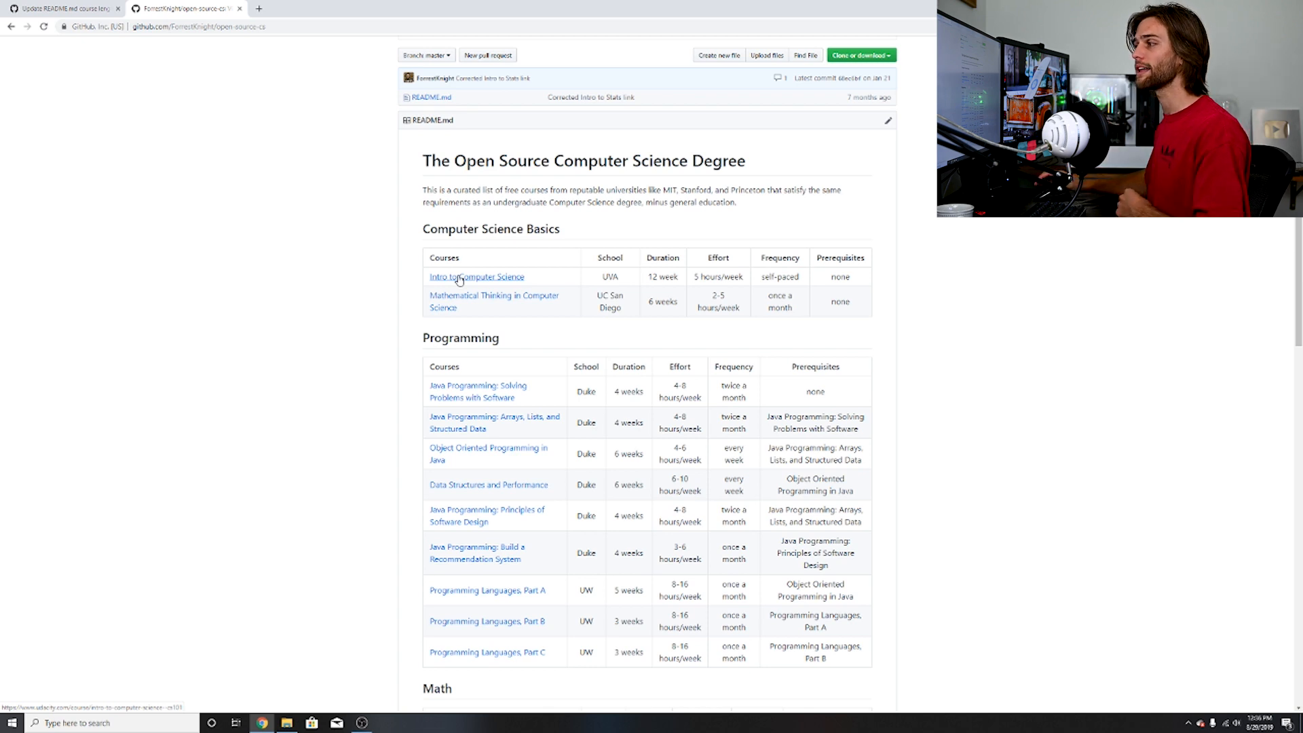
pyautogui.scroll(-3)
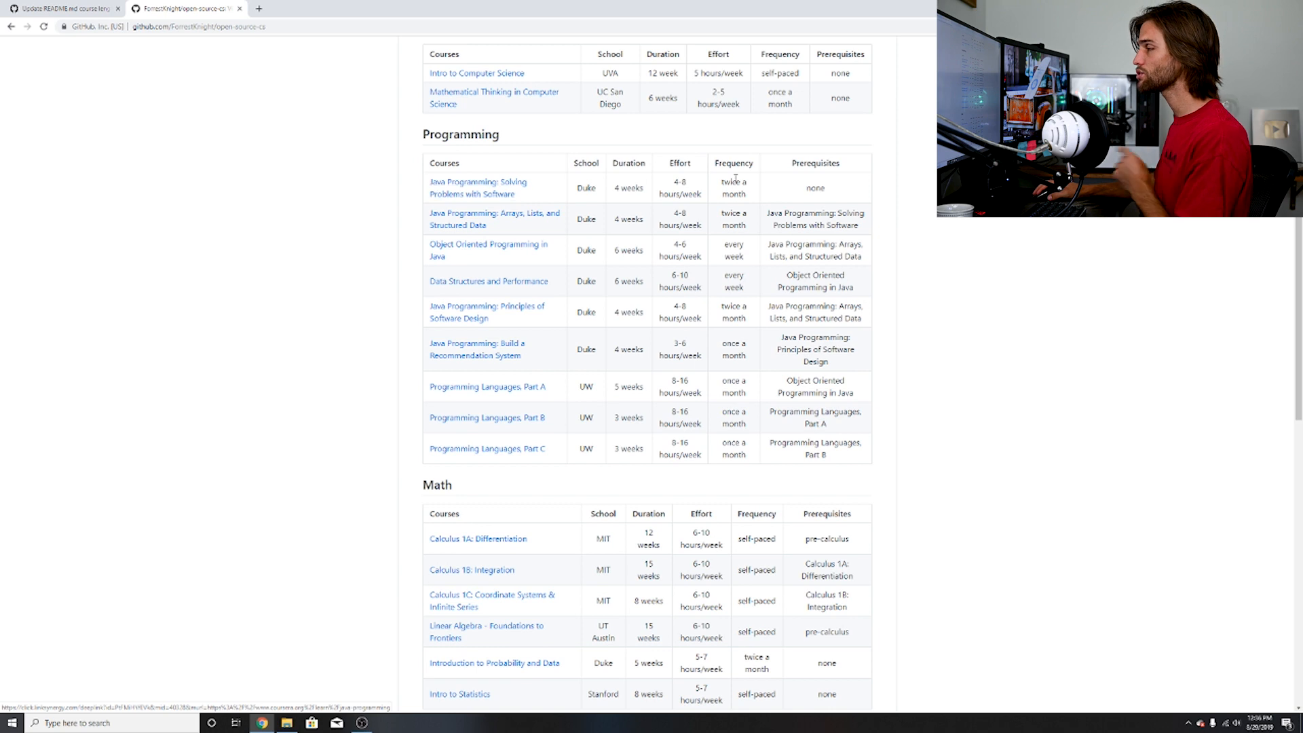
pyautogui.doubleClick(814, 188)
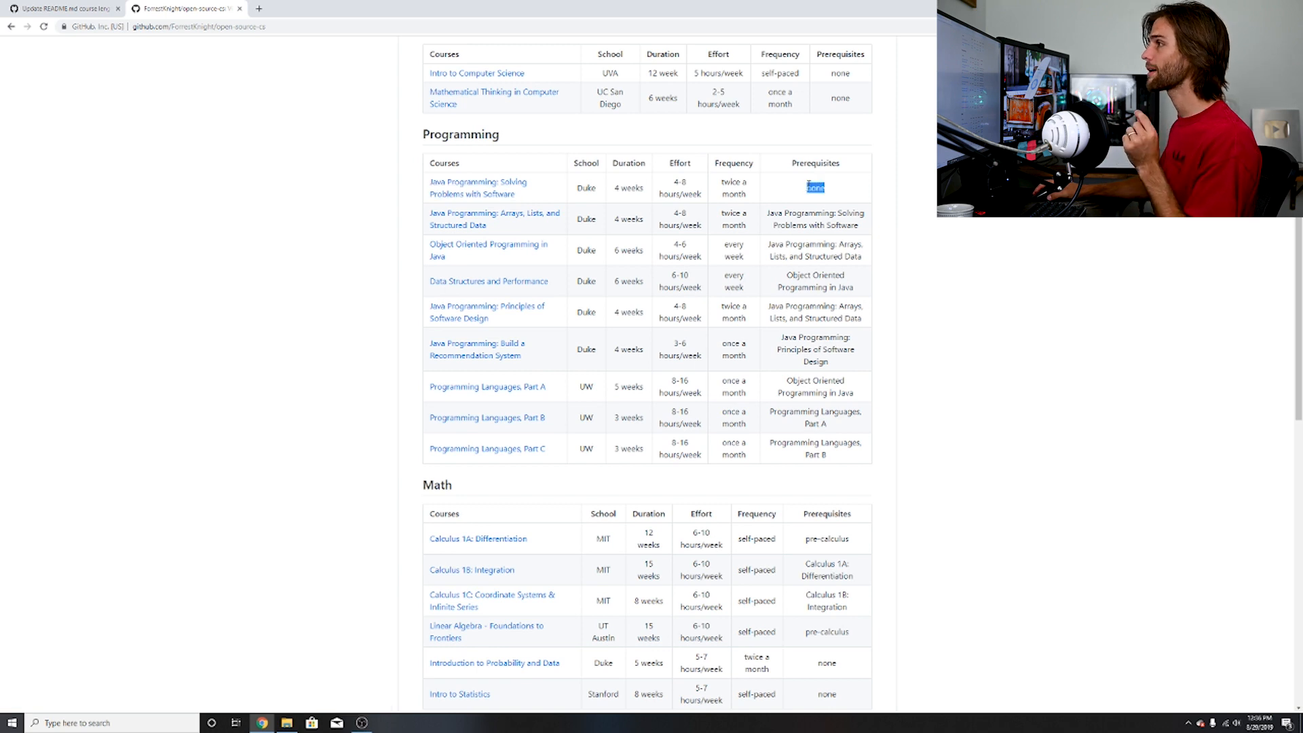
pyautogui.scroll(-3)
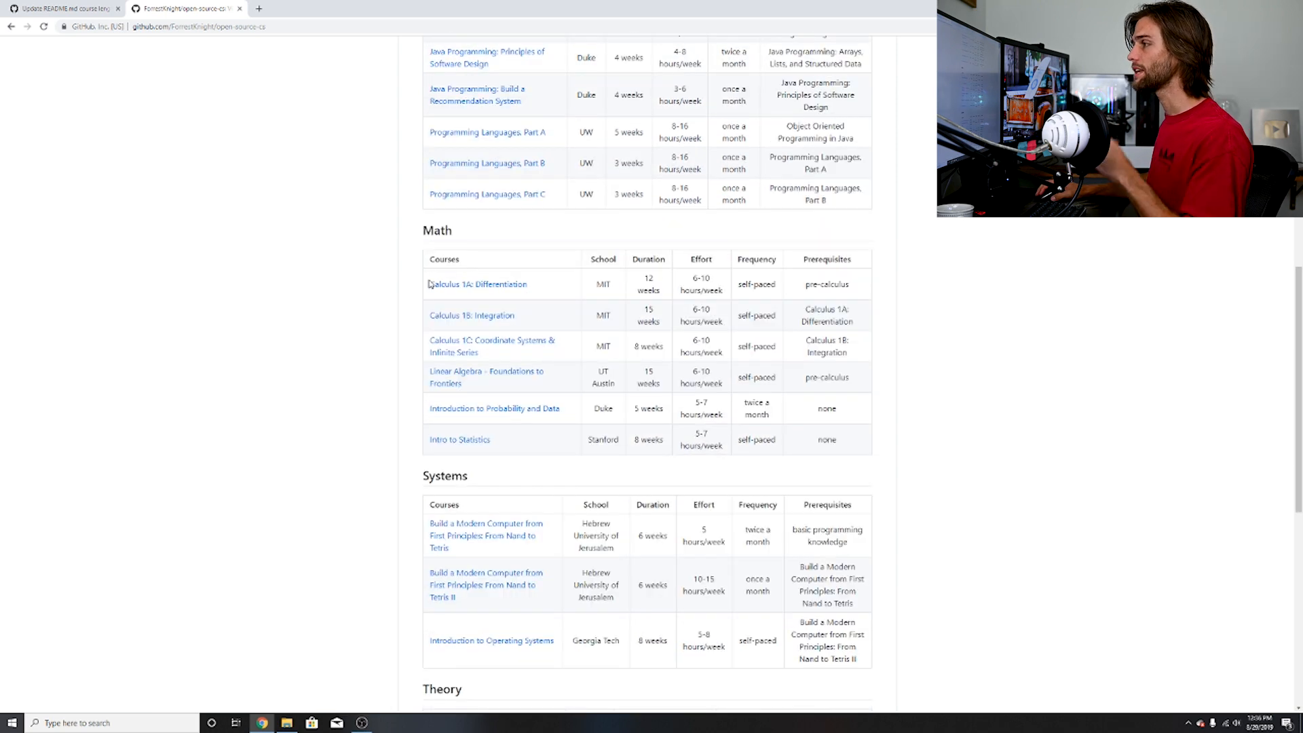
pyautogui.scroll(-3)
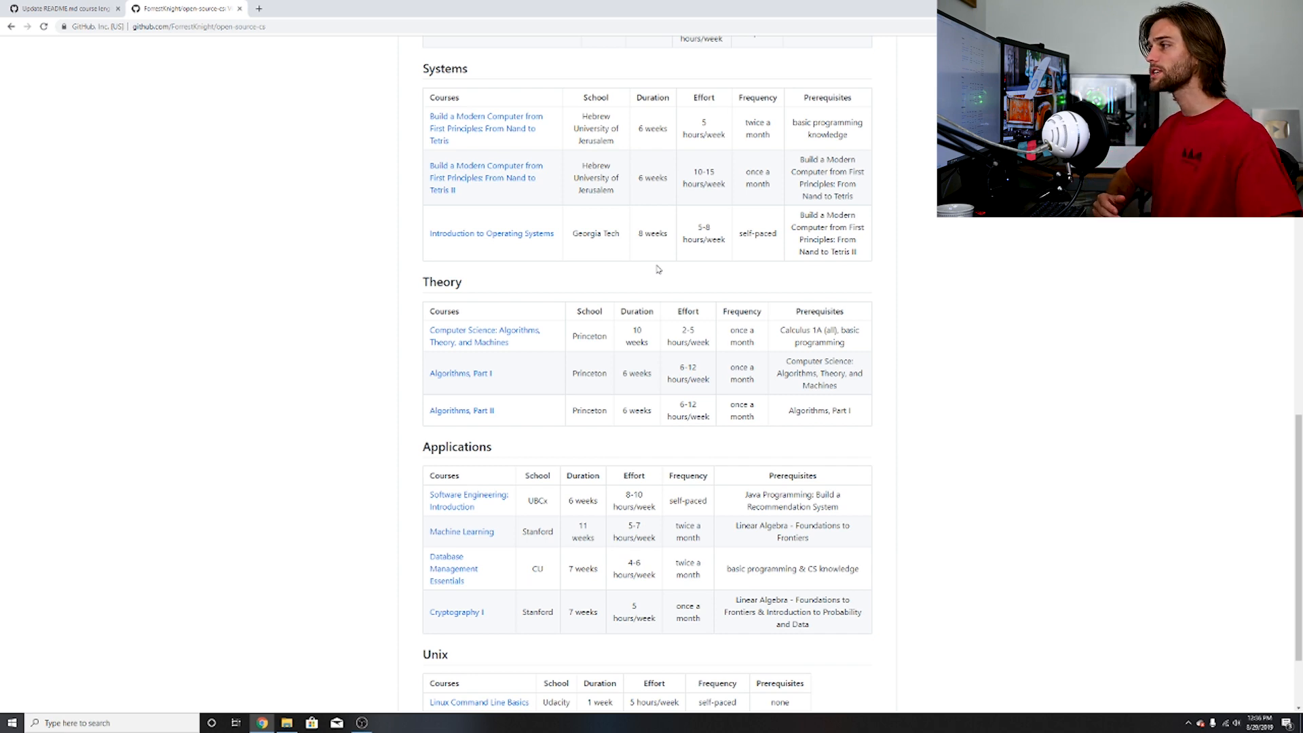
pyautogui.scroll(3)
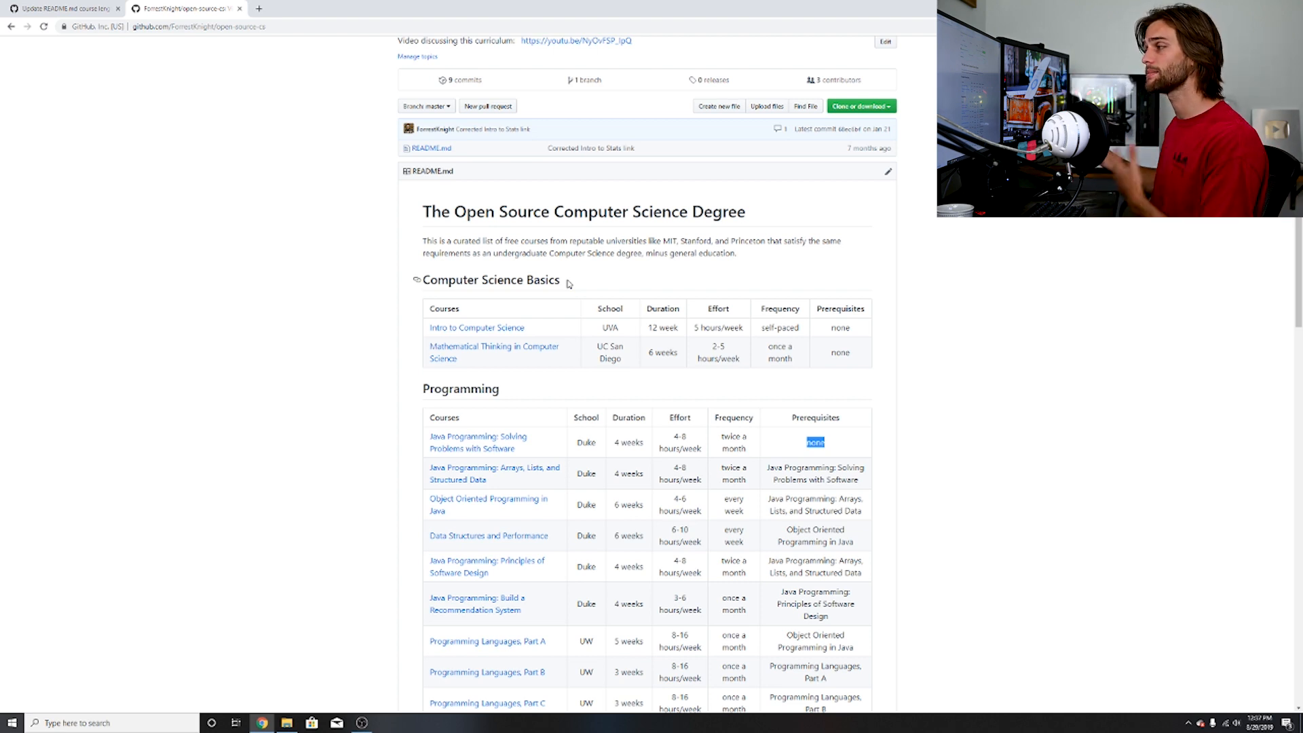
pyautogui.click(62, 8)
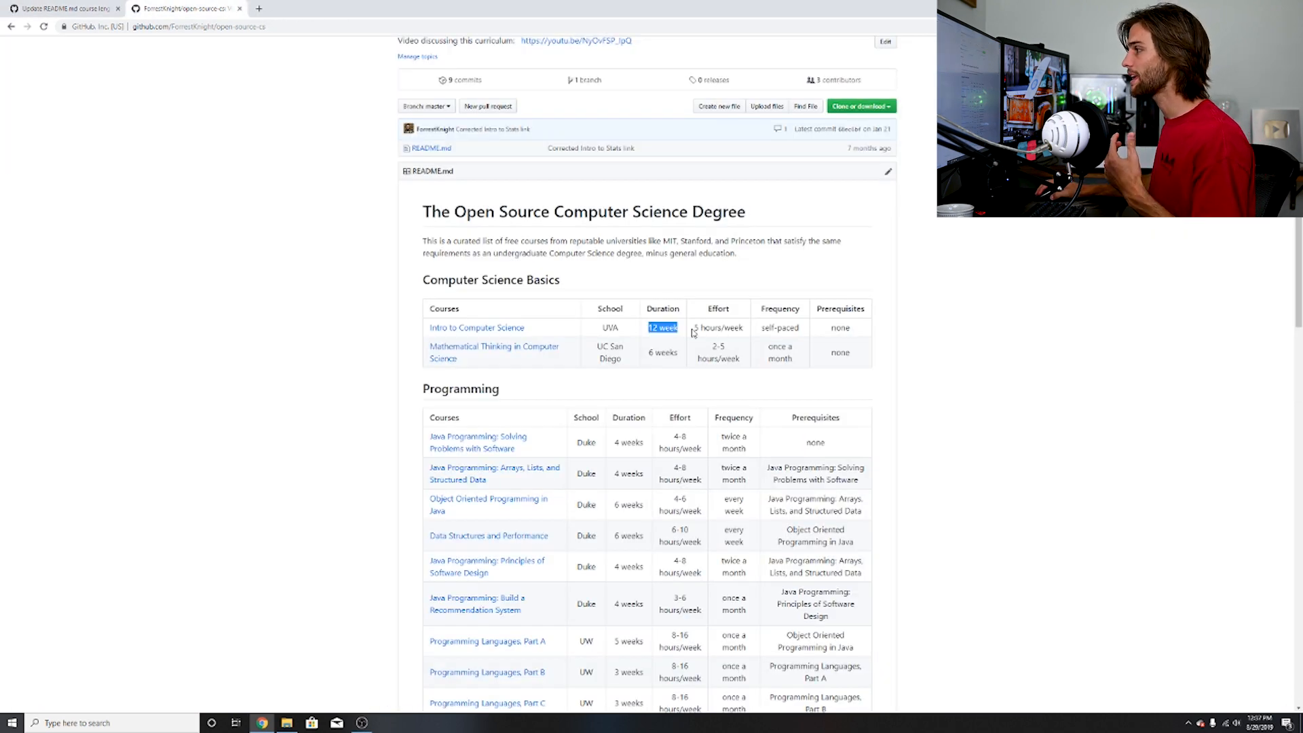
pyautogui.scroll(-3)
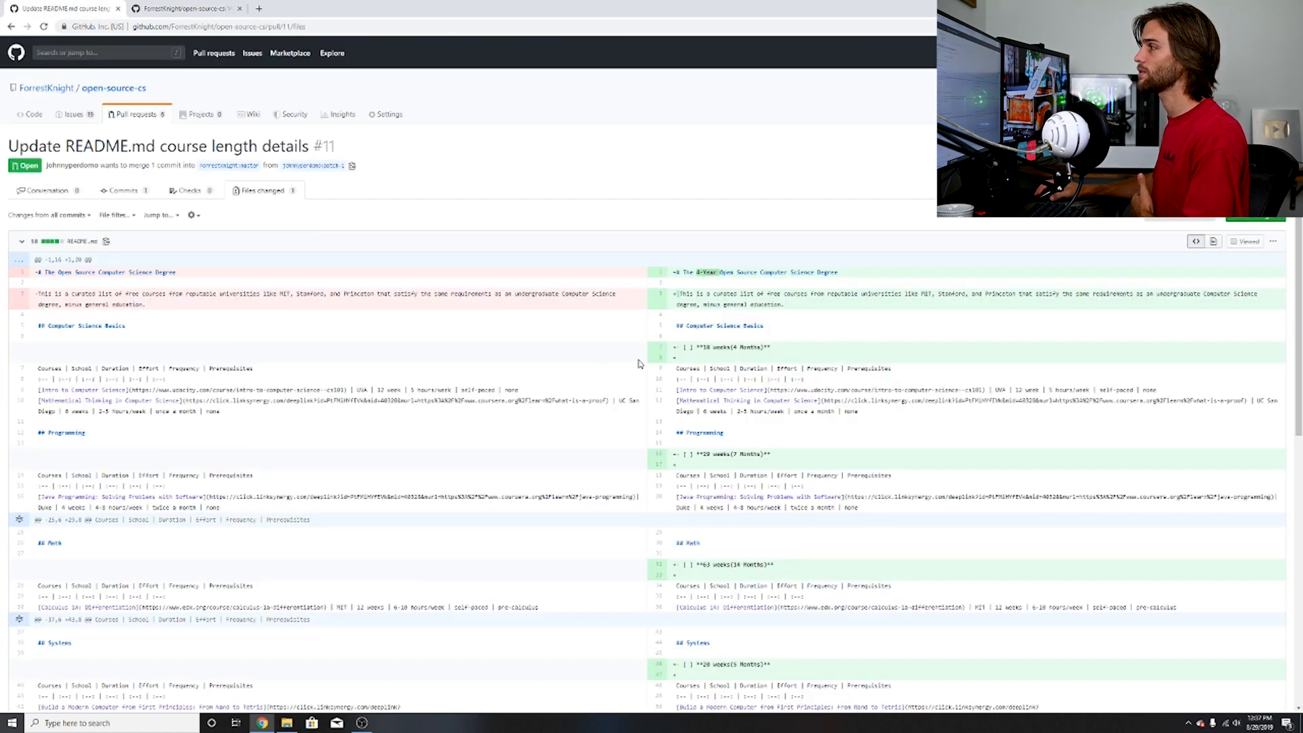
pyautogui.moveTo(629, 225)
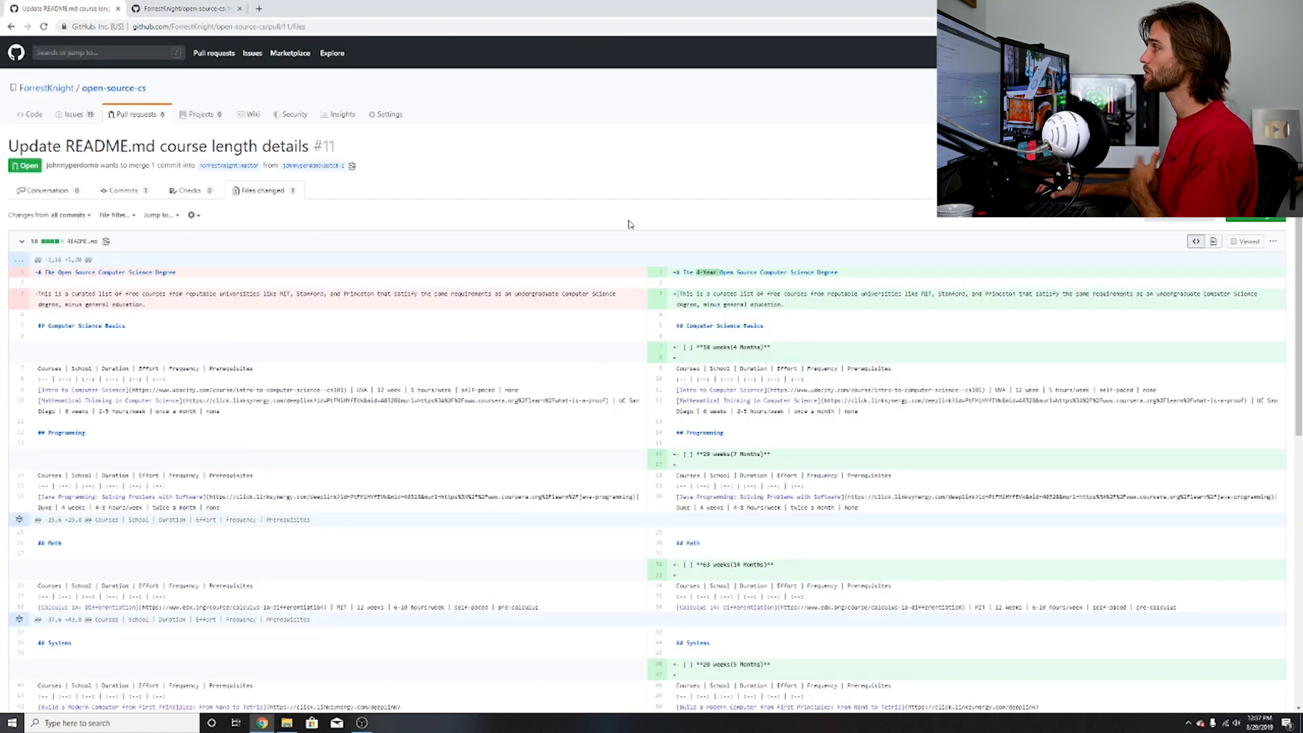
pyautogui.moveTo(650, 222)
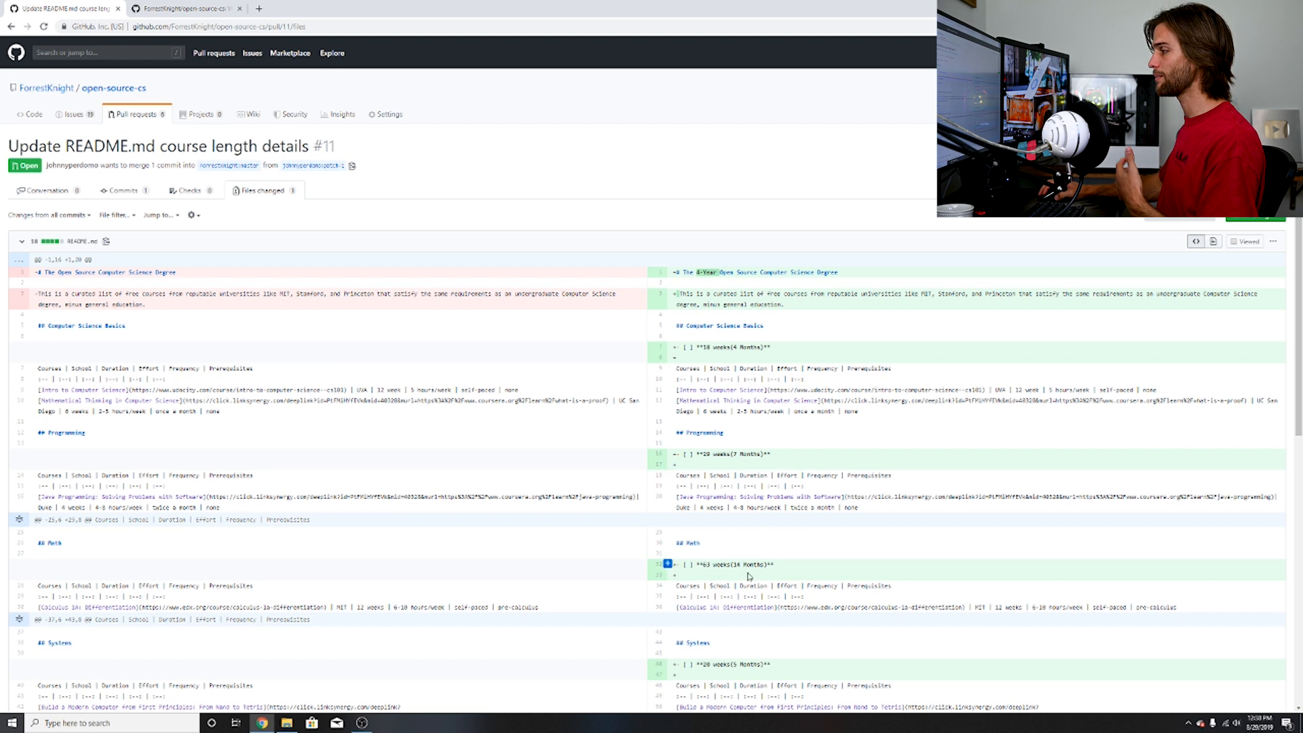
pyautogui.moveTo(251, 6)
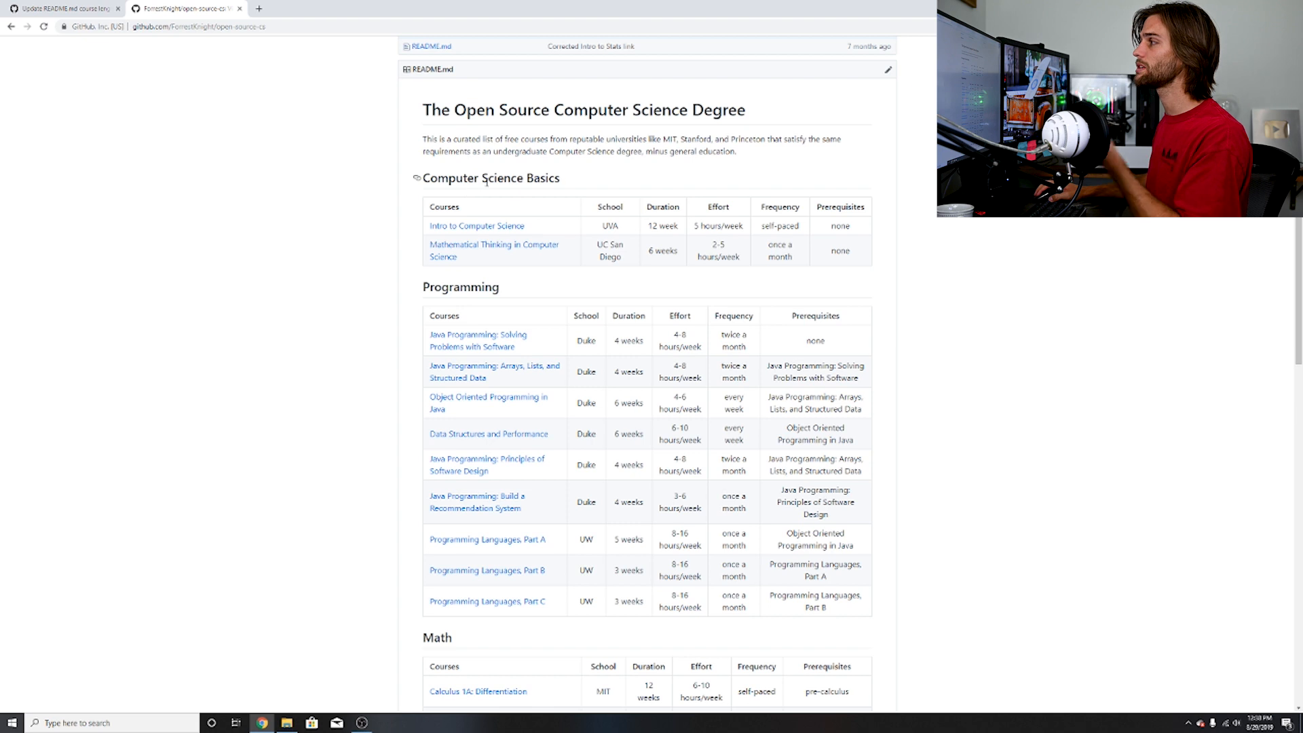
pyautogui.moveTo(640, 197)
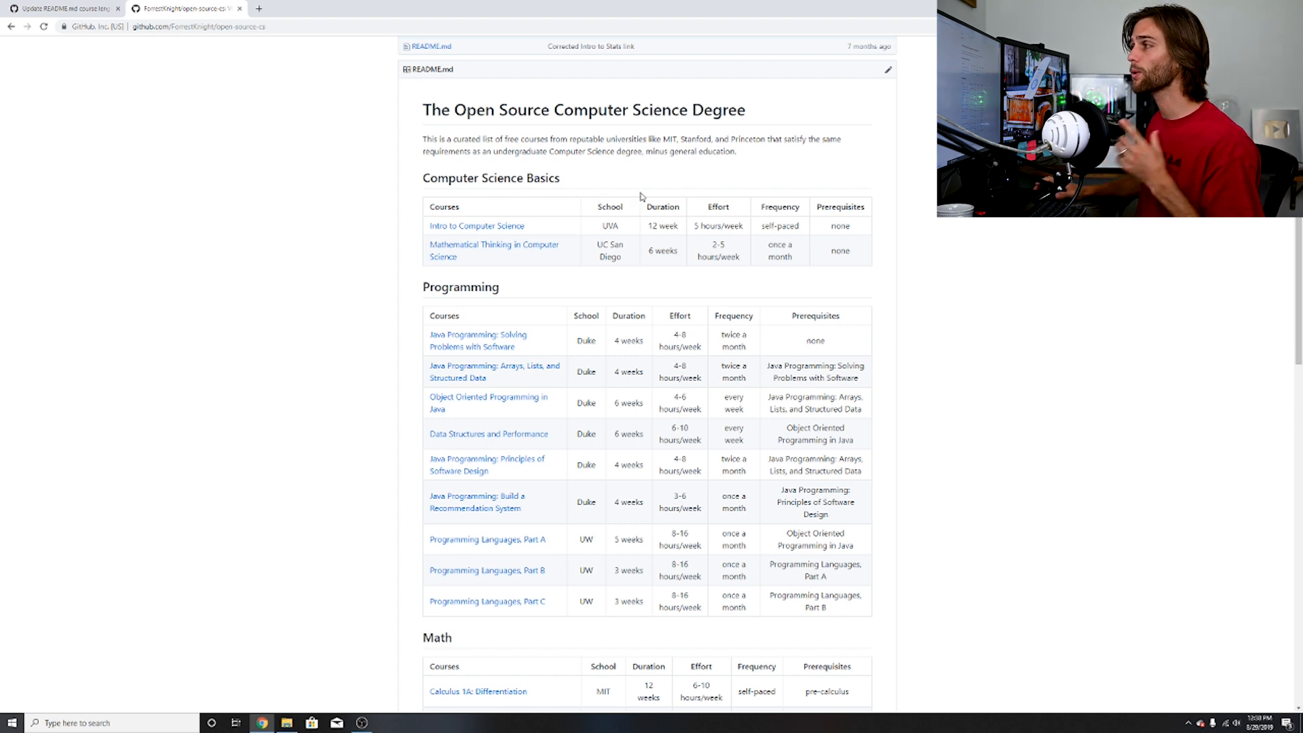
pyautogui.moveTo(673, 203)
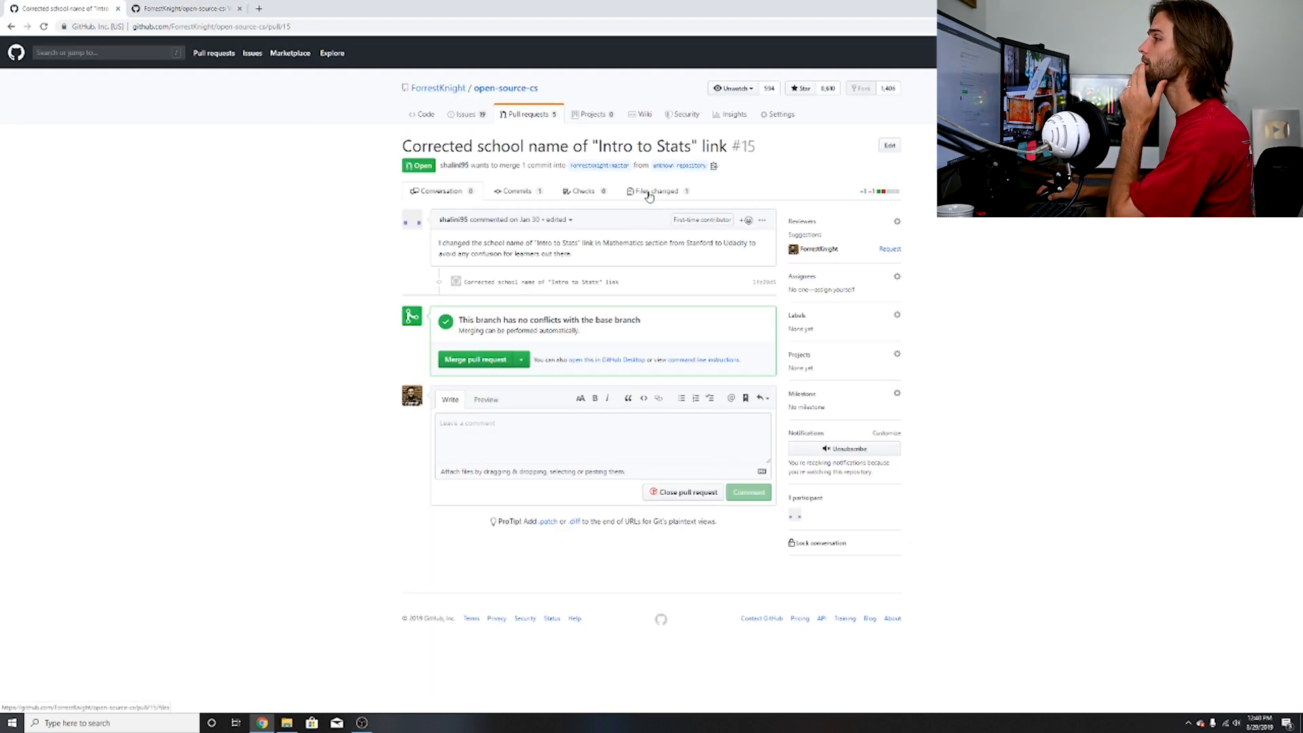
# Step: Open the Math table's Intro to Statistics link in a new tab
pyautogui.click(654, 192)
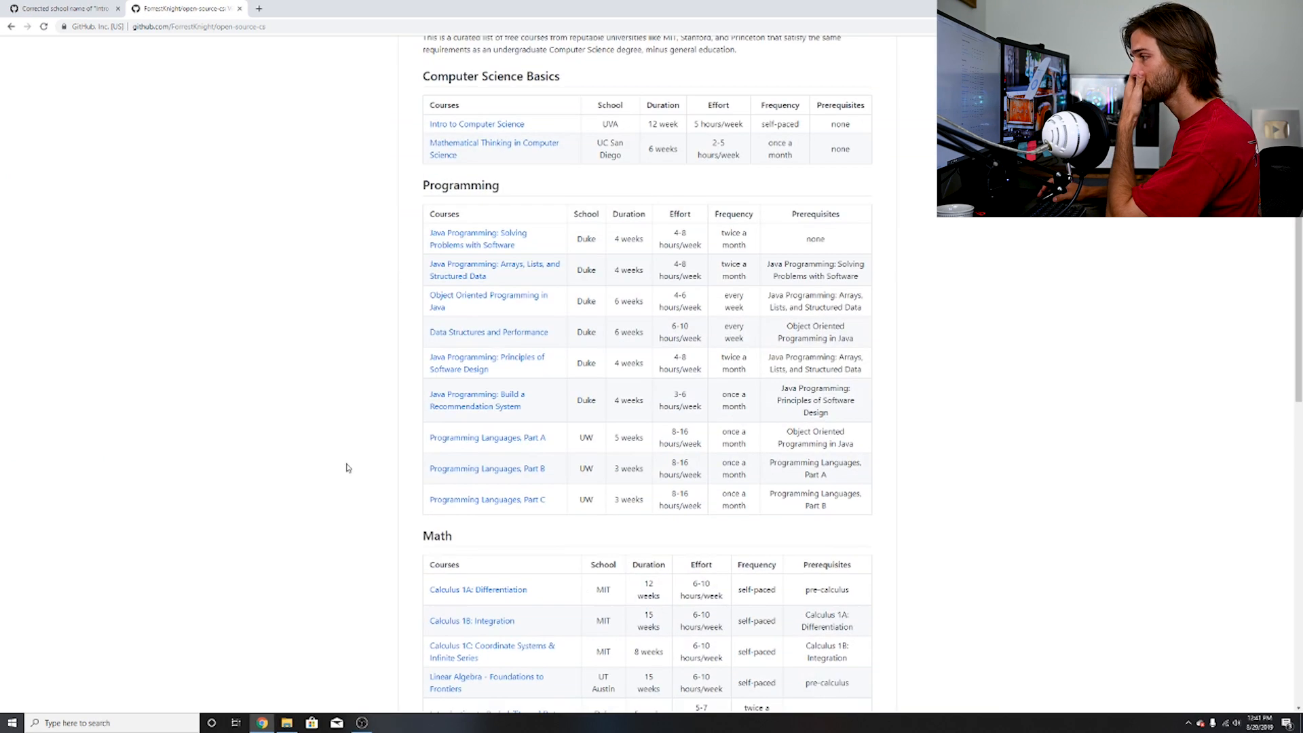
pyautogui.rightClick(457, 286)
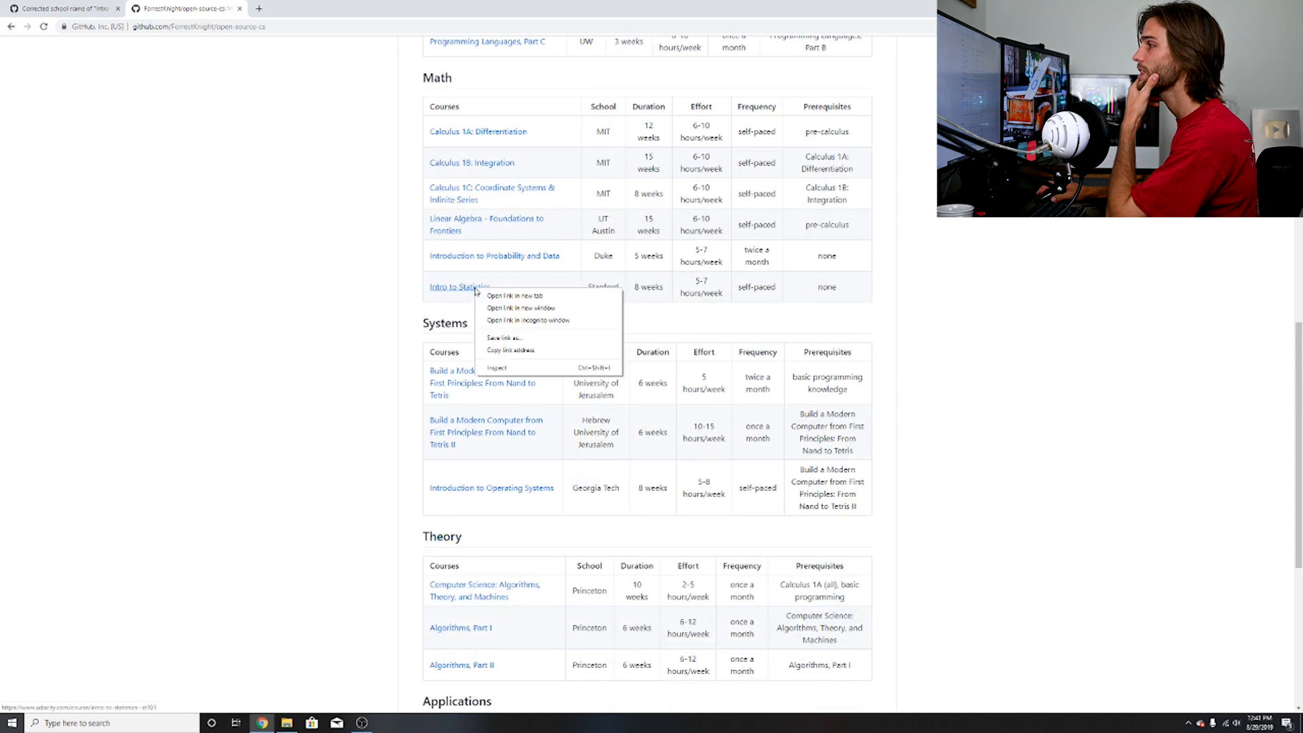
pyautogui.click(515, 296)
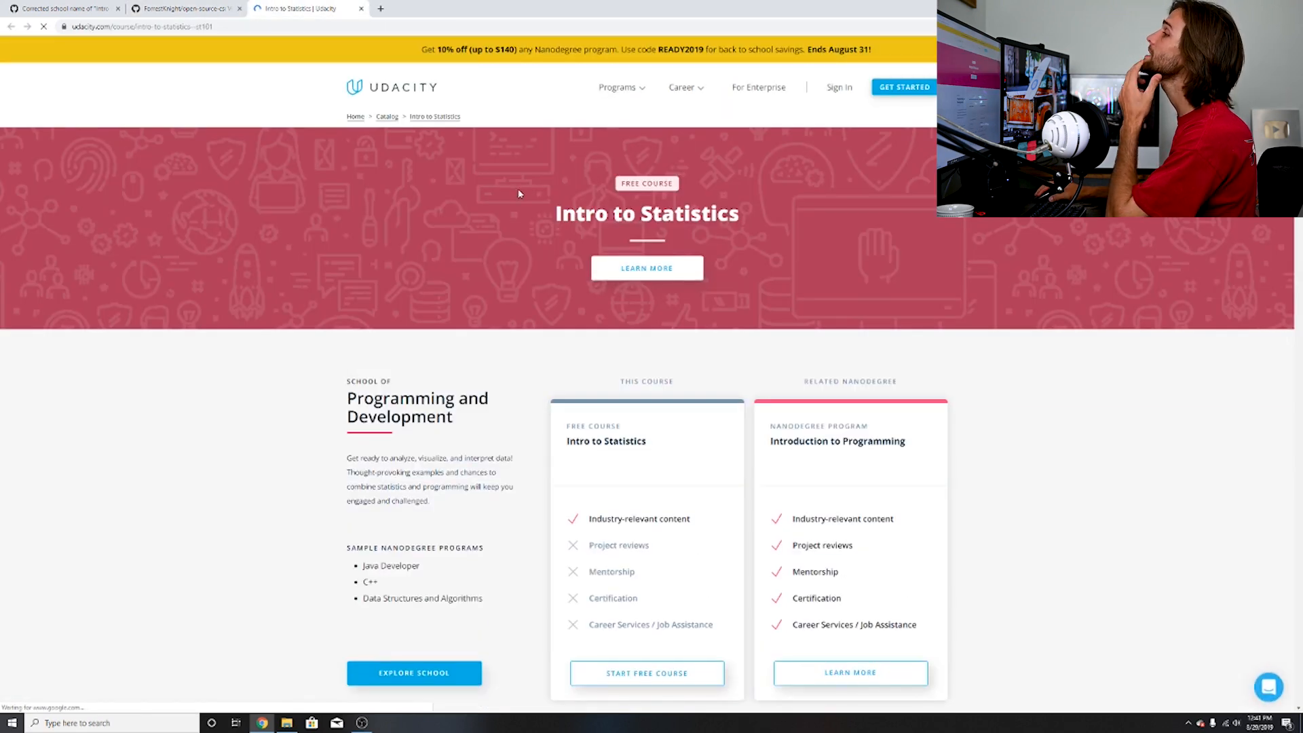
# Step: Scroll the Udacity Intro to Statistics page to confirm the school, then close that tab
pyautogui.scroll(-3)
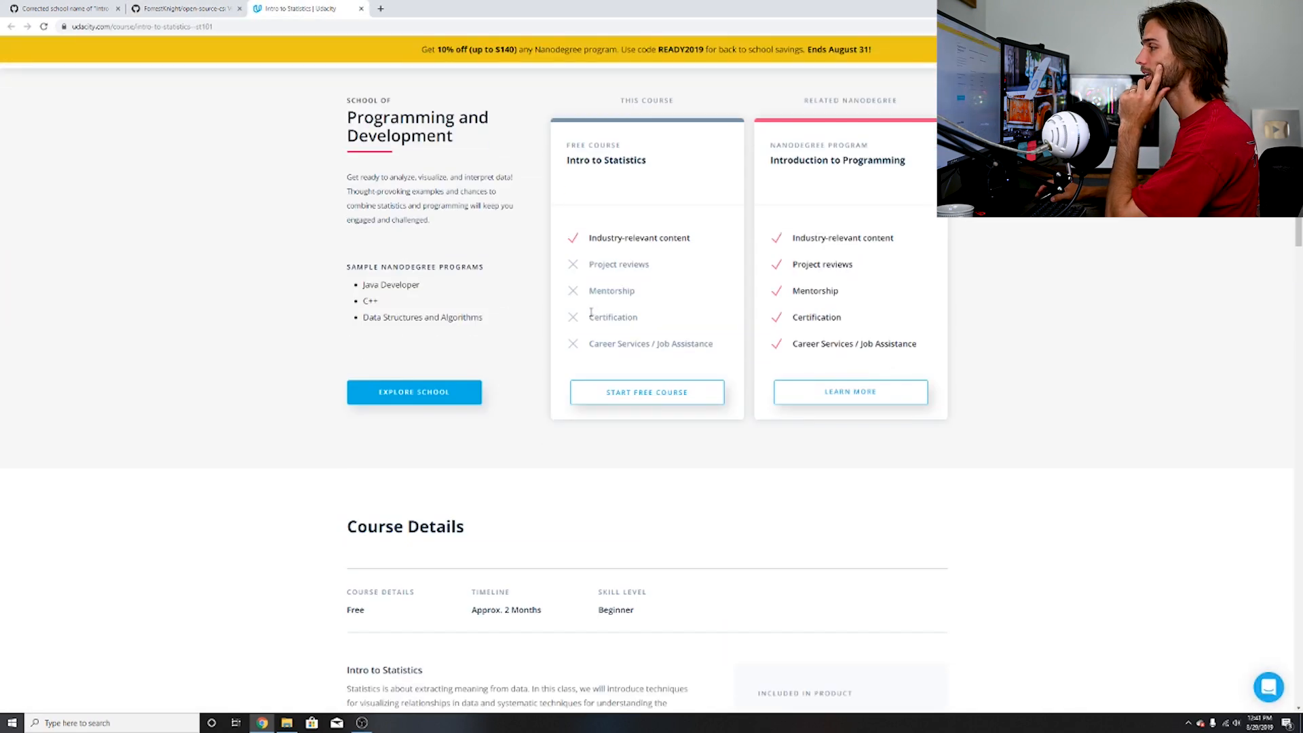
pyautogui.scroll(-3)
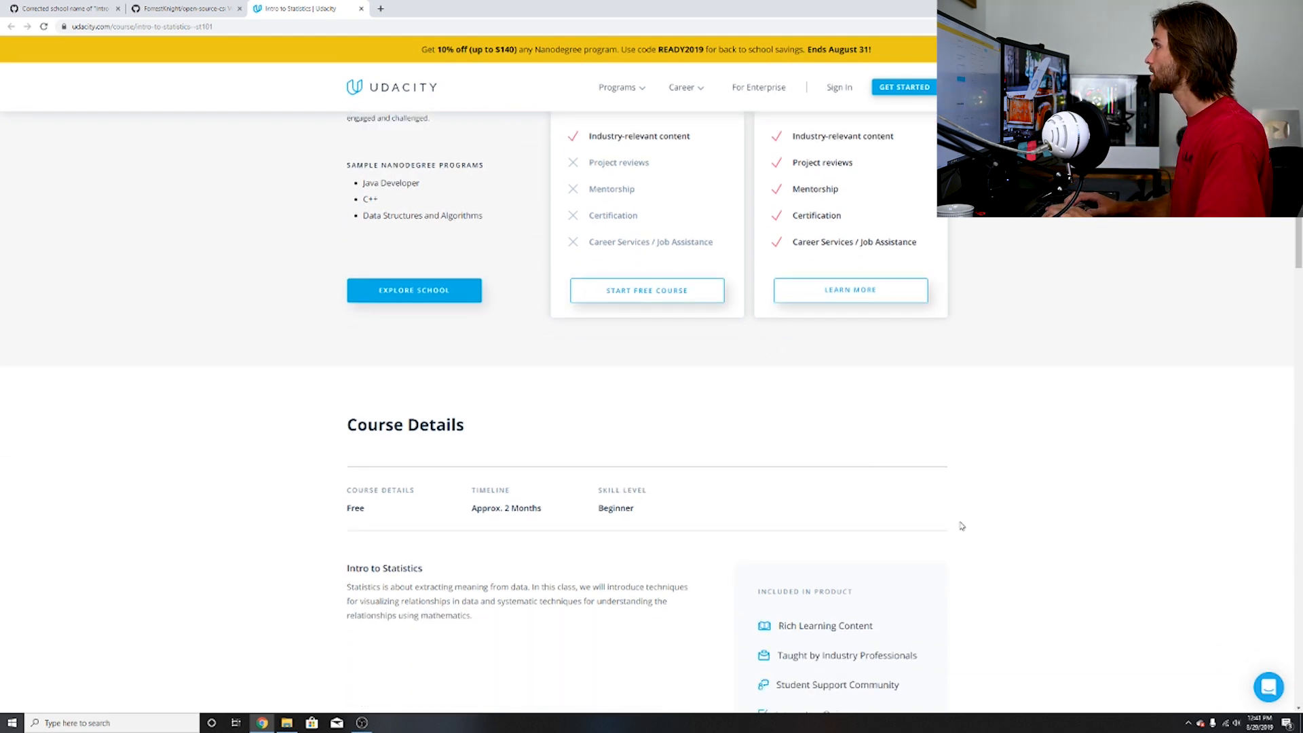
pyautogui.click(59, 8)
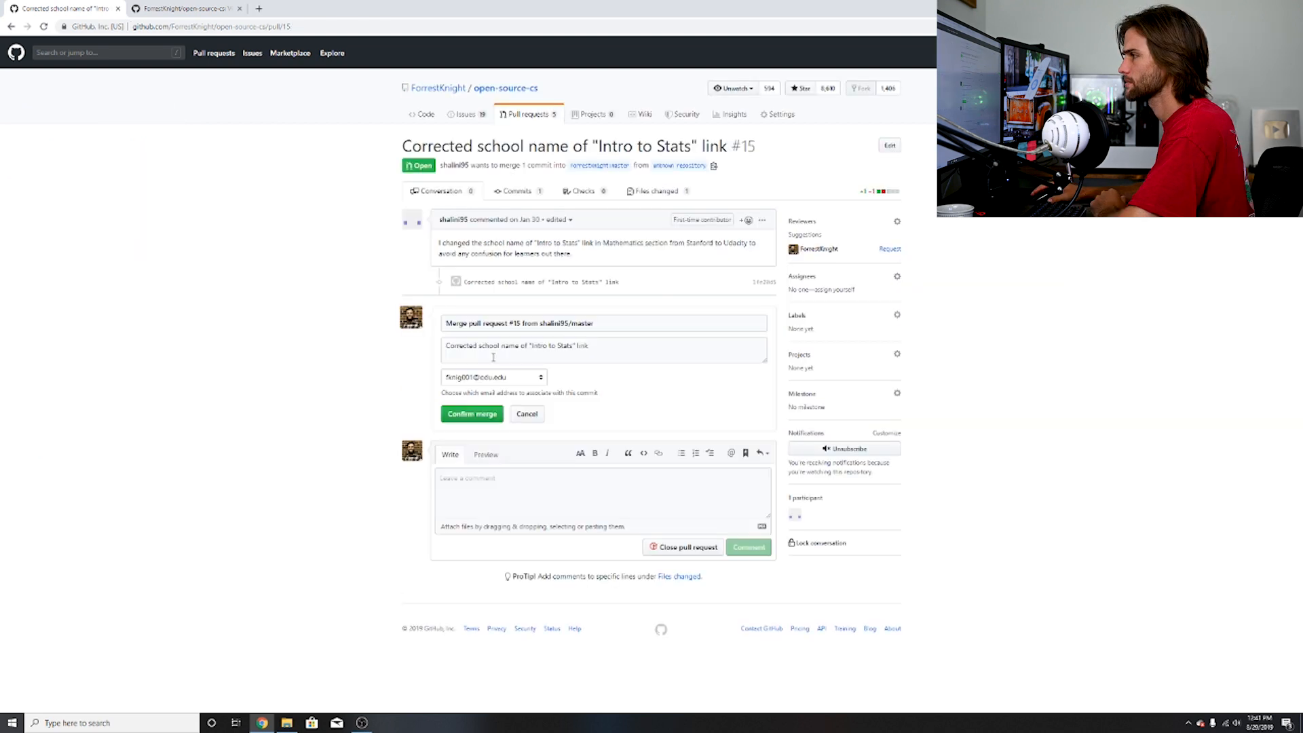
# Step: Confirm the merge of pull request #15, the Intro to Stats school-name fix
pyautogui.click(470, 413)
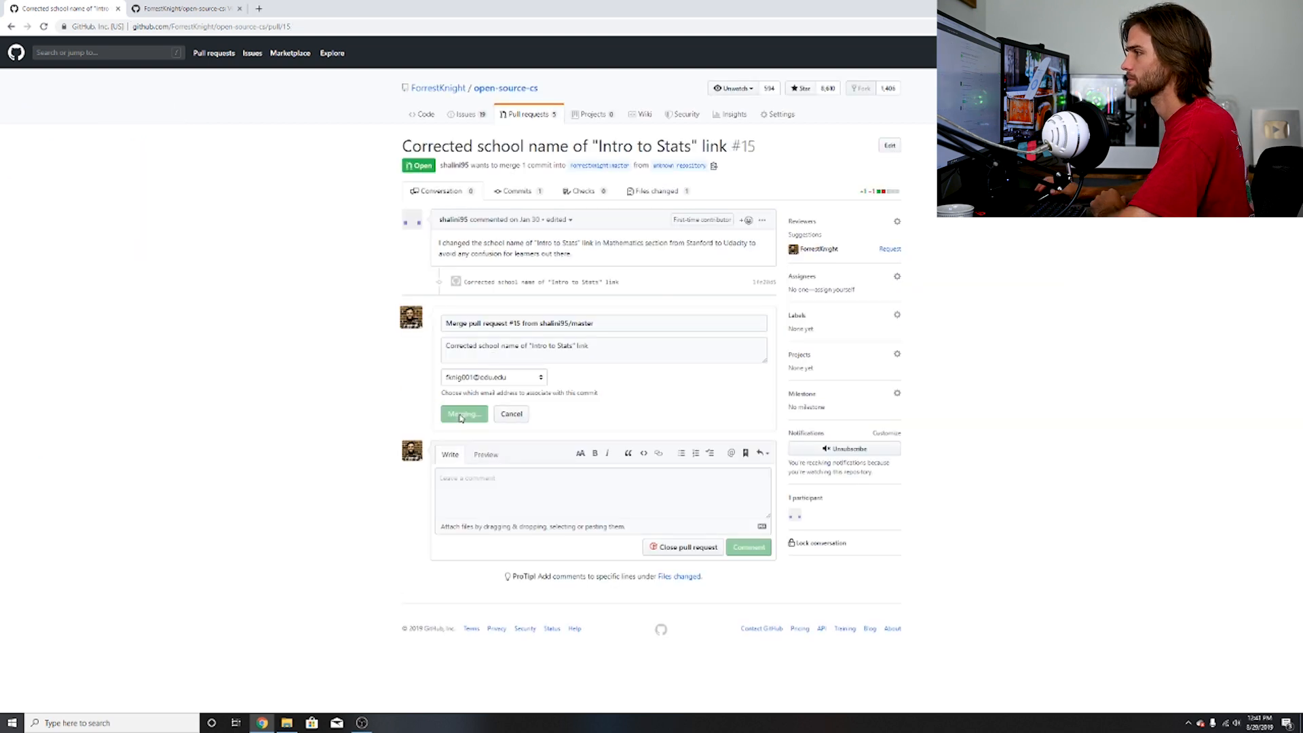
pyautogui.click(463, 414)
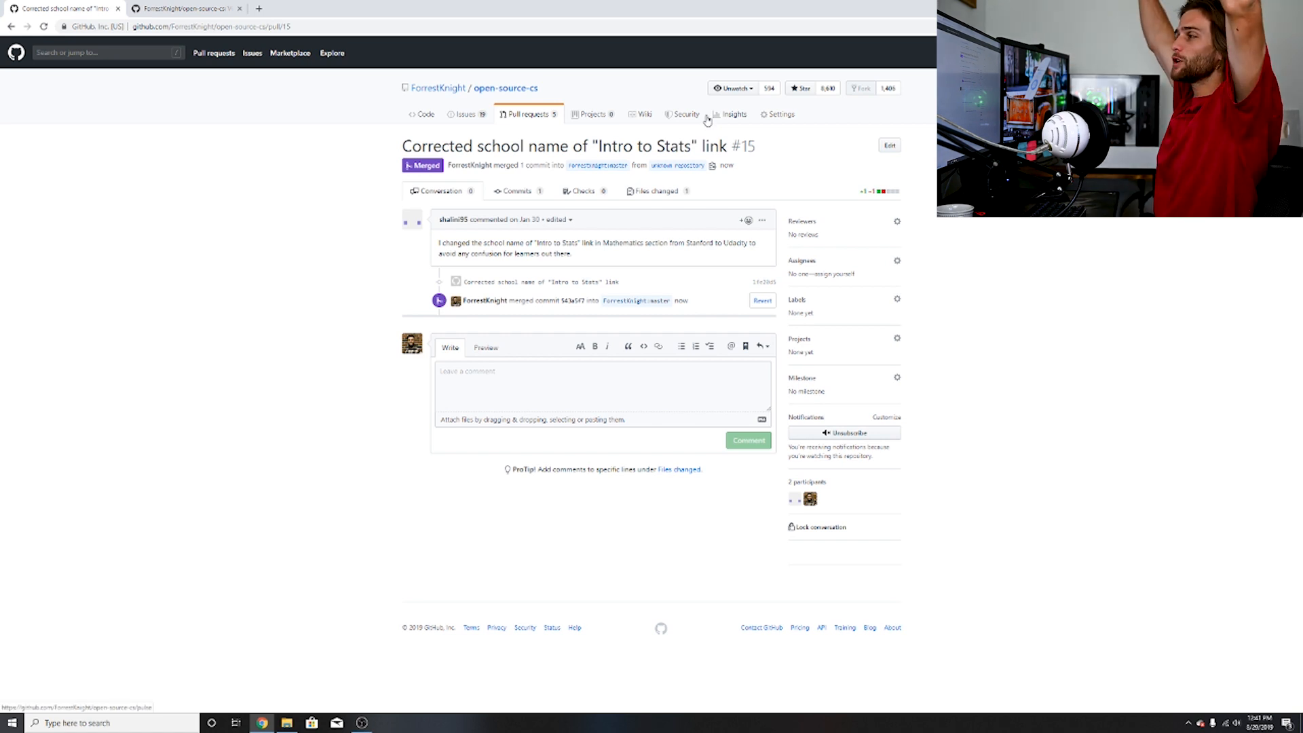
pyautogui.moveTo(241, 104)
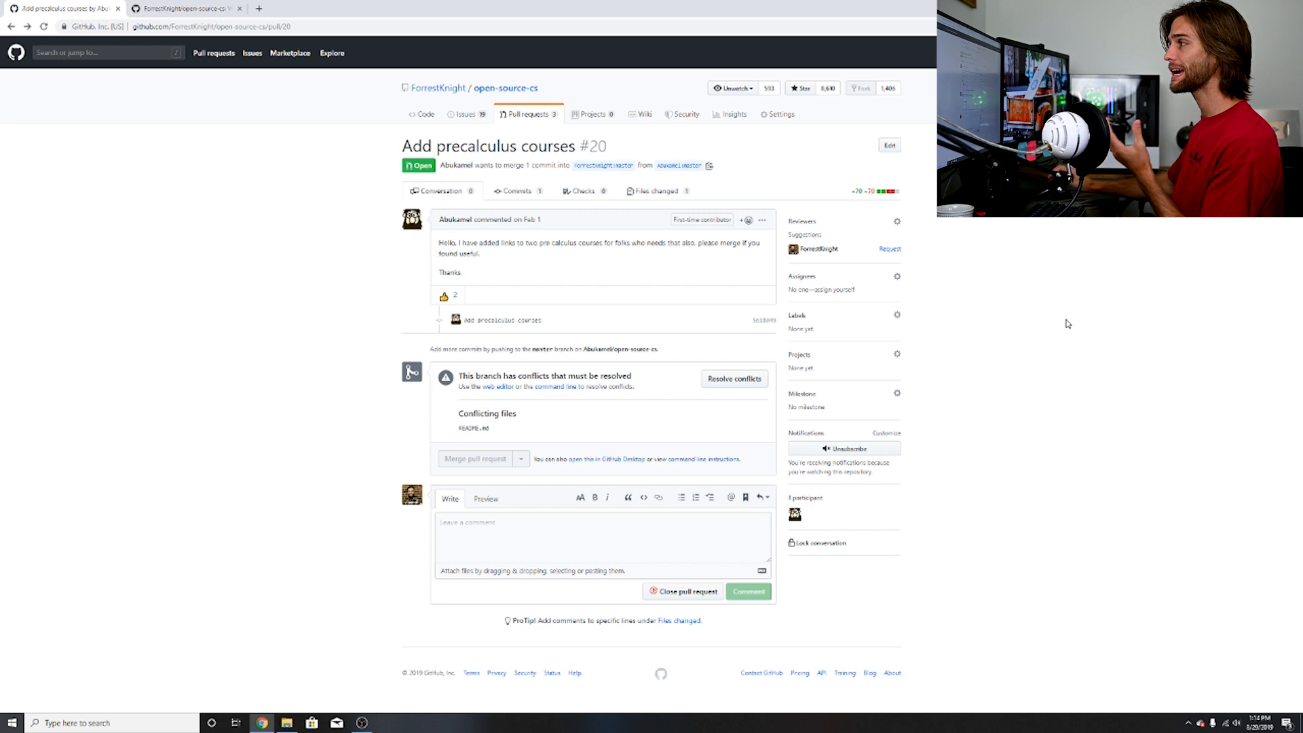
pyautogui.moveTo(605, 262)
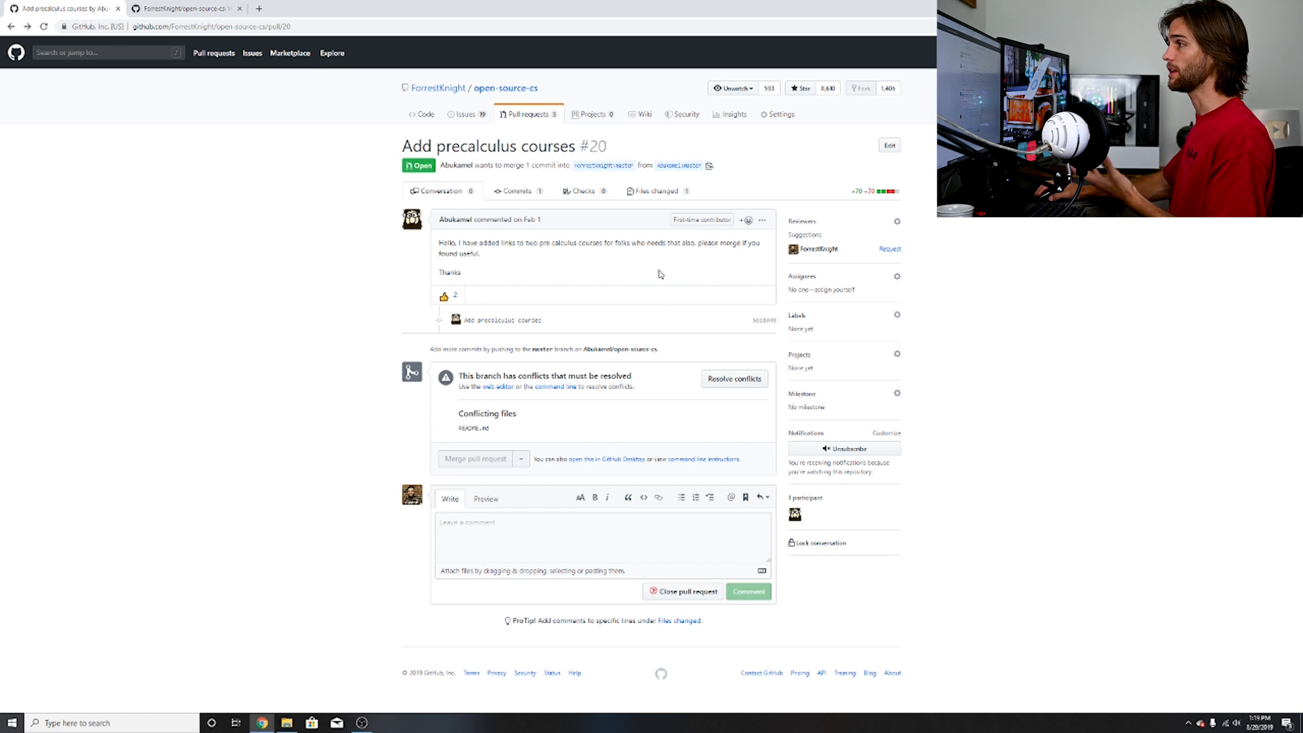
pyautogui.moveTo(594, 311)
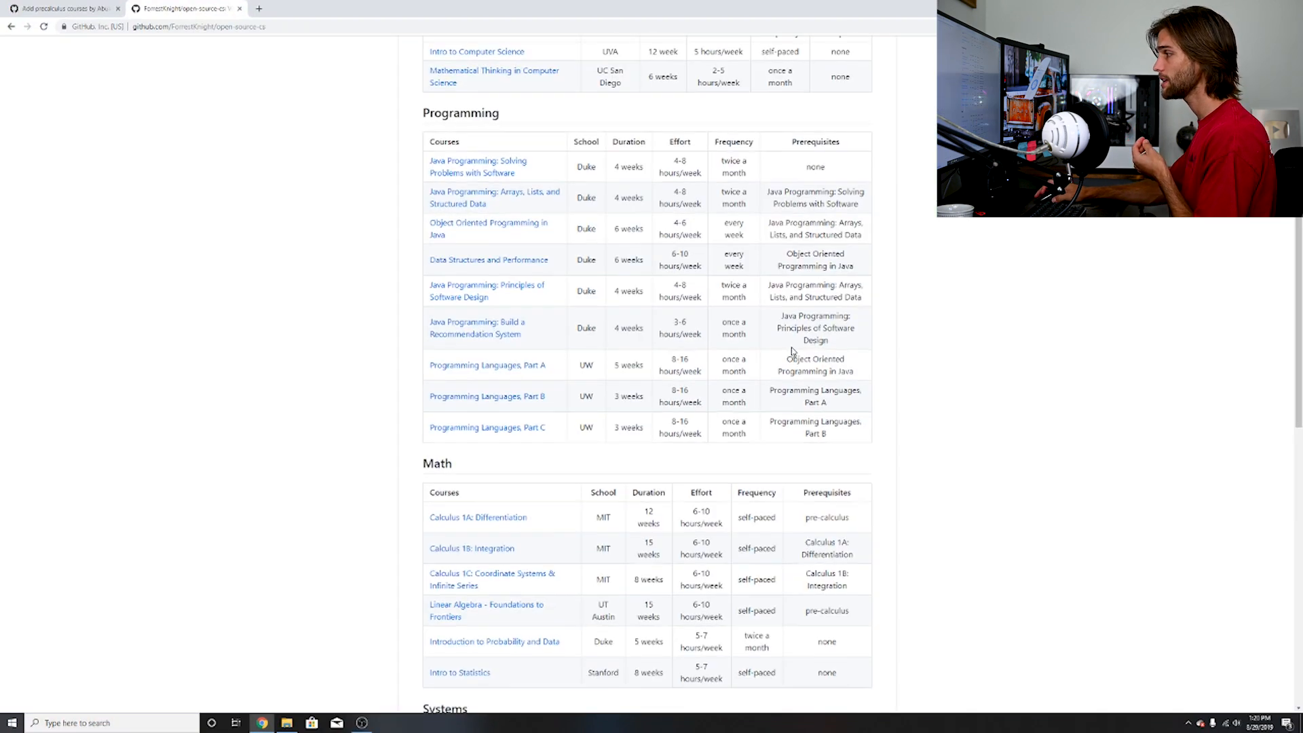
# Step: Scroll to the README Math table, then open course-list pull request #28
pyautogui.scroll(-3)
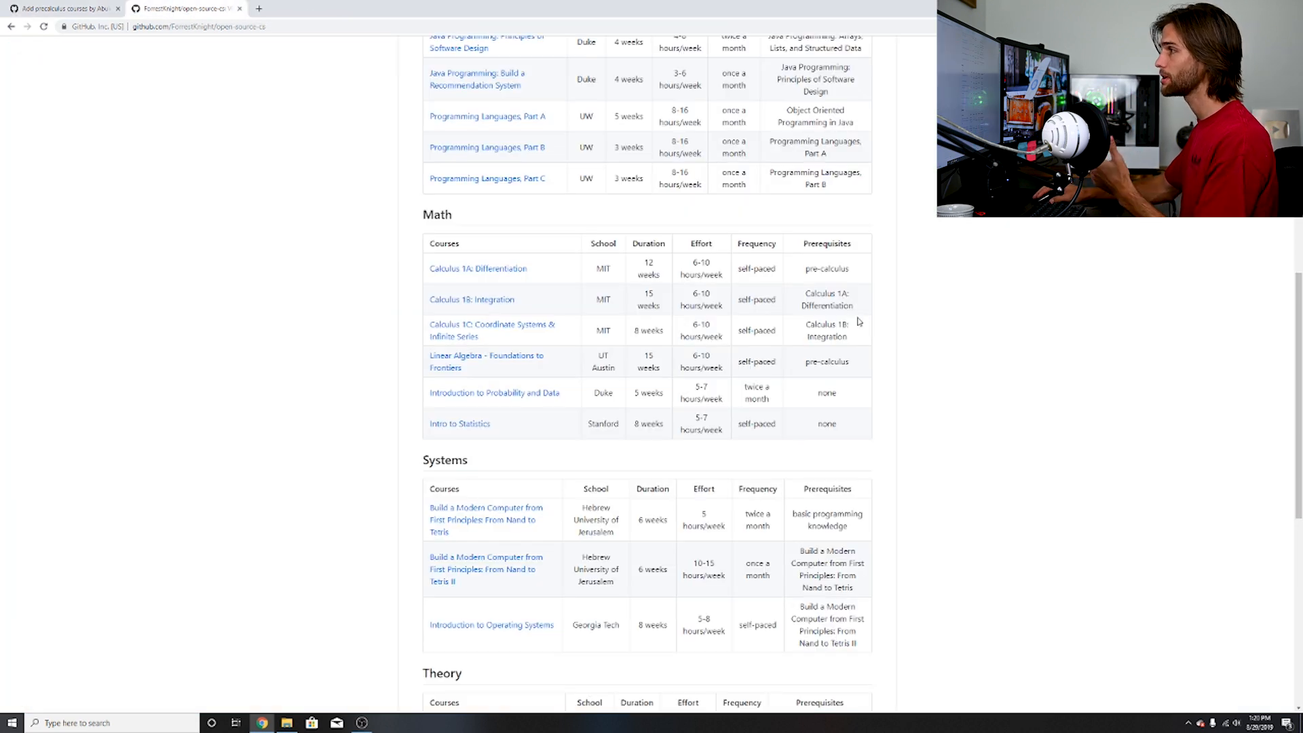
pyautogui.moveTo(484, 291)
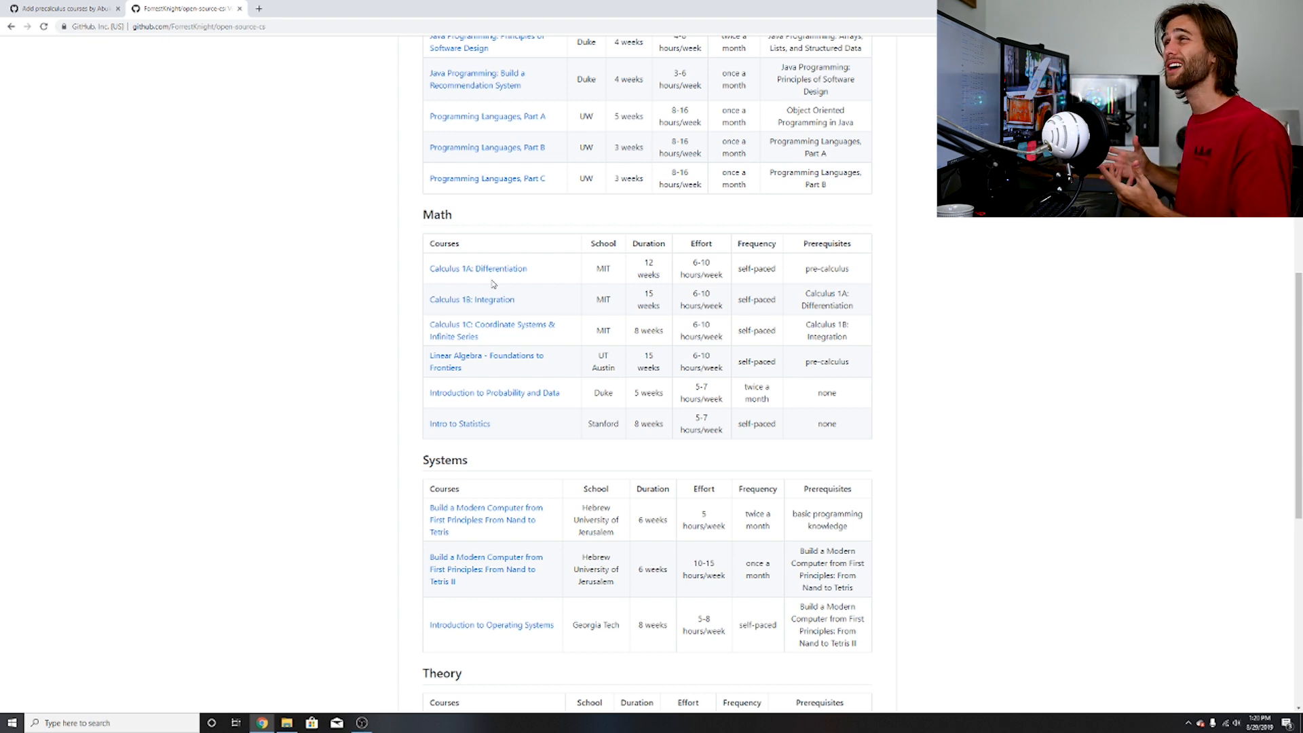
pyautogui.moveTo(447, 260)
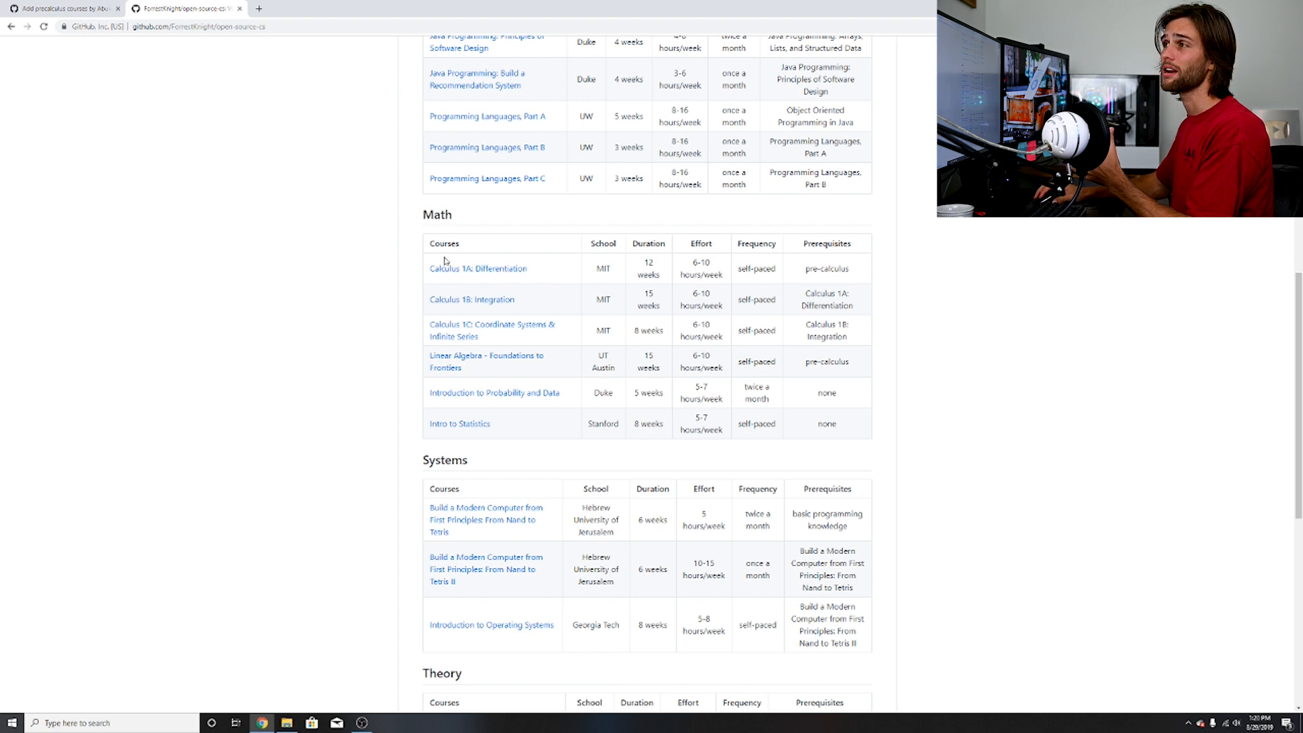
pyautogui.click(63, 8)
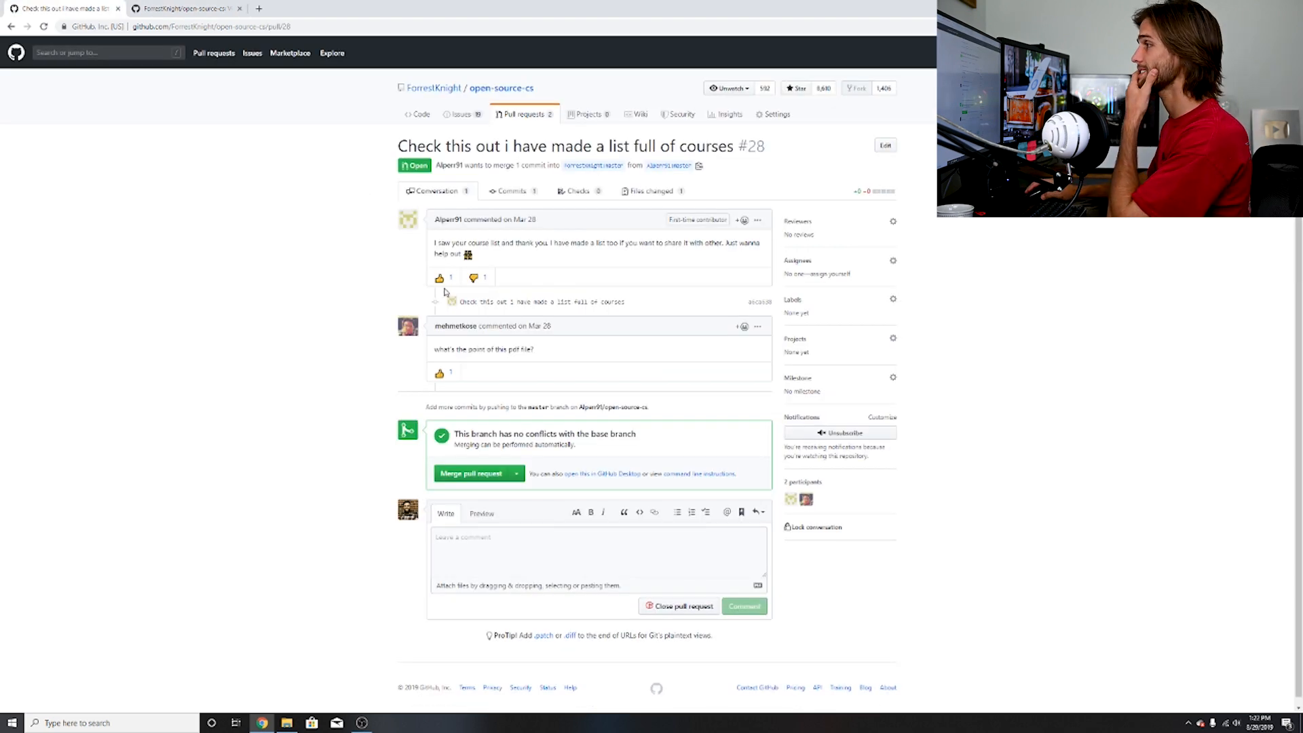
pyautogui.moveTo(561, 258)
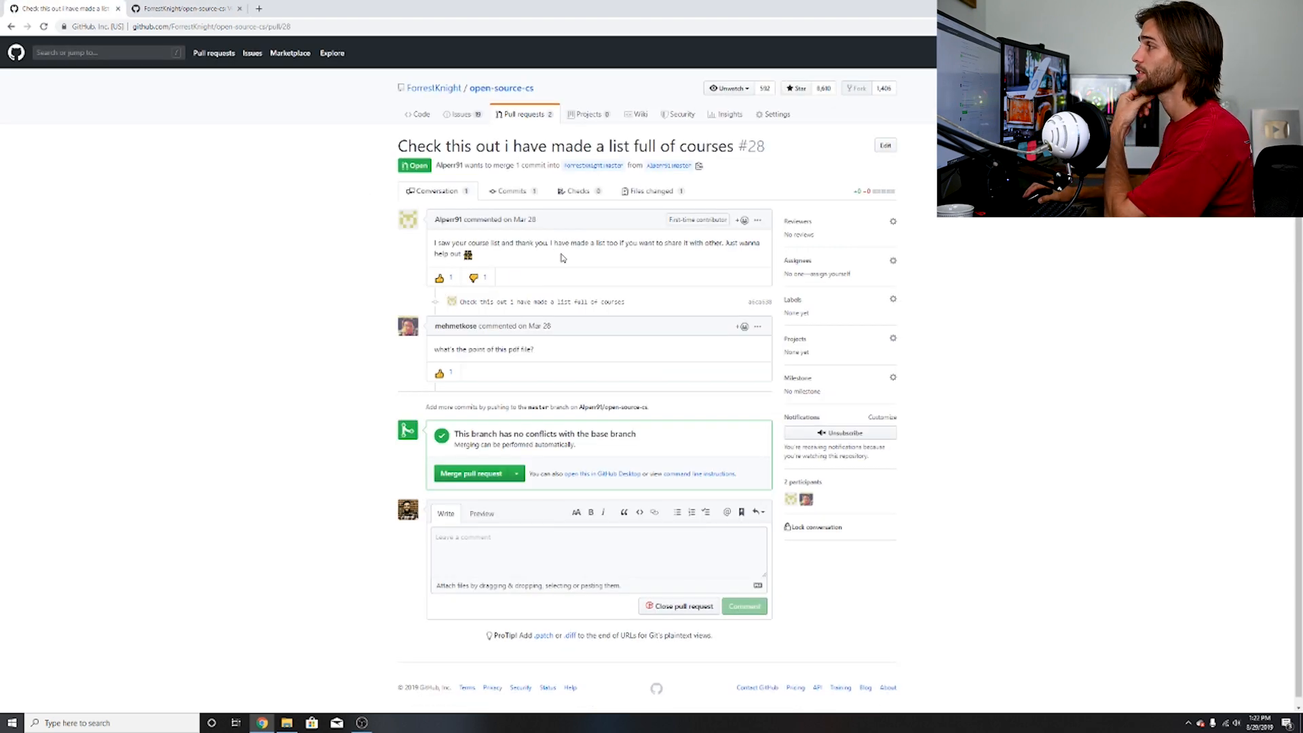
pyautogui.moveTo(614, 267)
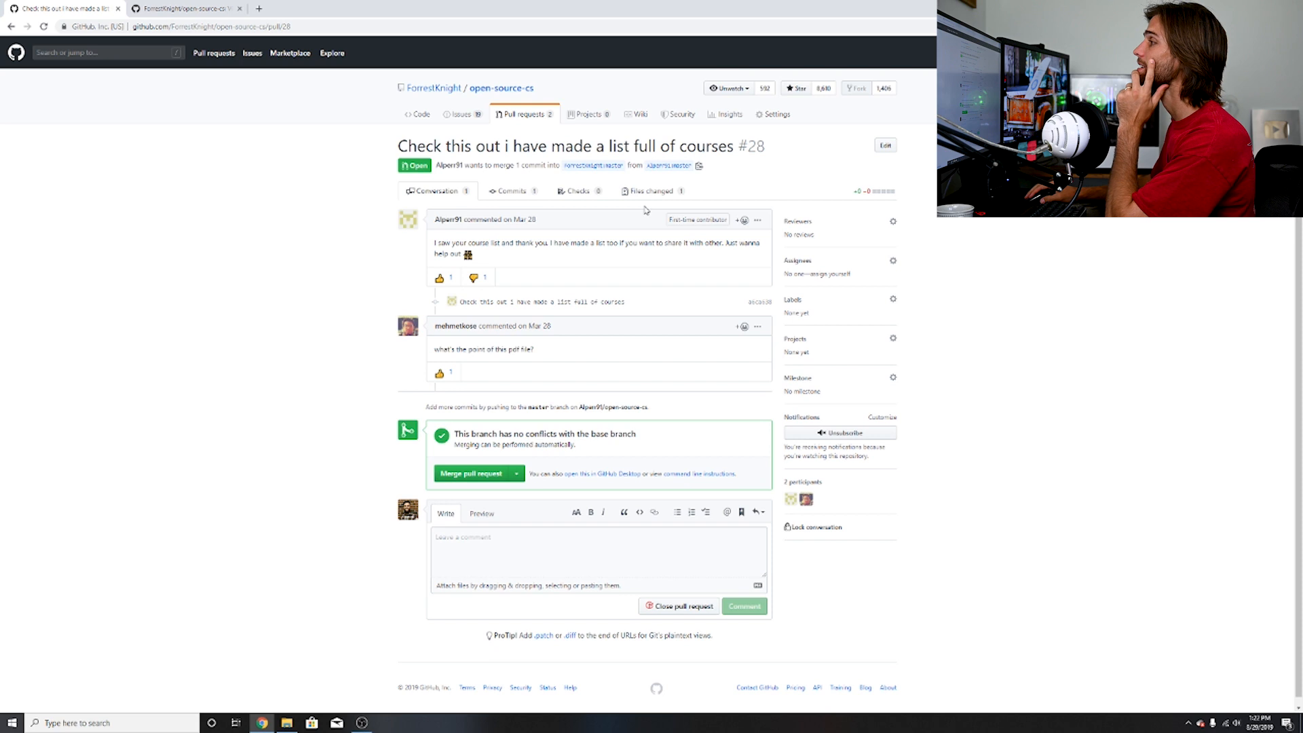
# Step: Show pull request #28's changed files, a single binary tutorials.pdf
pyautogui.click(653, 190)
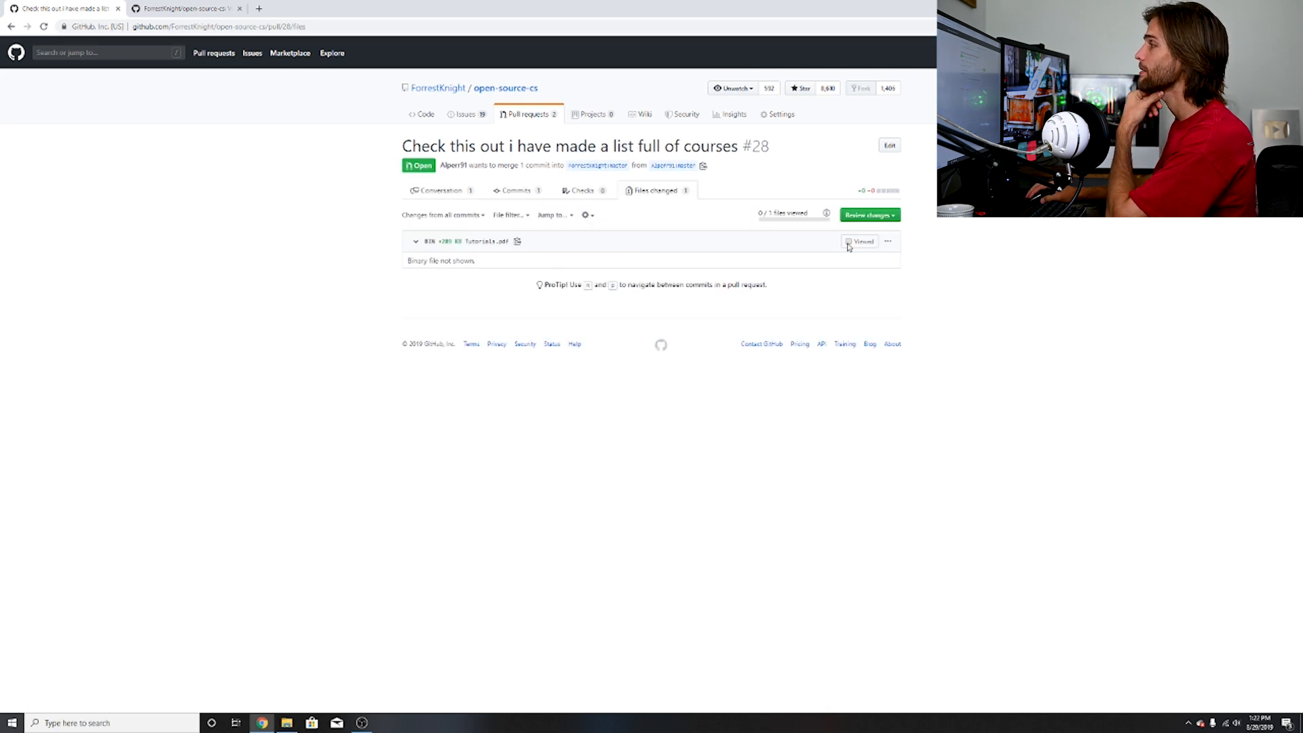
pyautogui.click(496, 240)
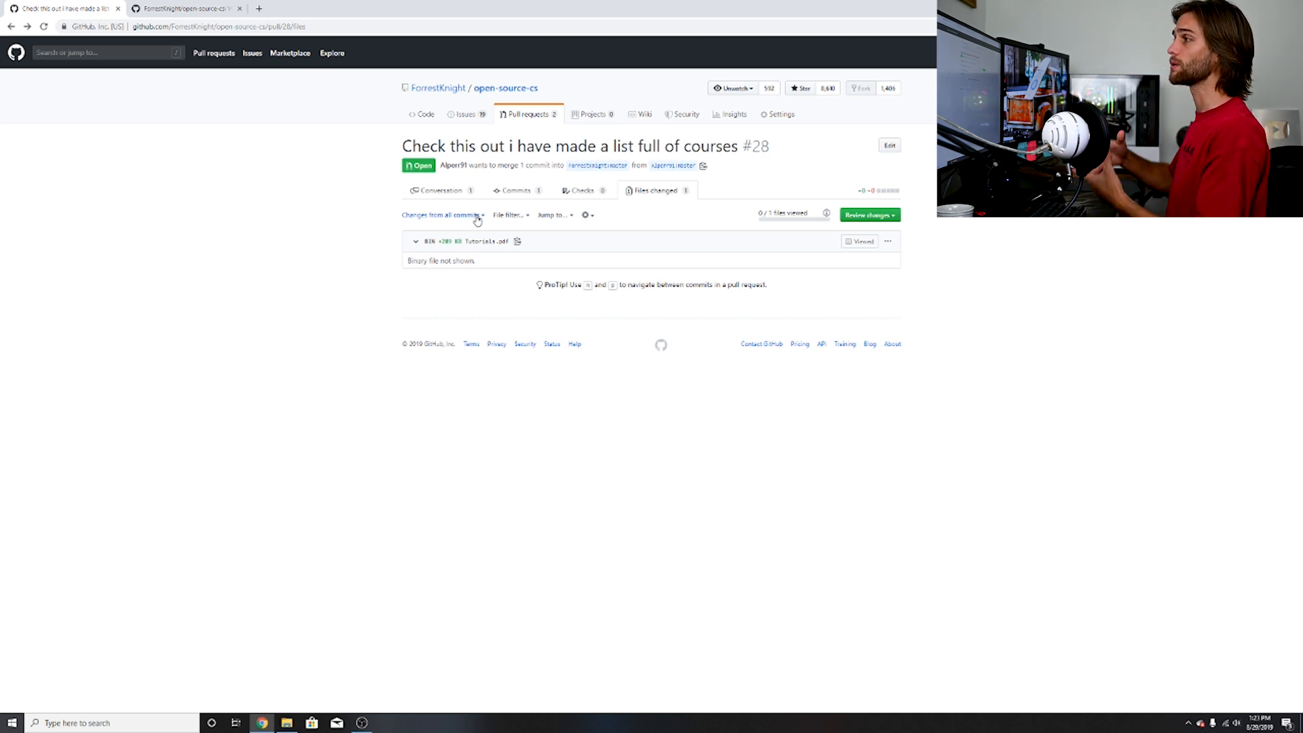
pyautogui.moveTo(336, 206)
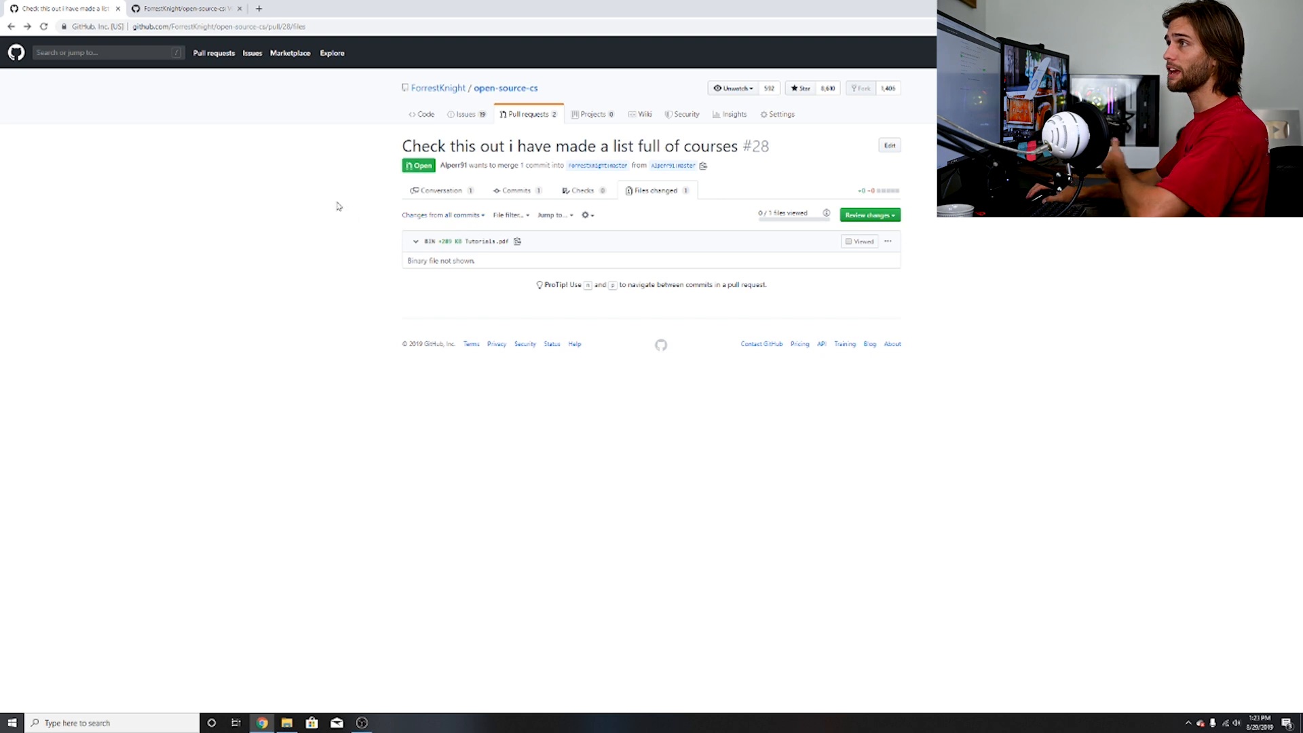
pyautogui.moveTo(322, 110)
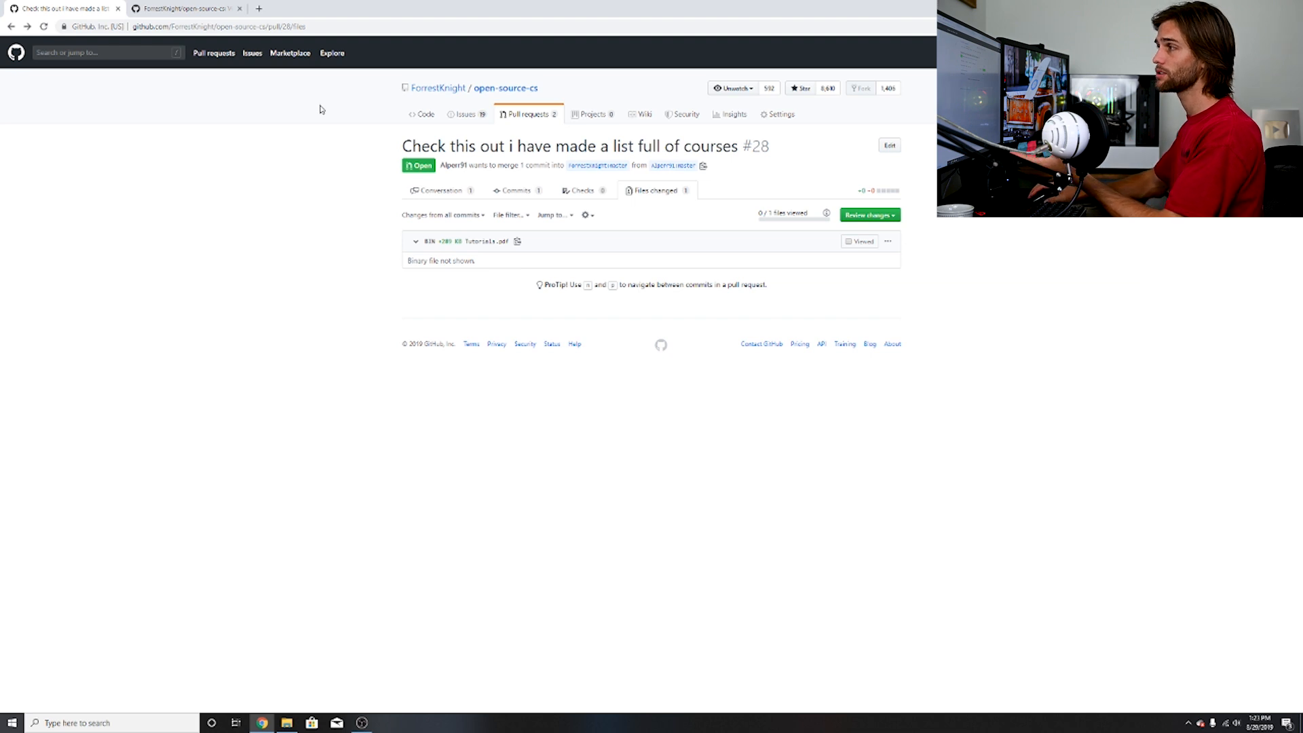
pyautogui.moveTo(463, 212)
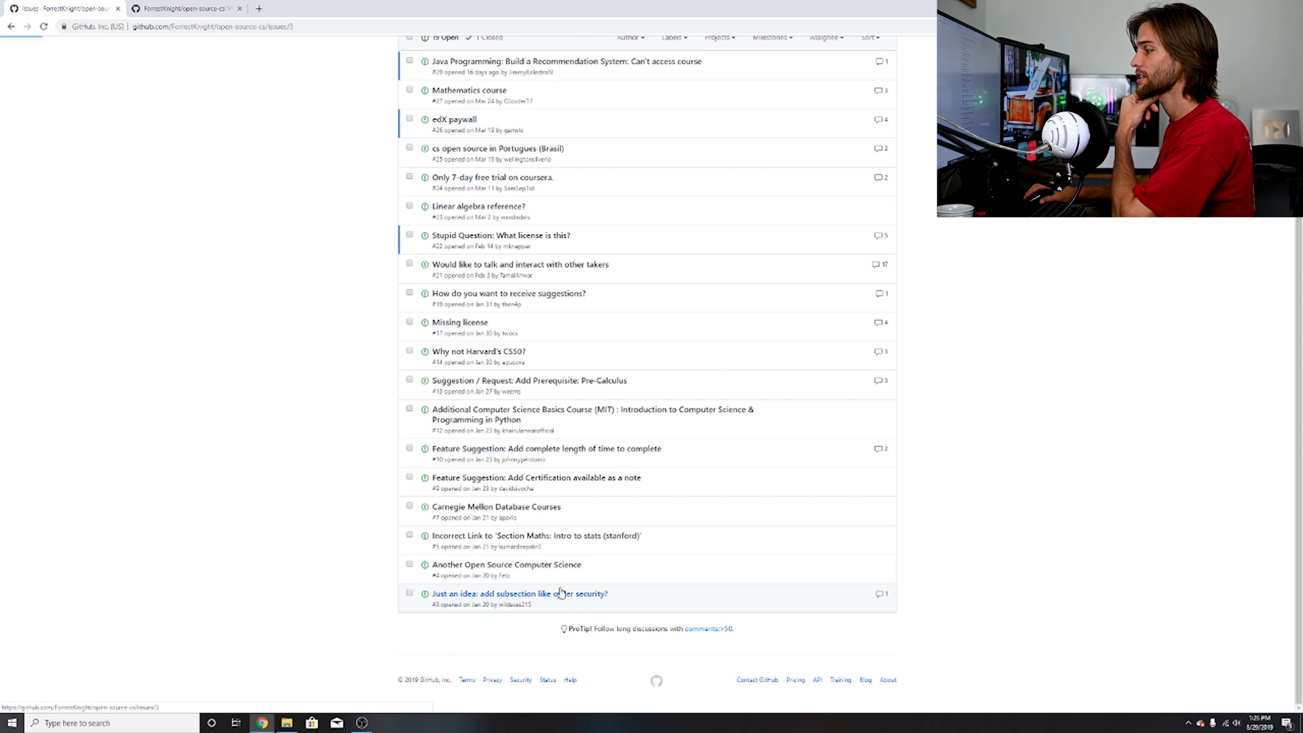
# Step: Open the cybersecurity-subsection issue, then scroll the README tables down to Unix
pyautogui.click(519, 593)
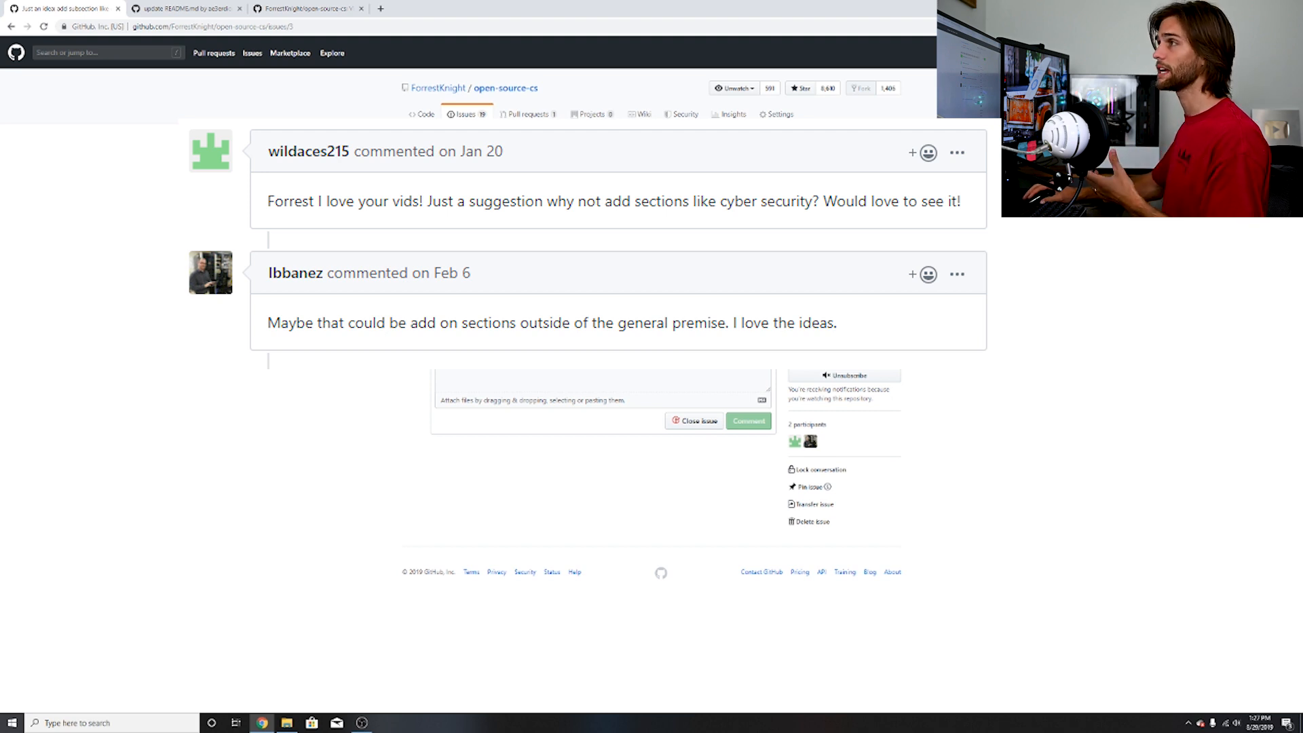
pyautogui.moveTo(183, 8)
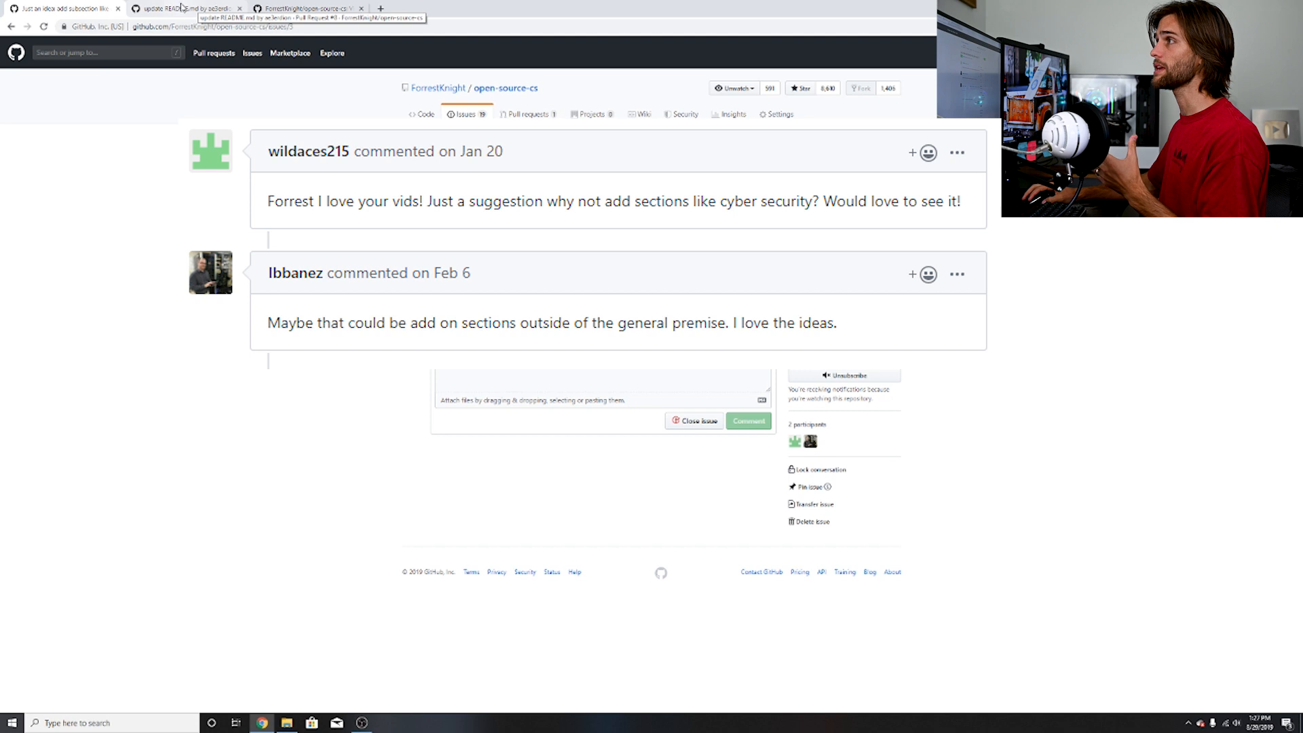
pyautogui.click(308, 8)
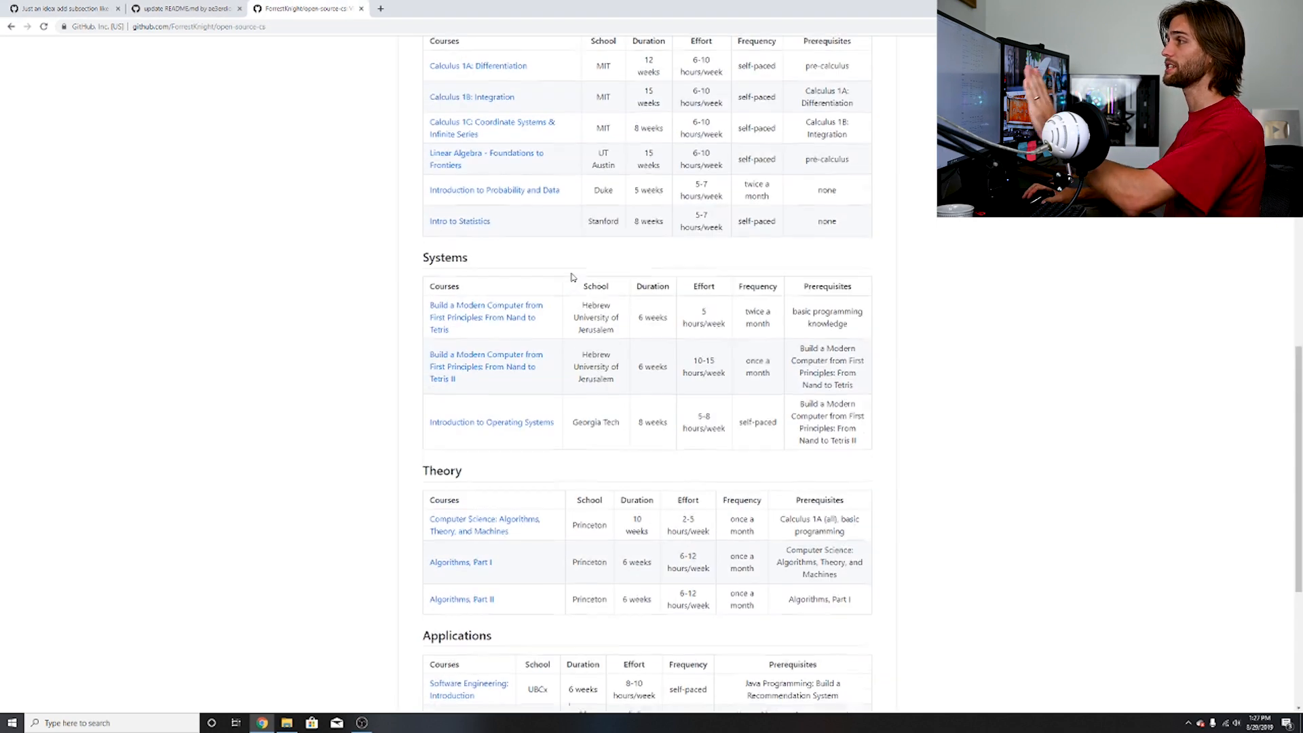
pyautogui.scroll(3)
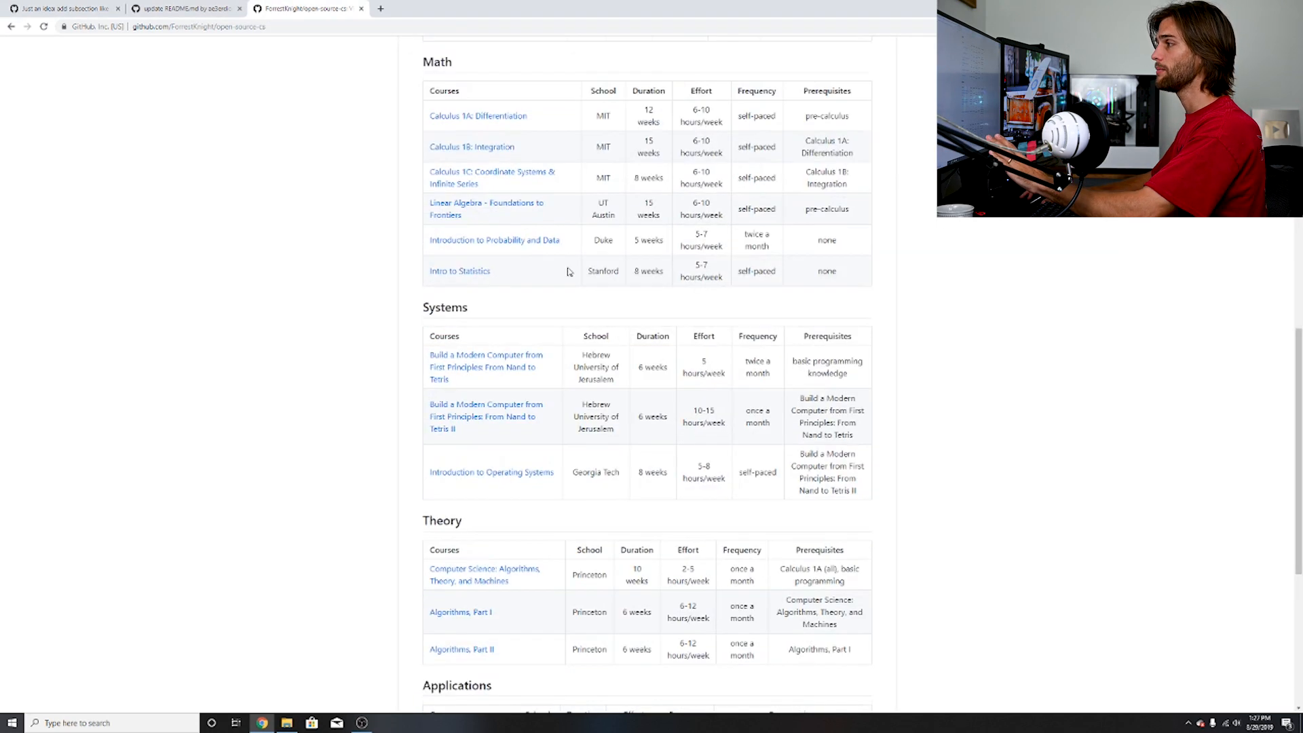
pyautogui.scroll(-3)
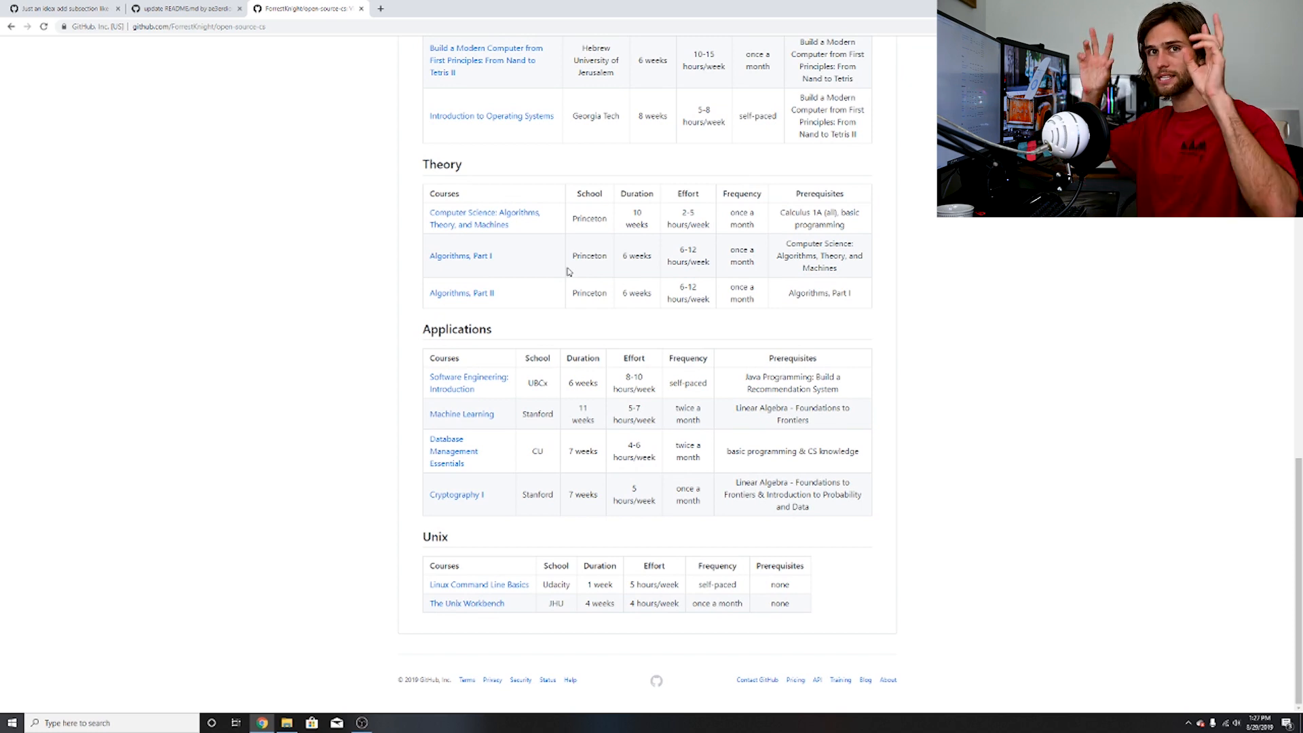
pyautogui.moveTo(482, 628)
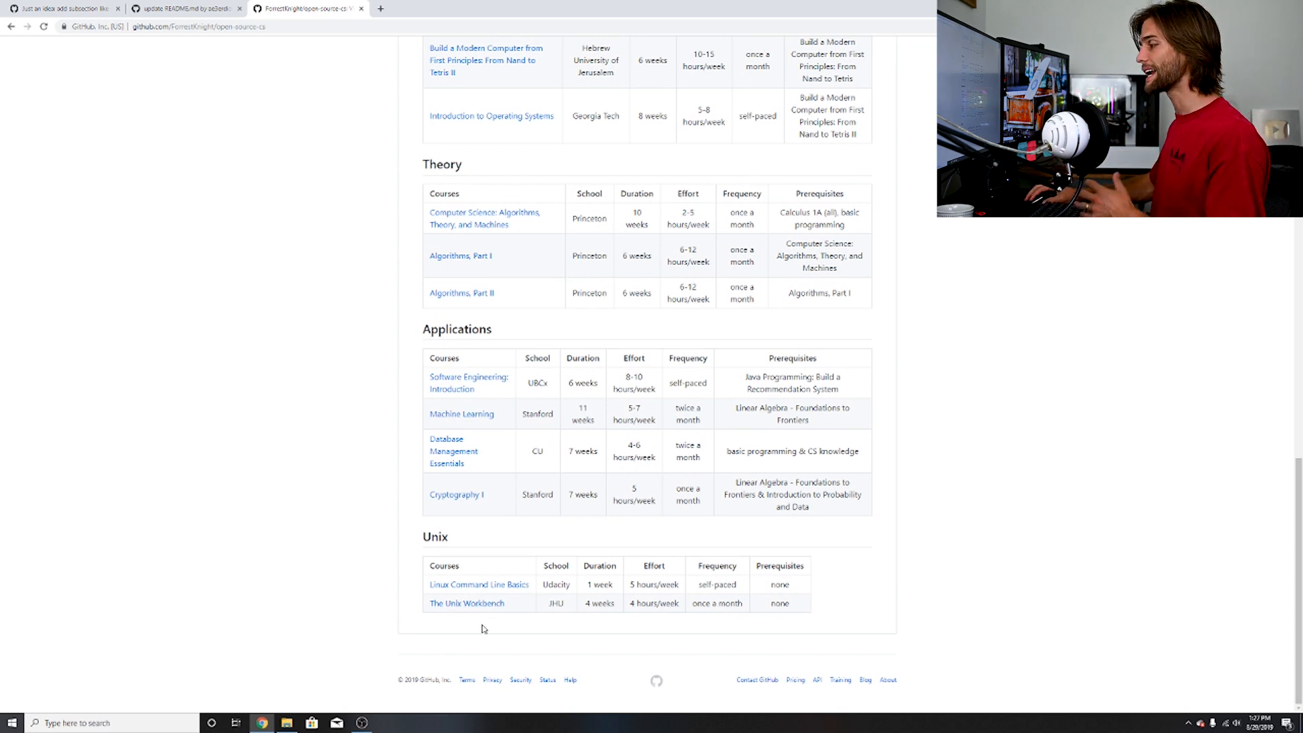
pyautogui.moveTo(487, 633)
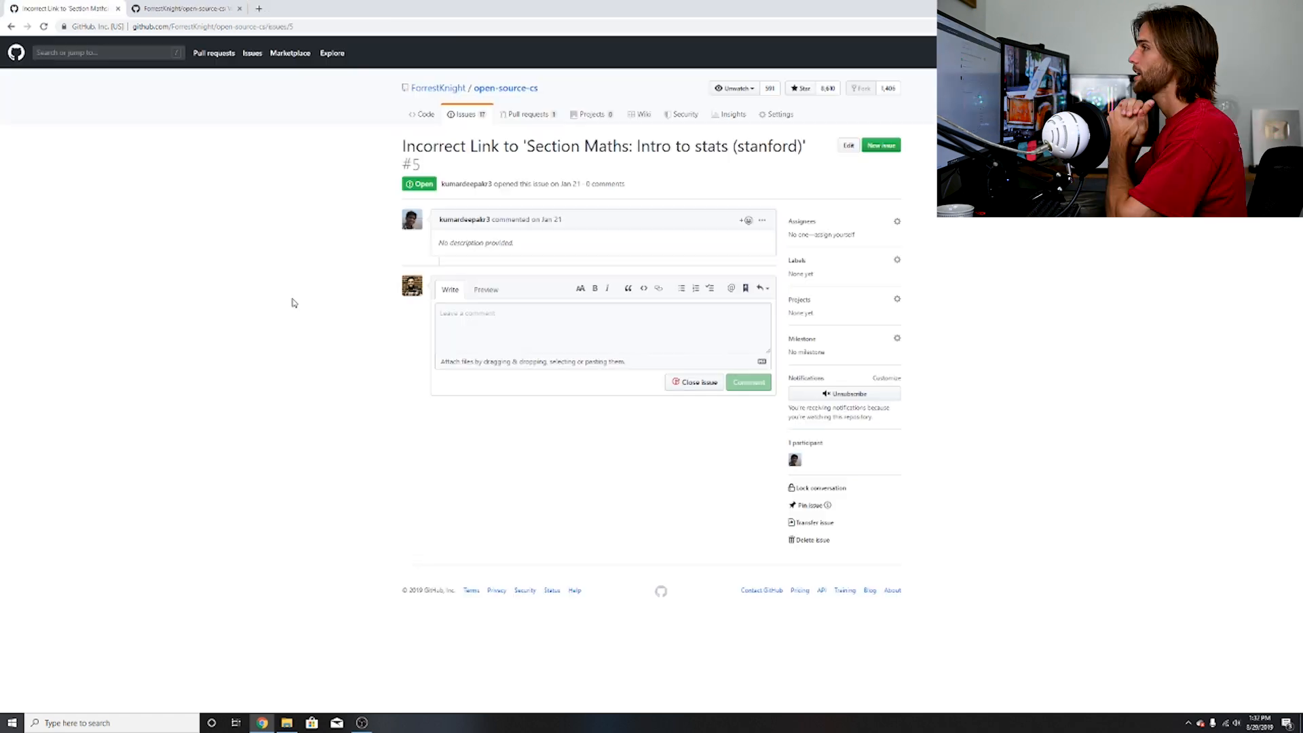
pyautogui.moveTo(322, 300)
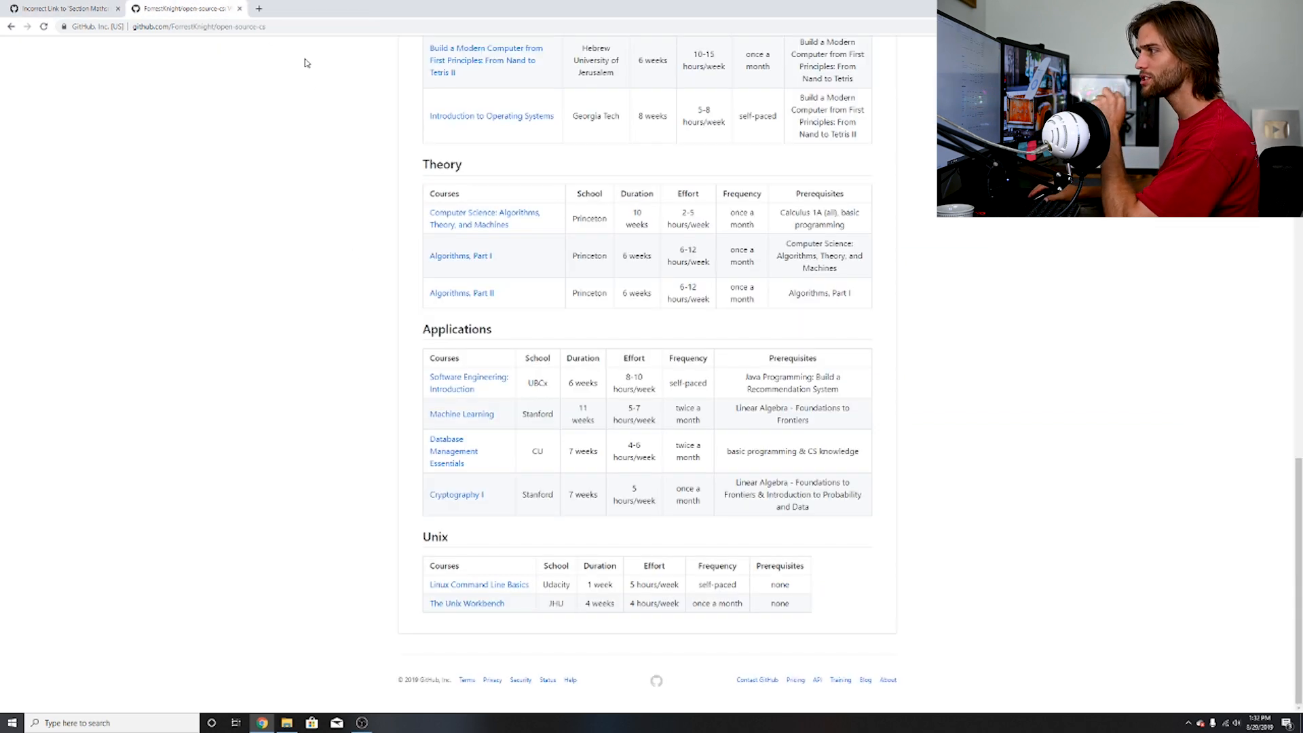
# Step: Scroll up to the Math table and check the Intro to Statistics link and school
pyautogui.scroll(3)
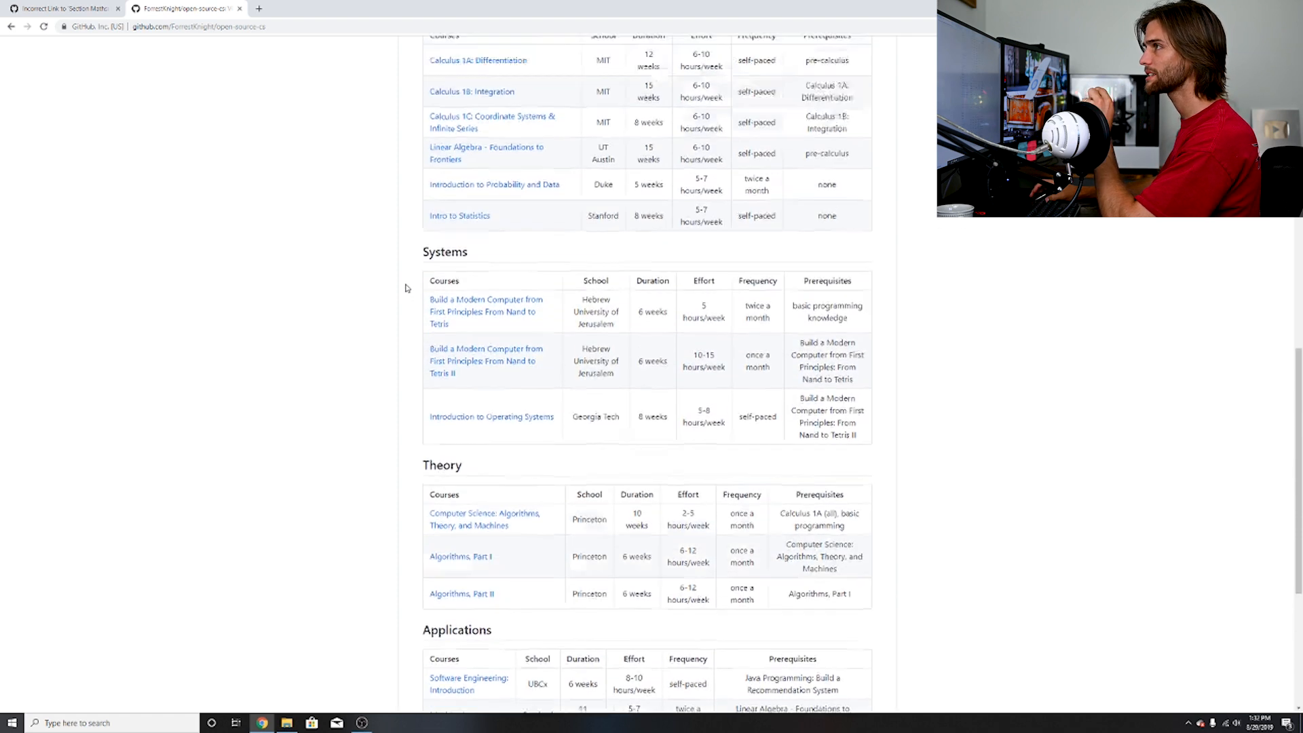
pyautogui.scroll(3)
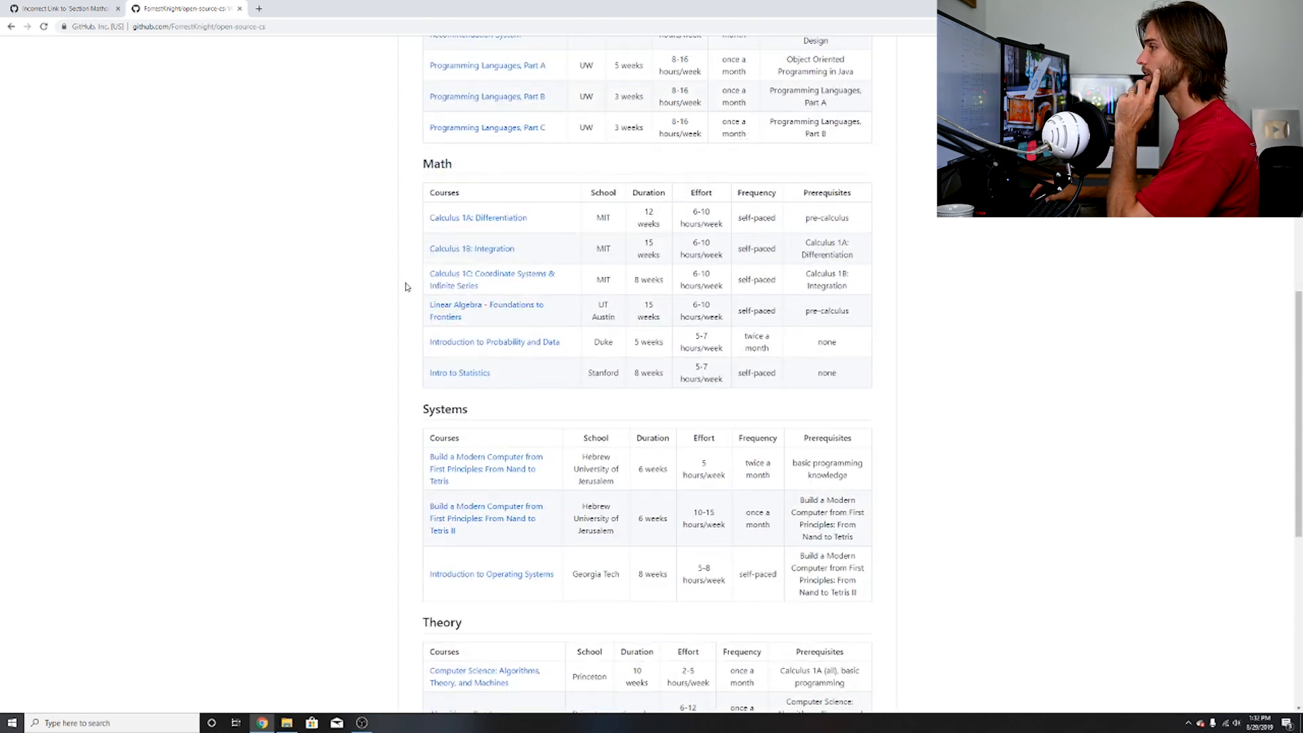
pyautogui.moveTo(459, 372)
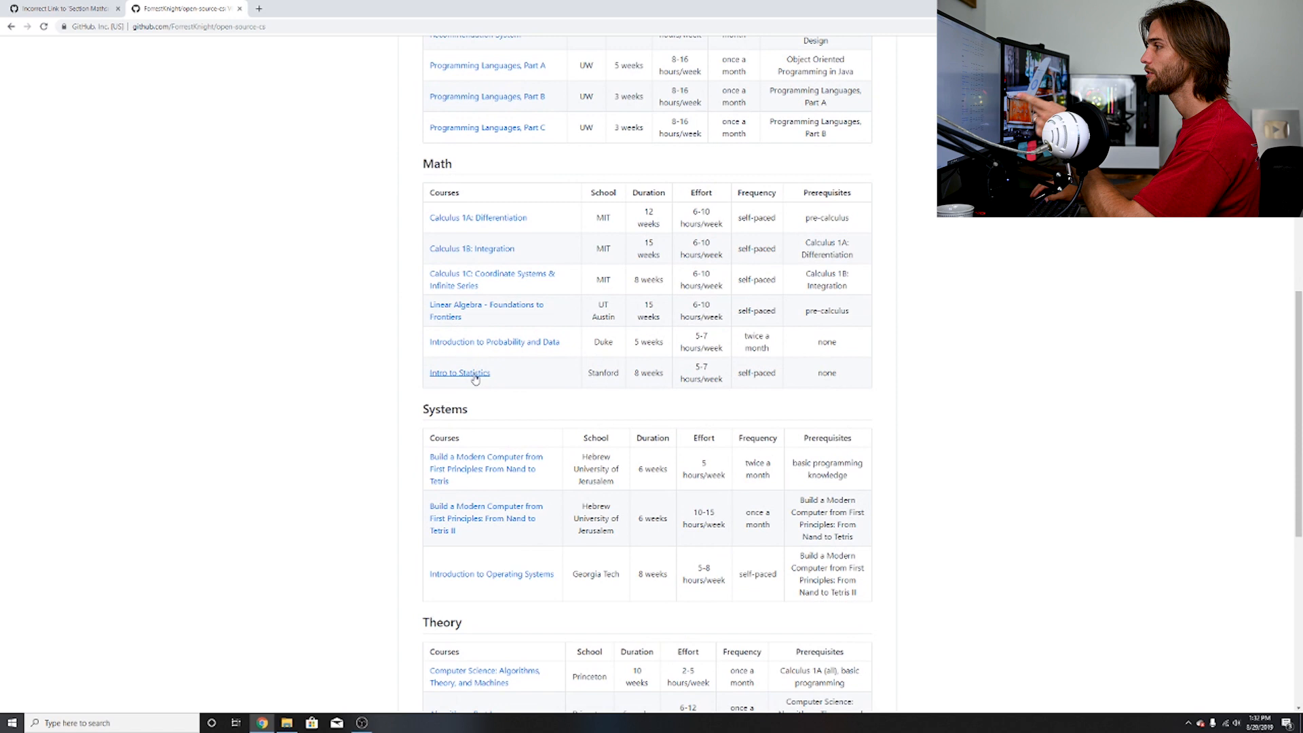
pyautogui.doubleClick(602, 373)
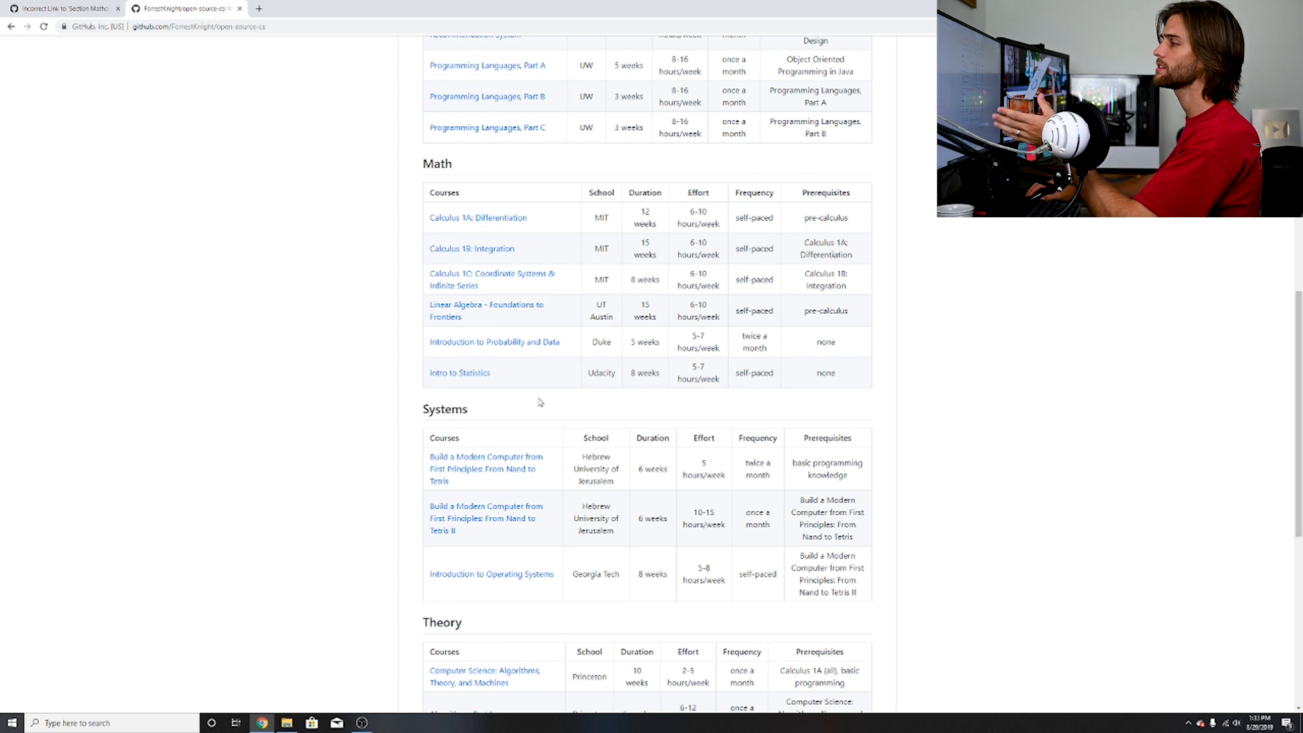
pyautogui.moveTo(473, 403)
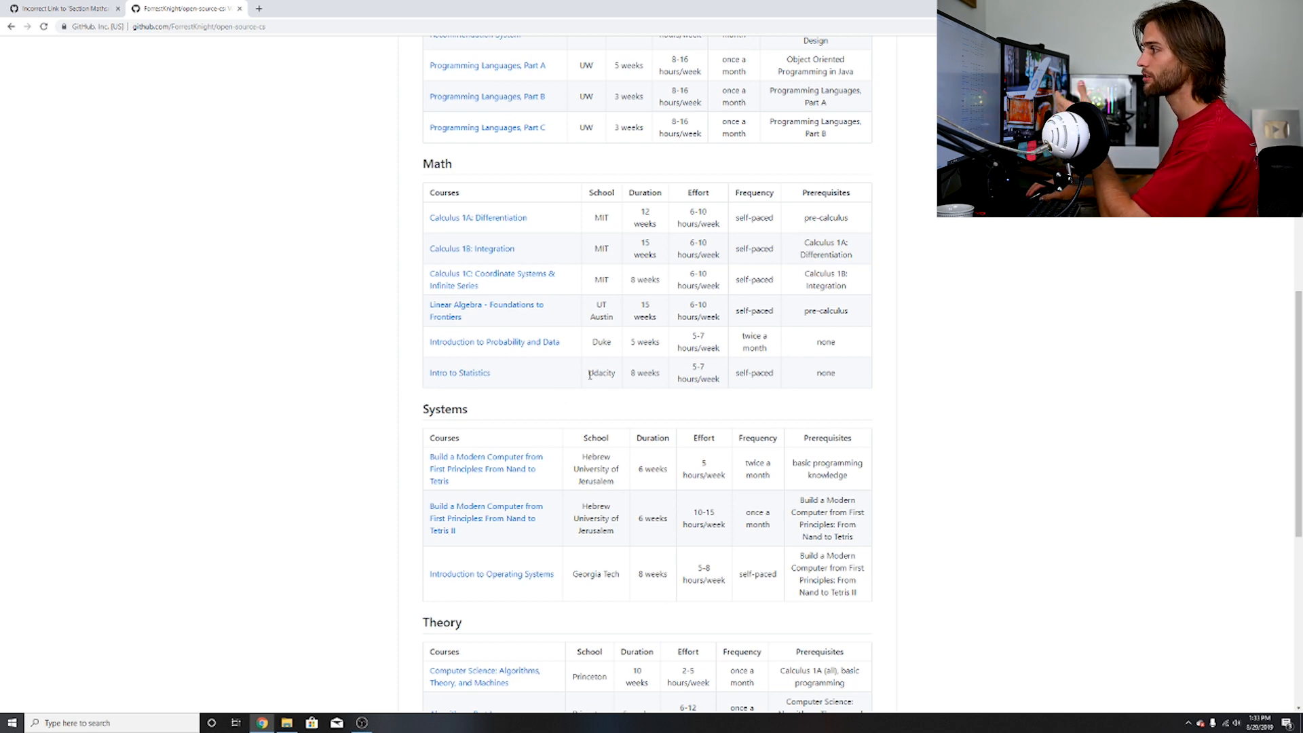
pyautogui.moveTo(596, 396)
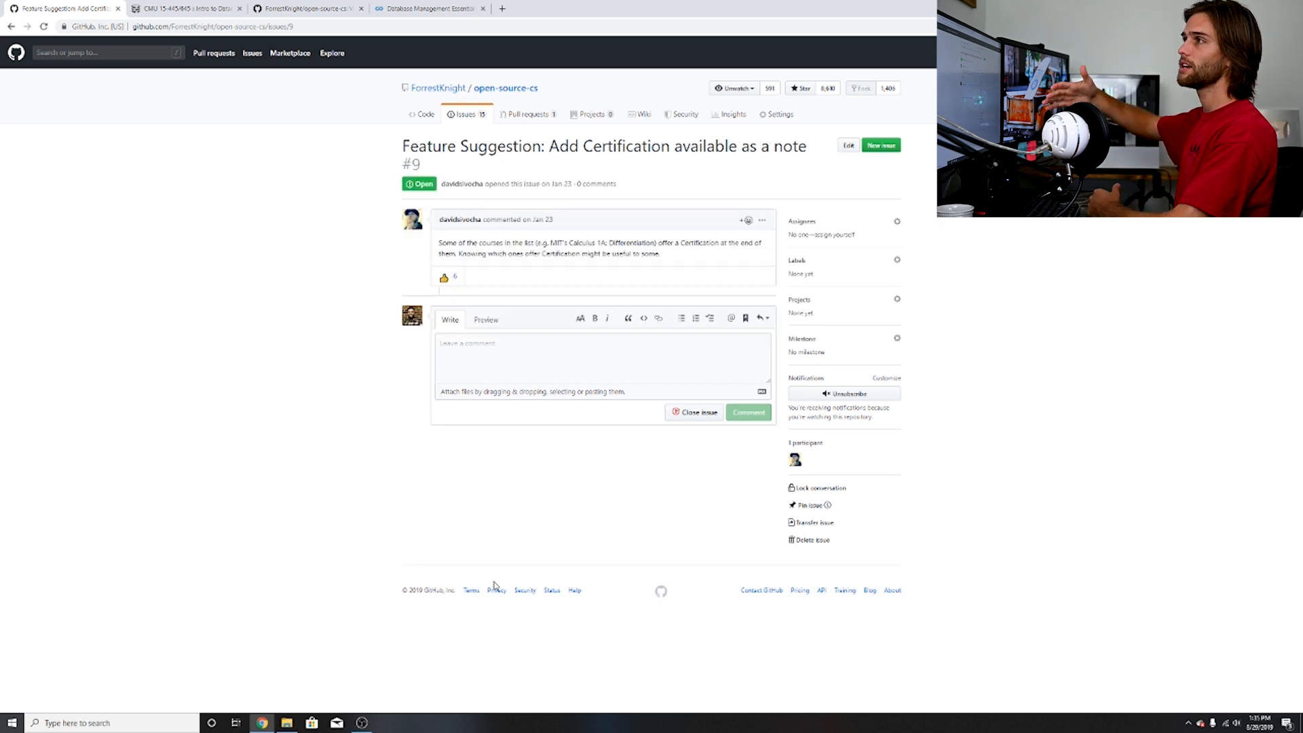
pyautogui.moveTo(492, 582)
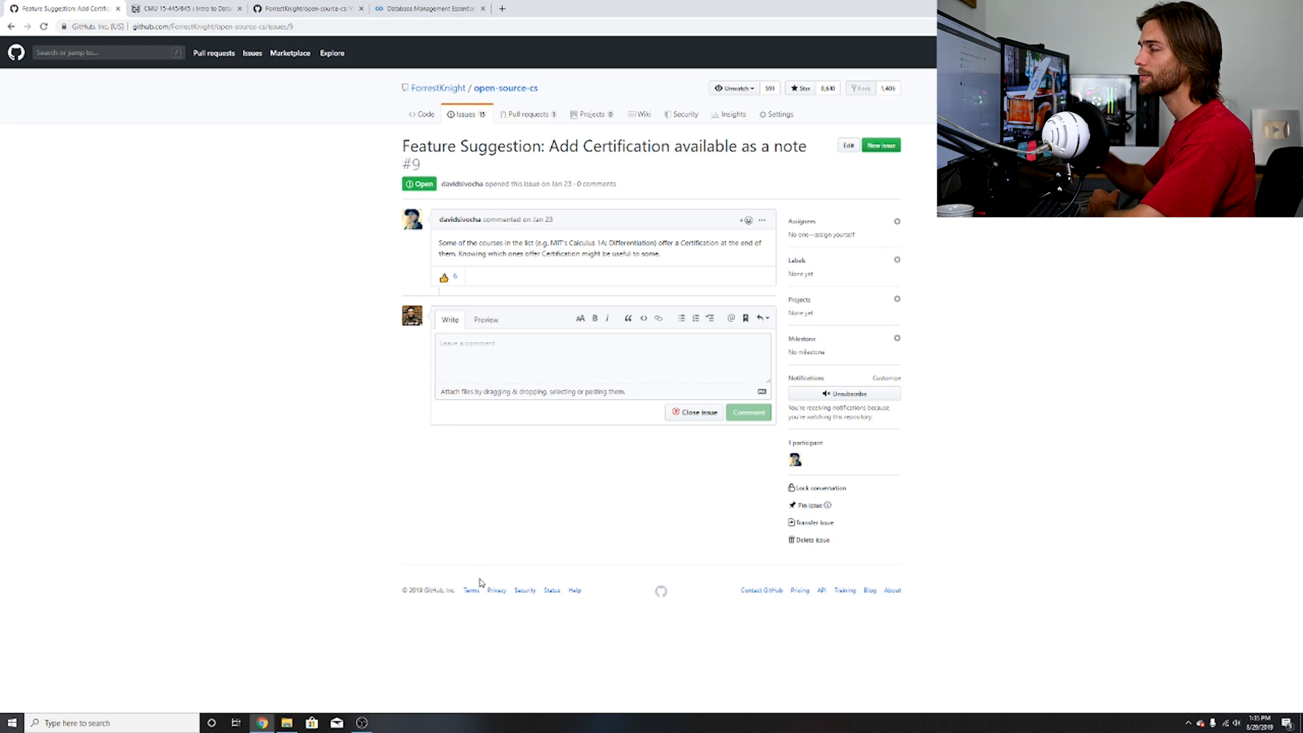
pyautogui.moveTo(578, 515)
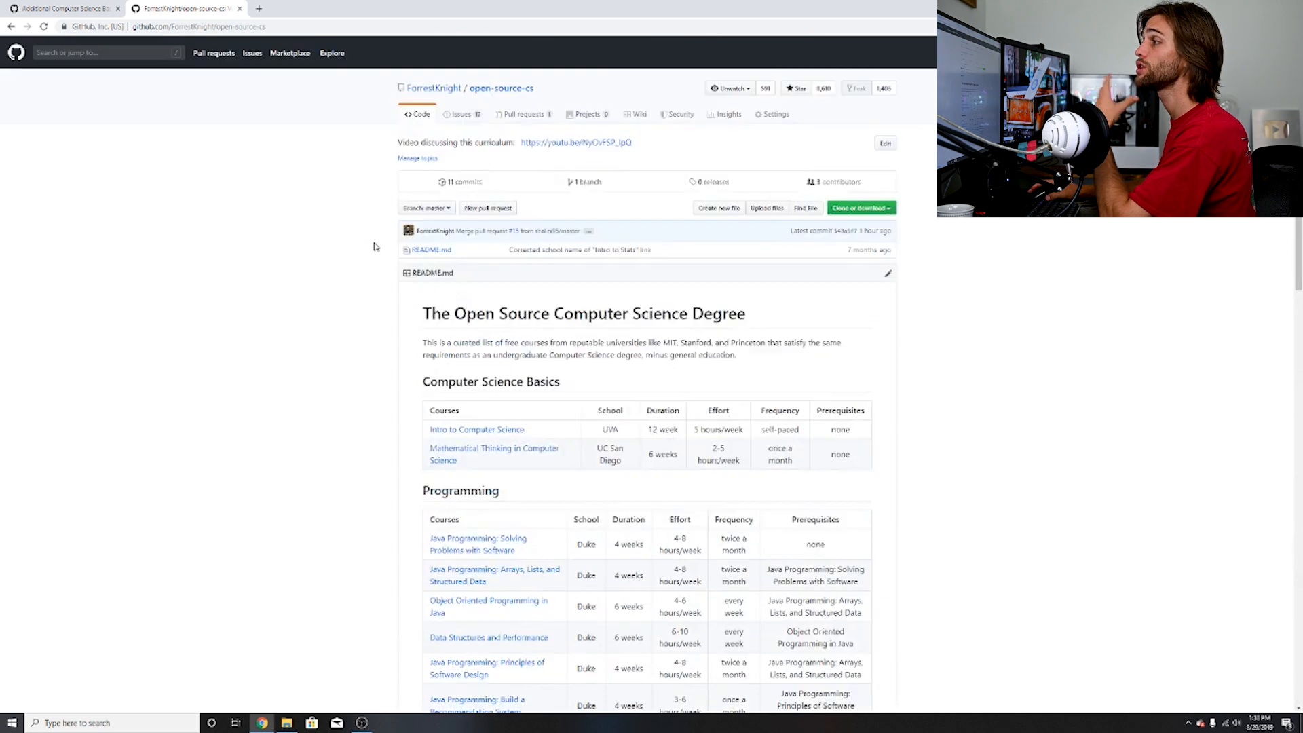
# Step: Scroll down the repository README from the top
pyautogui.scroll(-3)
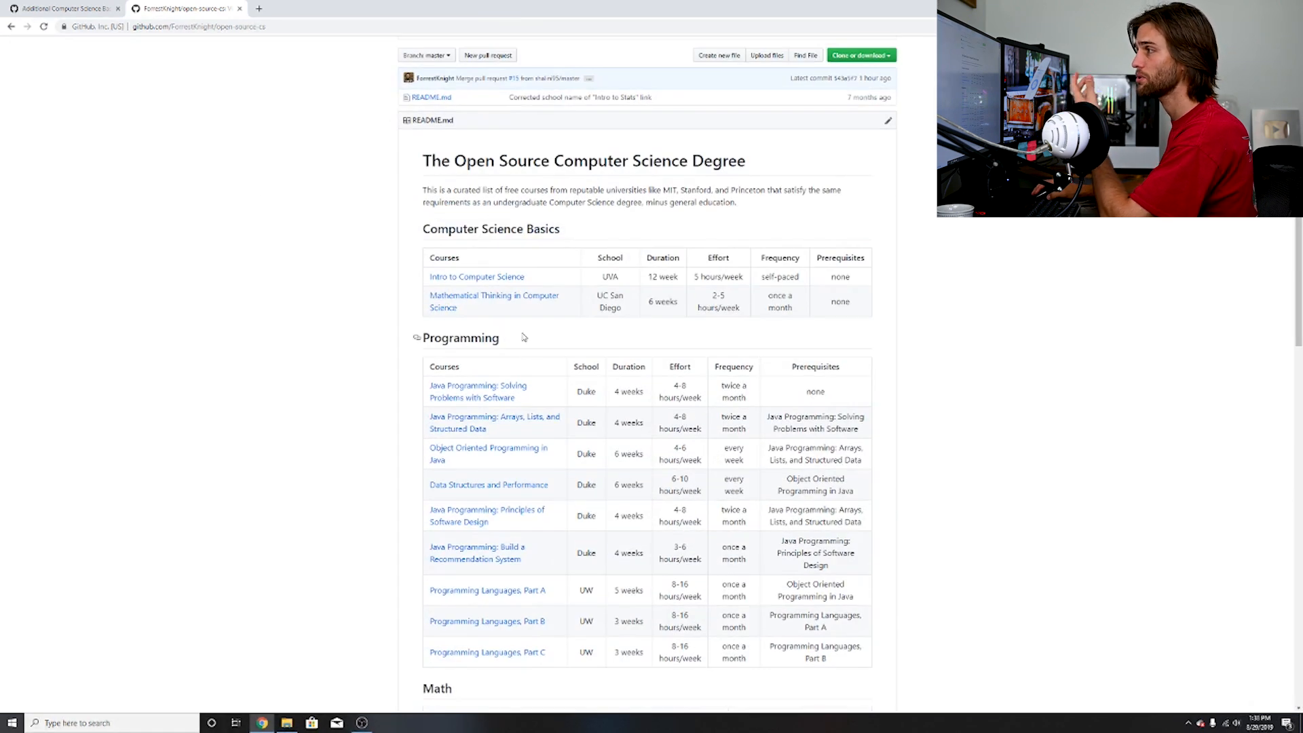
pyautogui.moveTo(444, 301)
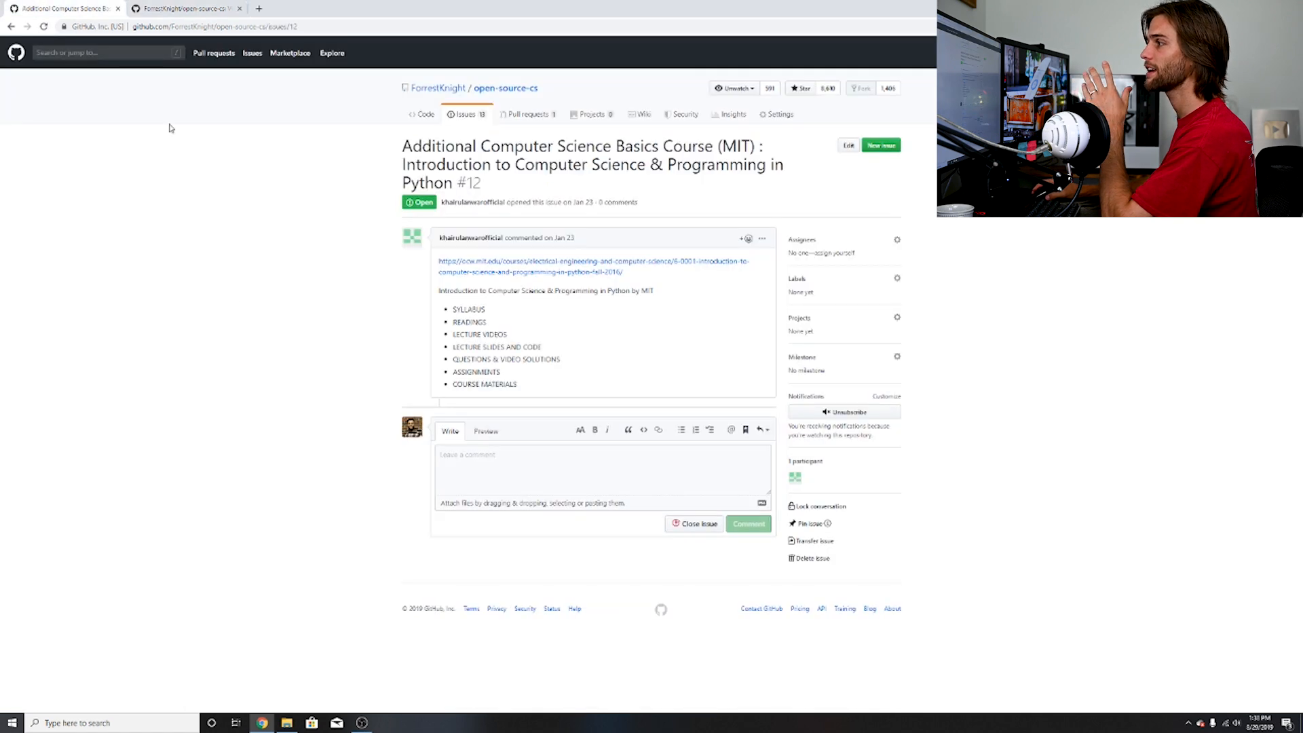
pyautogui.moveTo(723, 278)
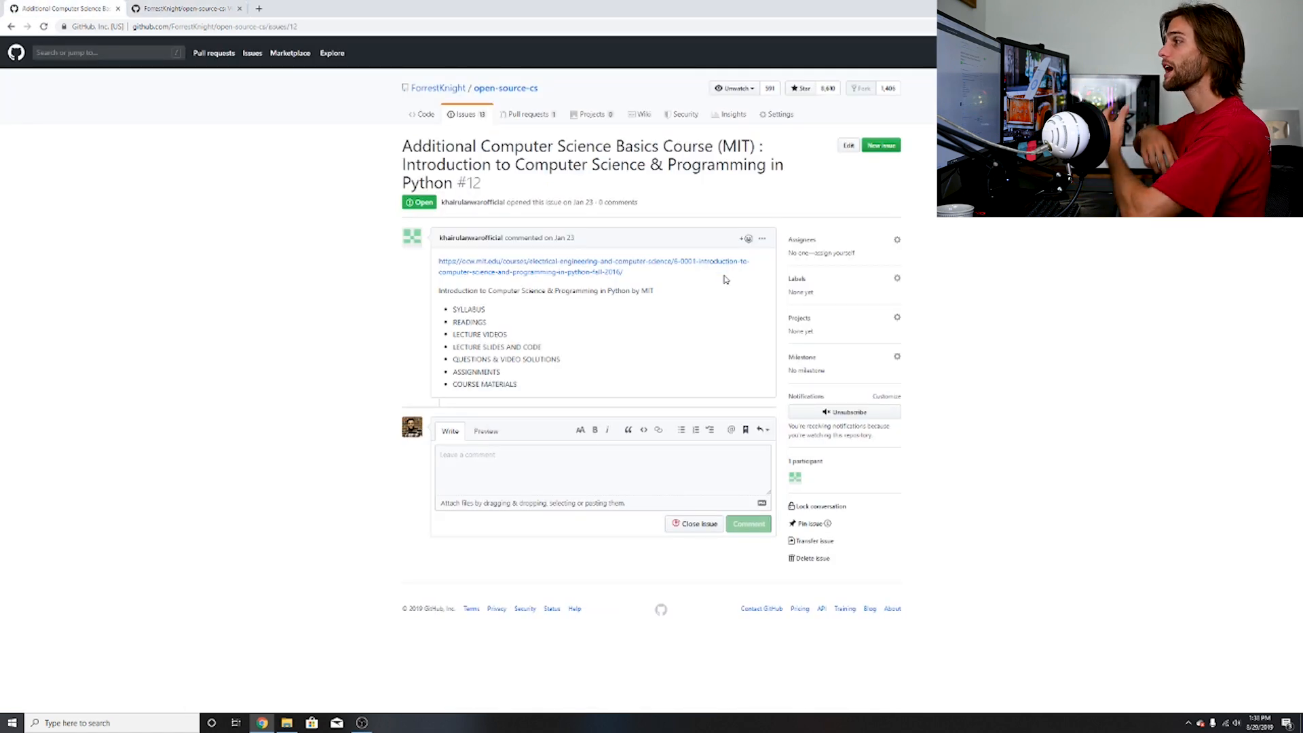
pyautogui.moveTo(695, 219)
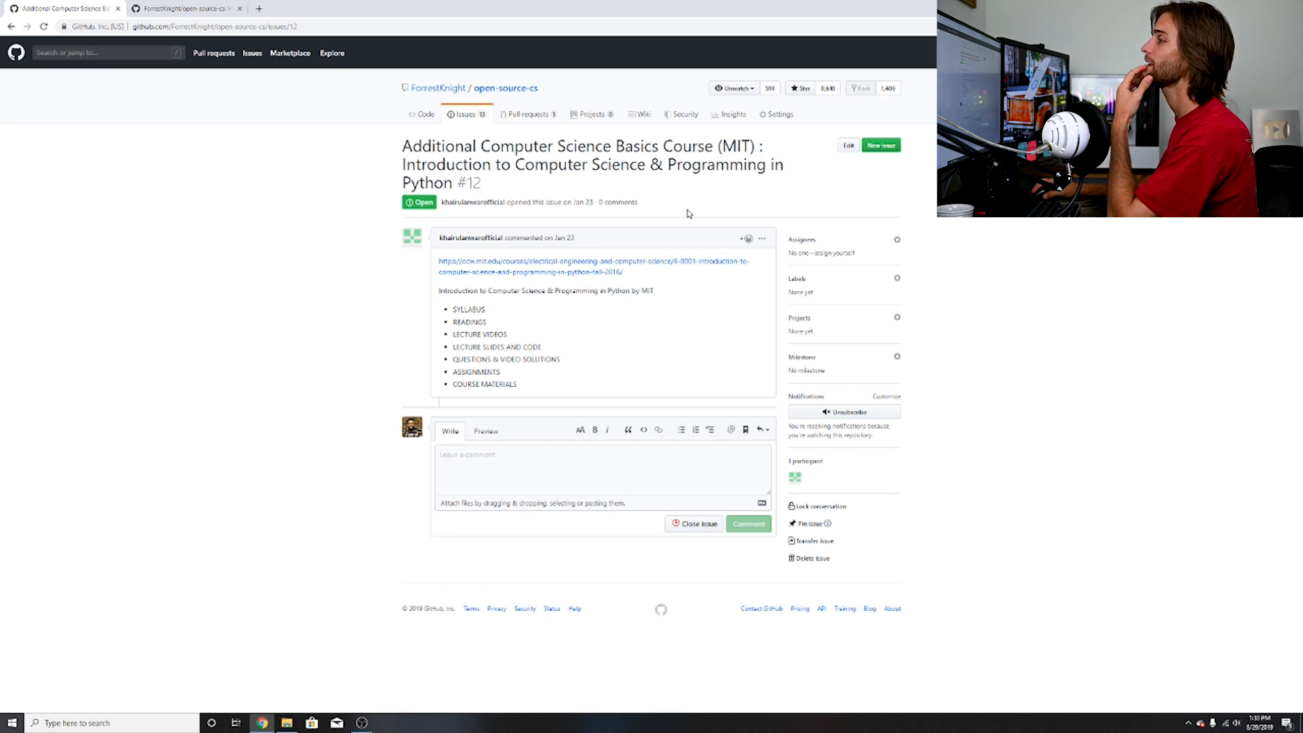
pyautogui.moveTo(183, 9)
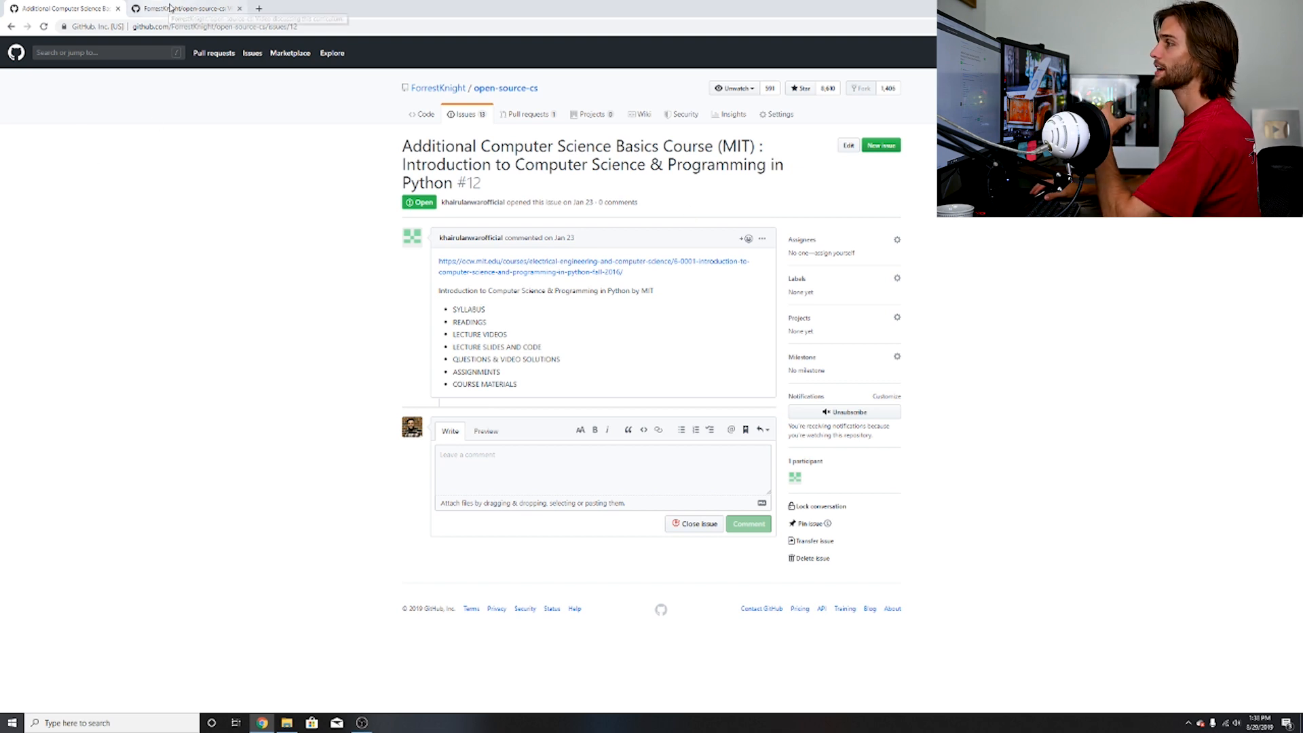
# Step: Compare issue #12's MIT Python course suggestion against the README's basics courses
pyautogui.click(187, 8)
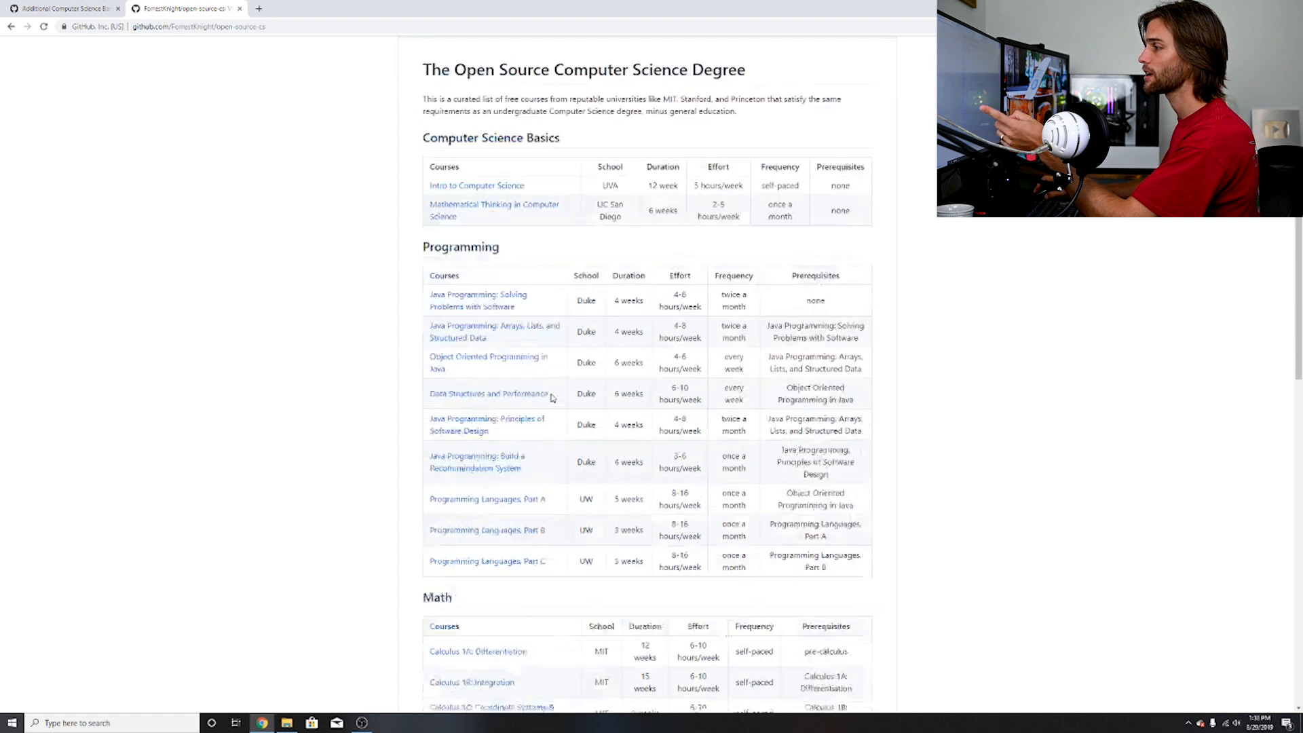
pyautogui.scroll(-3)
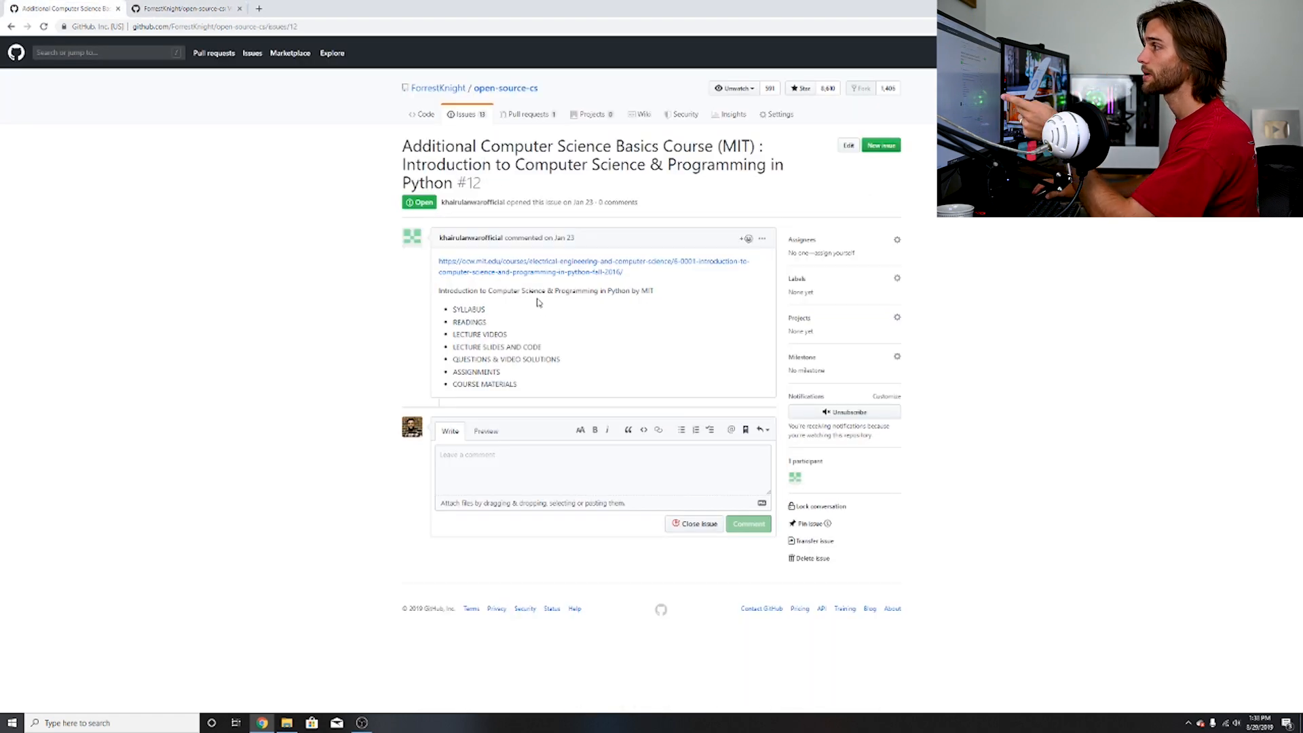
pyautogui.moveTo(540, 313)
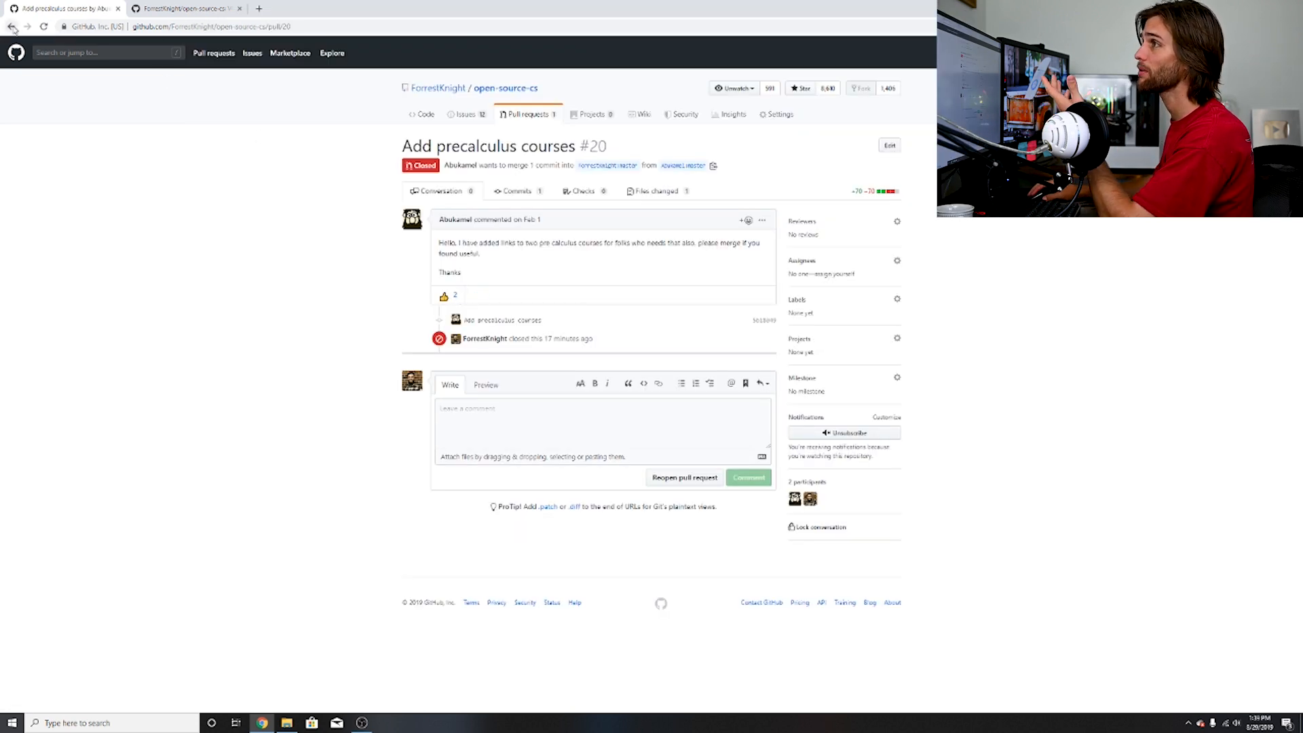
# Step: Read issue #13's Pre-Calculus prerequisite request, then view the README's Math and Systems tables
pyautogui.click(12, 25)
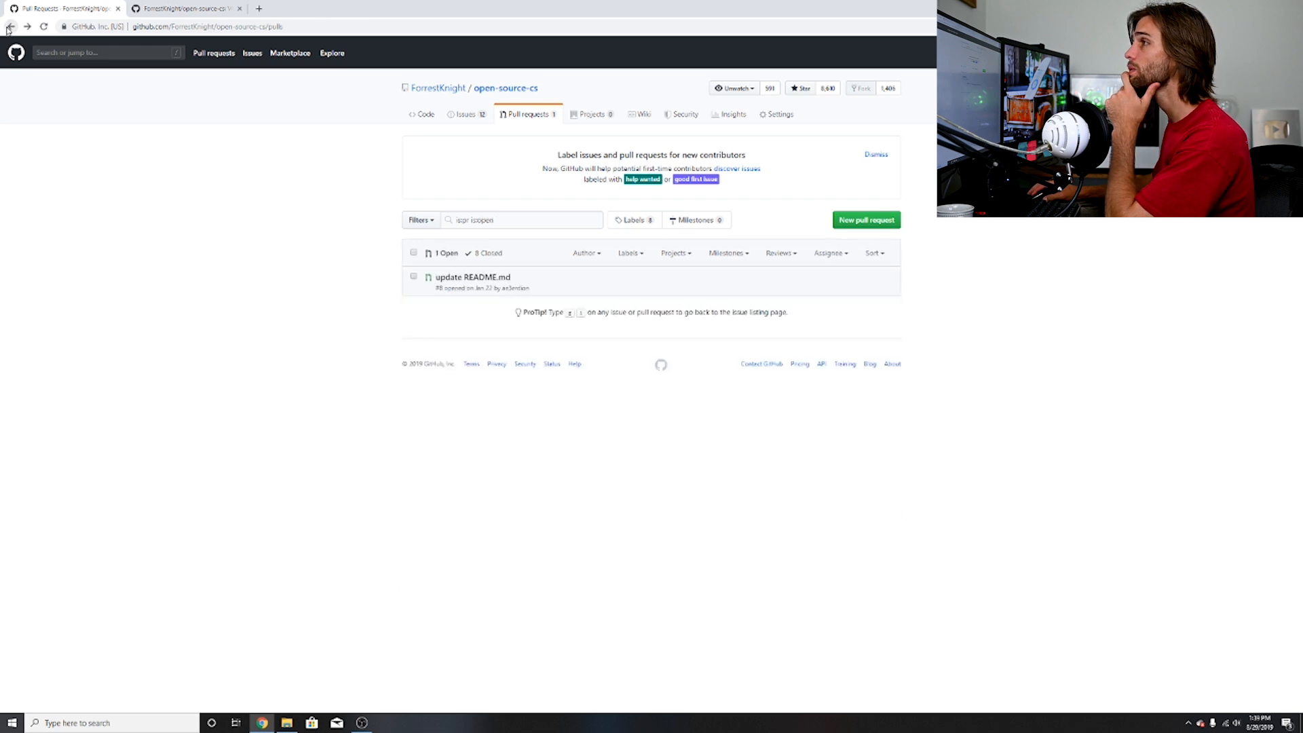
pyautogui.click(11, 26)
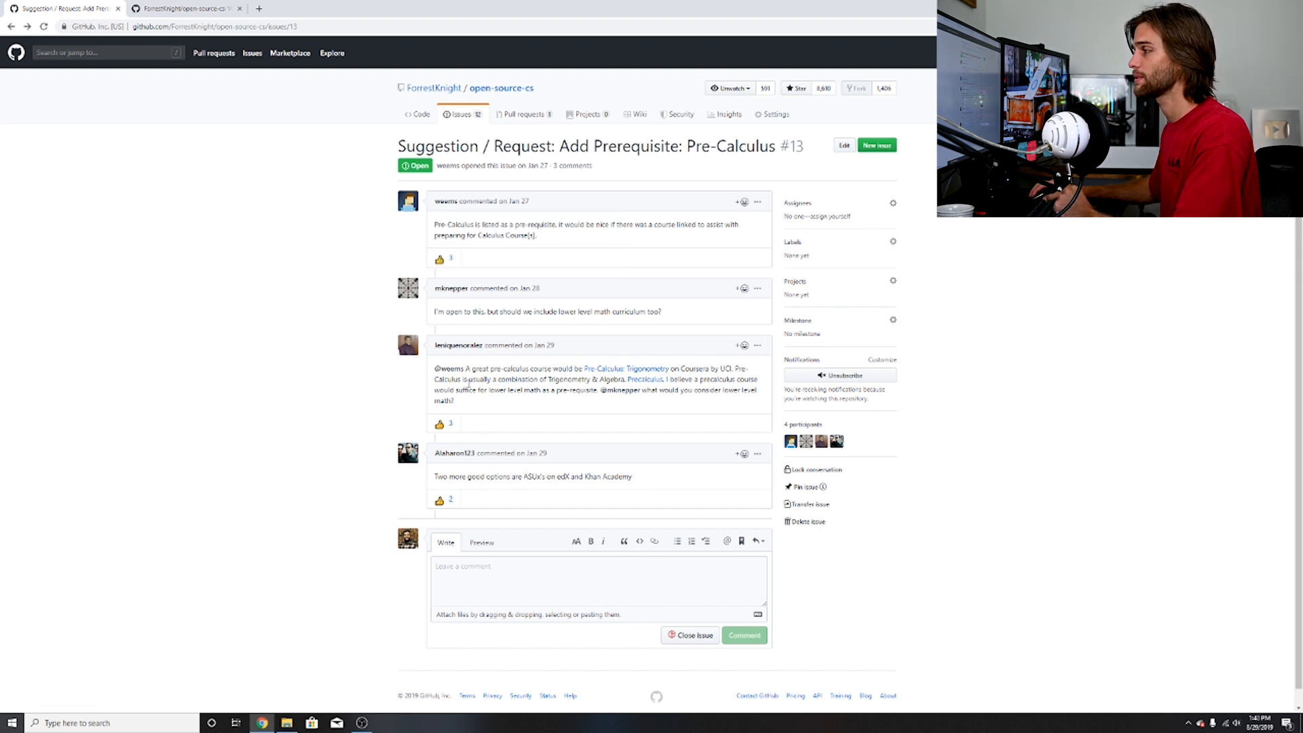
pyautogui.moveTo(951, 475)
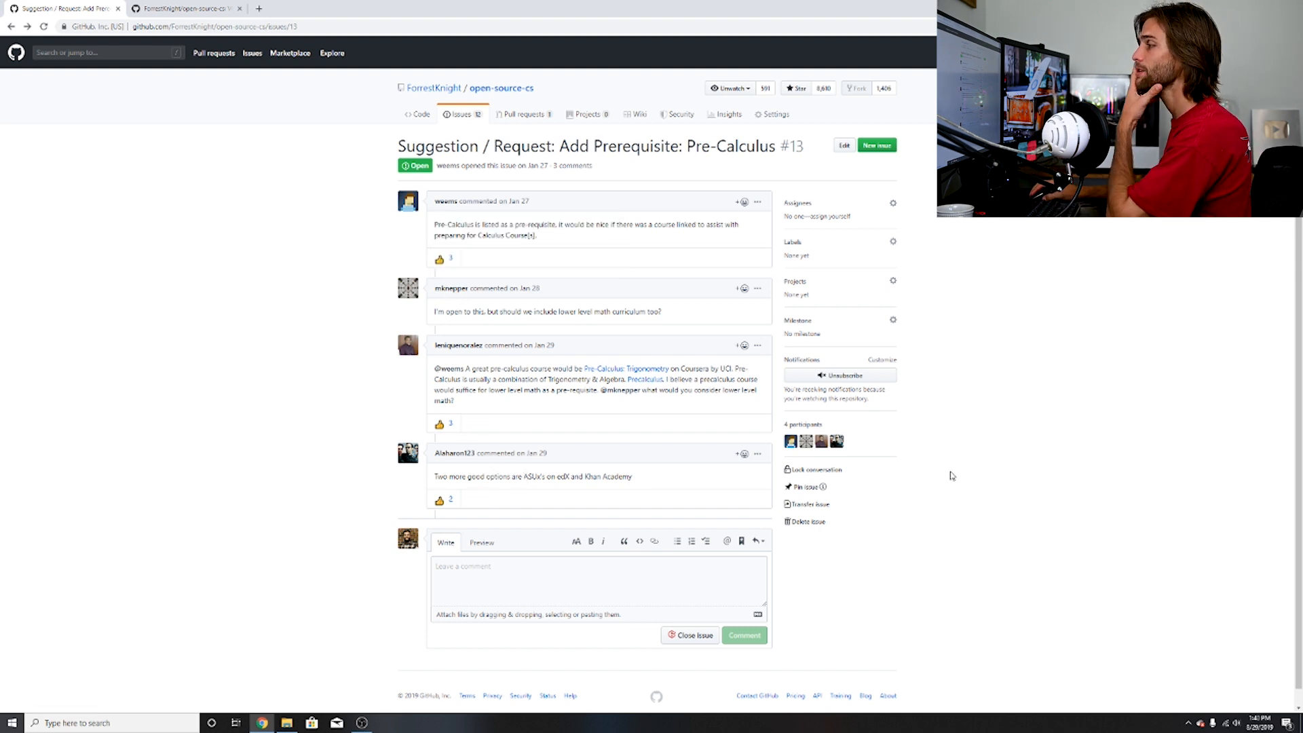
pyautogui.moveTo(772, 510)
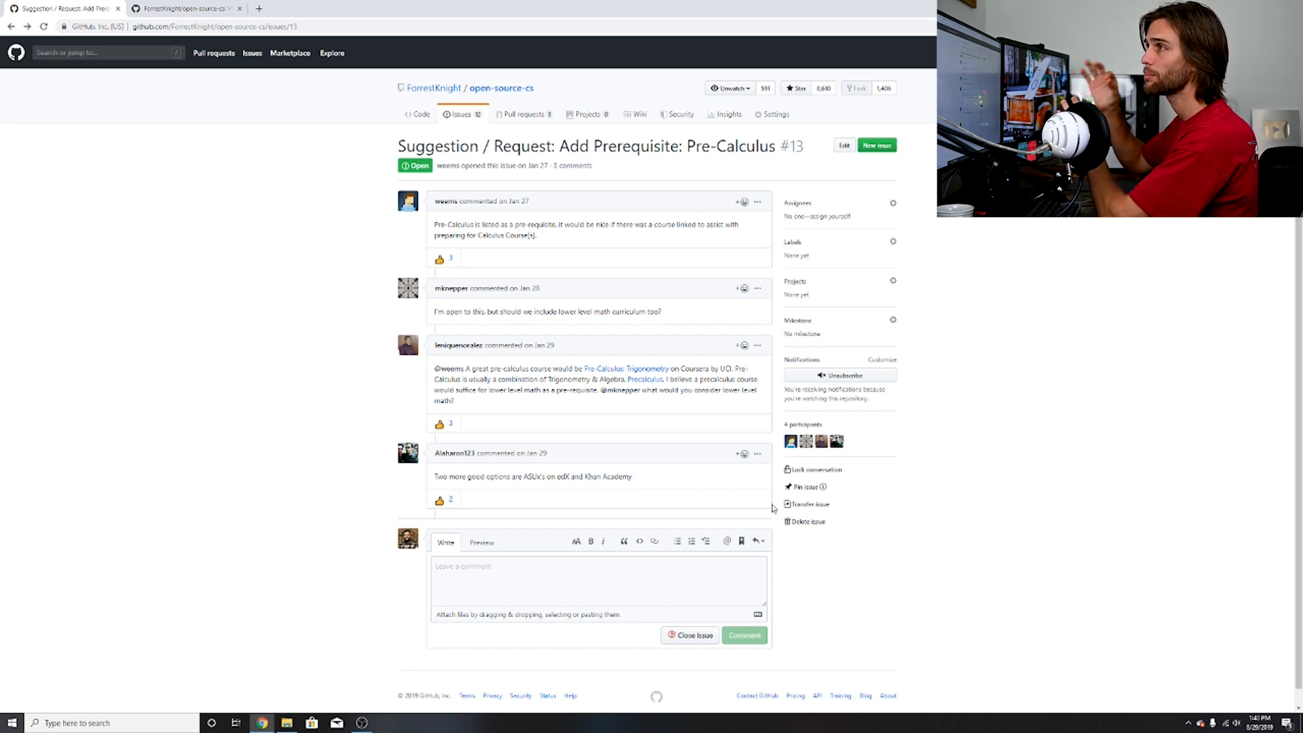
pyautogui.click(182, 8)
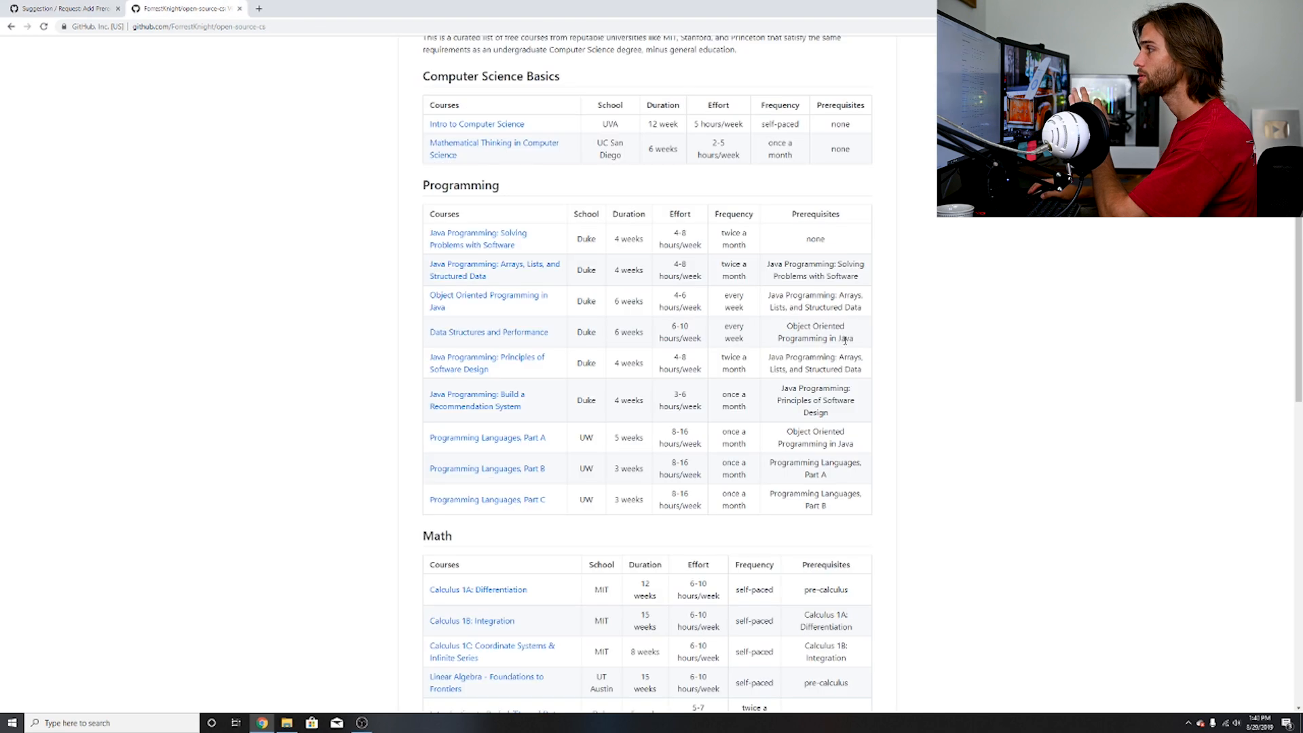
pyautogui.scroll(-3)
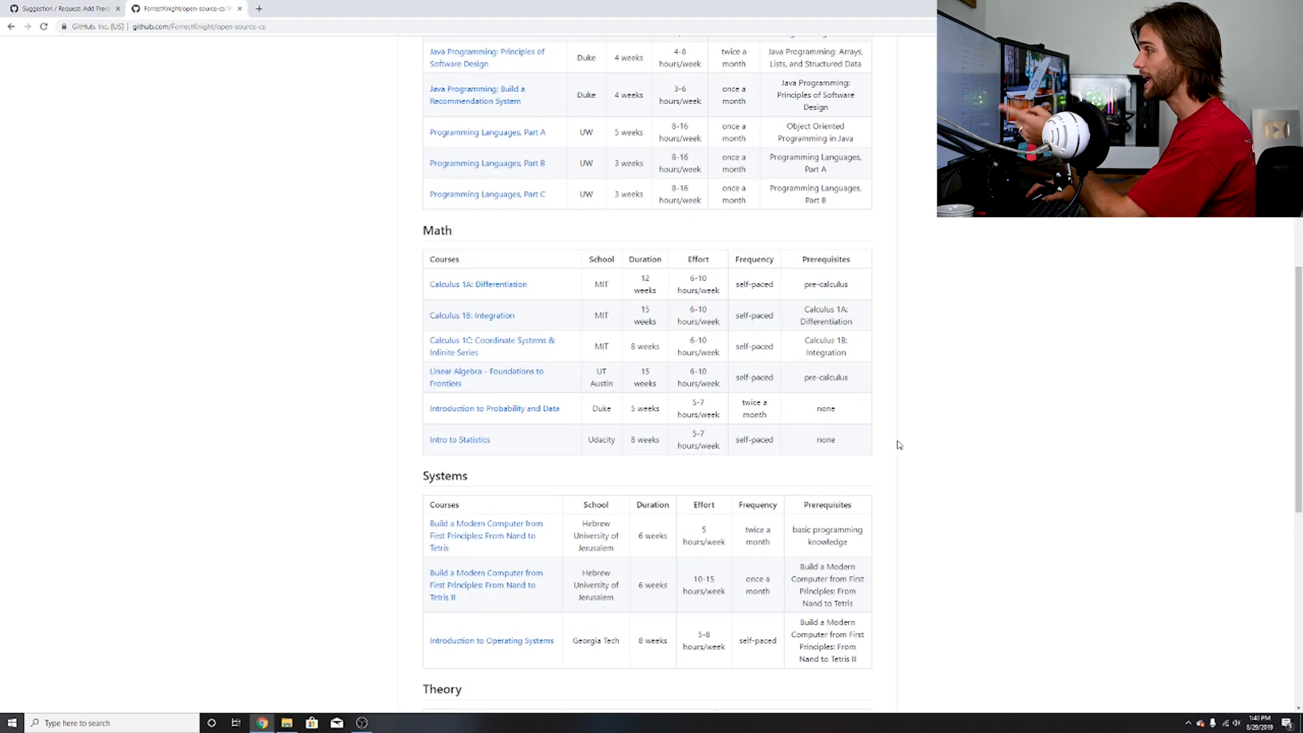
# Step: Read issue #14 'Why not Harvard's CS50?' and return to the README's top
pyautogui.scroll(-3)
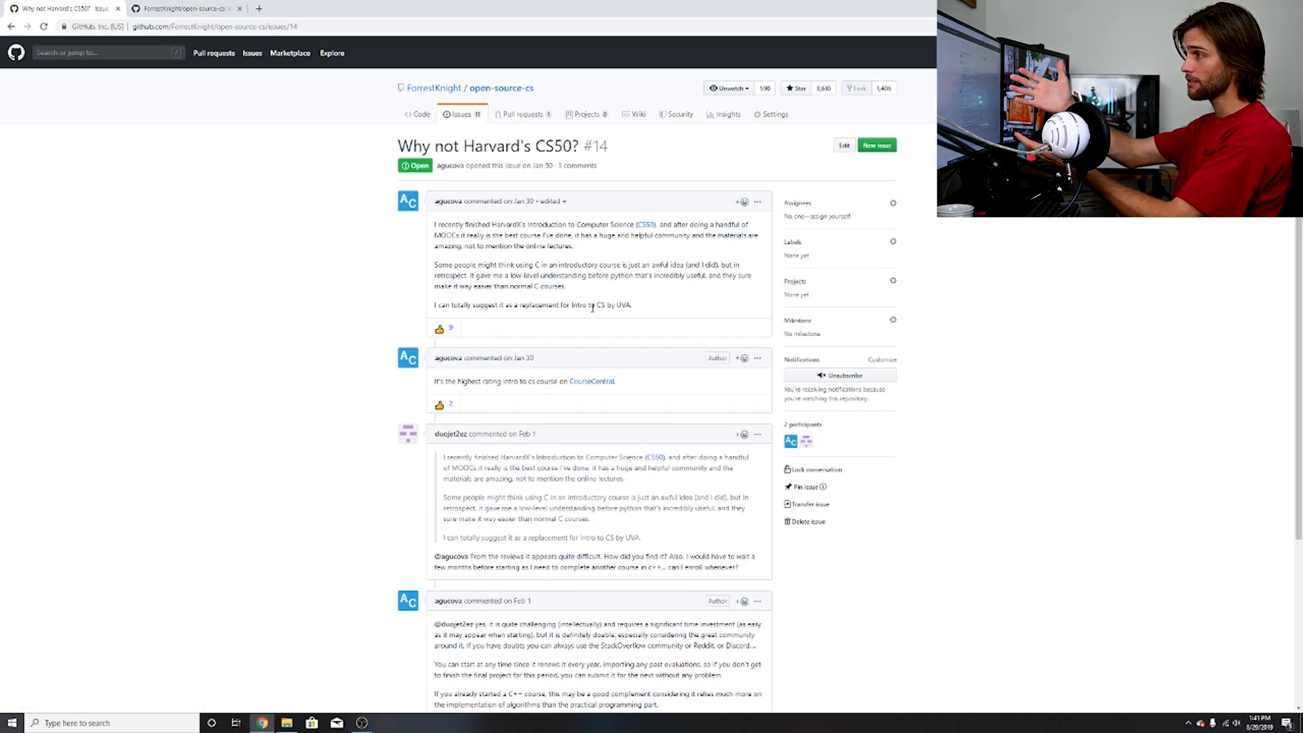
pyautogui.scroll(-3)
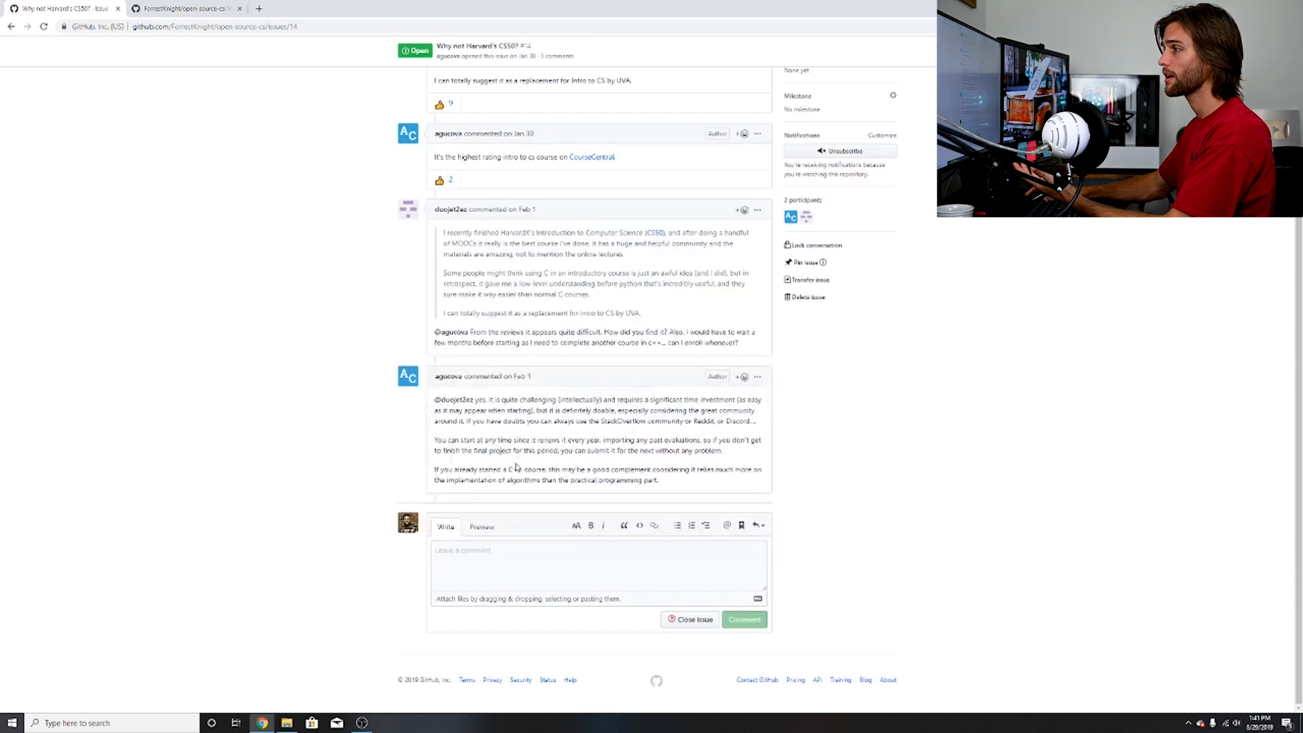
pyautogui.scroll(3)
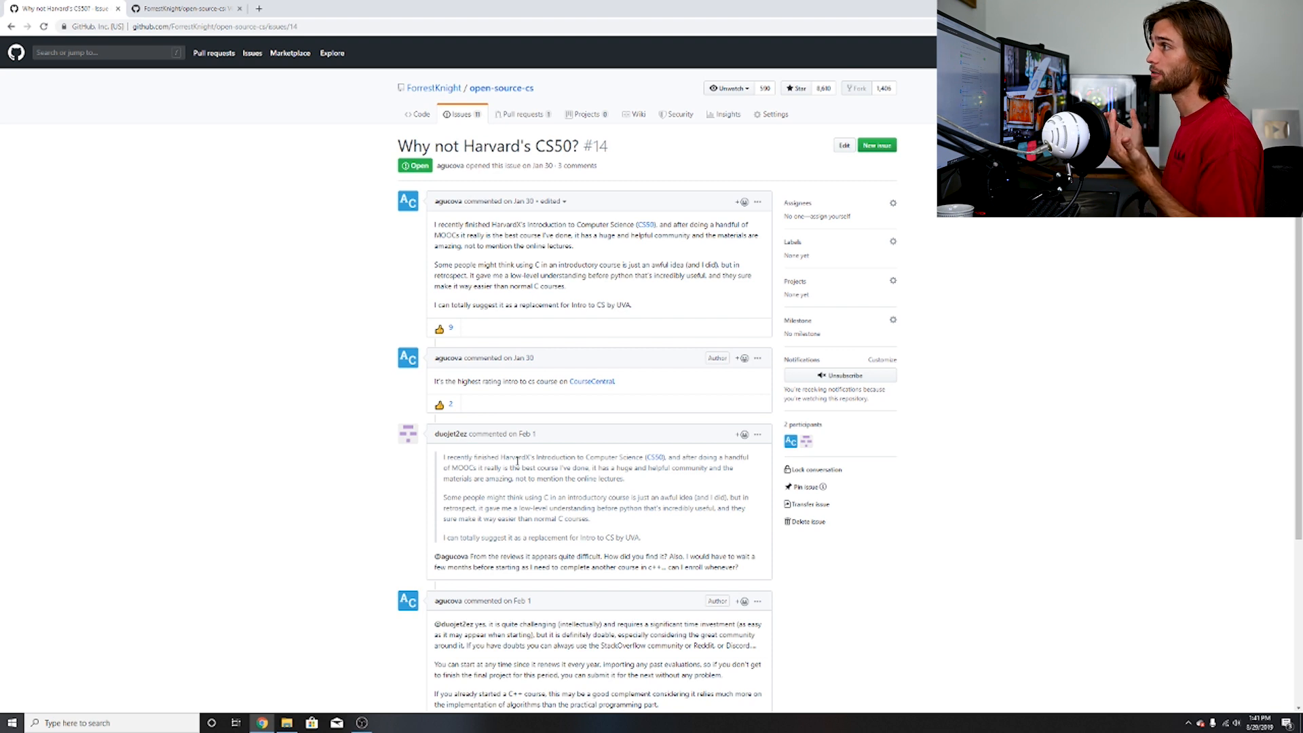
pyautogui.click(183, 9)
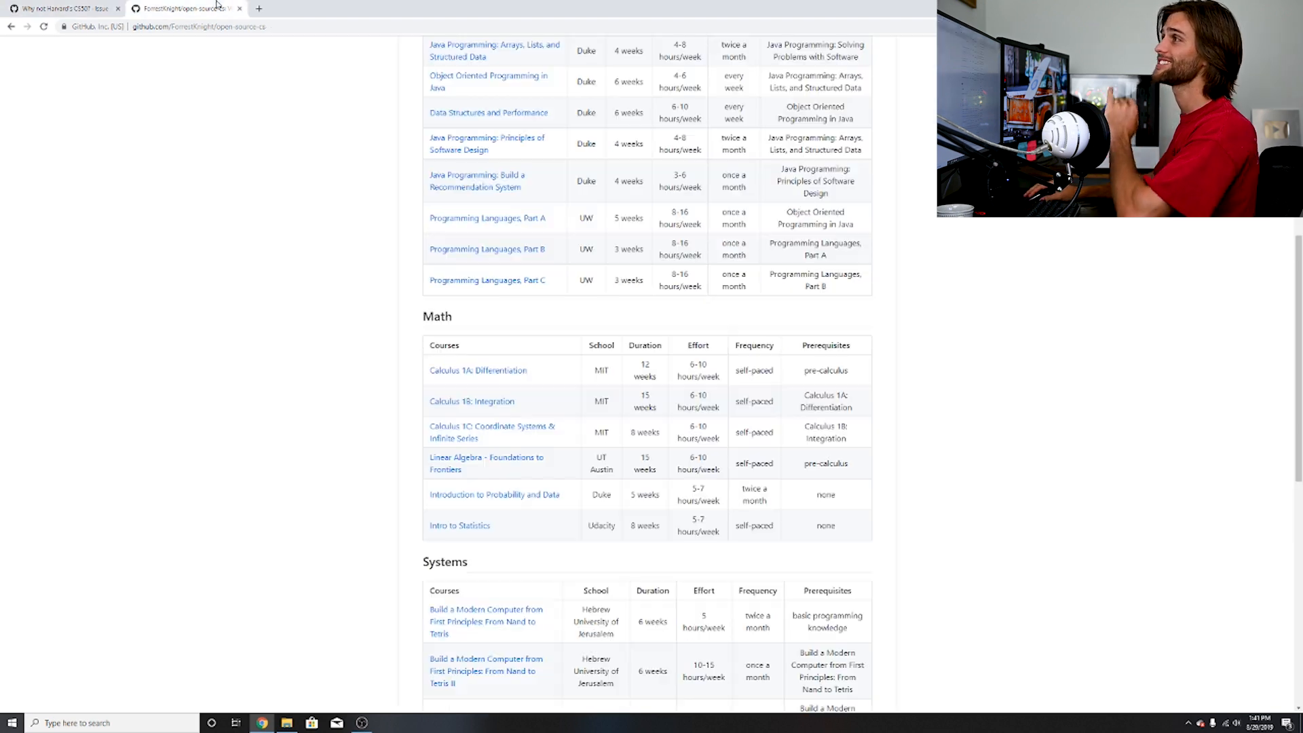
pyautogui.scroll(3)
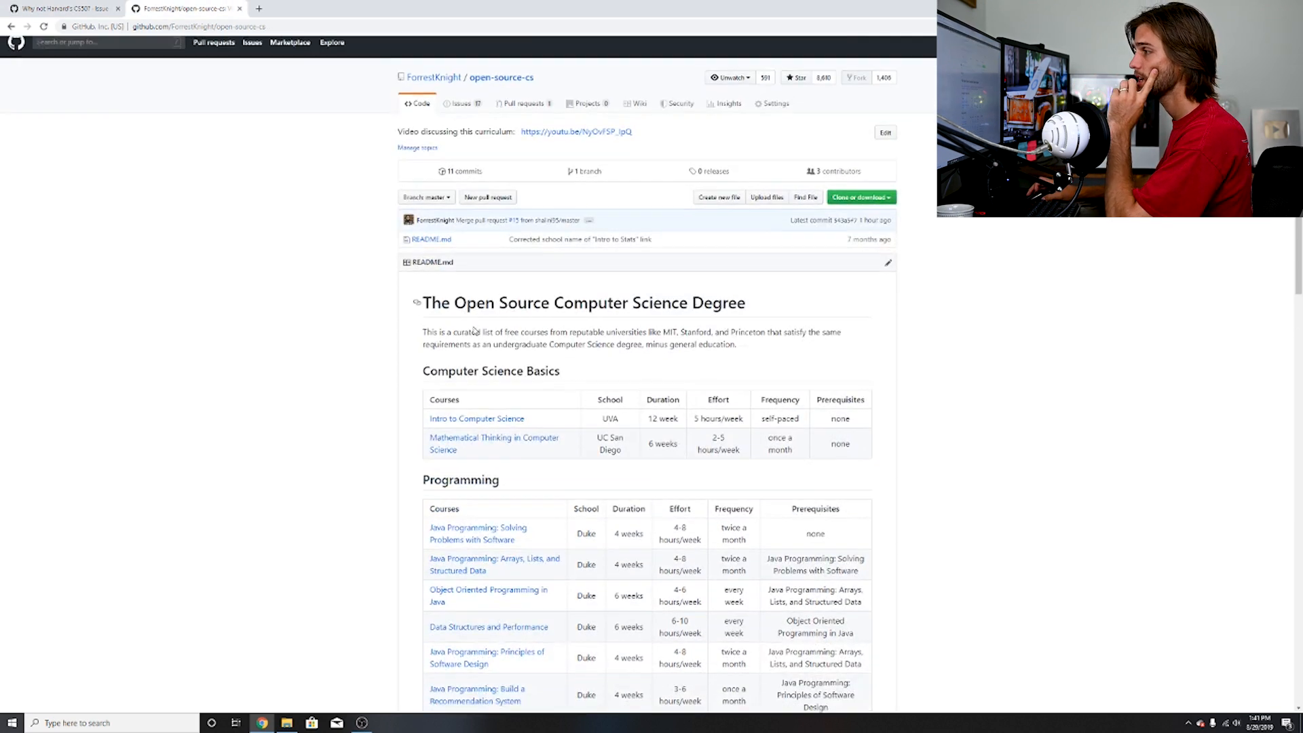
# Step: Point the Intro to Computer Science row at Harvard's CS50, checking the edX page and suggestion issue
pyautogui.scroll(-3)
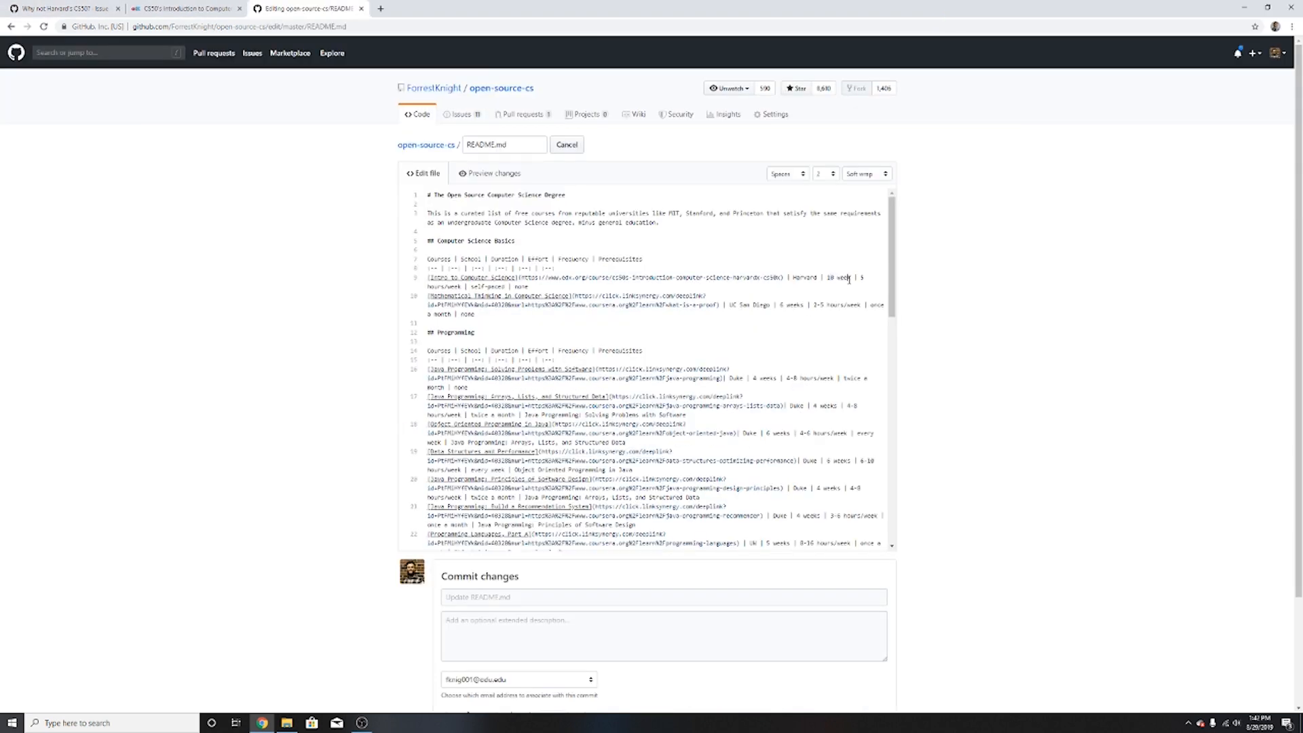
pyautogui.click(177, 8)
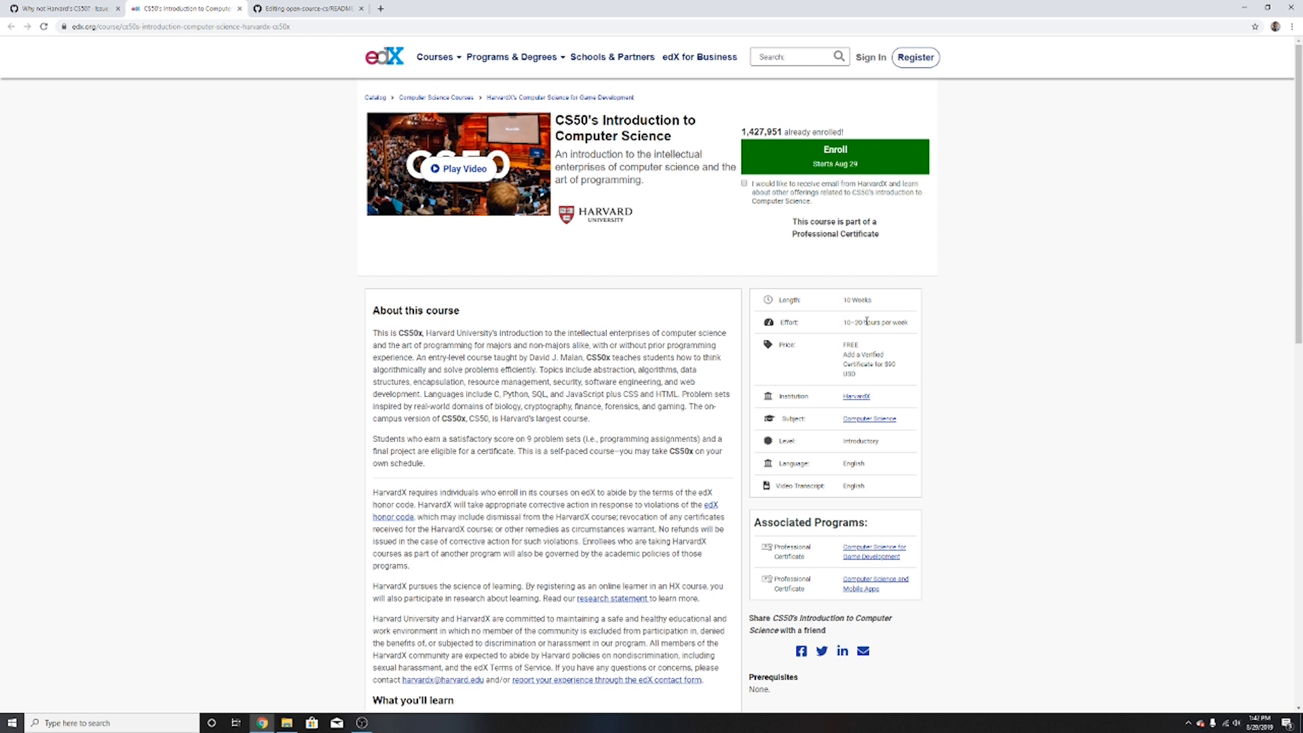
pyautogui.click(307, 8)
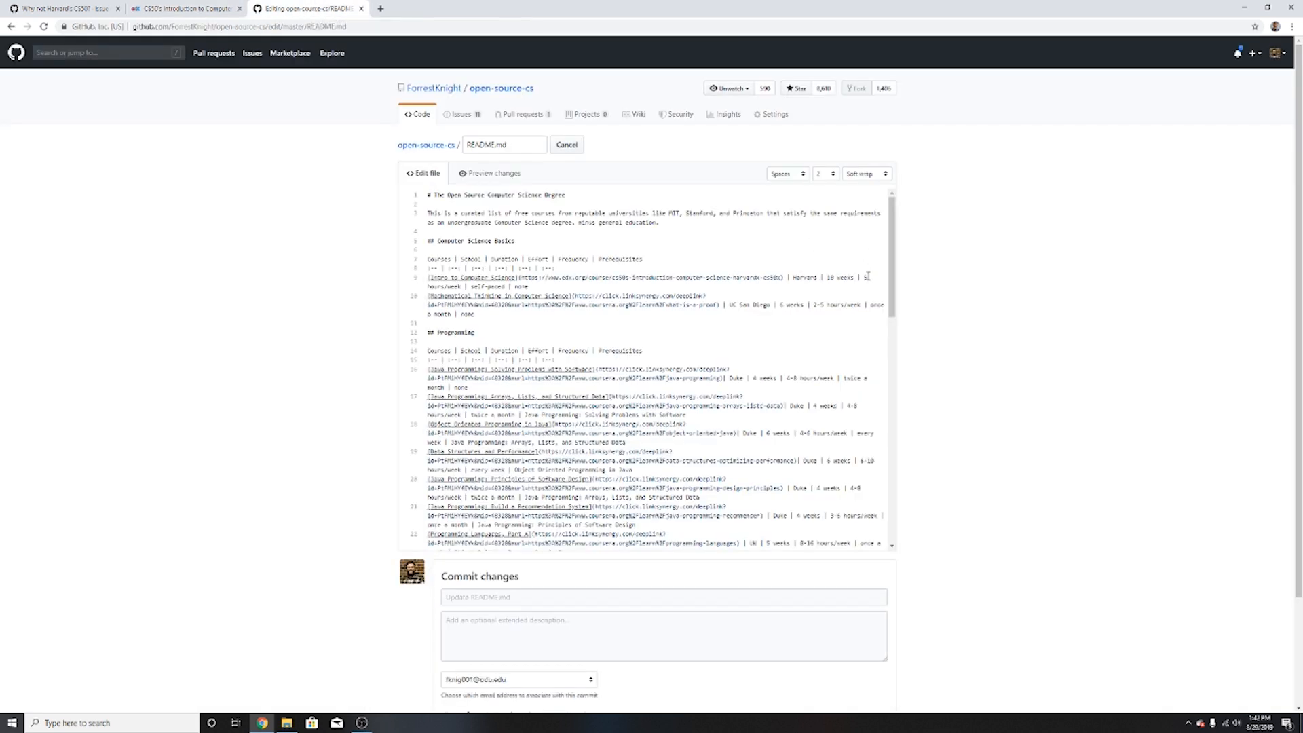
pyautogui.click(184, 8)
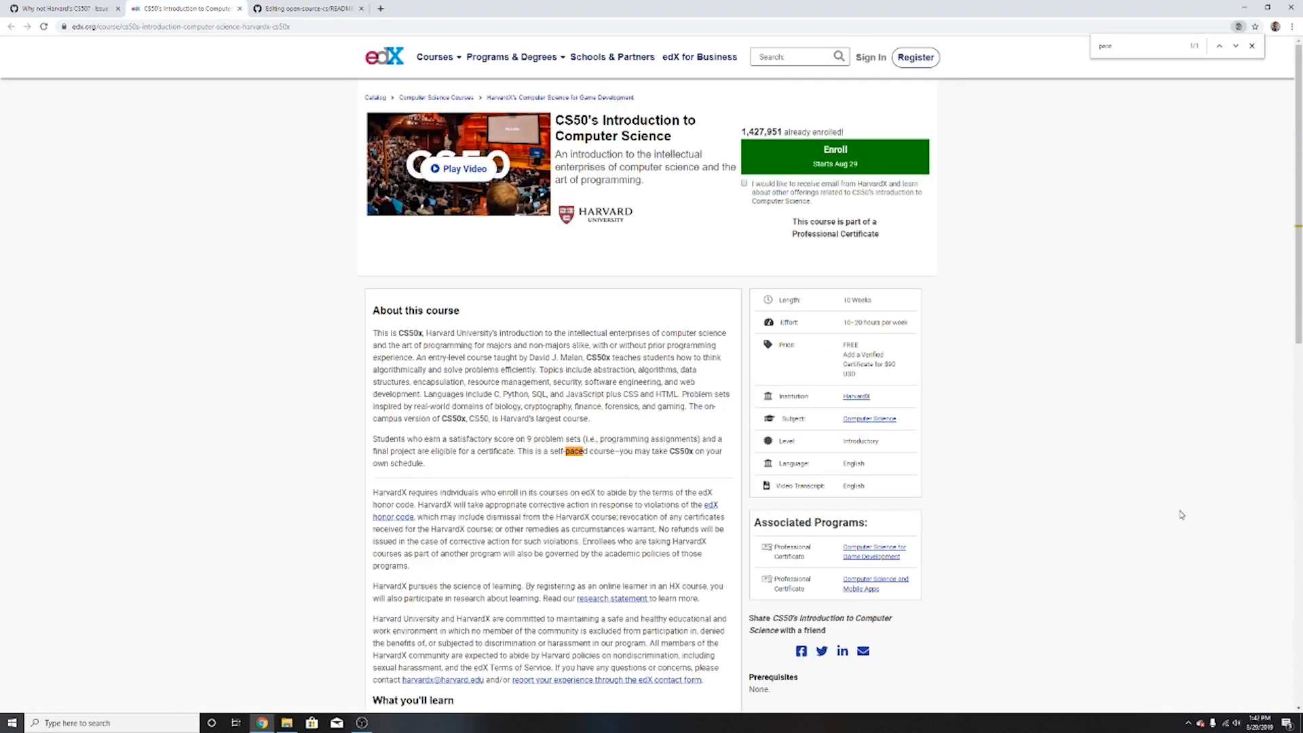
pyautogui.moveTo(619, 462)
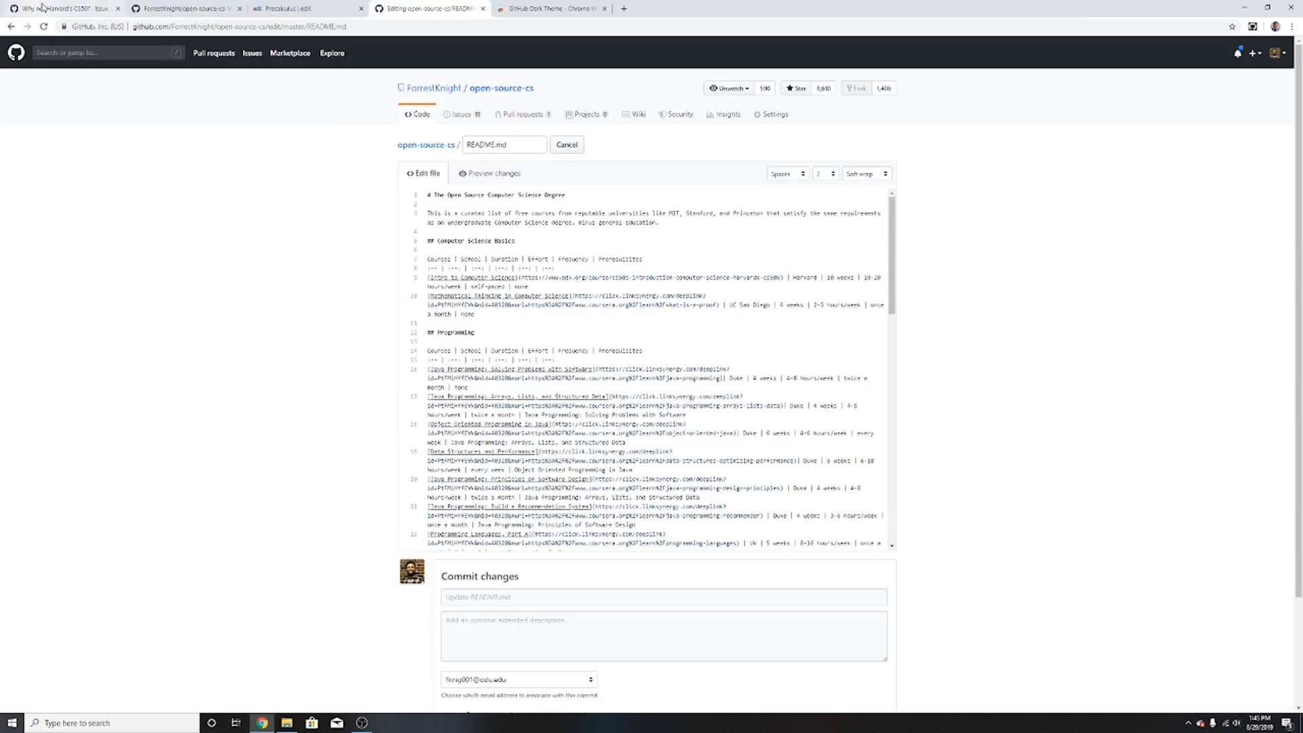
pyautogui.click(58, 8)
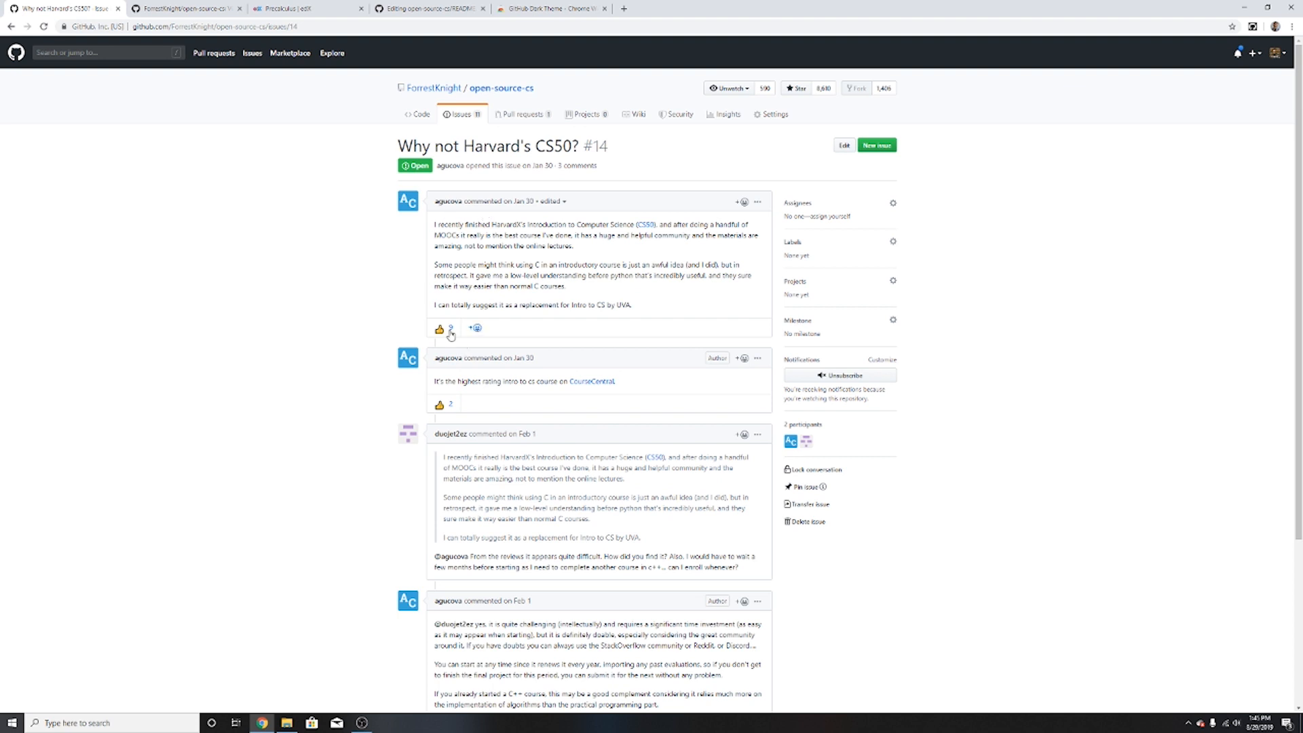
pyautogui.moveTo(451, 330)
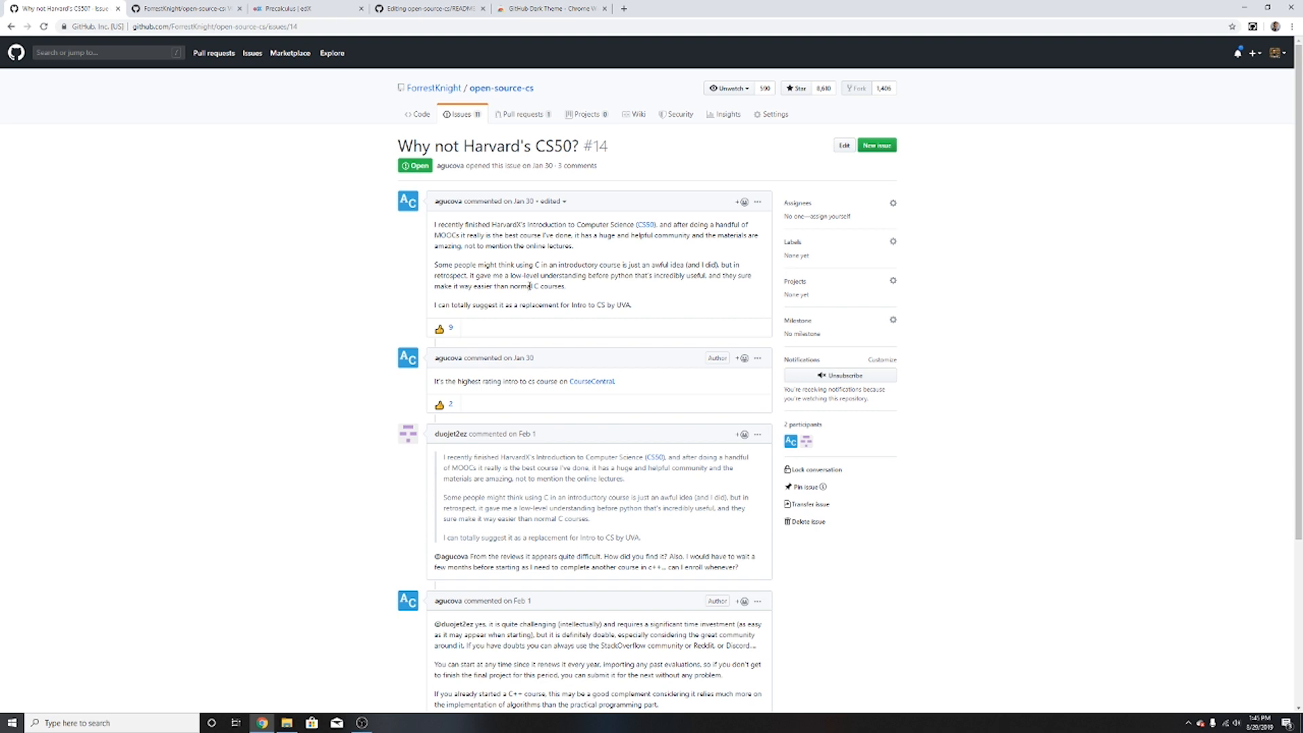
pyautogui.moveTo(647, 249)
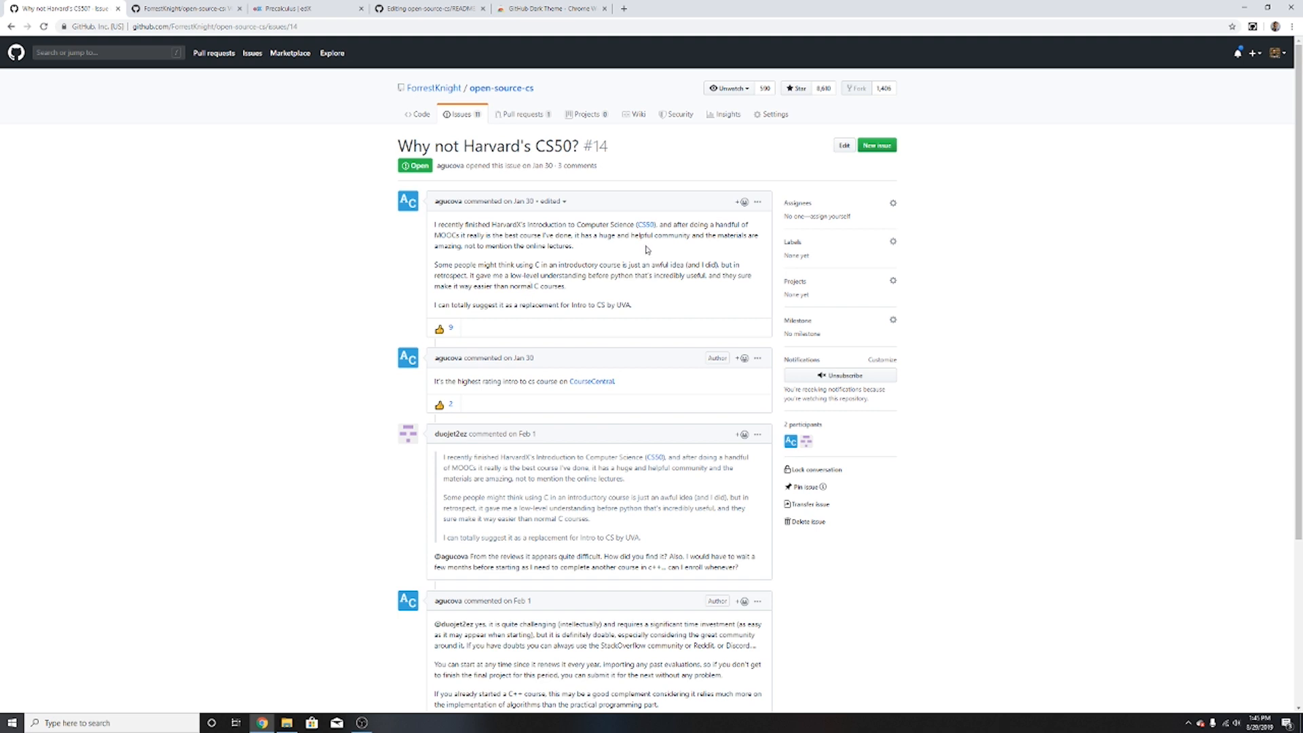
pyautogui.moveTo(613, 306)
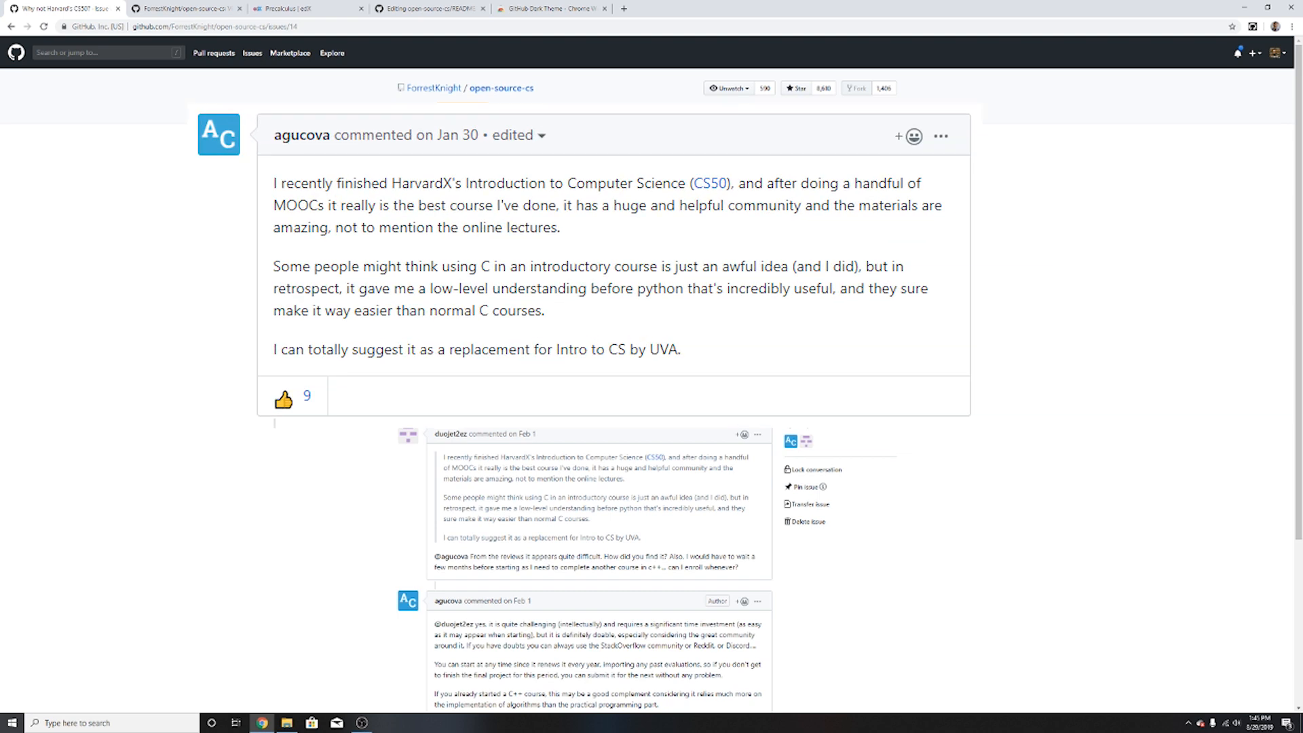
# Step: Link pre-calculus prerequisites to ASU's Precalculus course and commit 'Added ASU pre-calculus & Harvard CS courses'
pyautogui.click(428, 8)
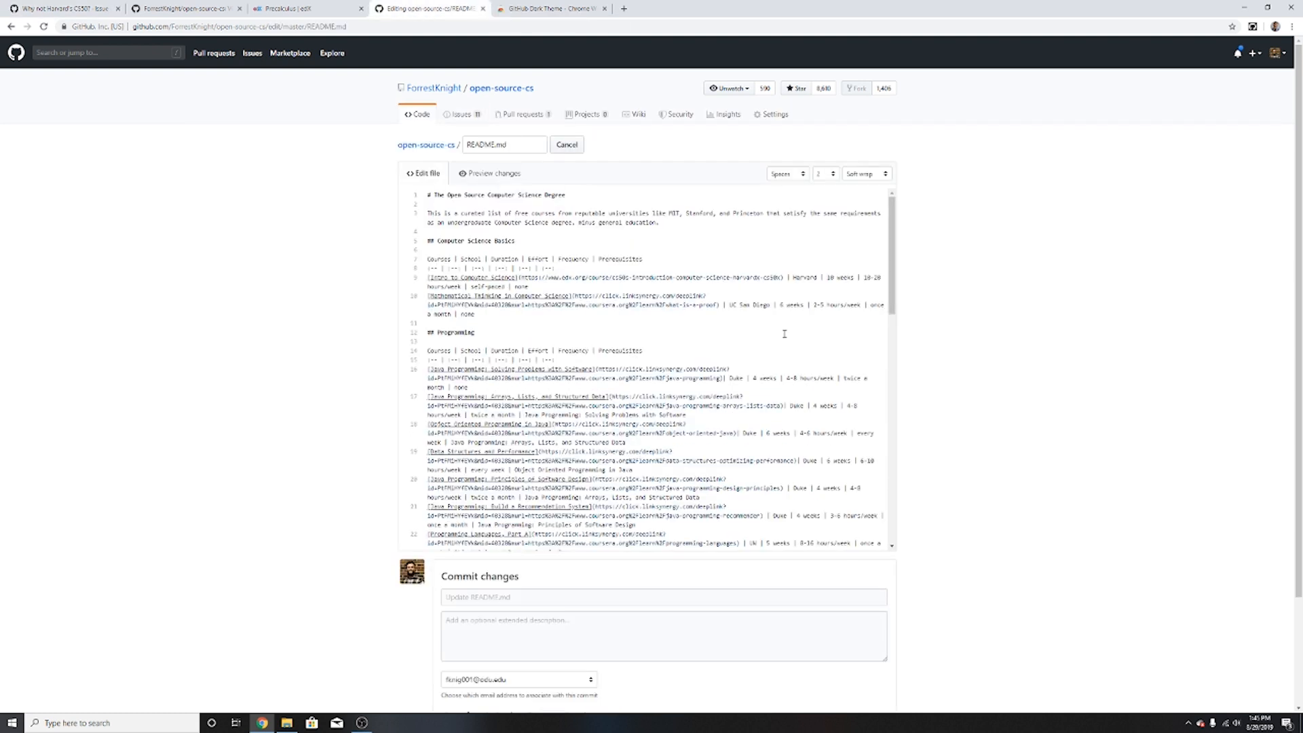
pyautogui.scroll(-3)
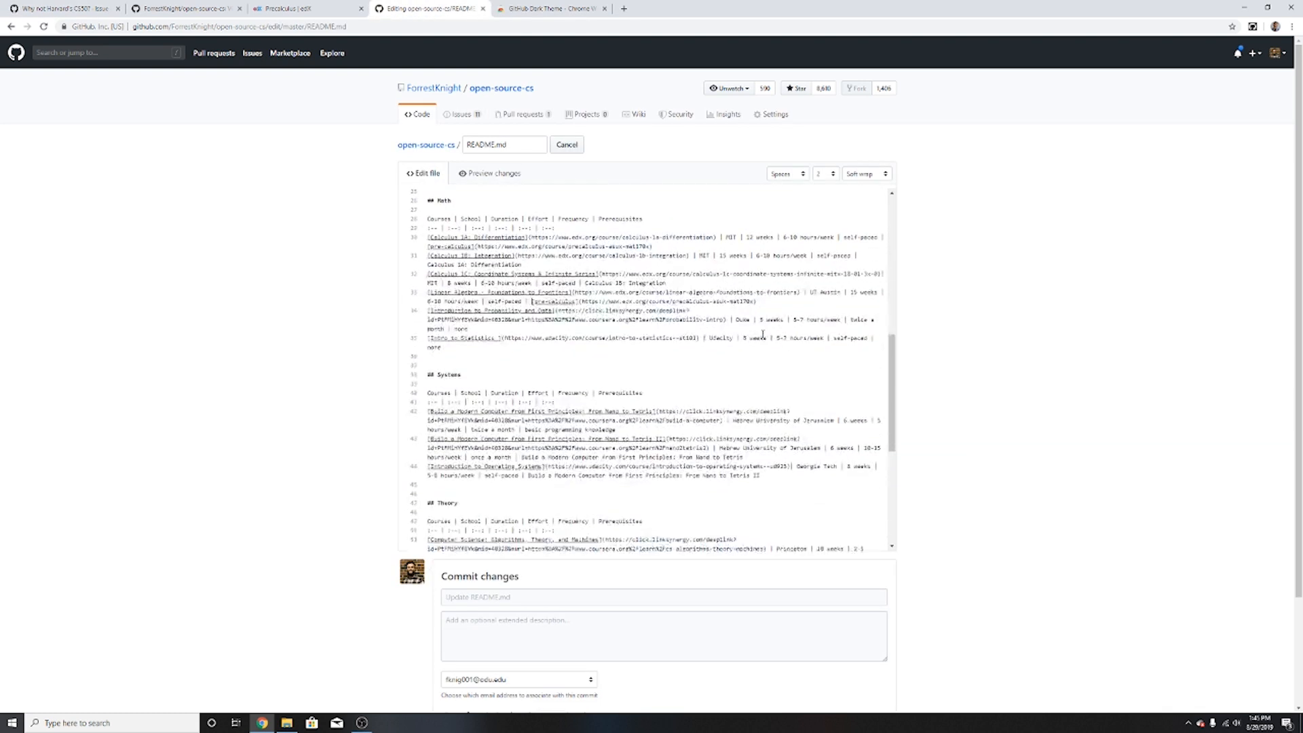
pyautogui.click(287, 8)
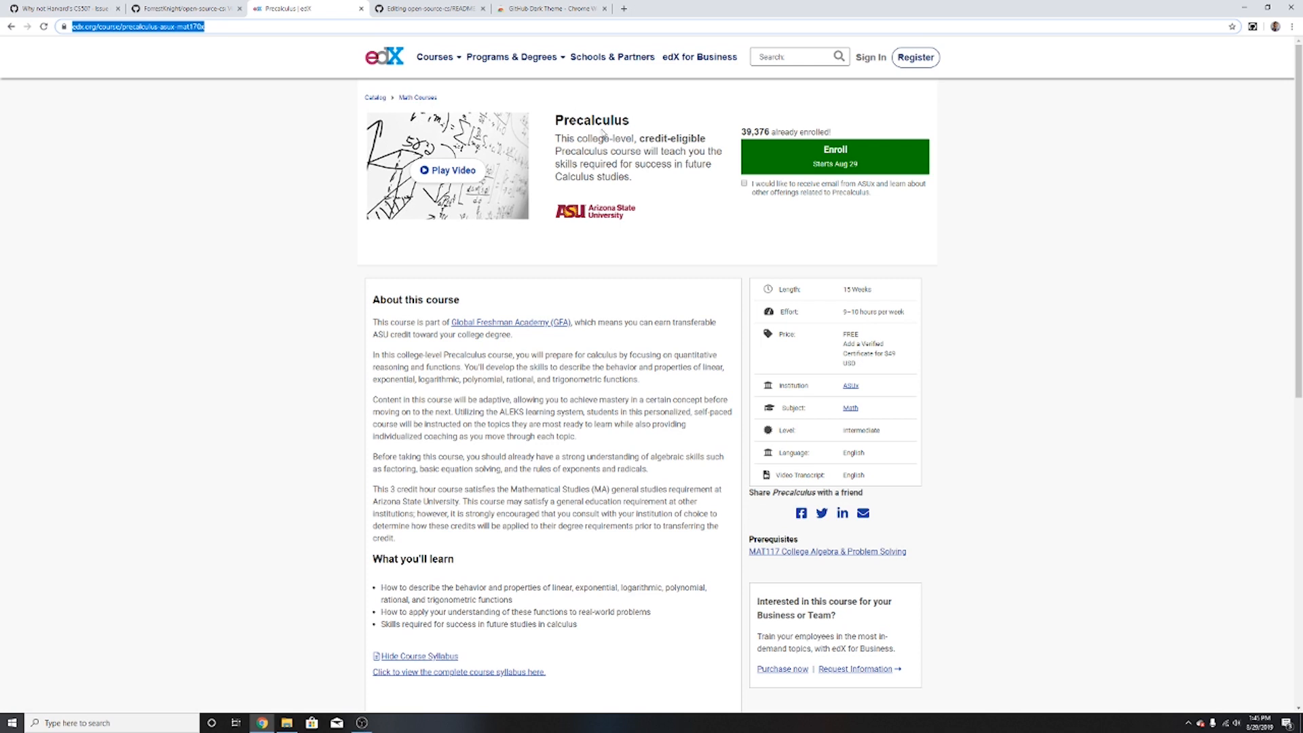
pyautogui.click(428, 8)
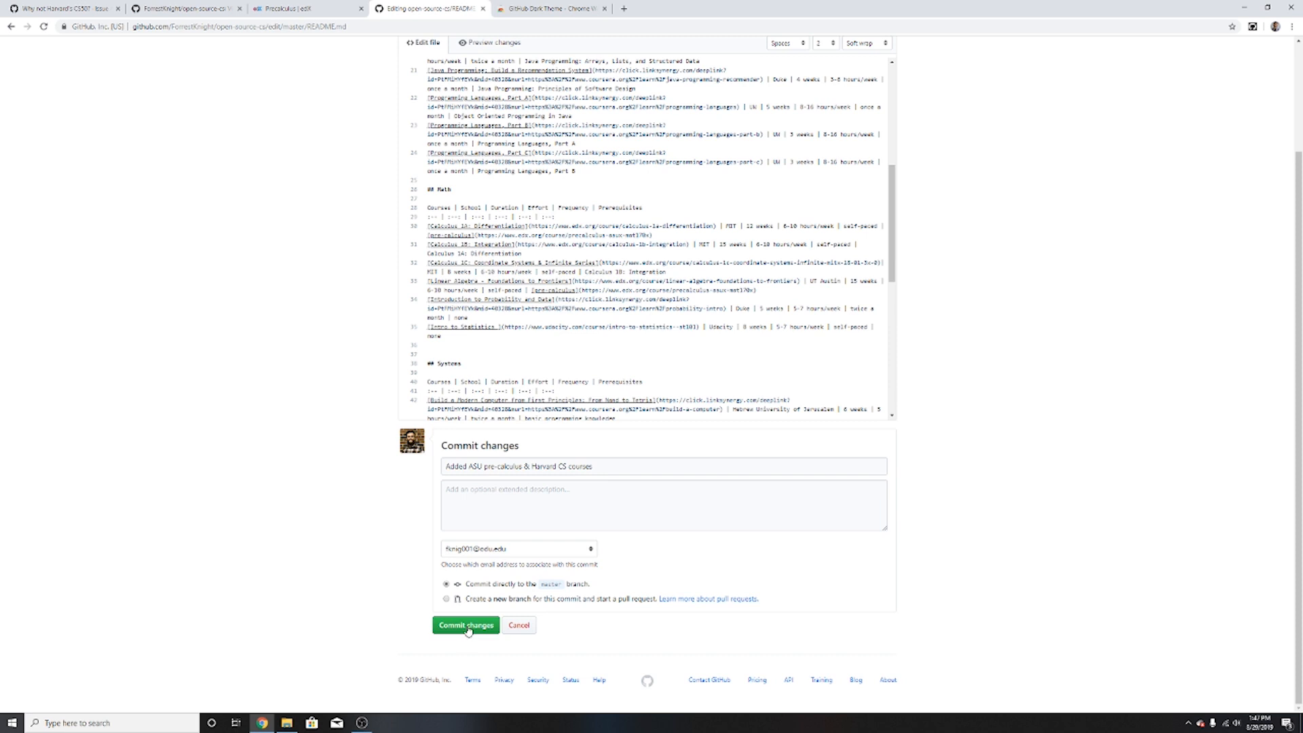
pyautogui.click(465, 624)
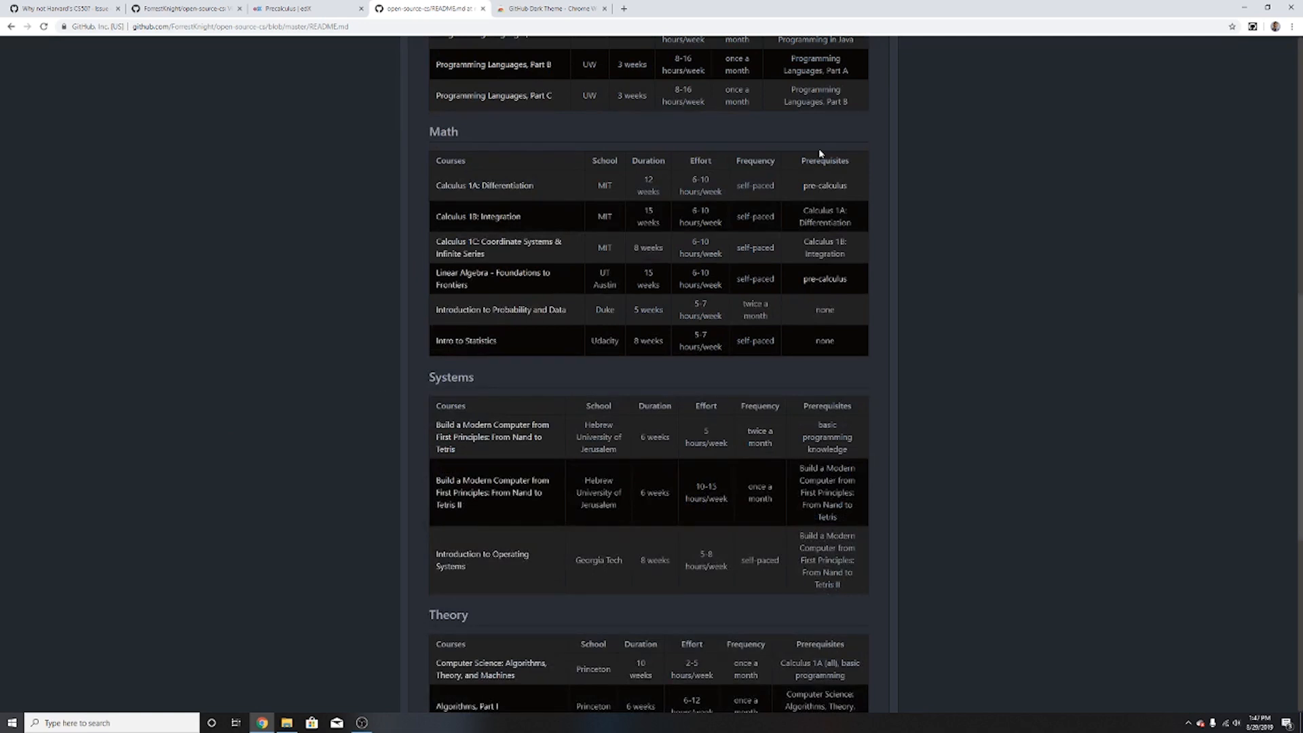
# Step: Test the new pre-calculus link, then open issue #17 'Missing license' from the issue list
pyautogui.scroll(3)
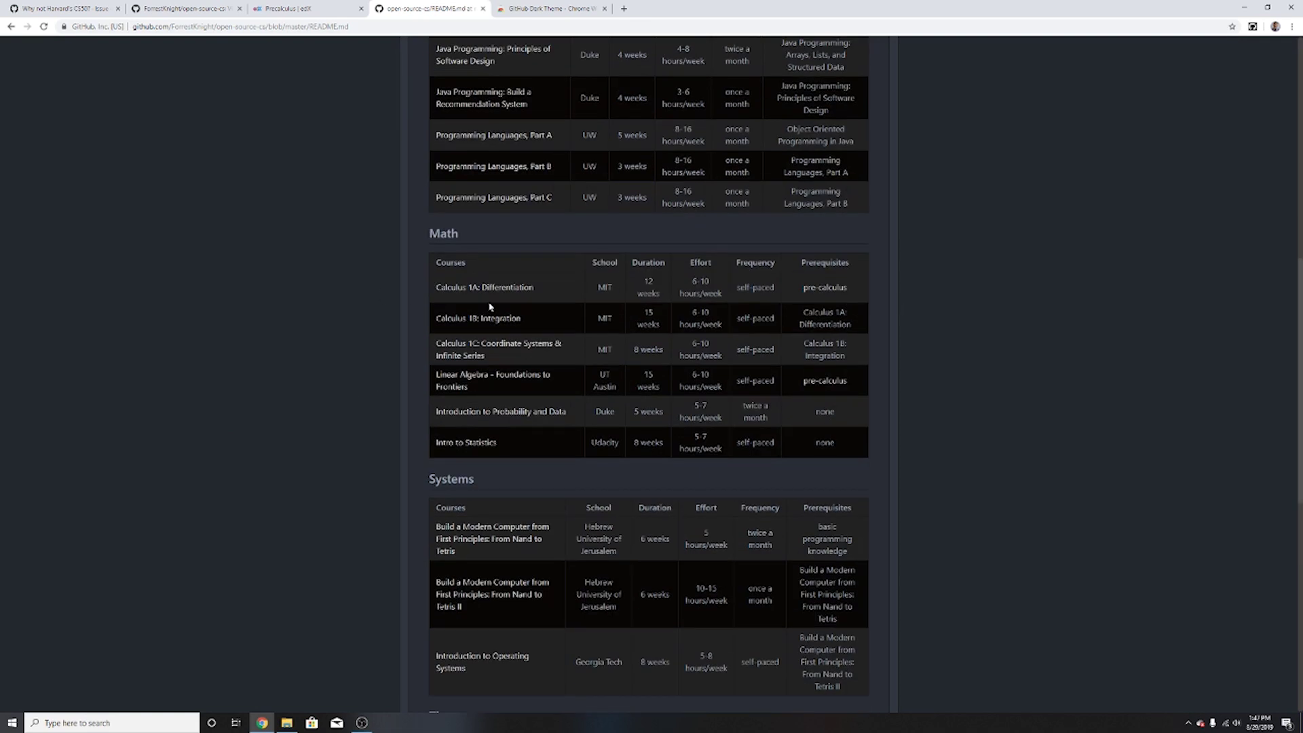
pyautogui.moveTo(824, 287)
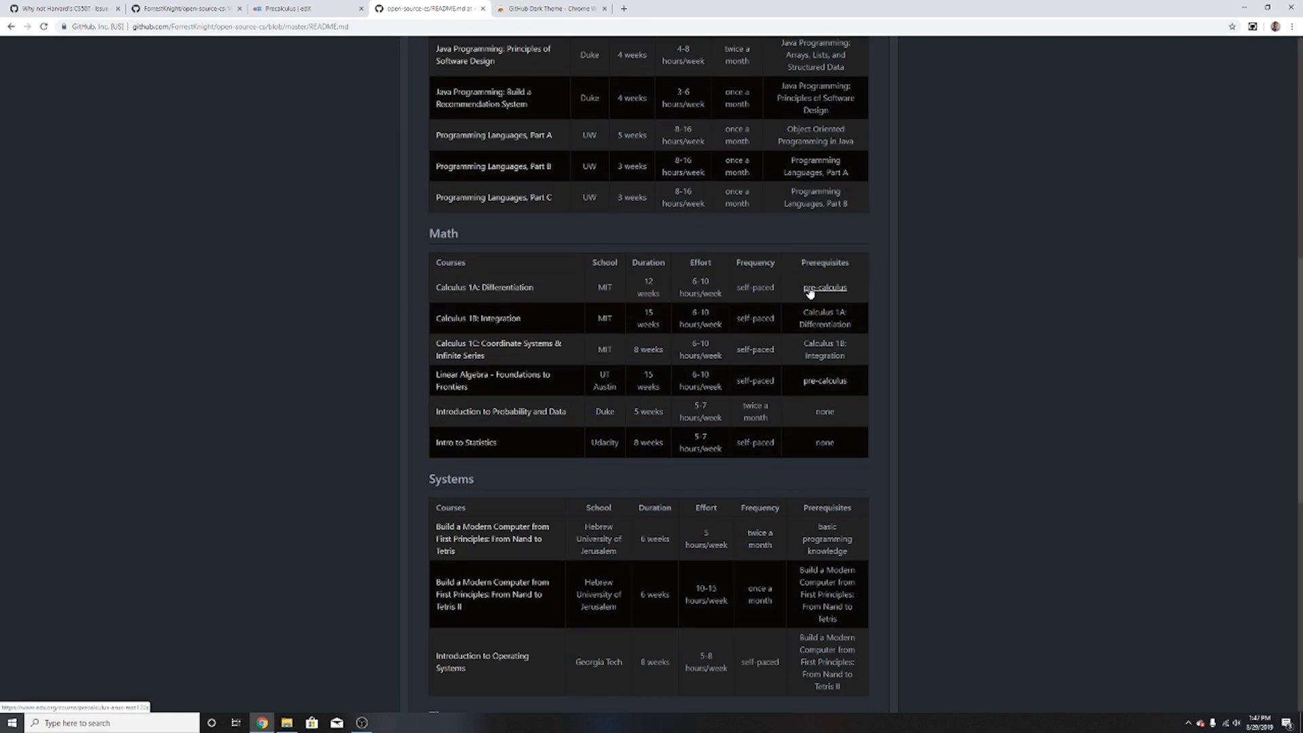
pyautogui.click(823, 287)
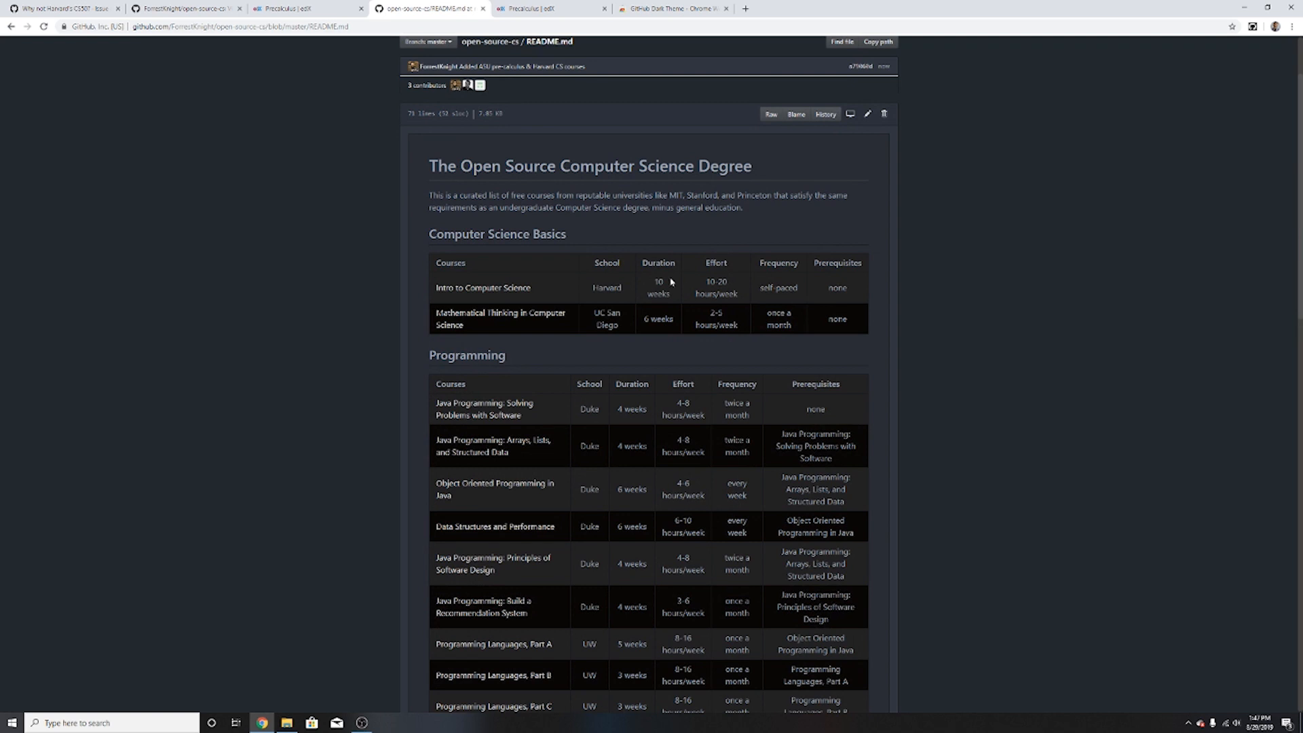
pyautogui.doubleClick(657, 286)
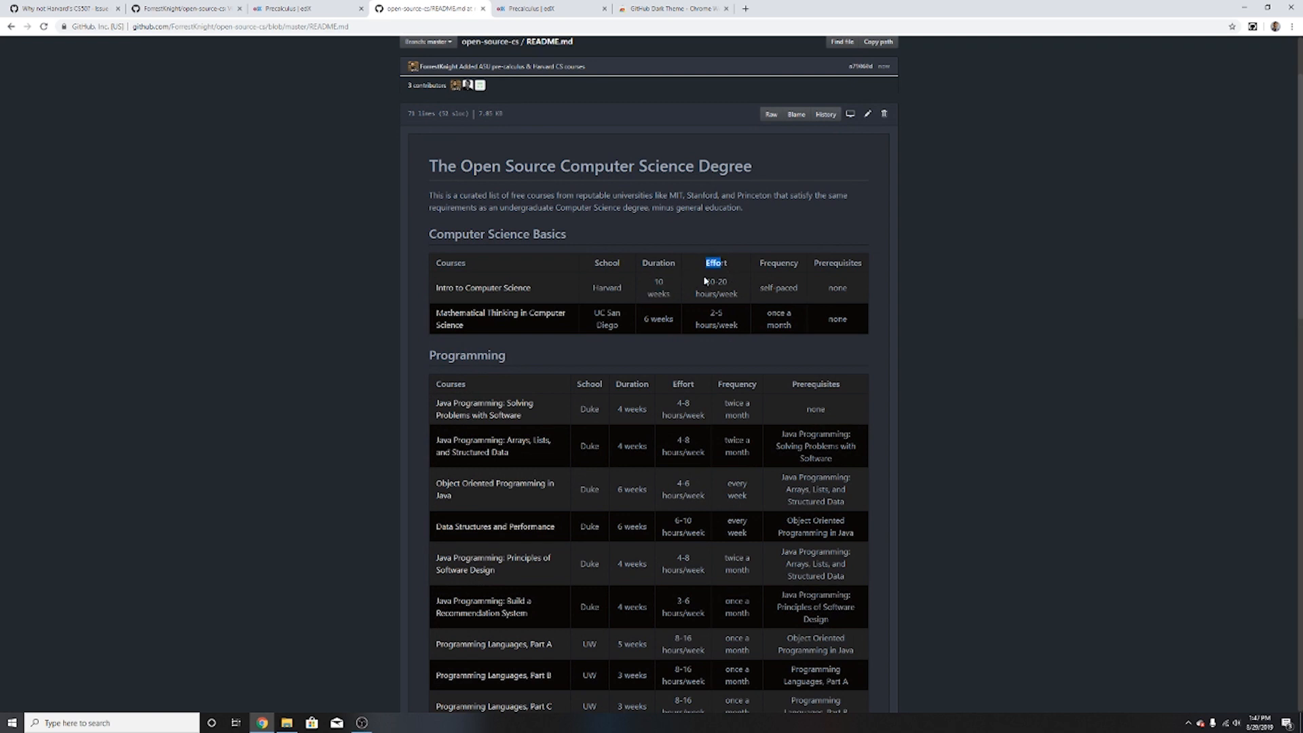
pyautogui.moveTo(420, 303)
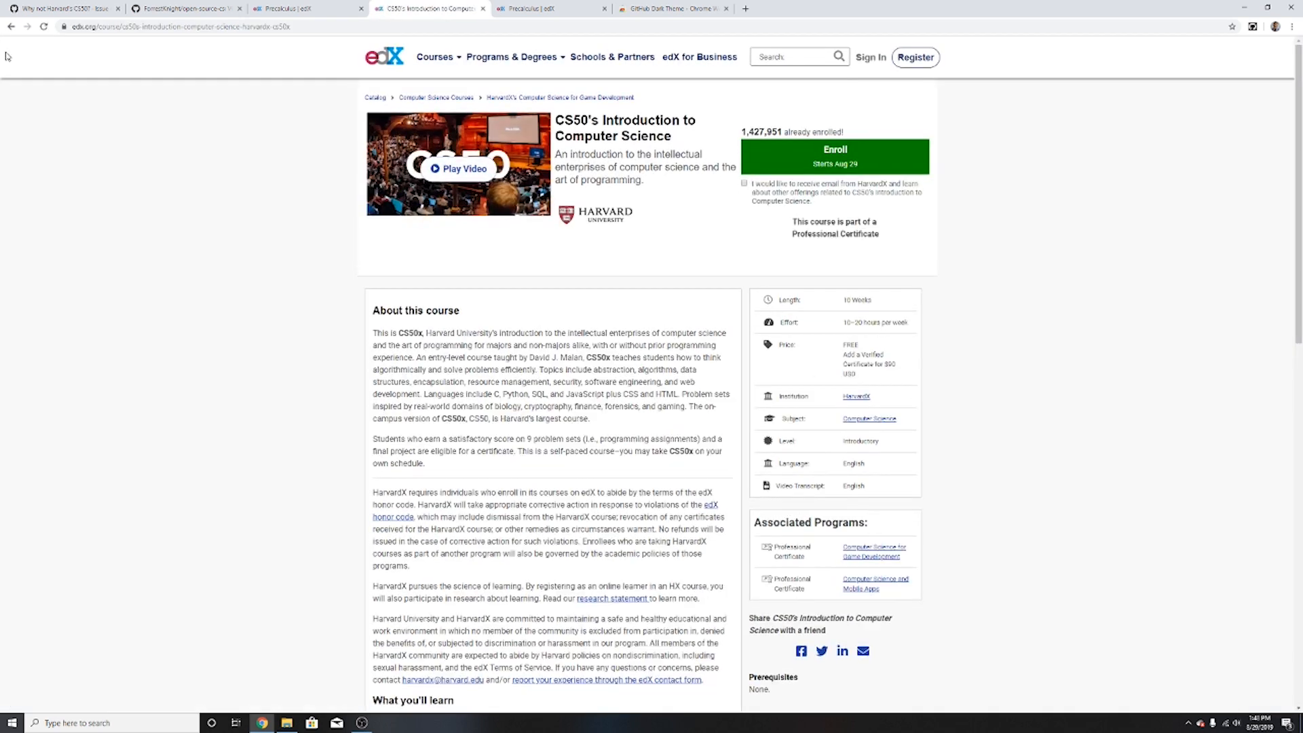
pyautogui.click(182, 8)
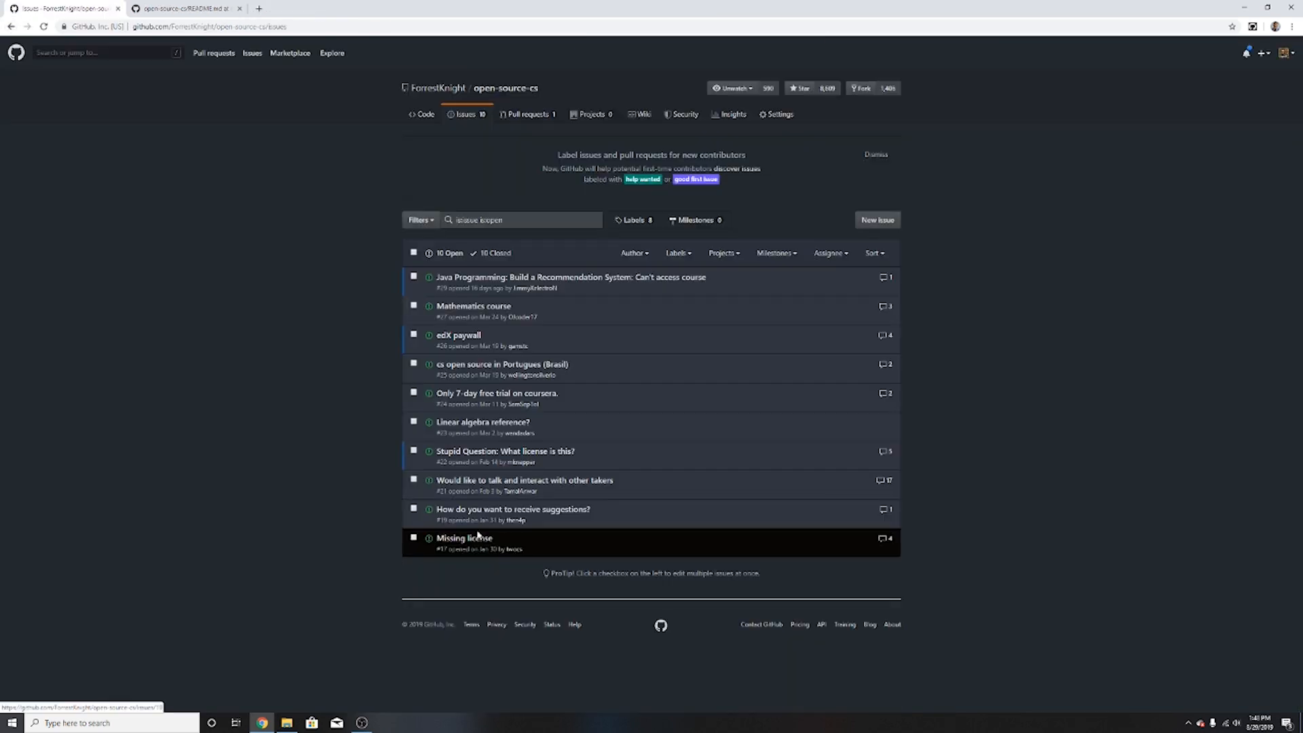
pyautogui.click(464, 537)
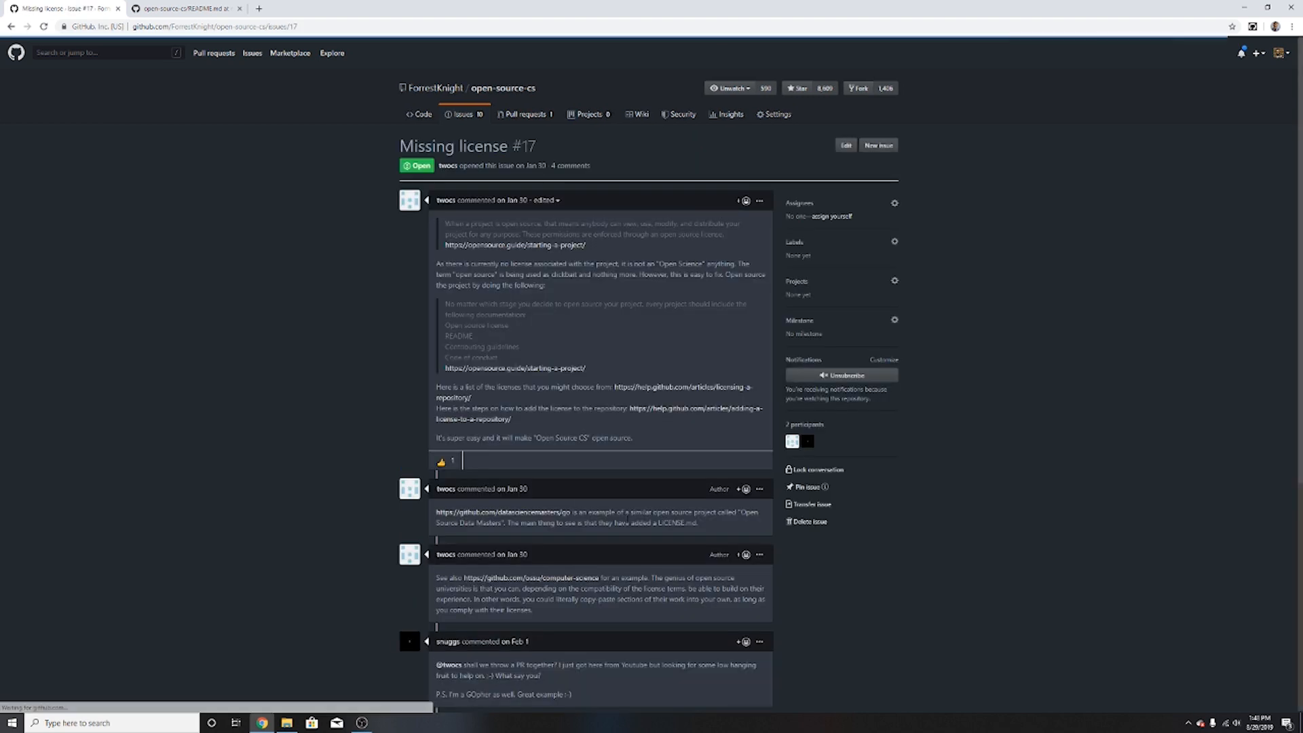
pyautogui.moveTo(589, 192)
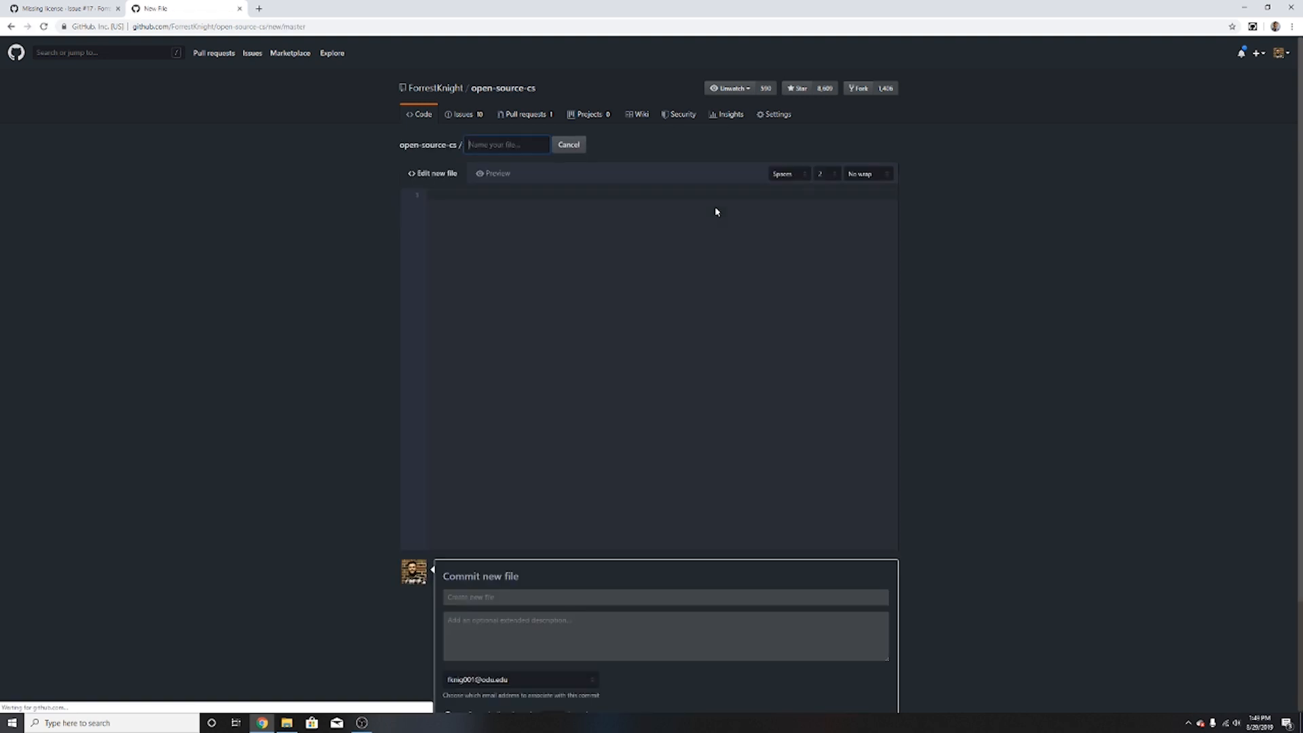
# Step: Commit a LICENSE file from the MIT License template, view it, and return to the repo root
pyautogui.click(504, 145)
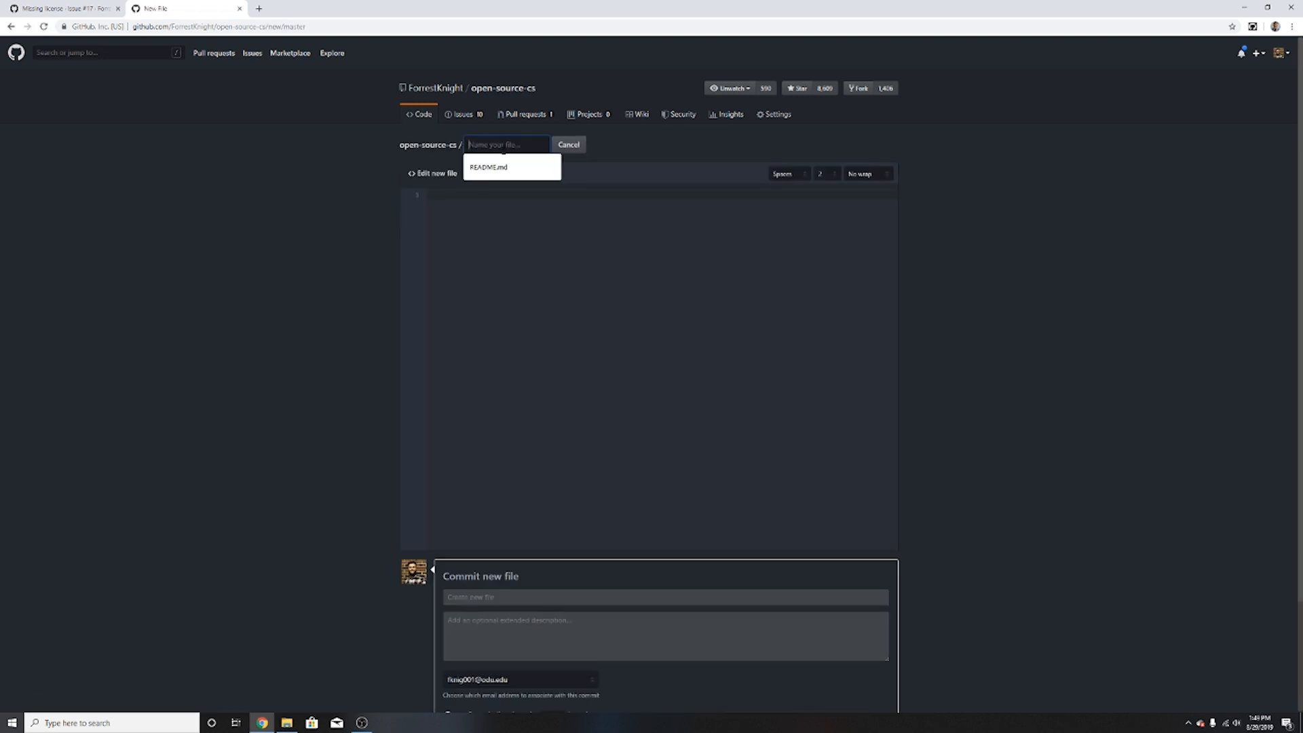
pyautogui.write('L')
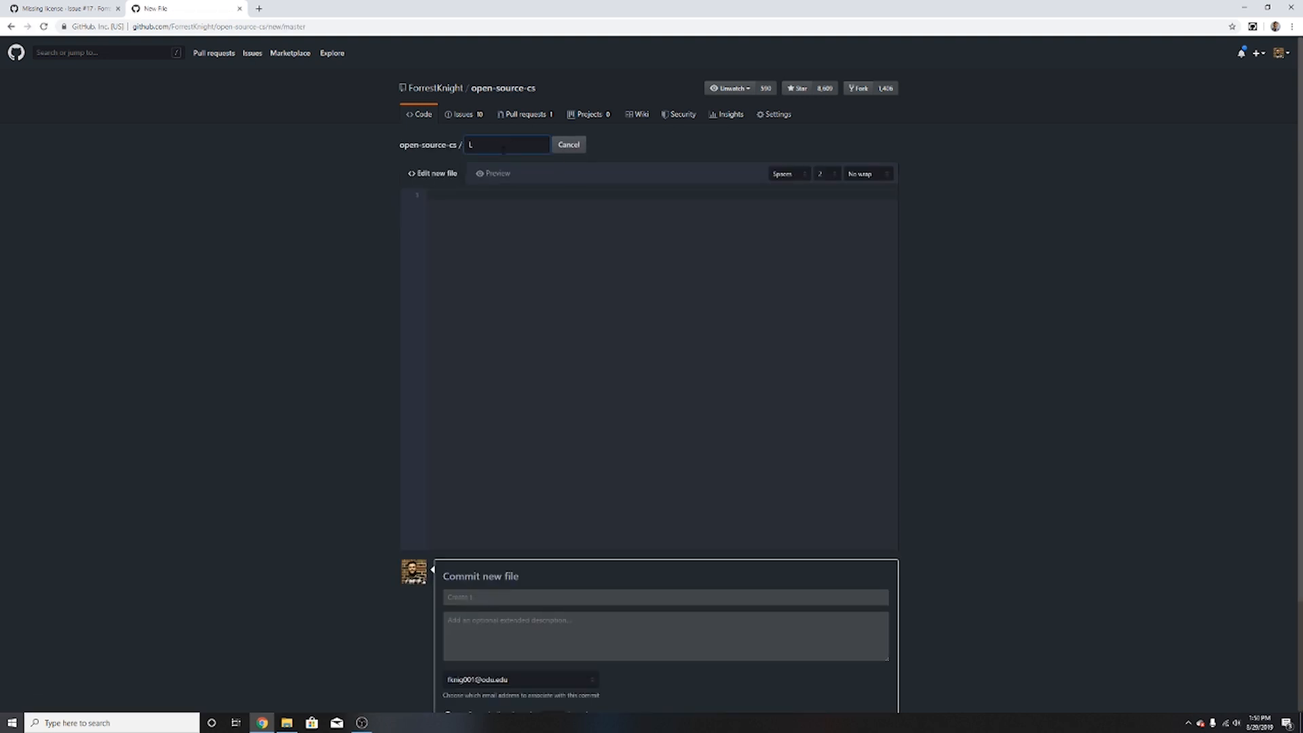
pyautogui.write('ICENSE')
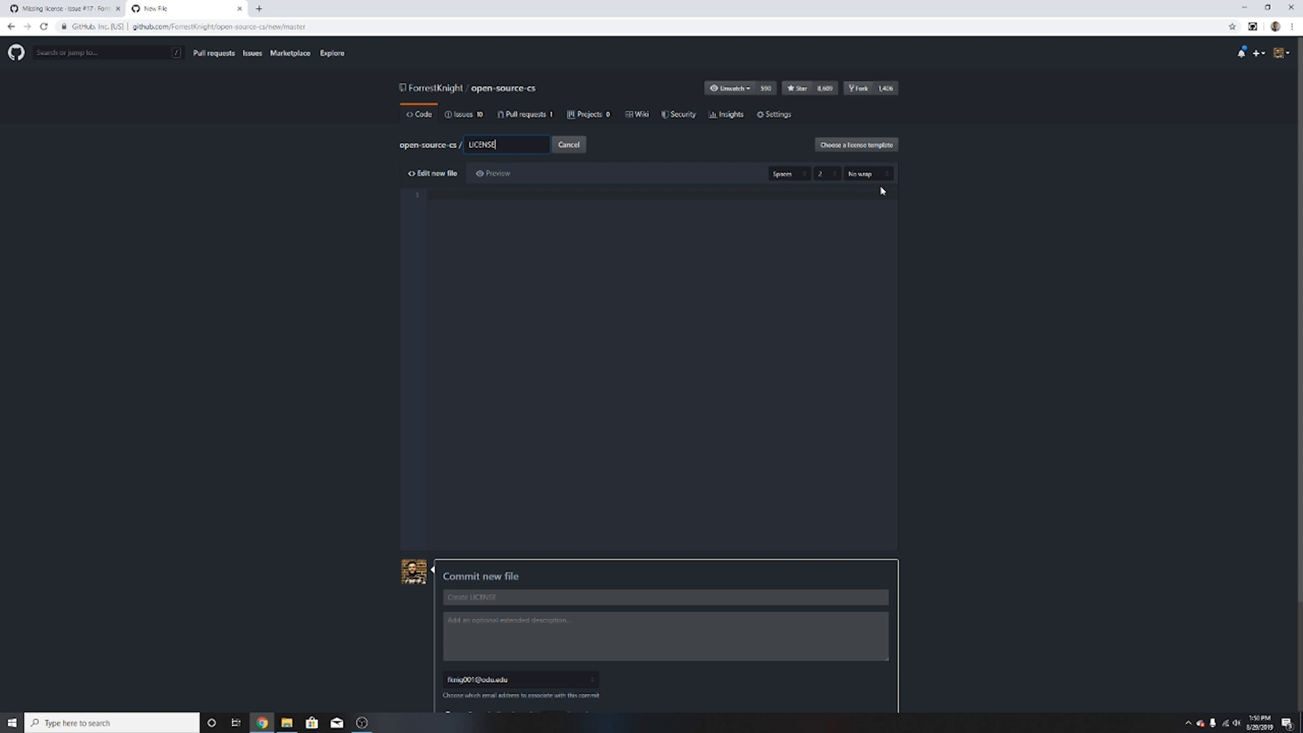
pyautogui.moveTo(854, 145)
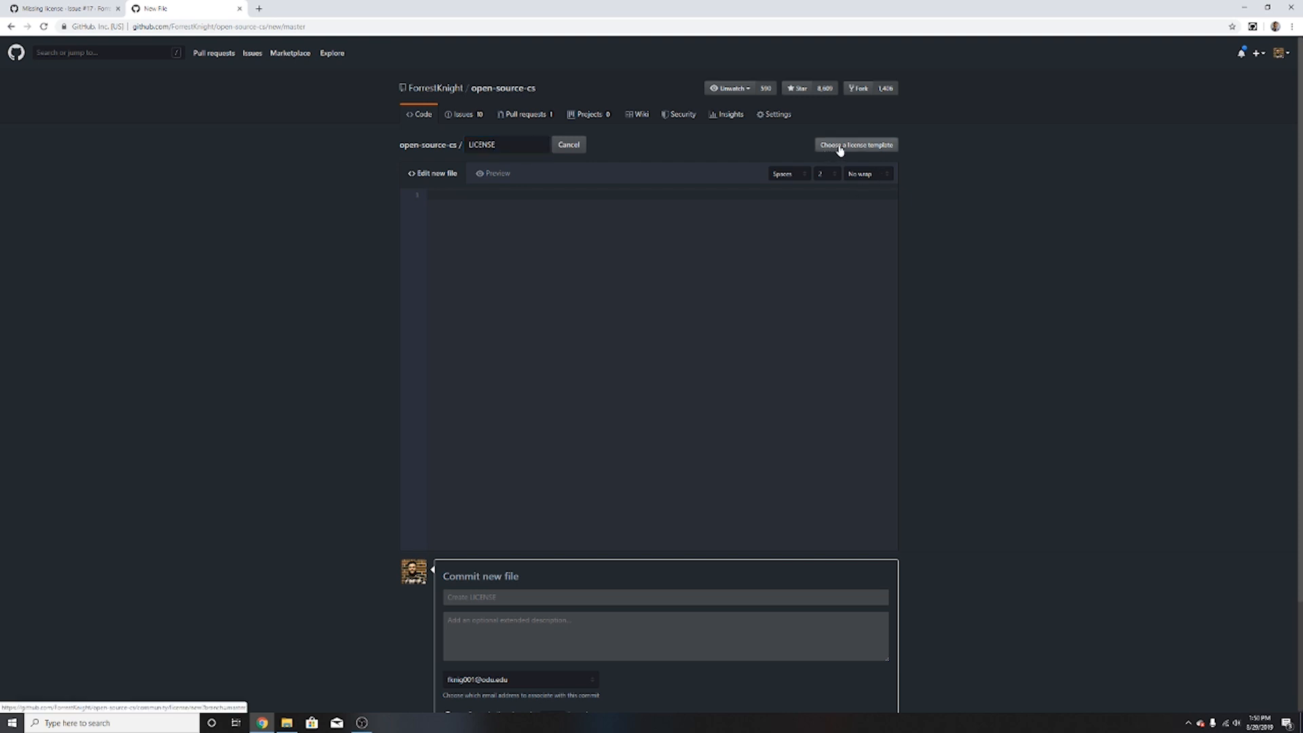
pyautogui.click(854, 144)
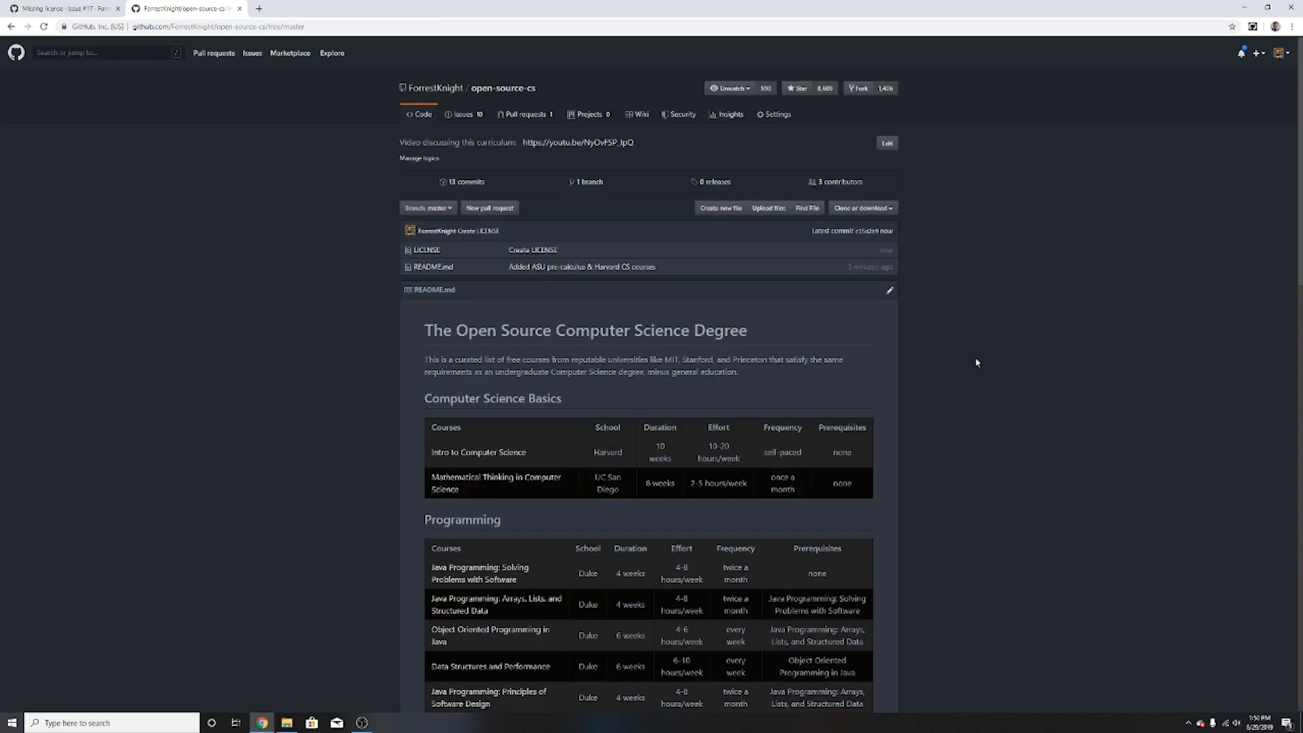
pyautogui.scroll(-3)
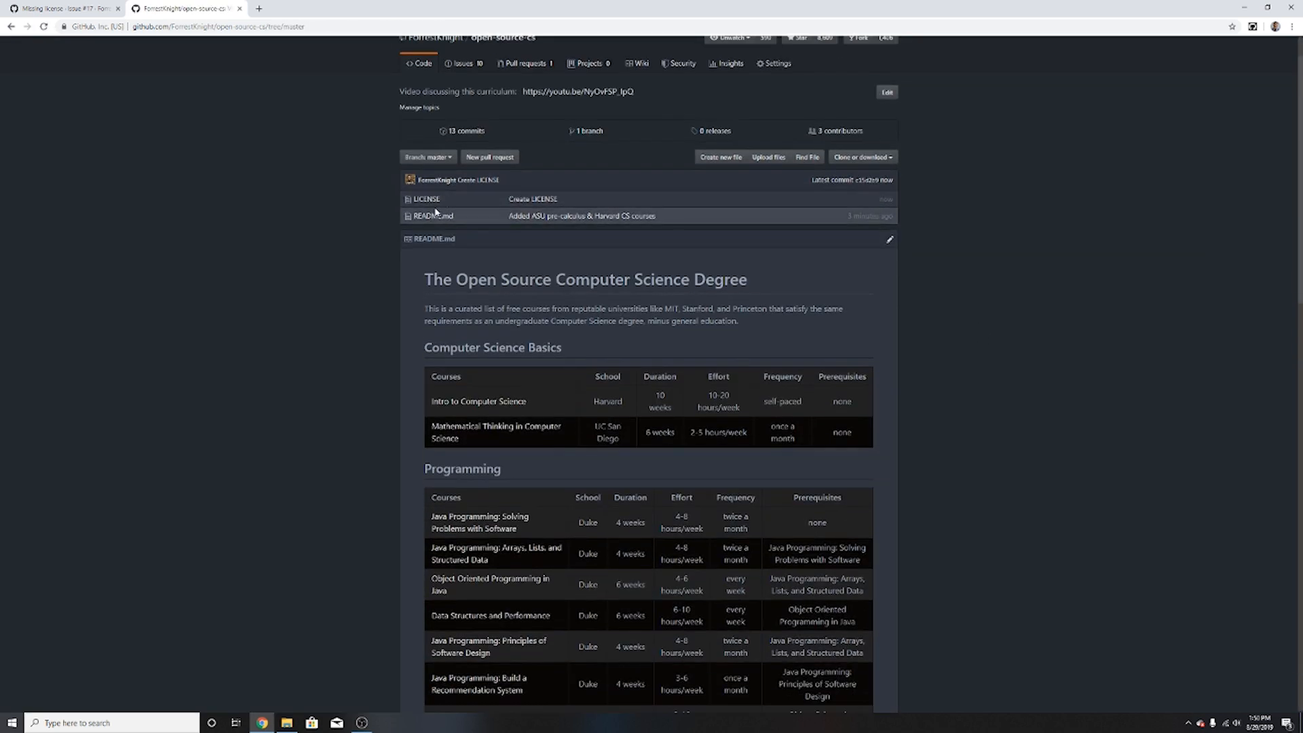
pyautogui.click(425, 198)
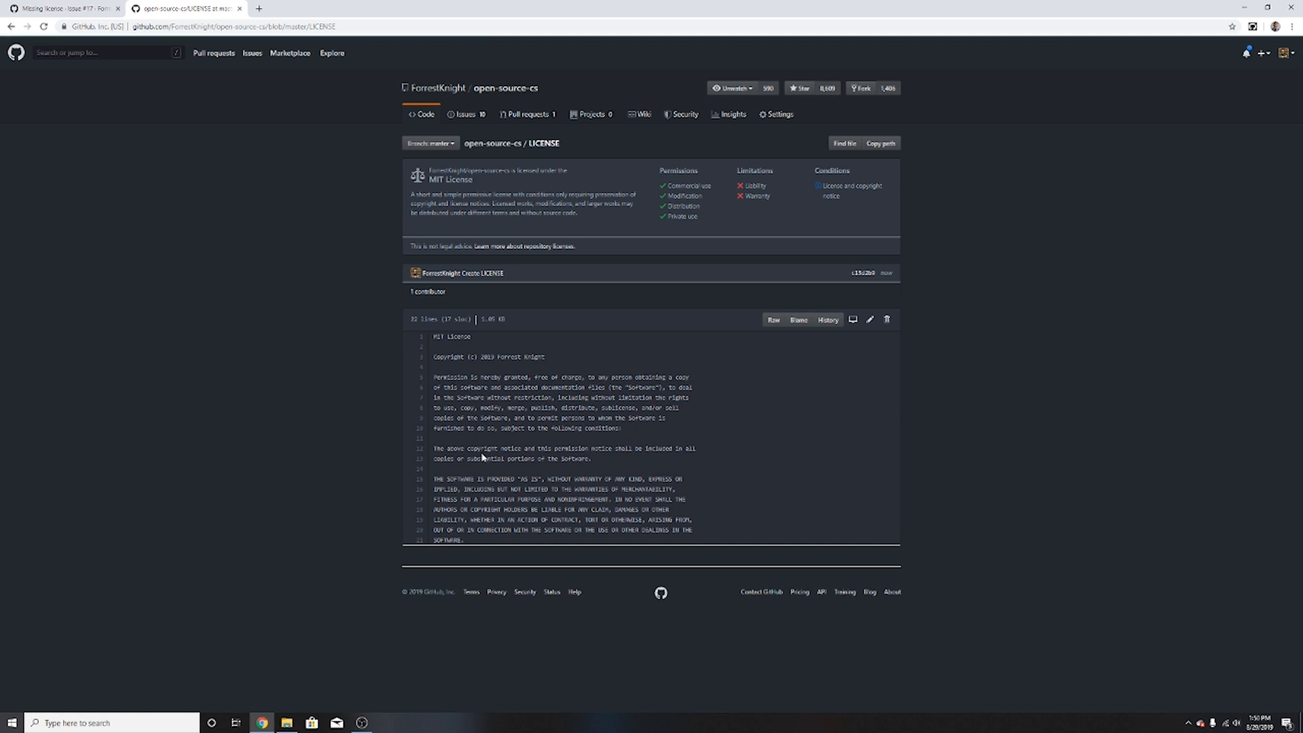
pyautogui.click(503, 88)
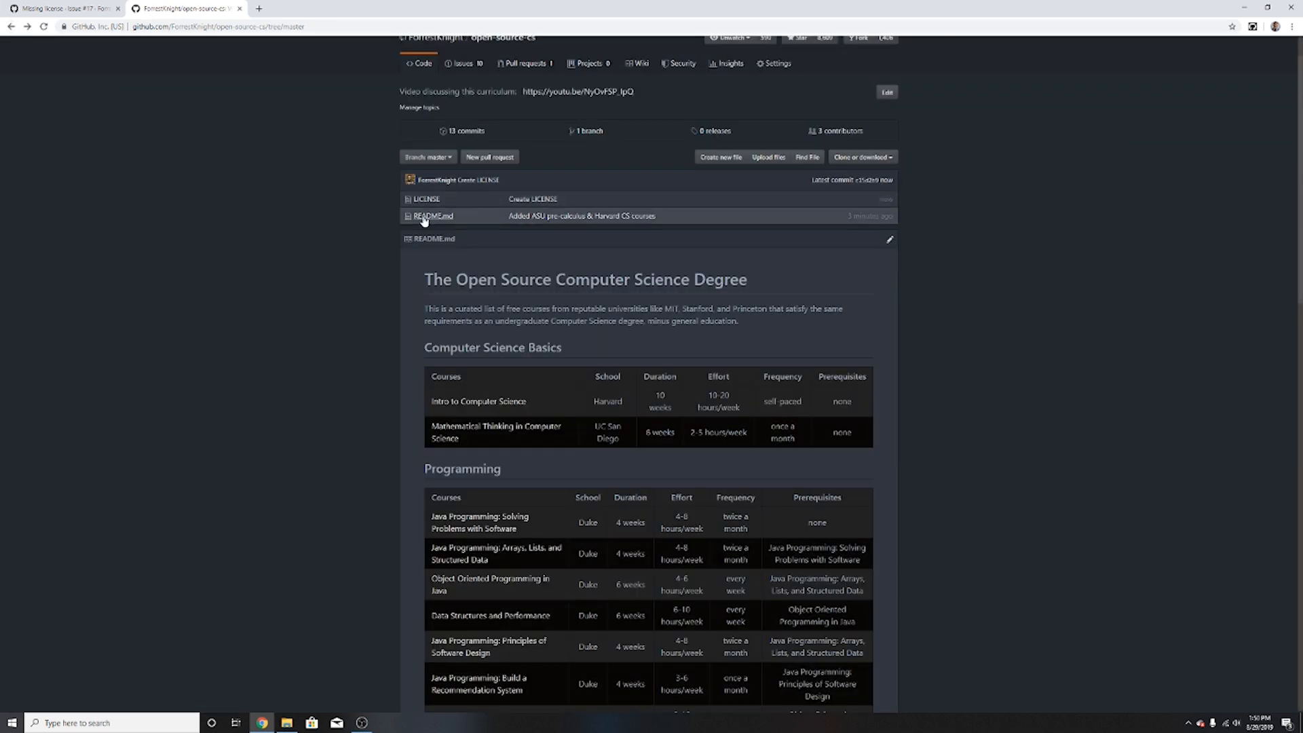
pyautogui.moveTo(171, 121)
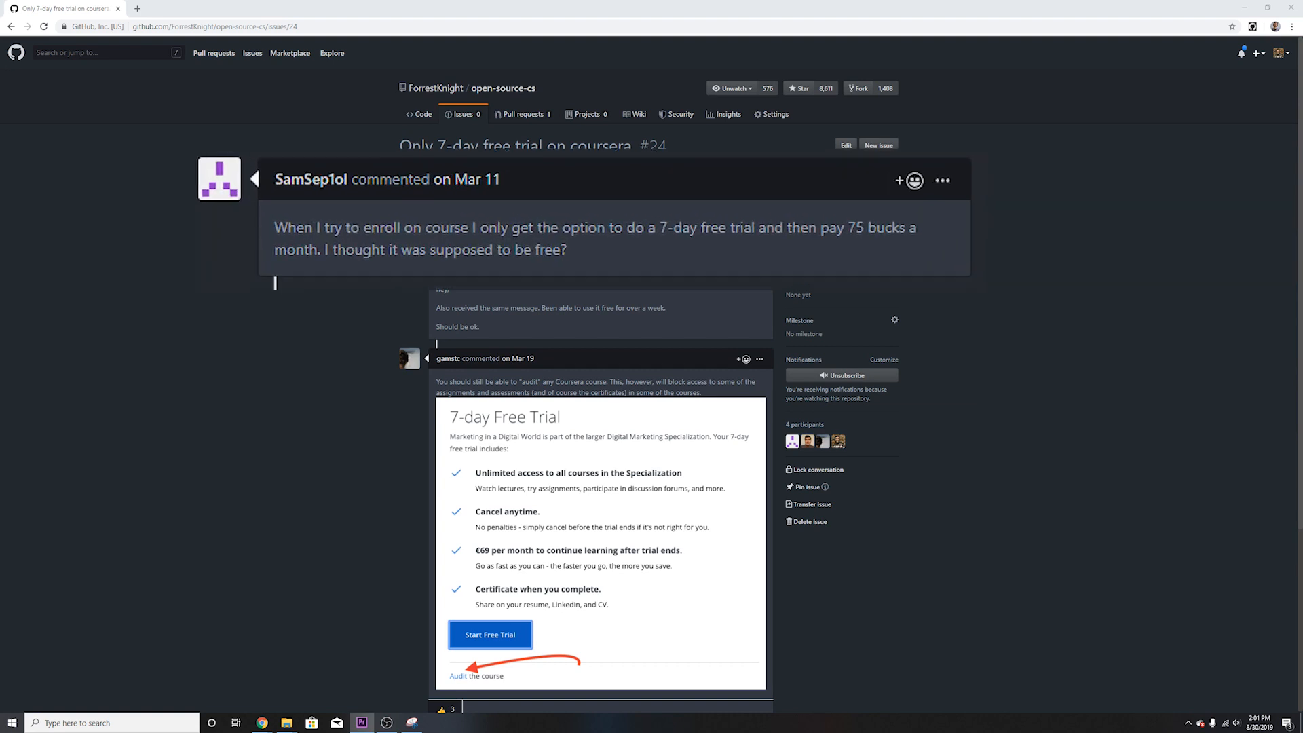
# Step: Scroll through closed issue #24 'Only 7-day free trial on coursera' and its auditing comments
pyautogui.scroll(3)
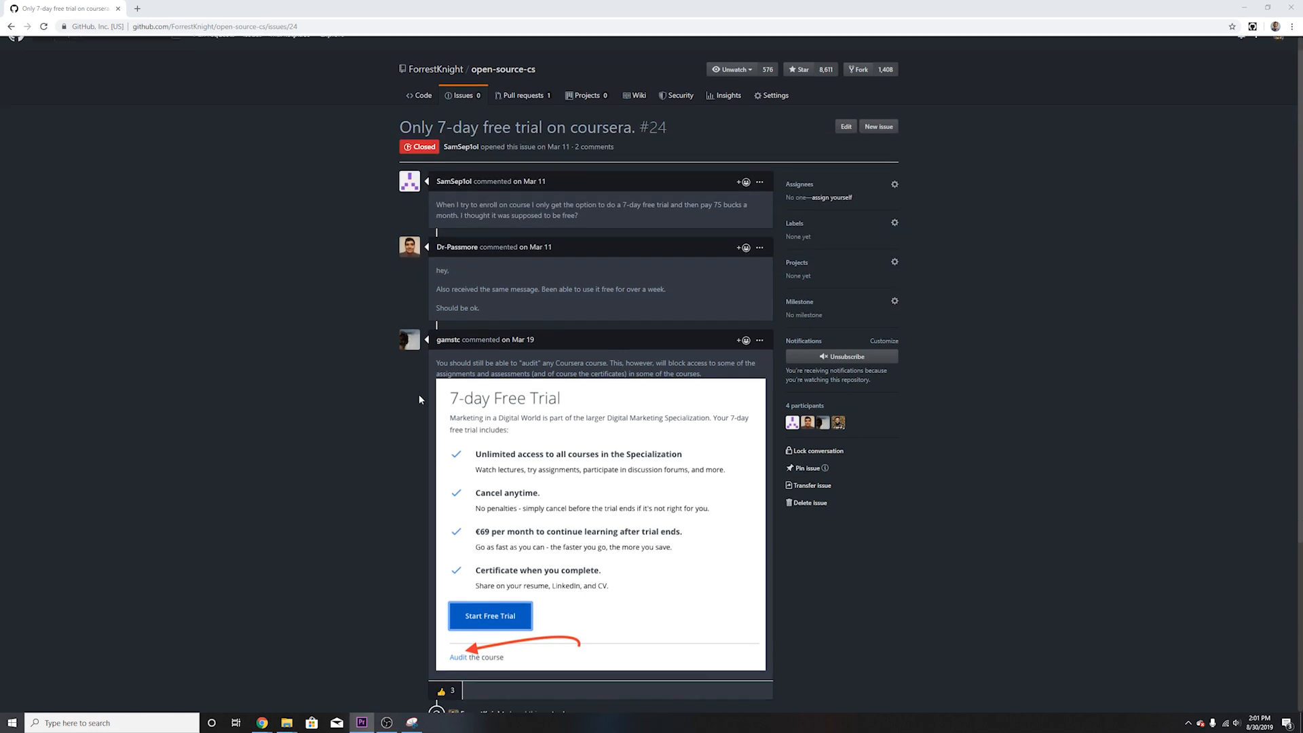
pyautogui.scroll(-3)
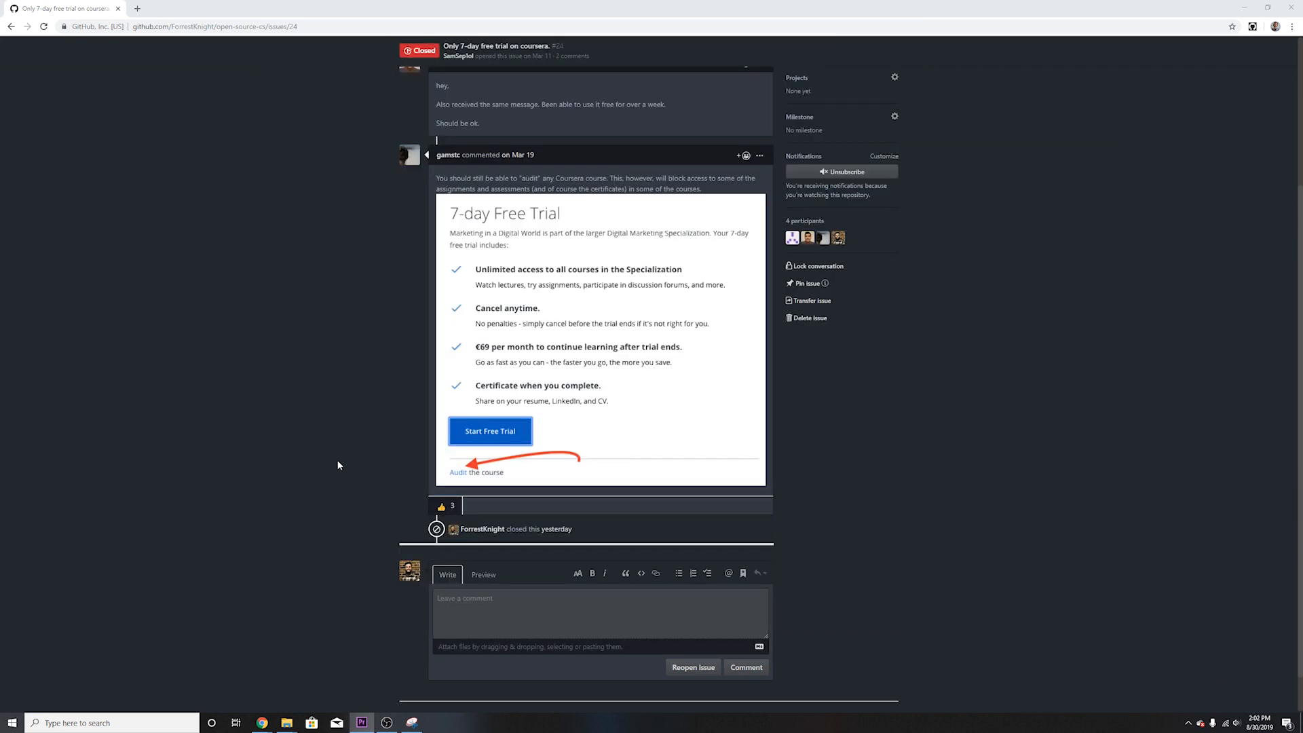
pyautogui.moveTo(458, 472)
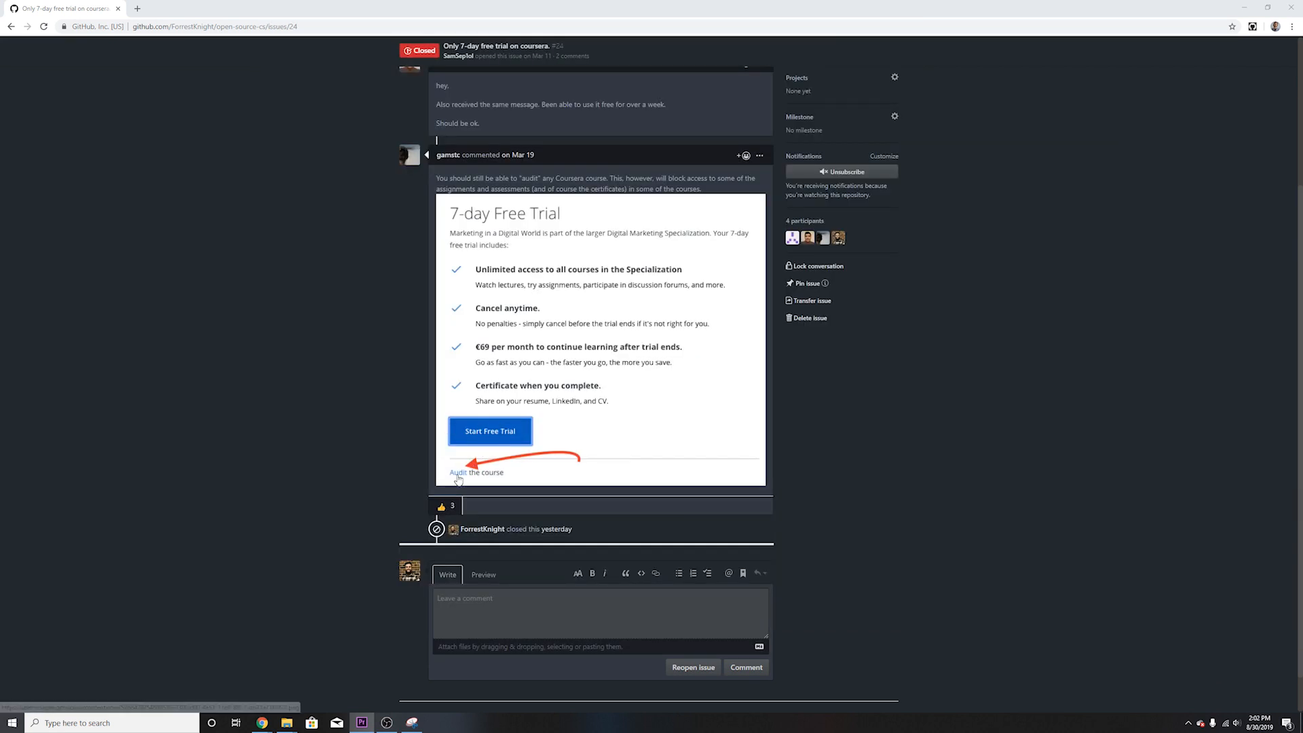
pyautogui.moveTo(462, 473)
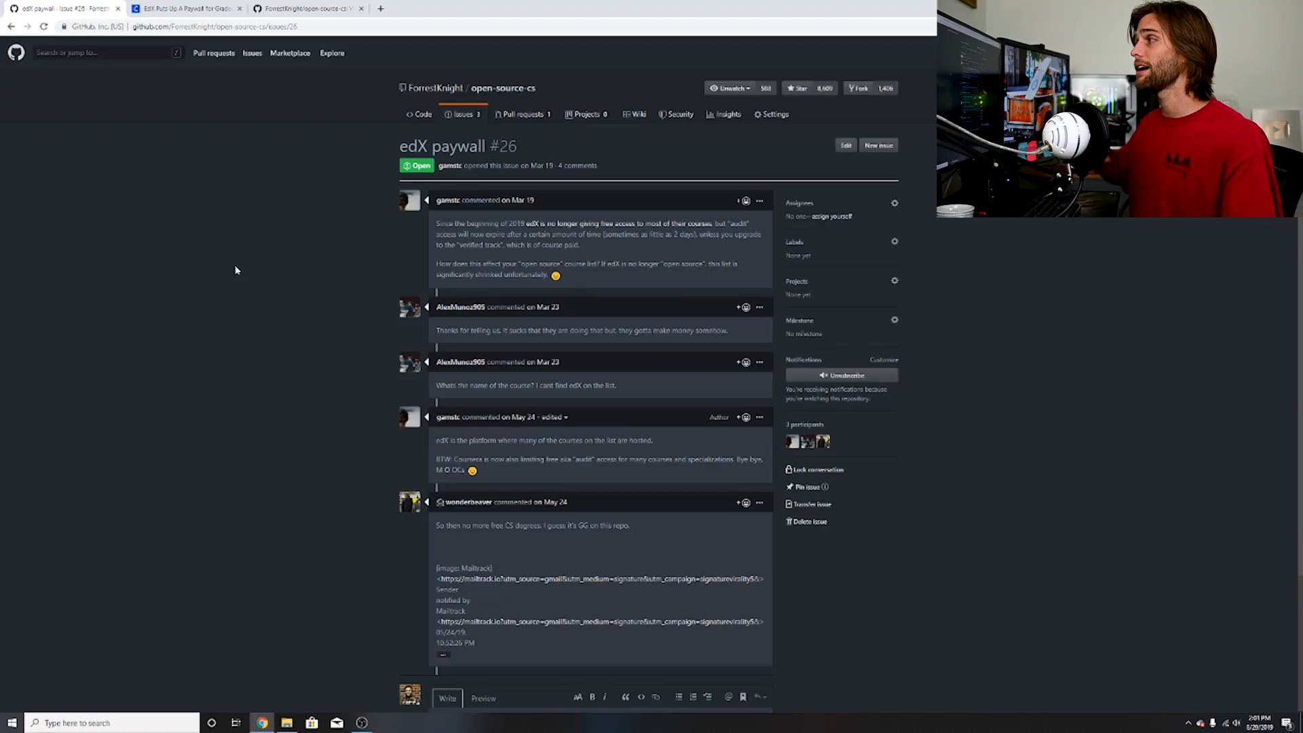
pyautogui.click(306, 8)
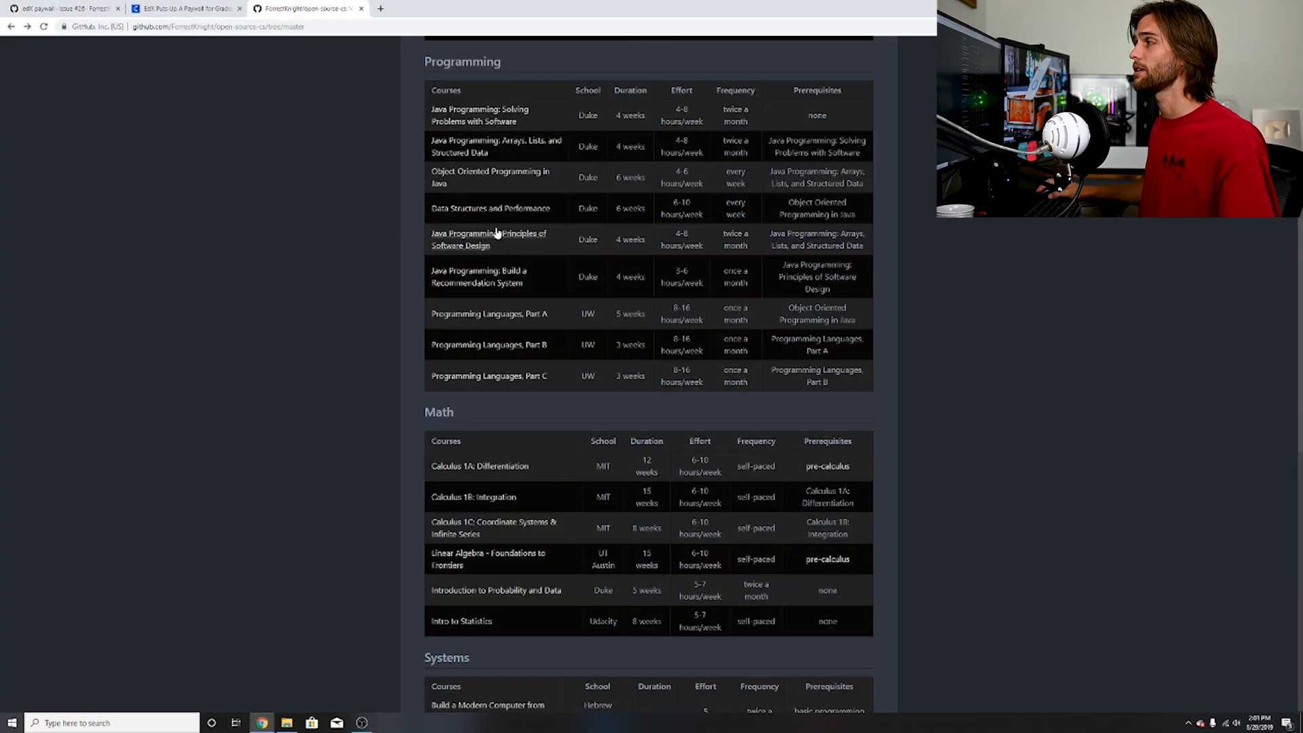
pyautogui.scroll(3)
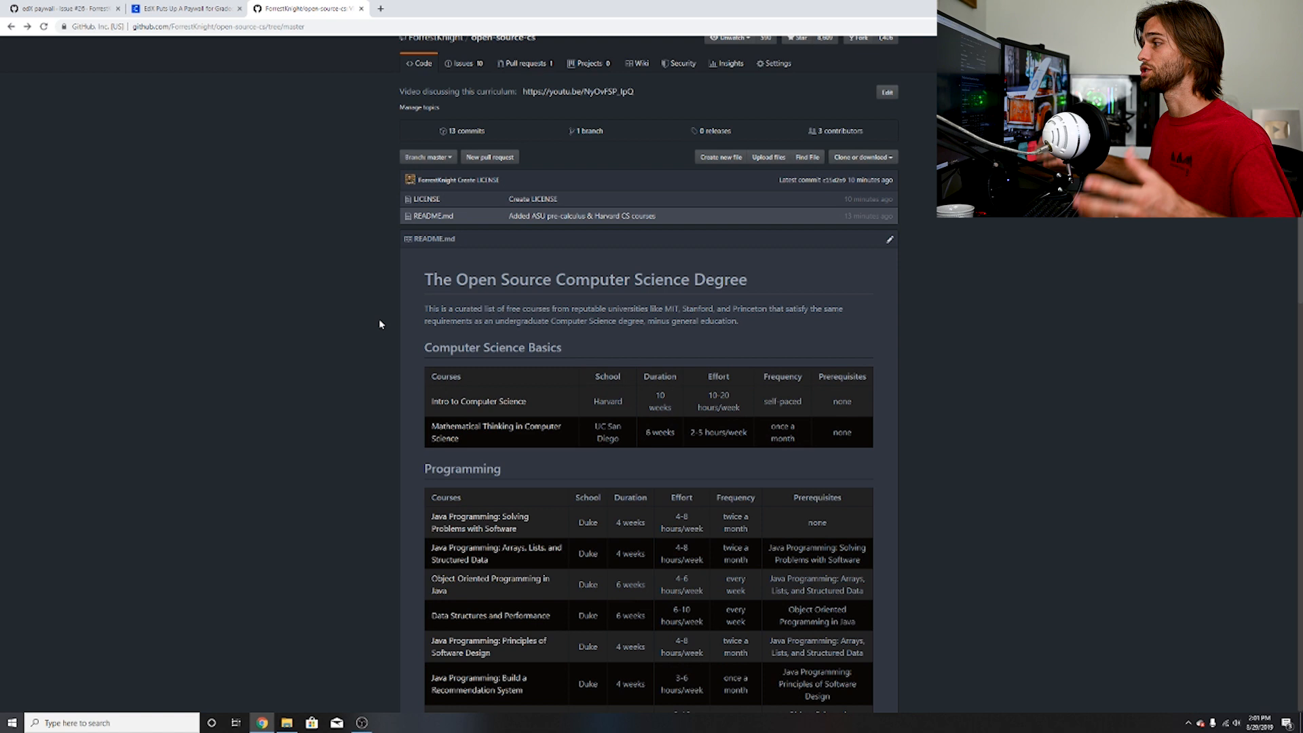
pyautogui.click(62, 9)
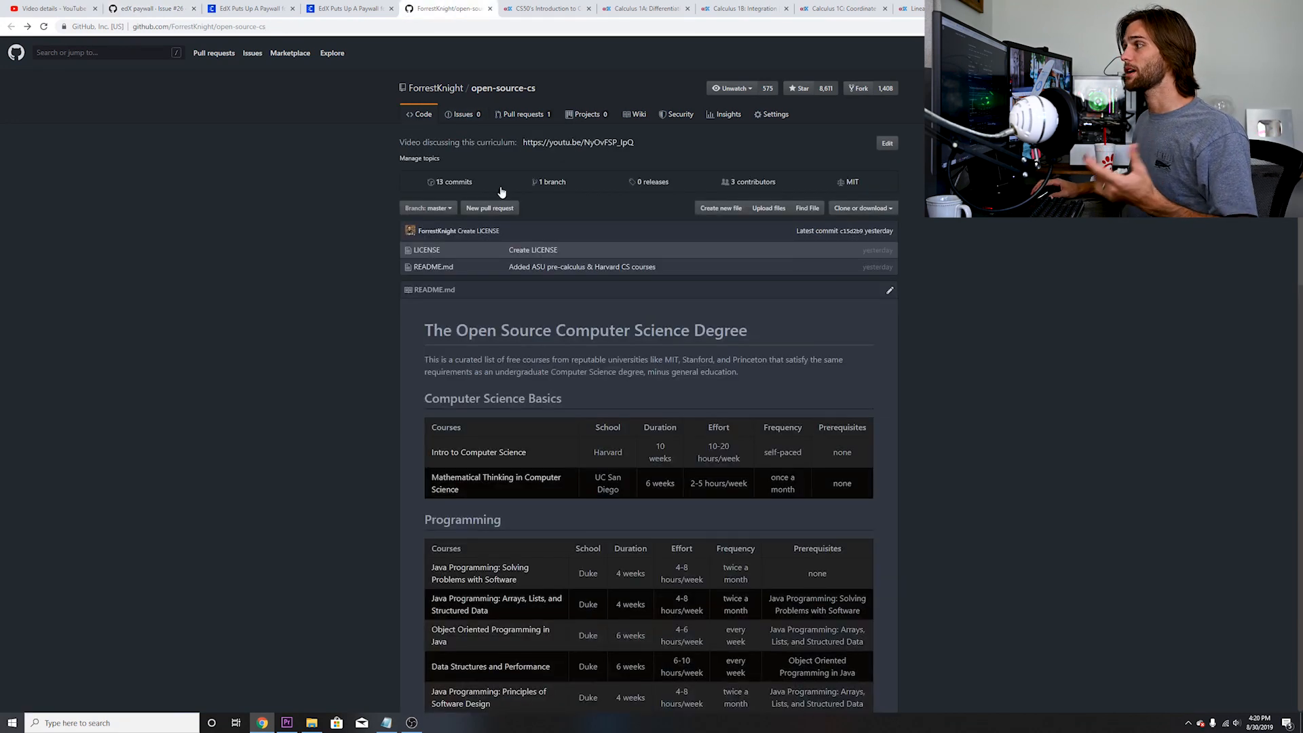
pyautogui.scroll(-3)
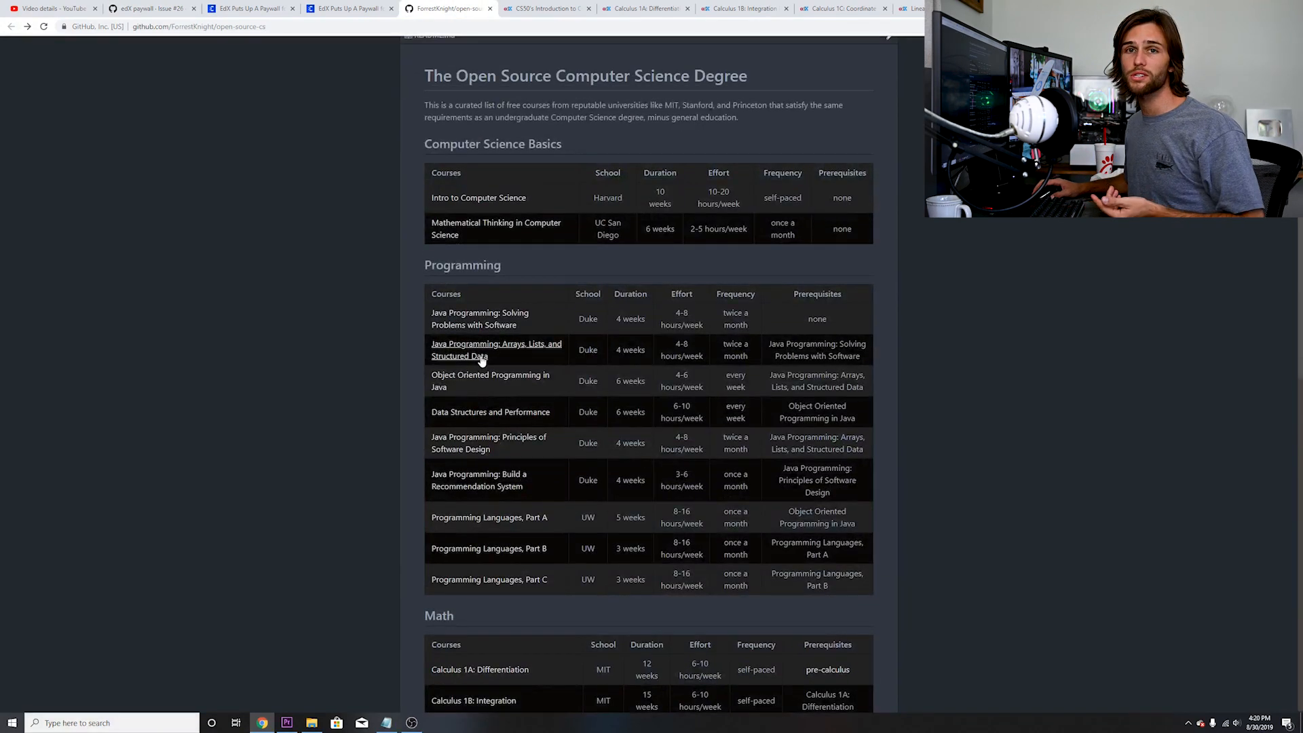
pyautogui.click(245, 8)
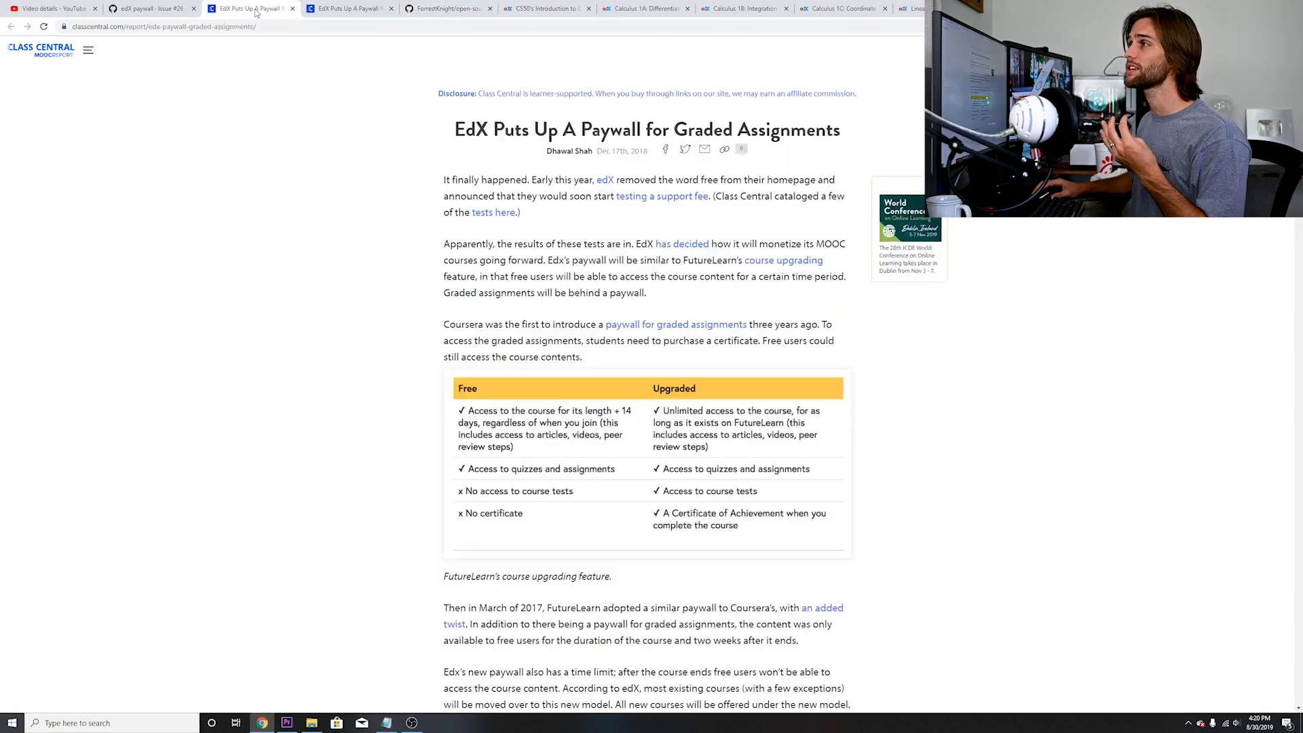
pyautogui.click(154, 8)
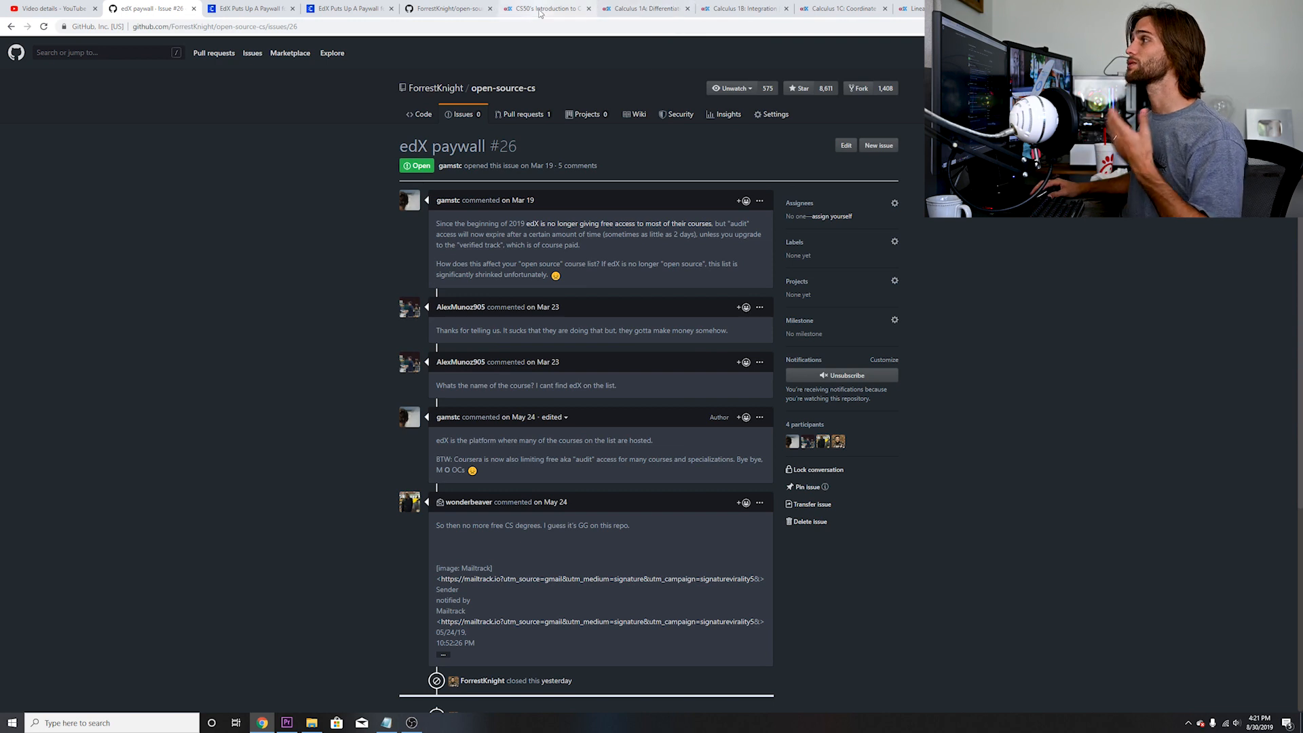
pyautogui.click(544, 8)
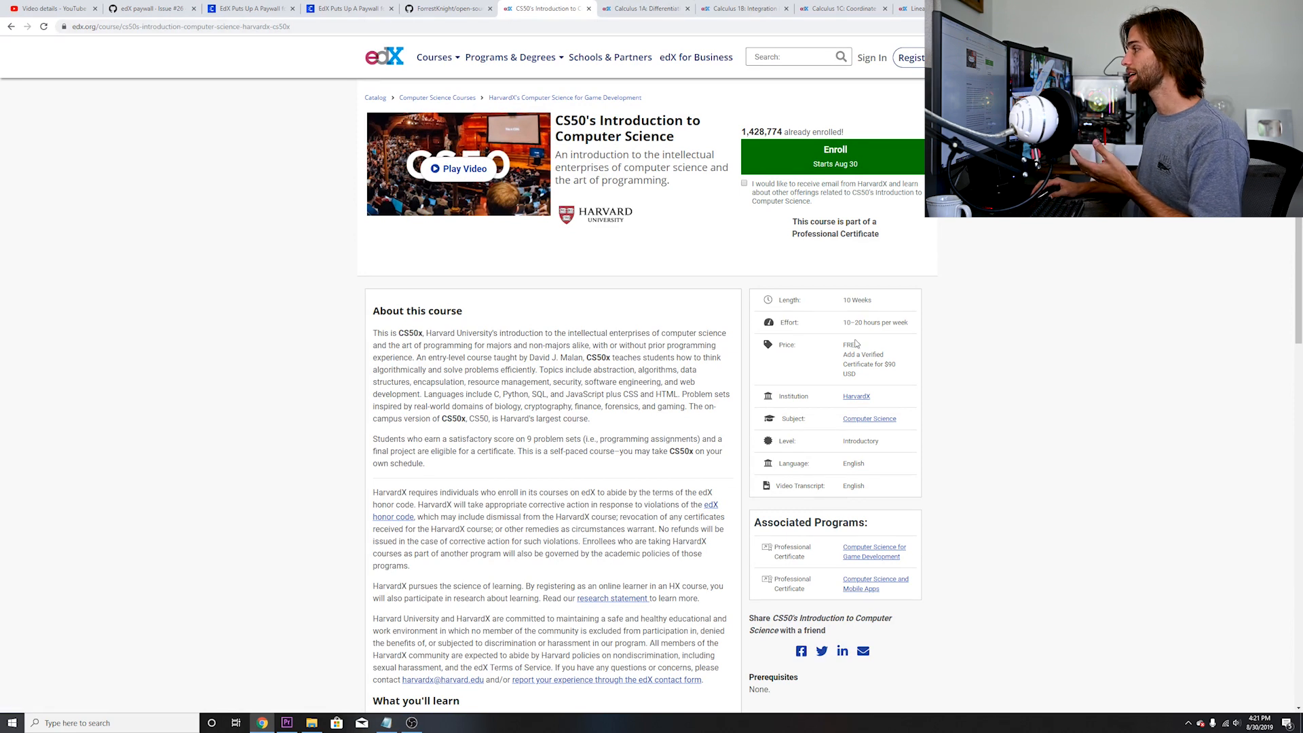
pyautogui.click(643, 8)
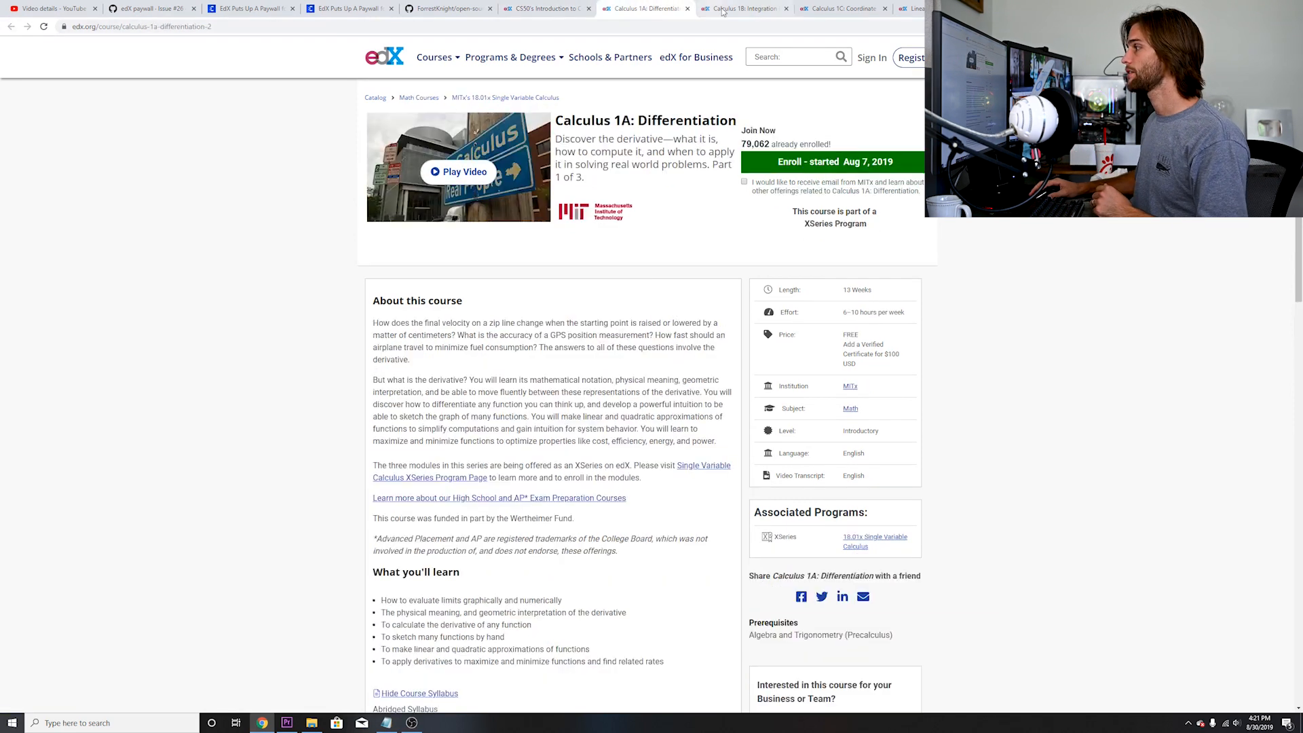
pyautogui.click(840, 8)
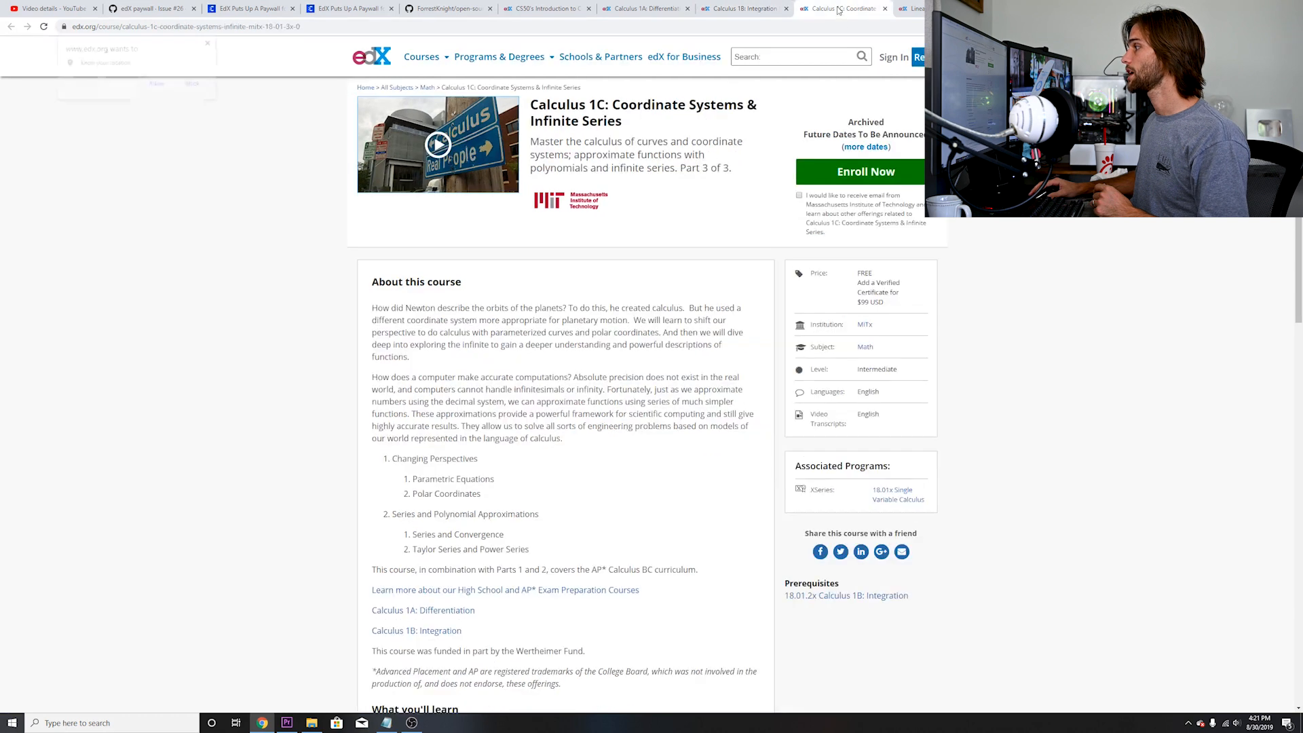
pyautogui.click(917, 8)
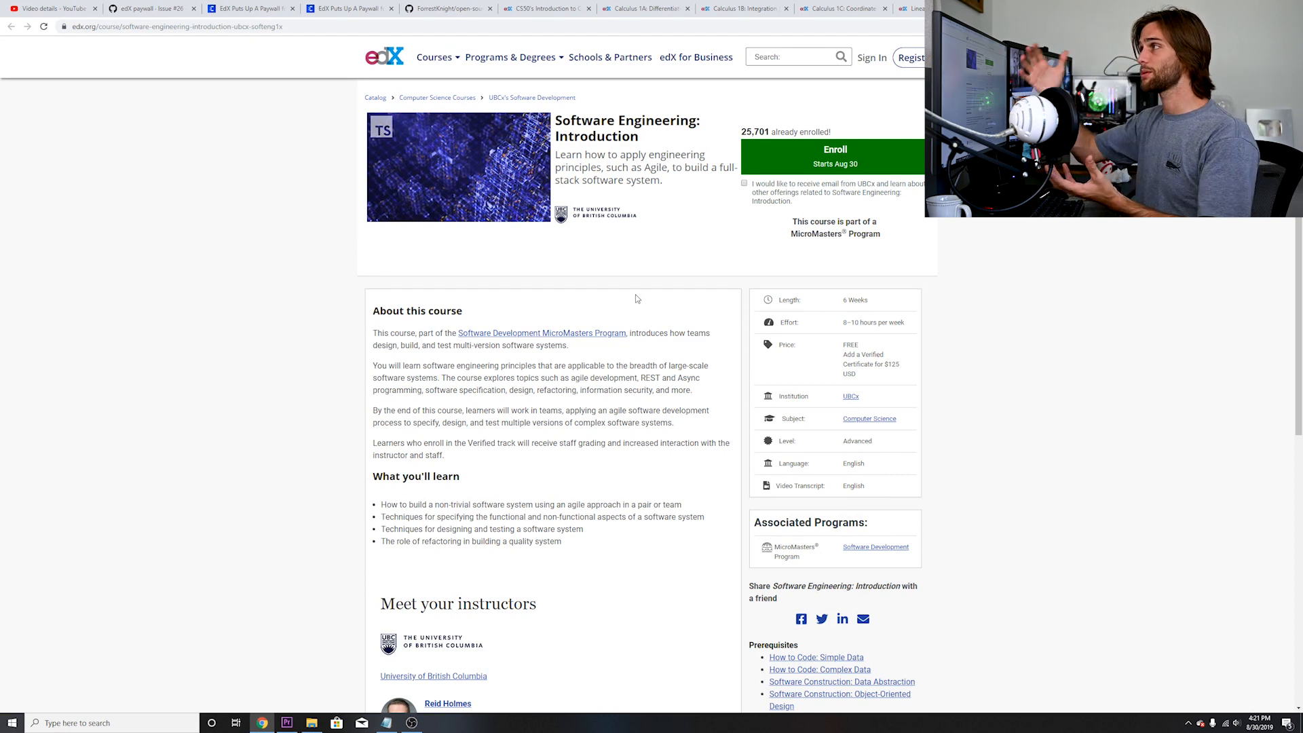
pyautogui.moveTo(637, 300)
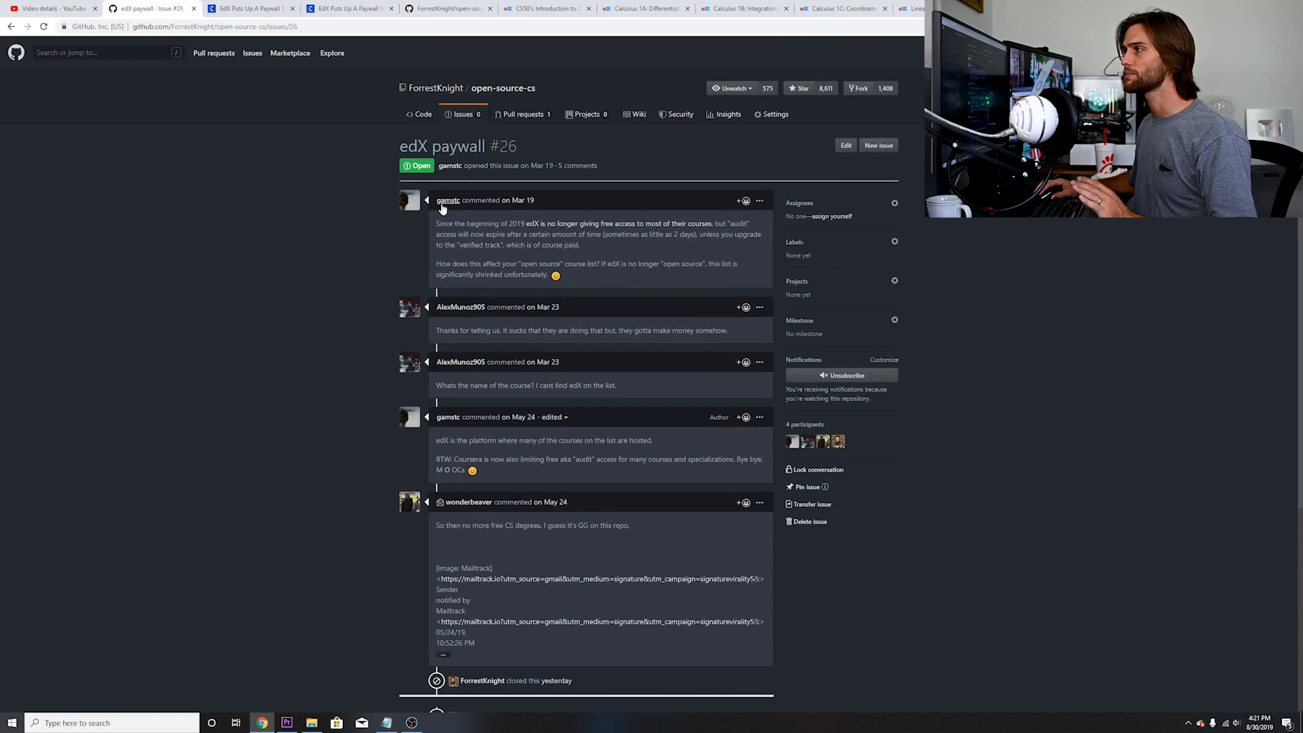
pyautogui.moveTo(507, 336)
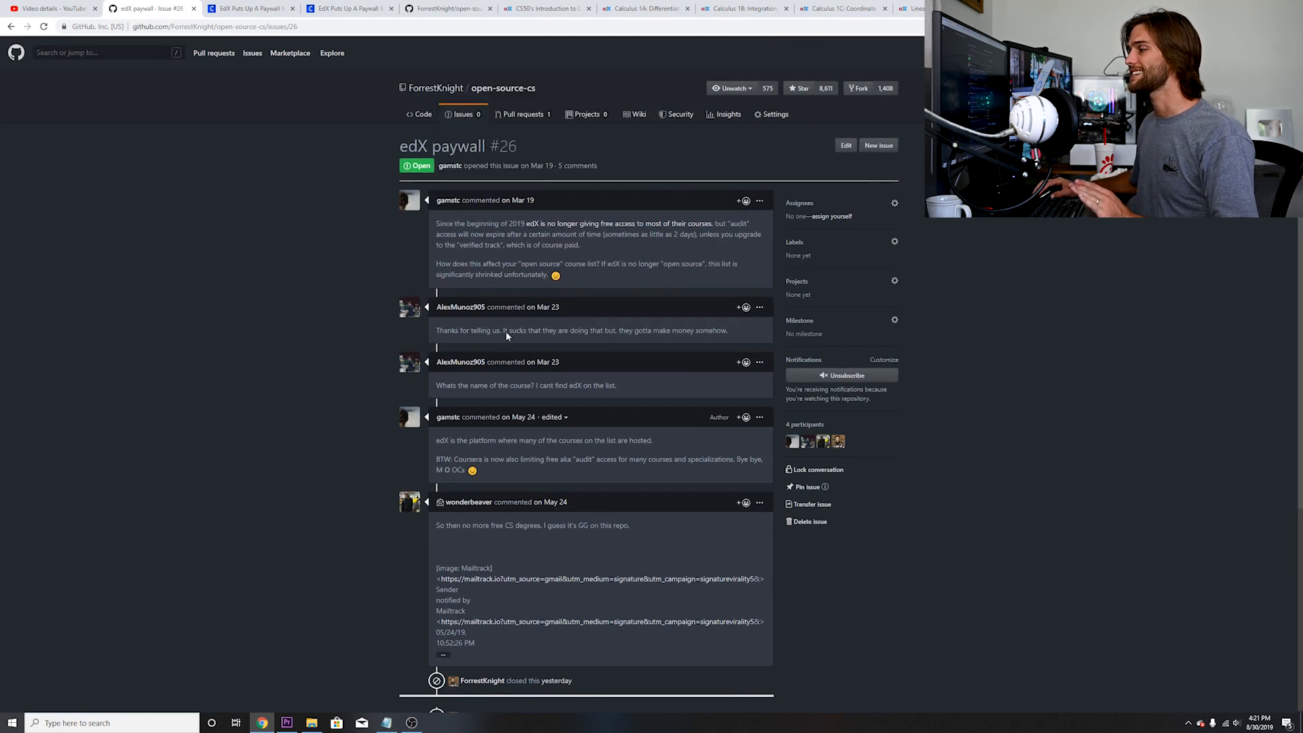
pyautogui.moveTo(492, 450)
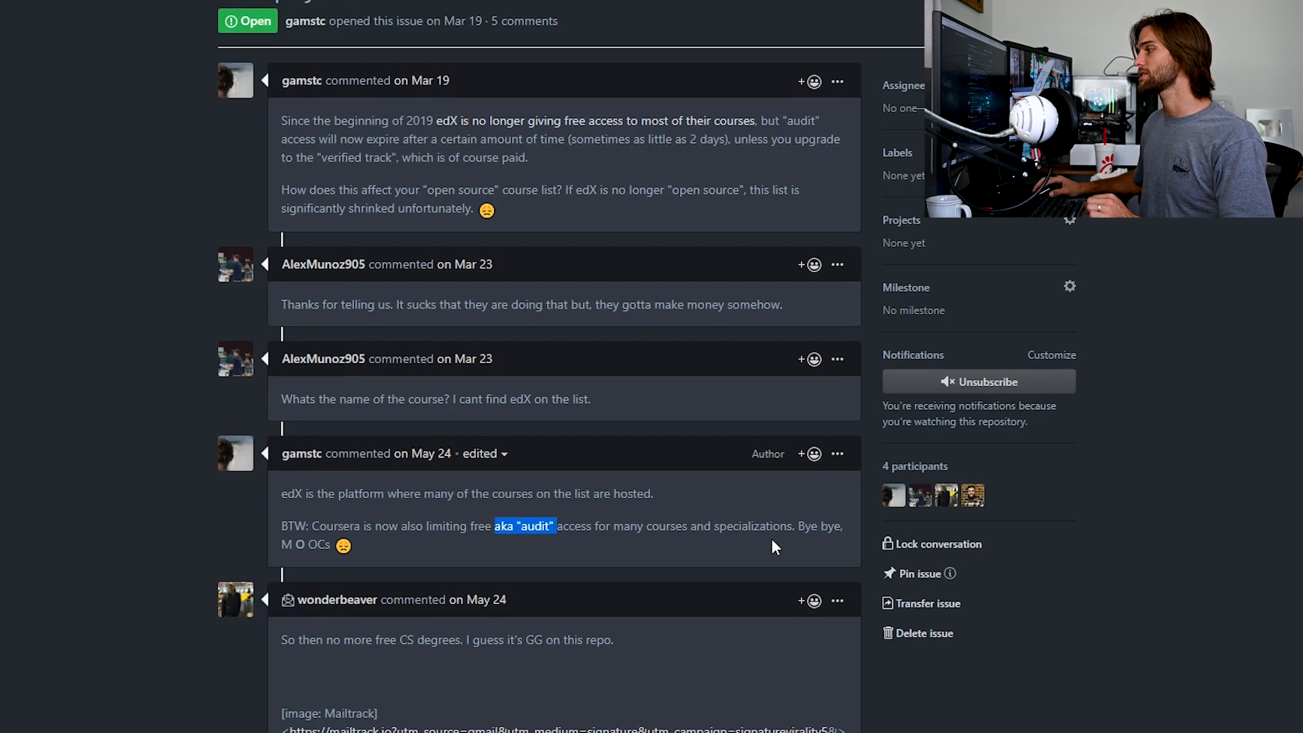
pyautogui.moveTo(423, 453)
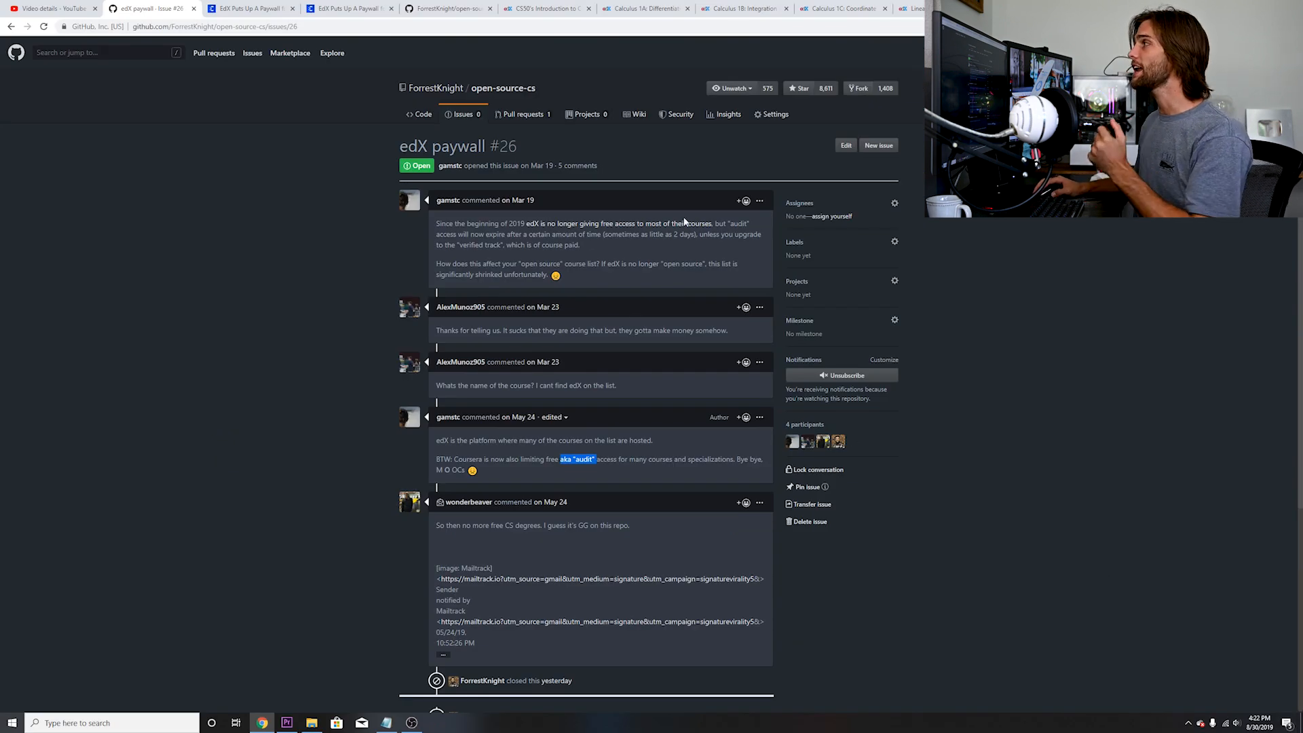
pyautogui.moveTo(680, 223)
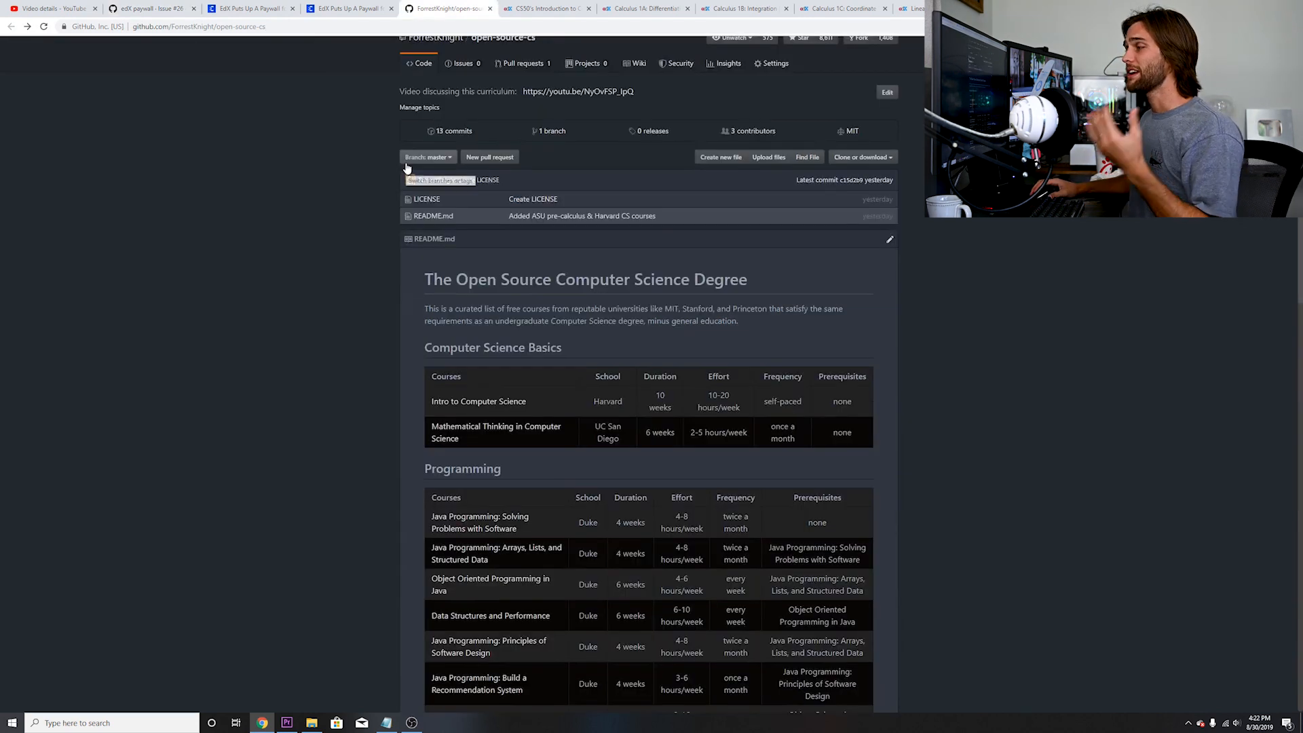
pyautogui.scroll(-3)
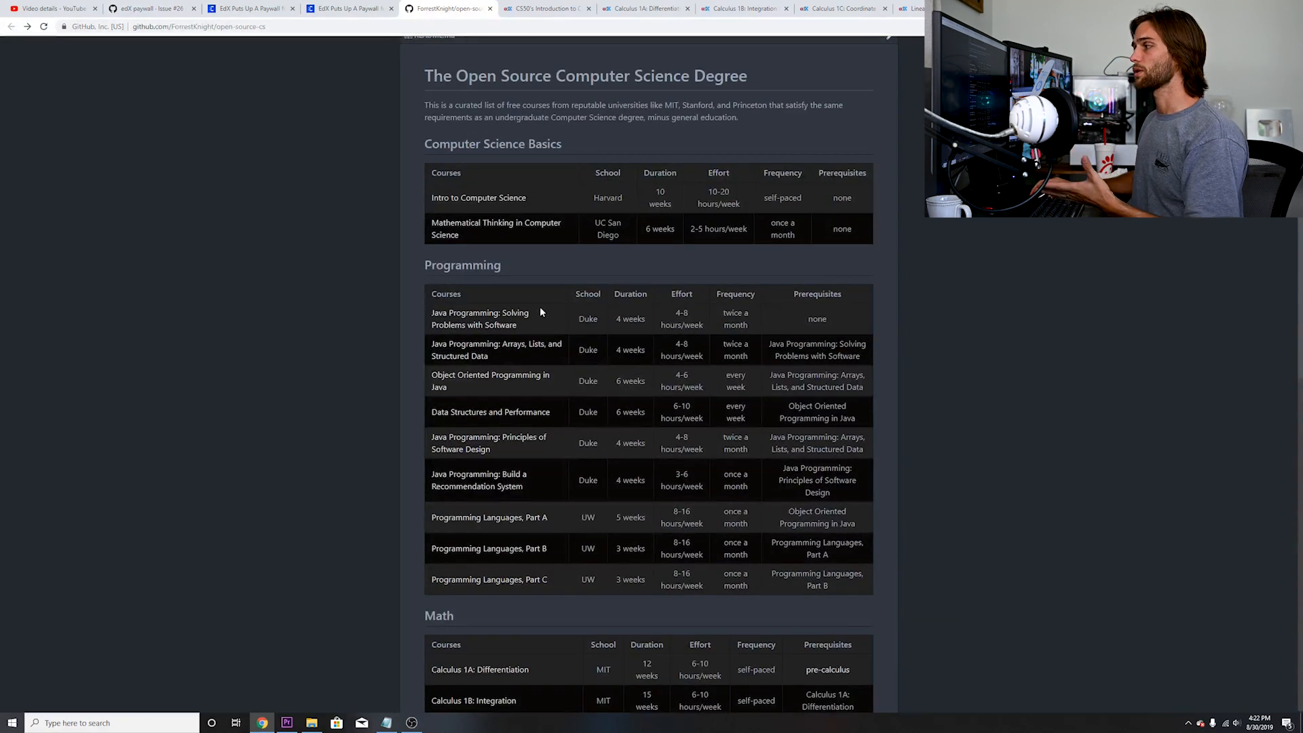
pyautogui.scroll(-3)
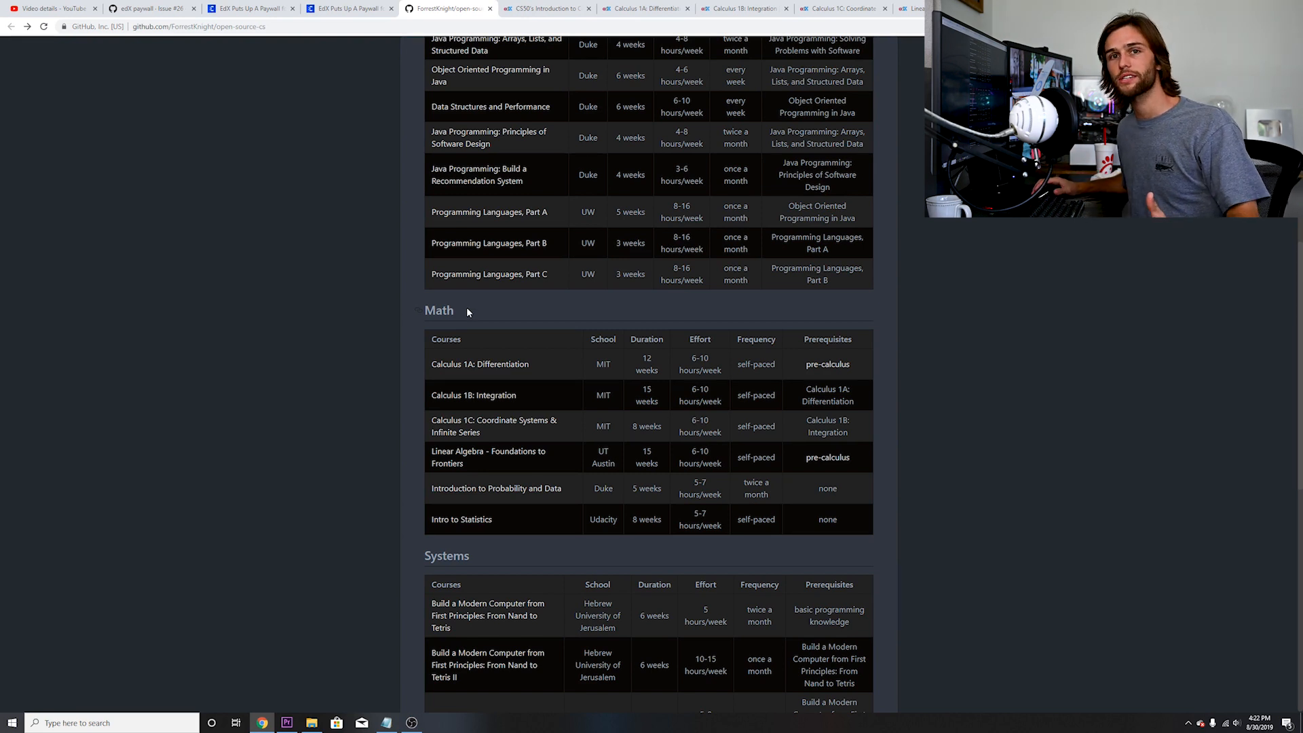
pyautogui.click(149, 8)
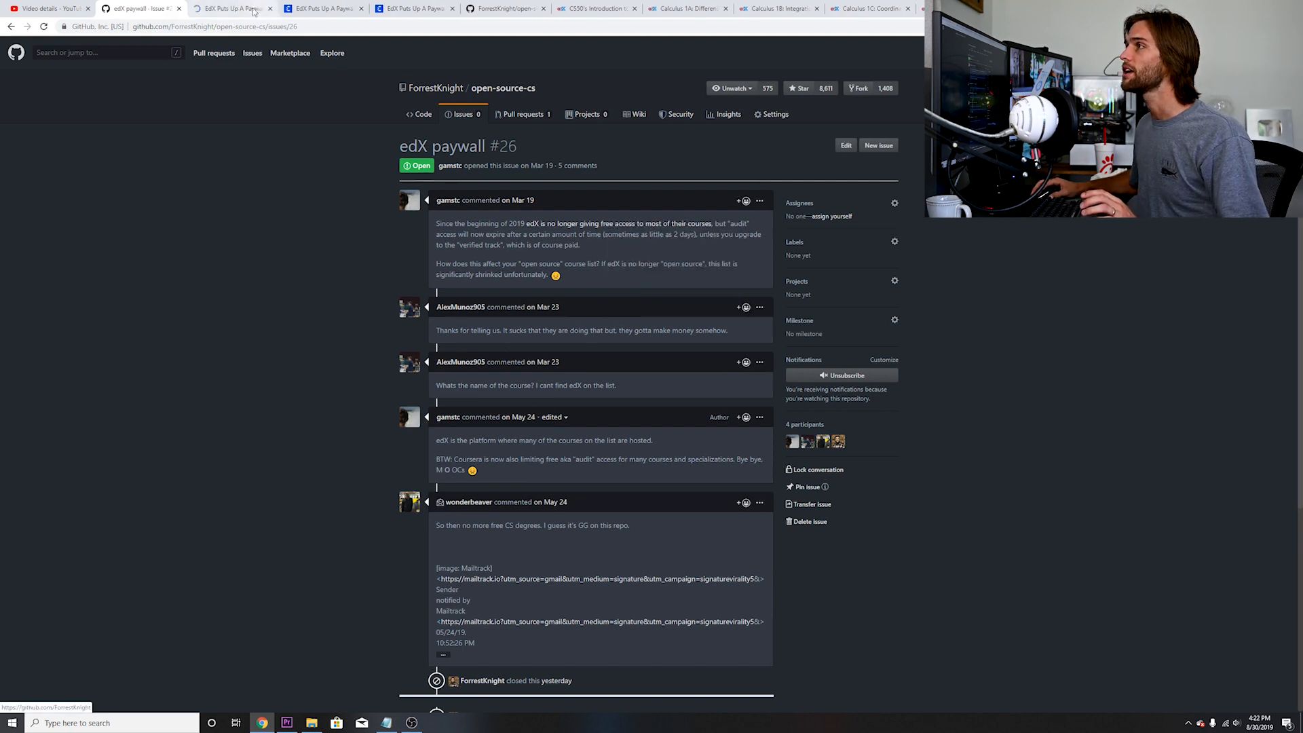
pyautogui.click(231, 8)
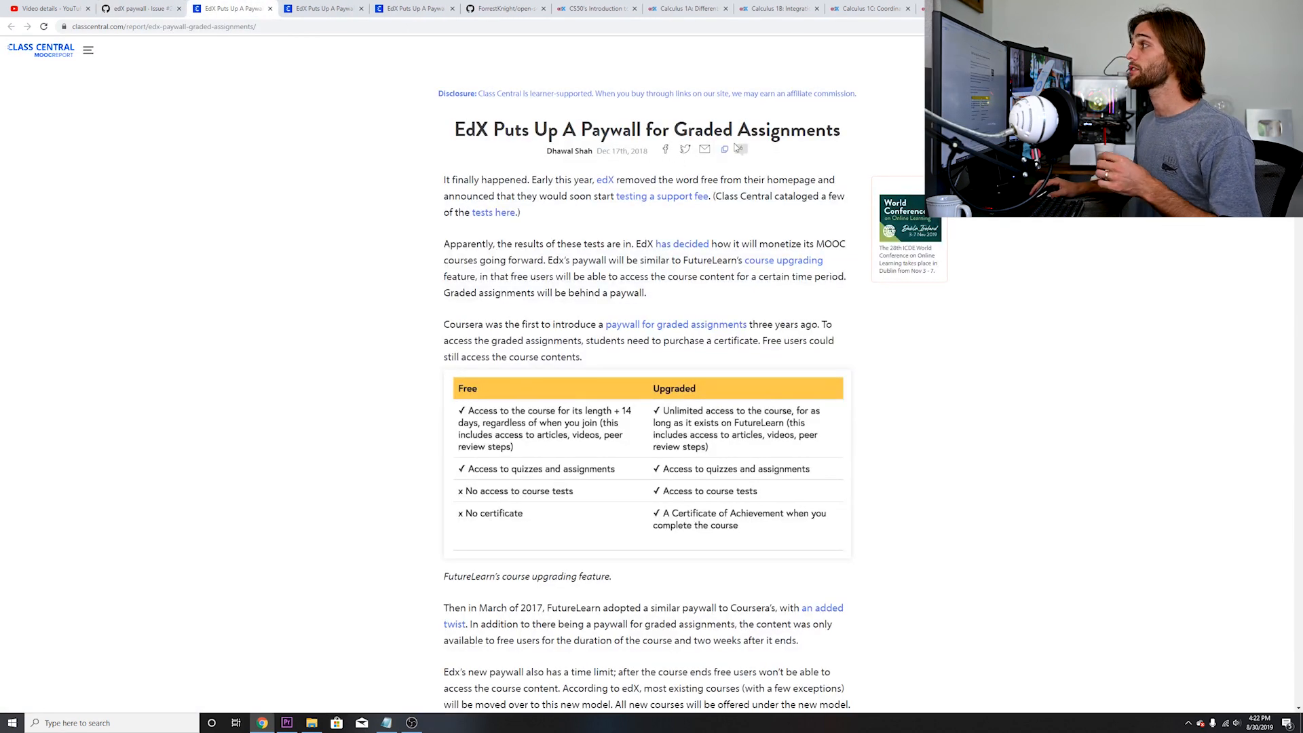
pyautogui.doubleClick(621, 151)
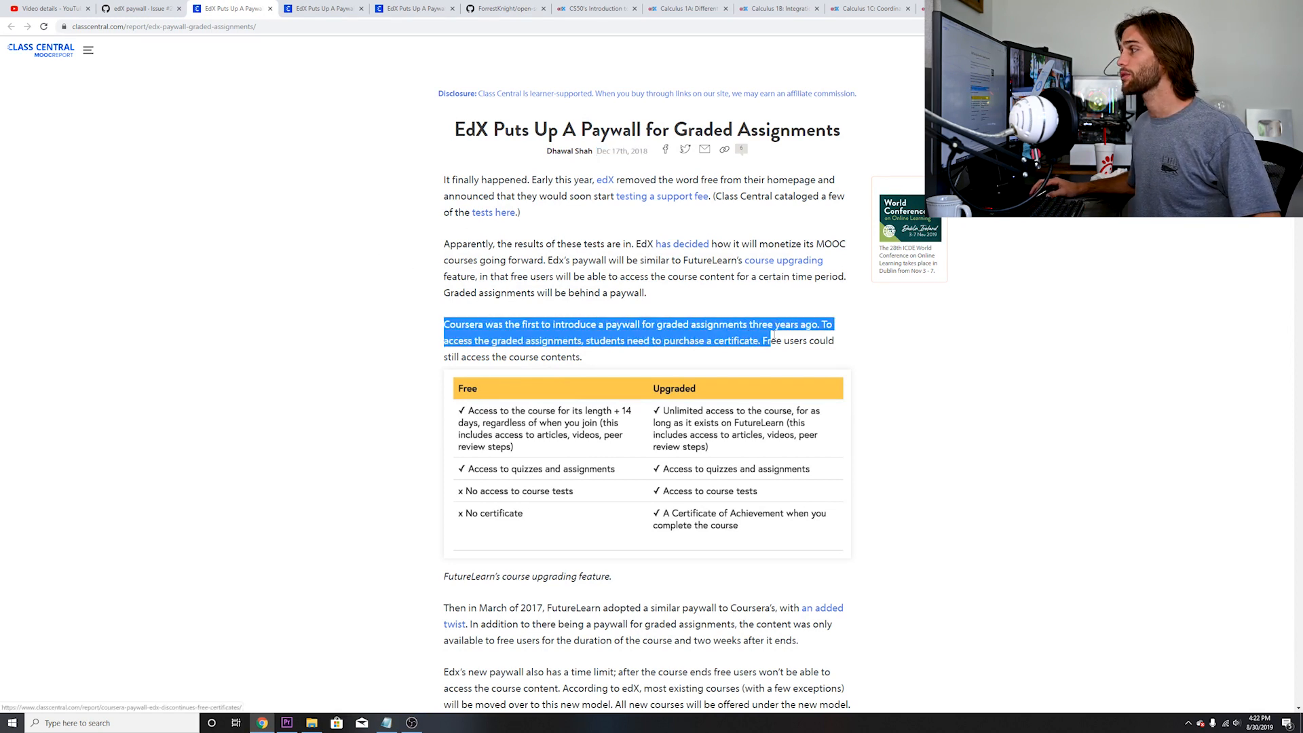
pyautogui.click(732, 334)
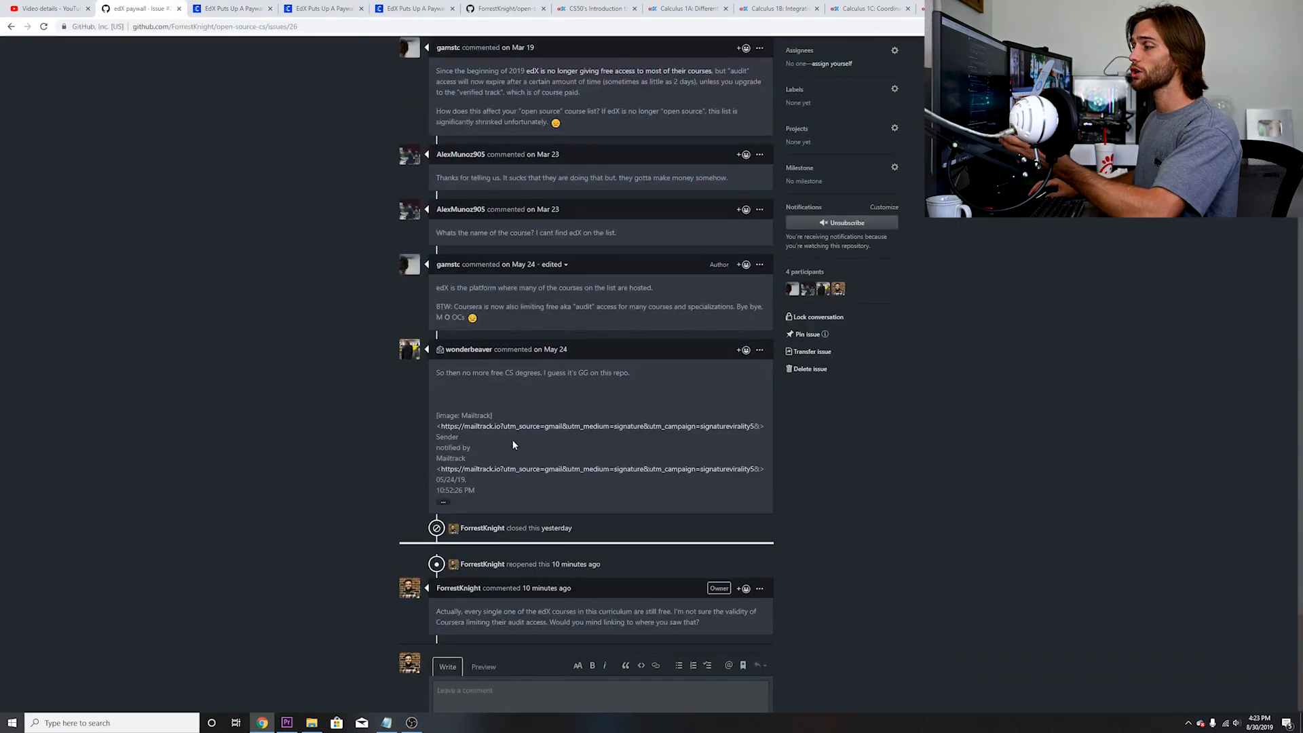
pyautogui.scroll(-3)
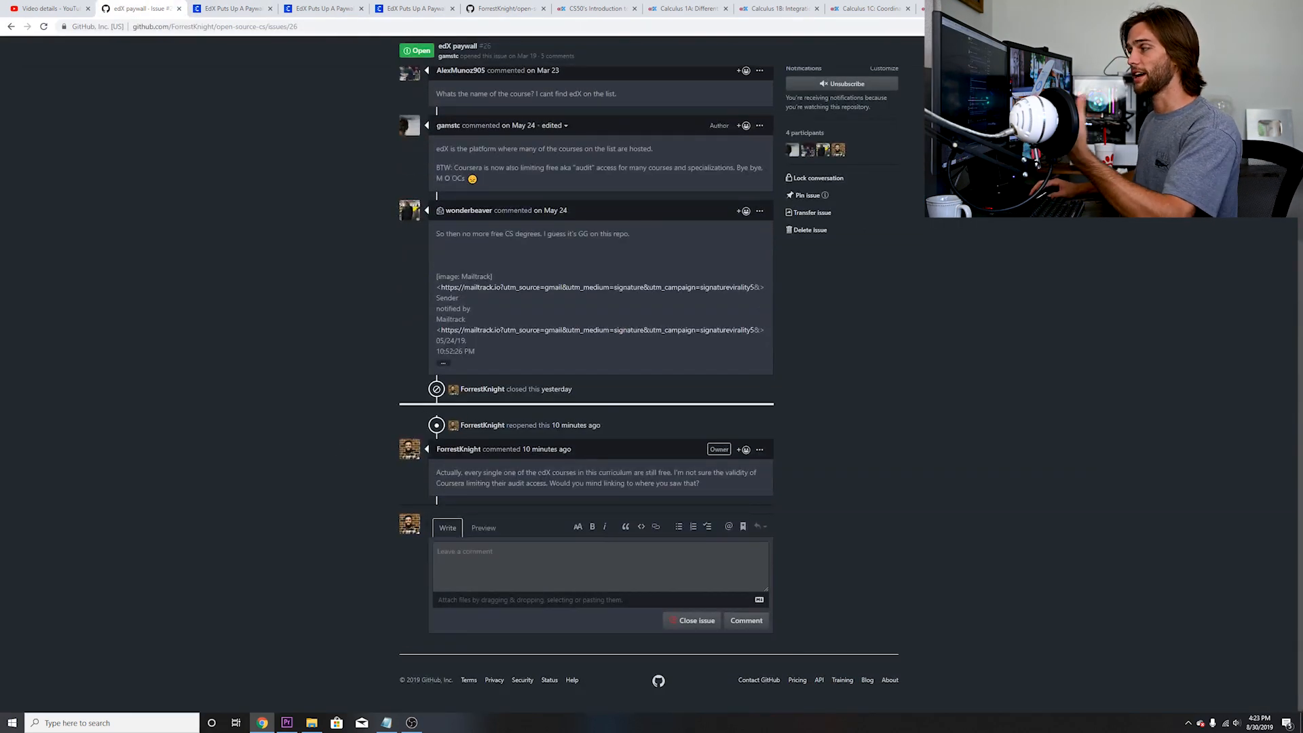